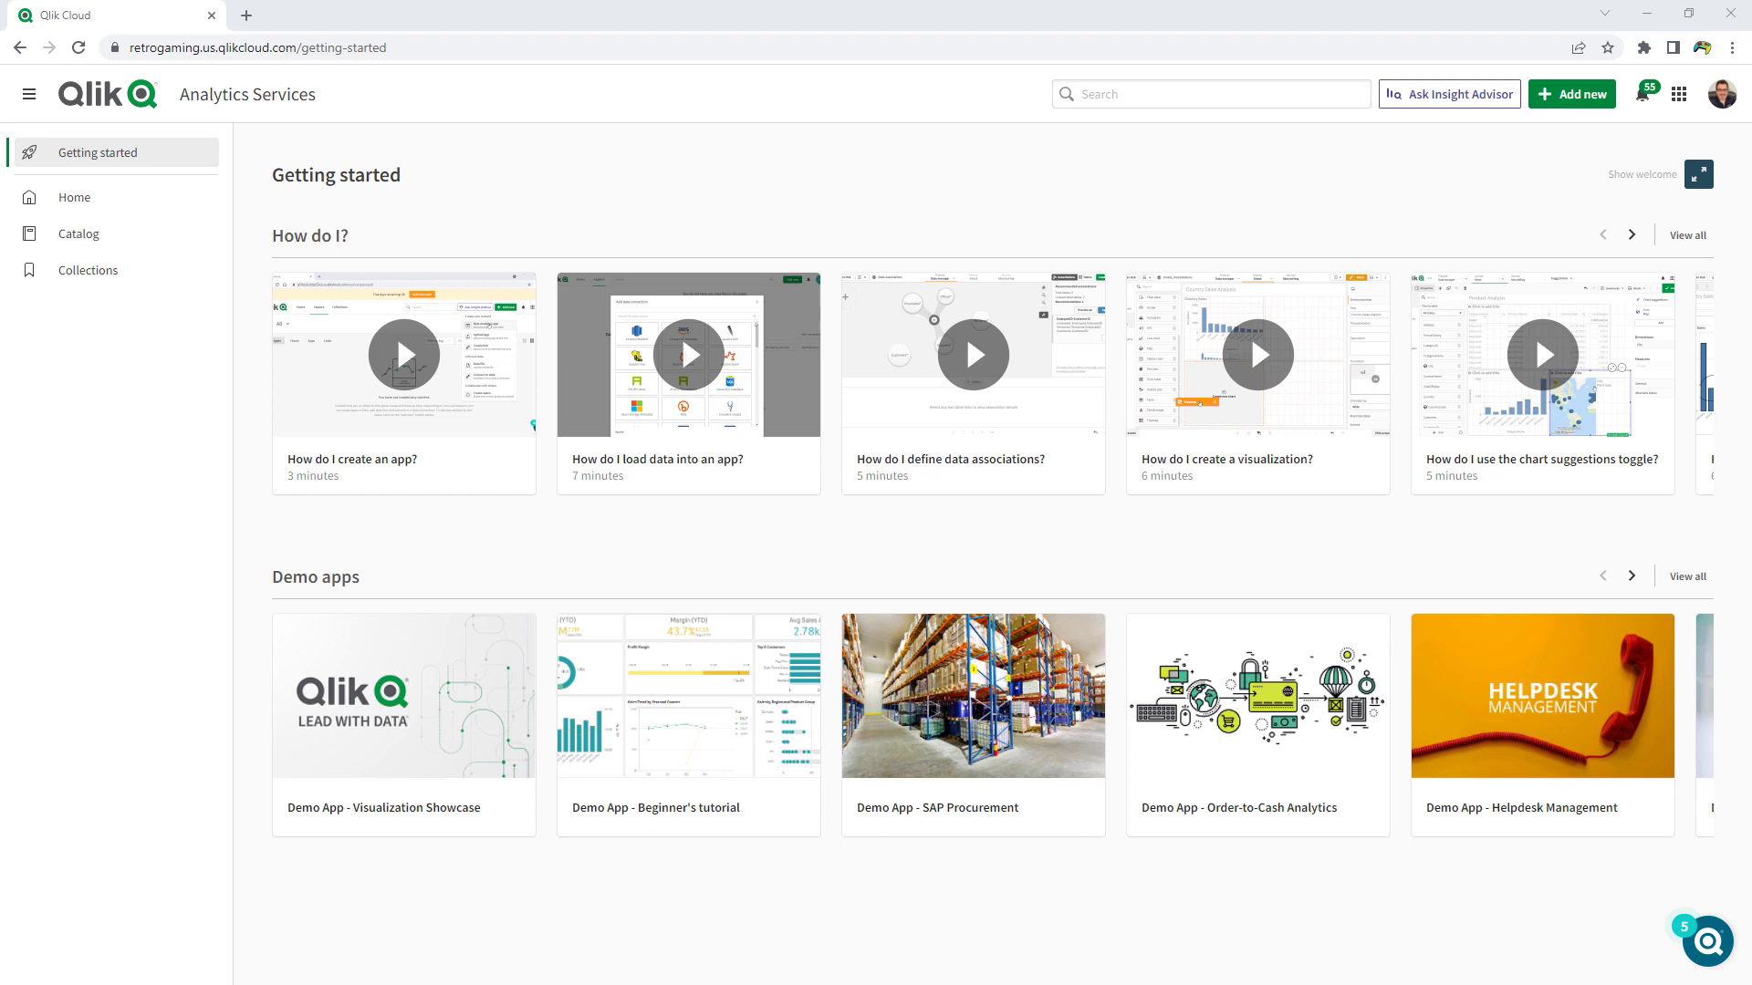
mouse_move(99, 411)
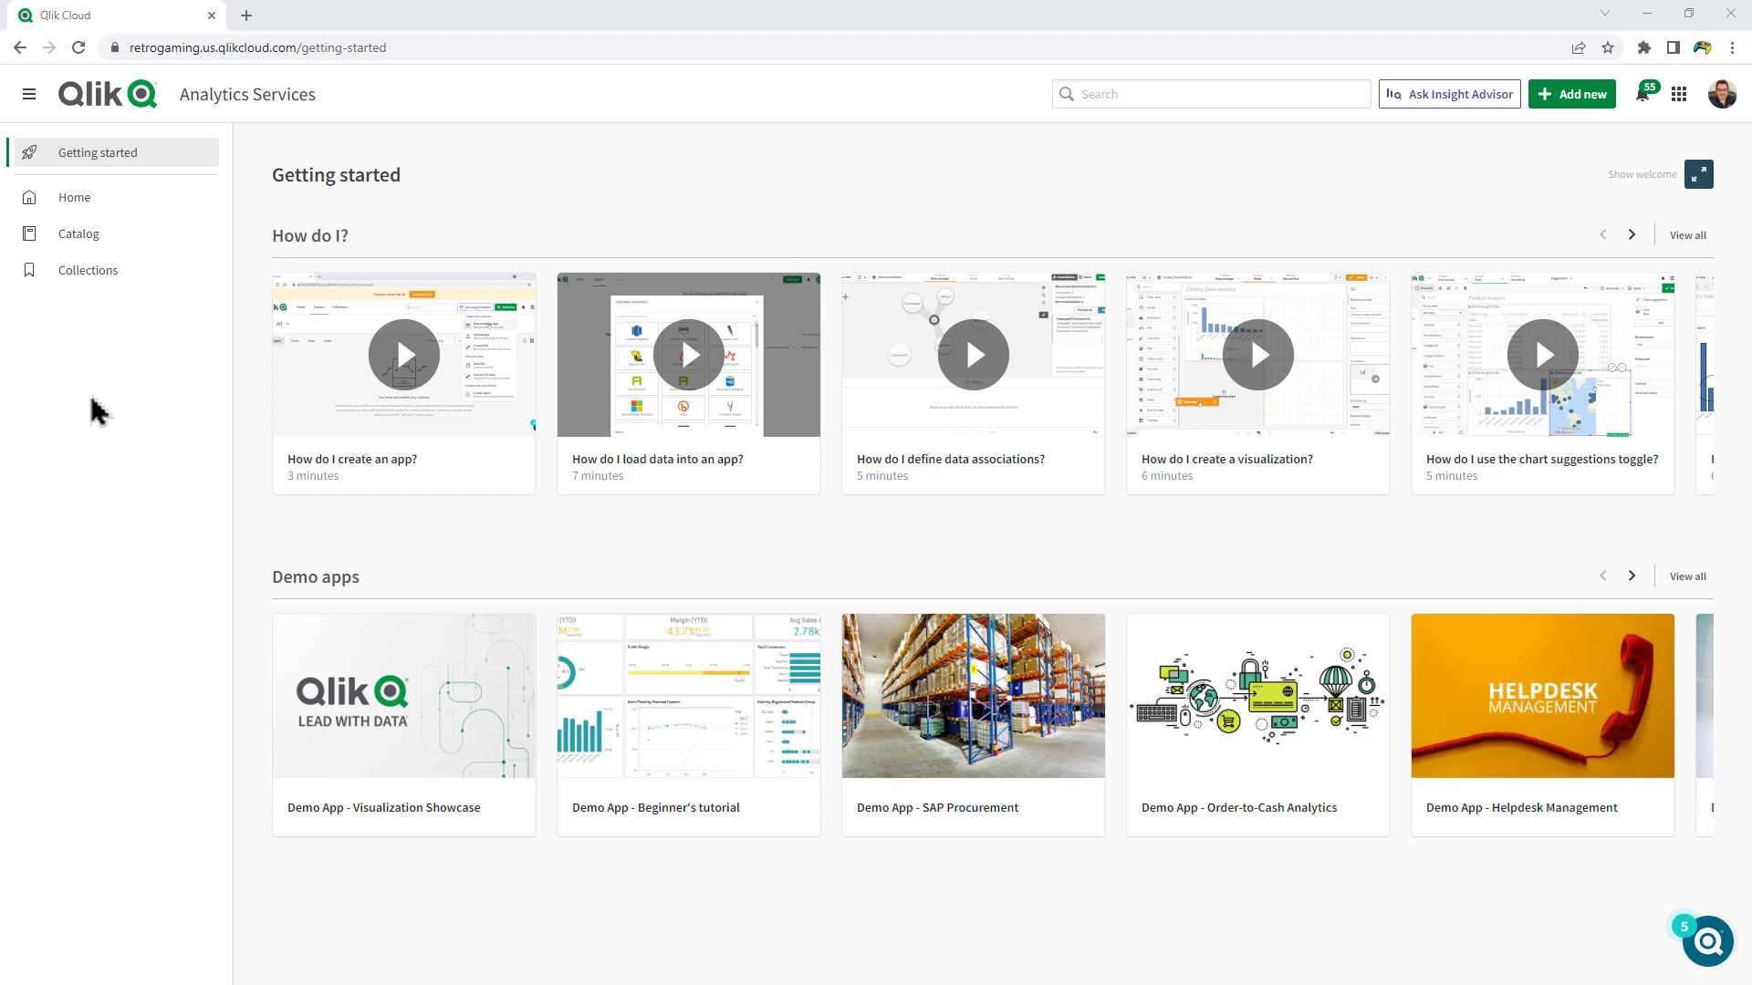
mouse_move(633, 558)
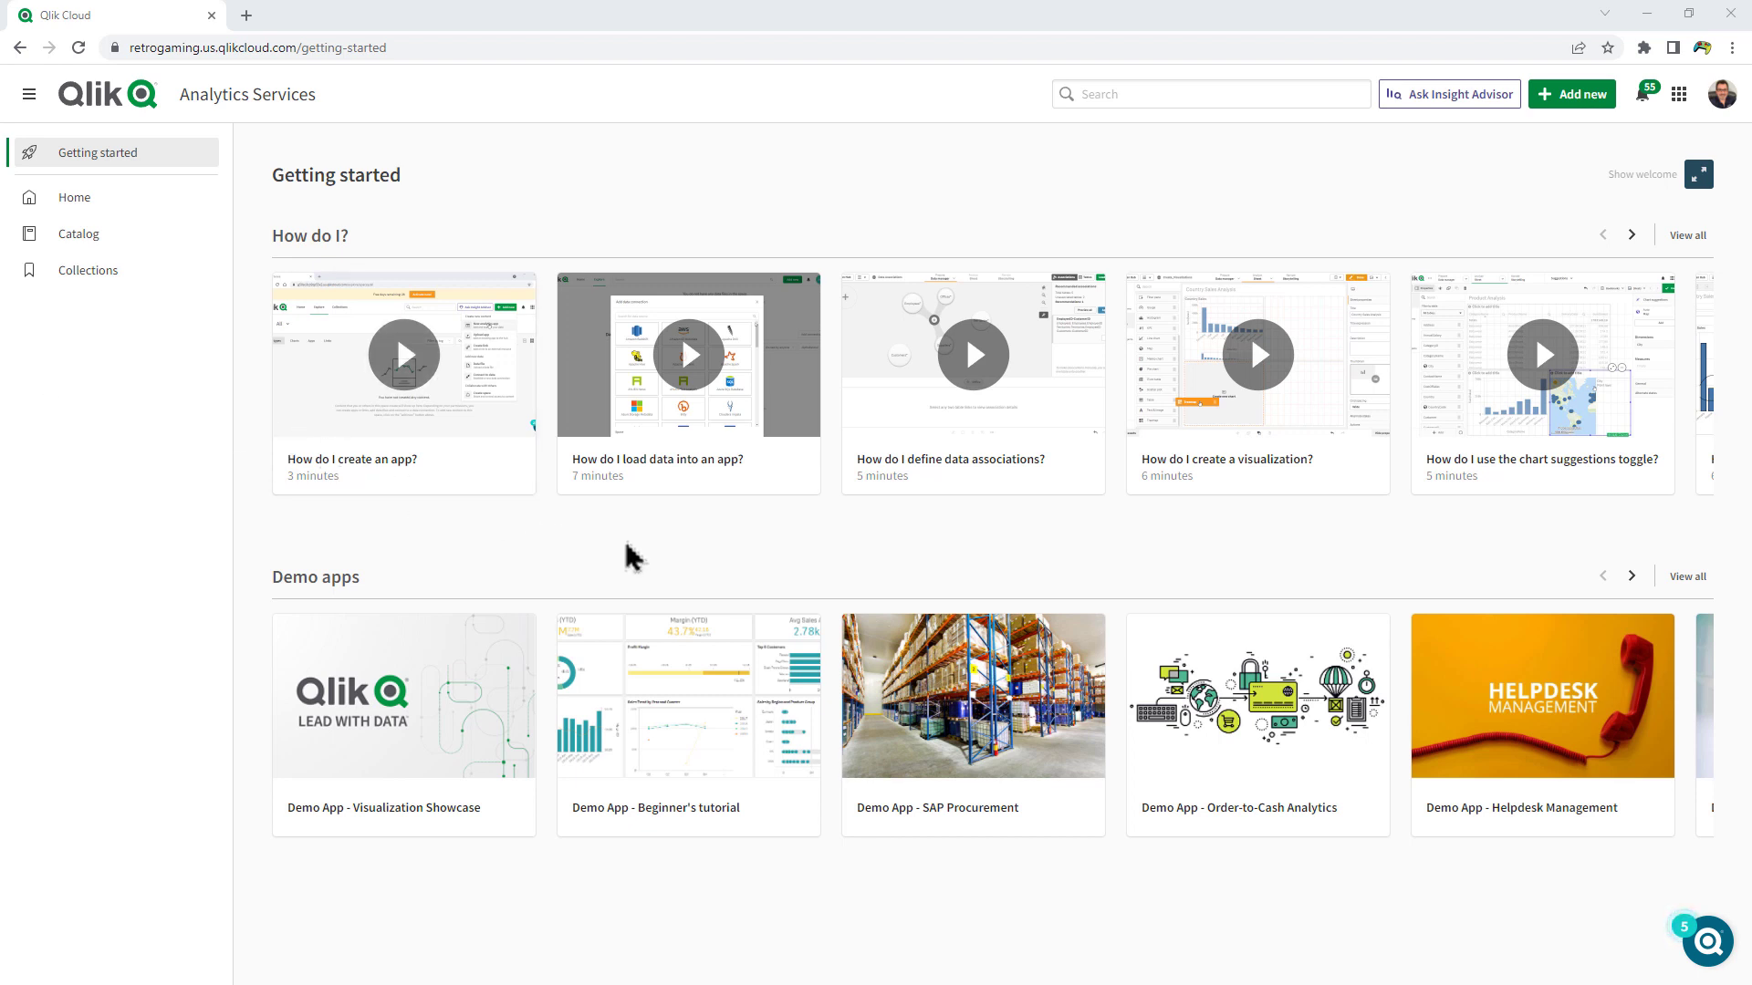
mouse_move(88, 400)
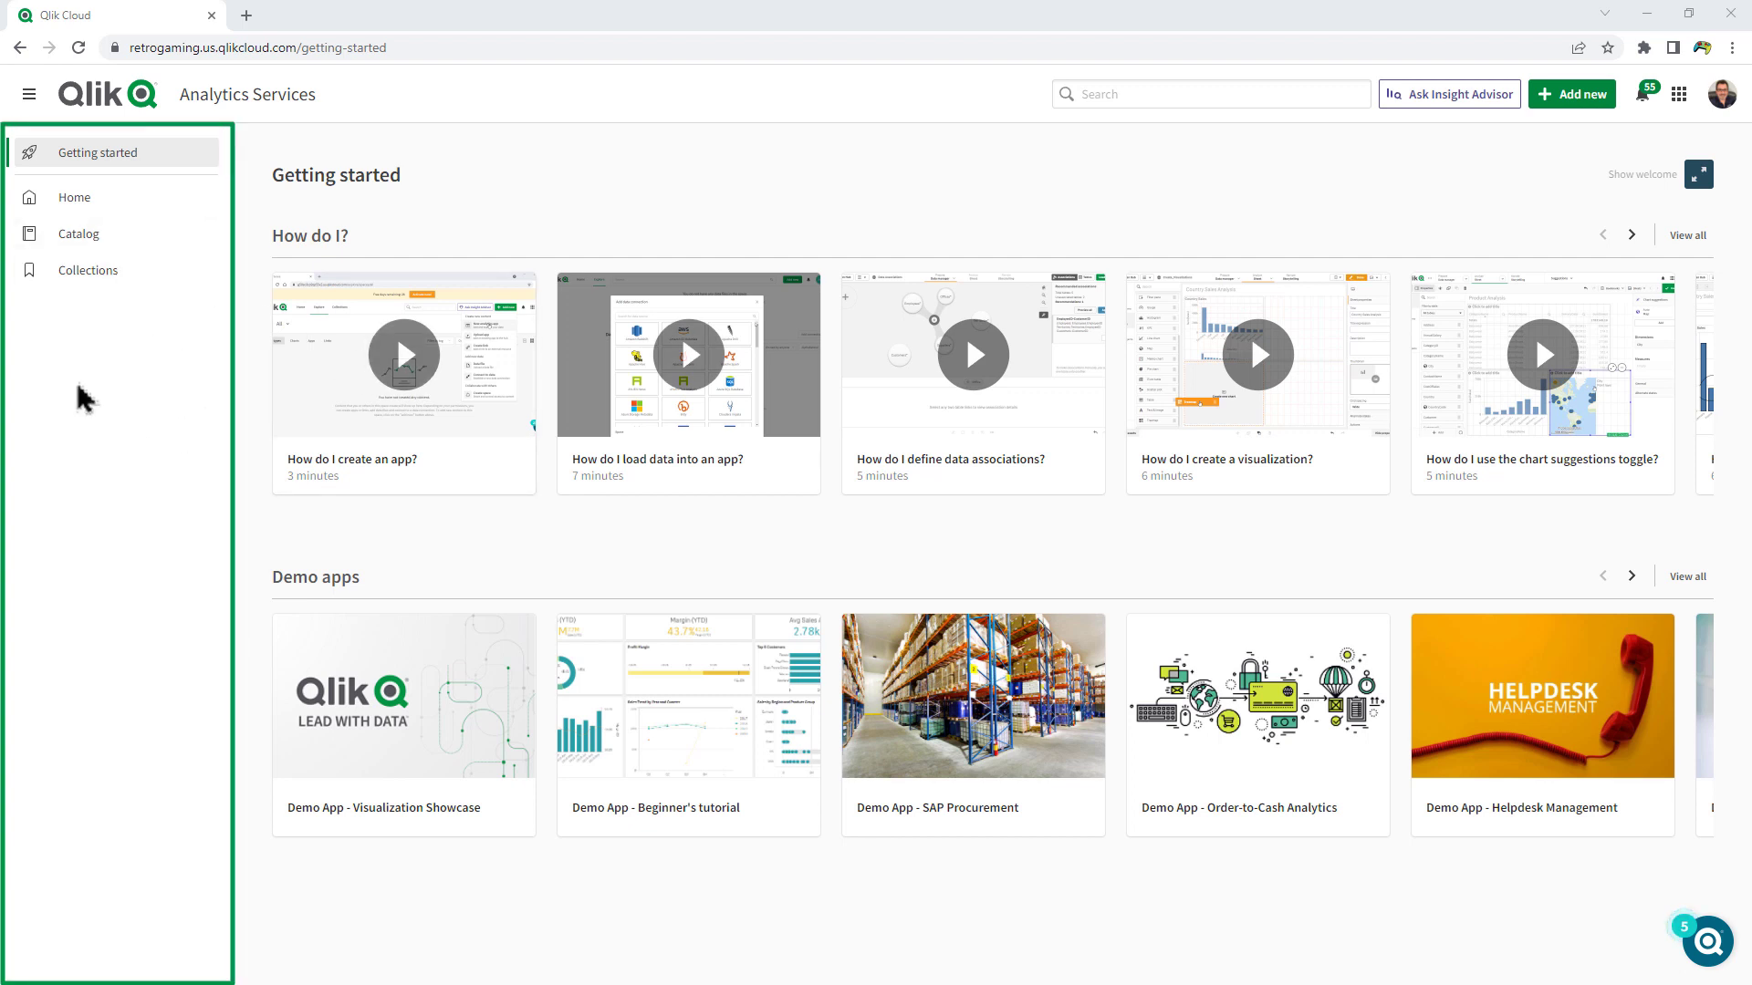
mouse_move(143, 635)
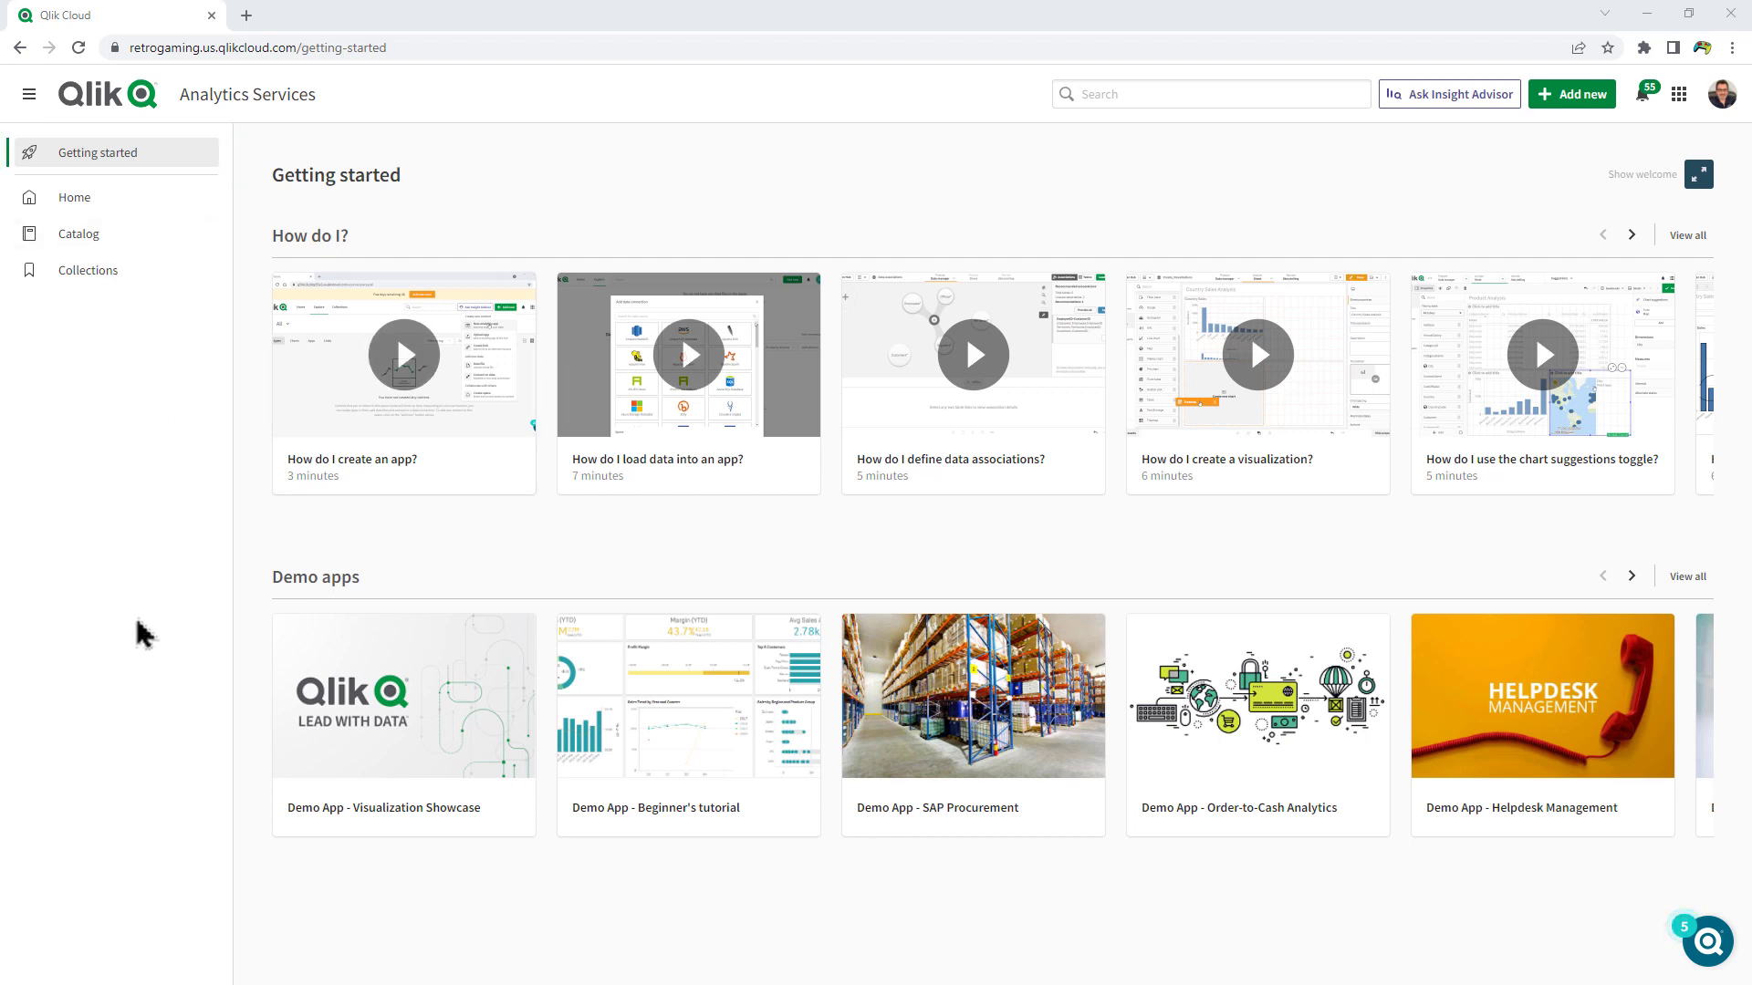
mouse_move(162, 635)
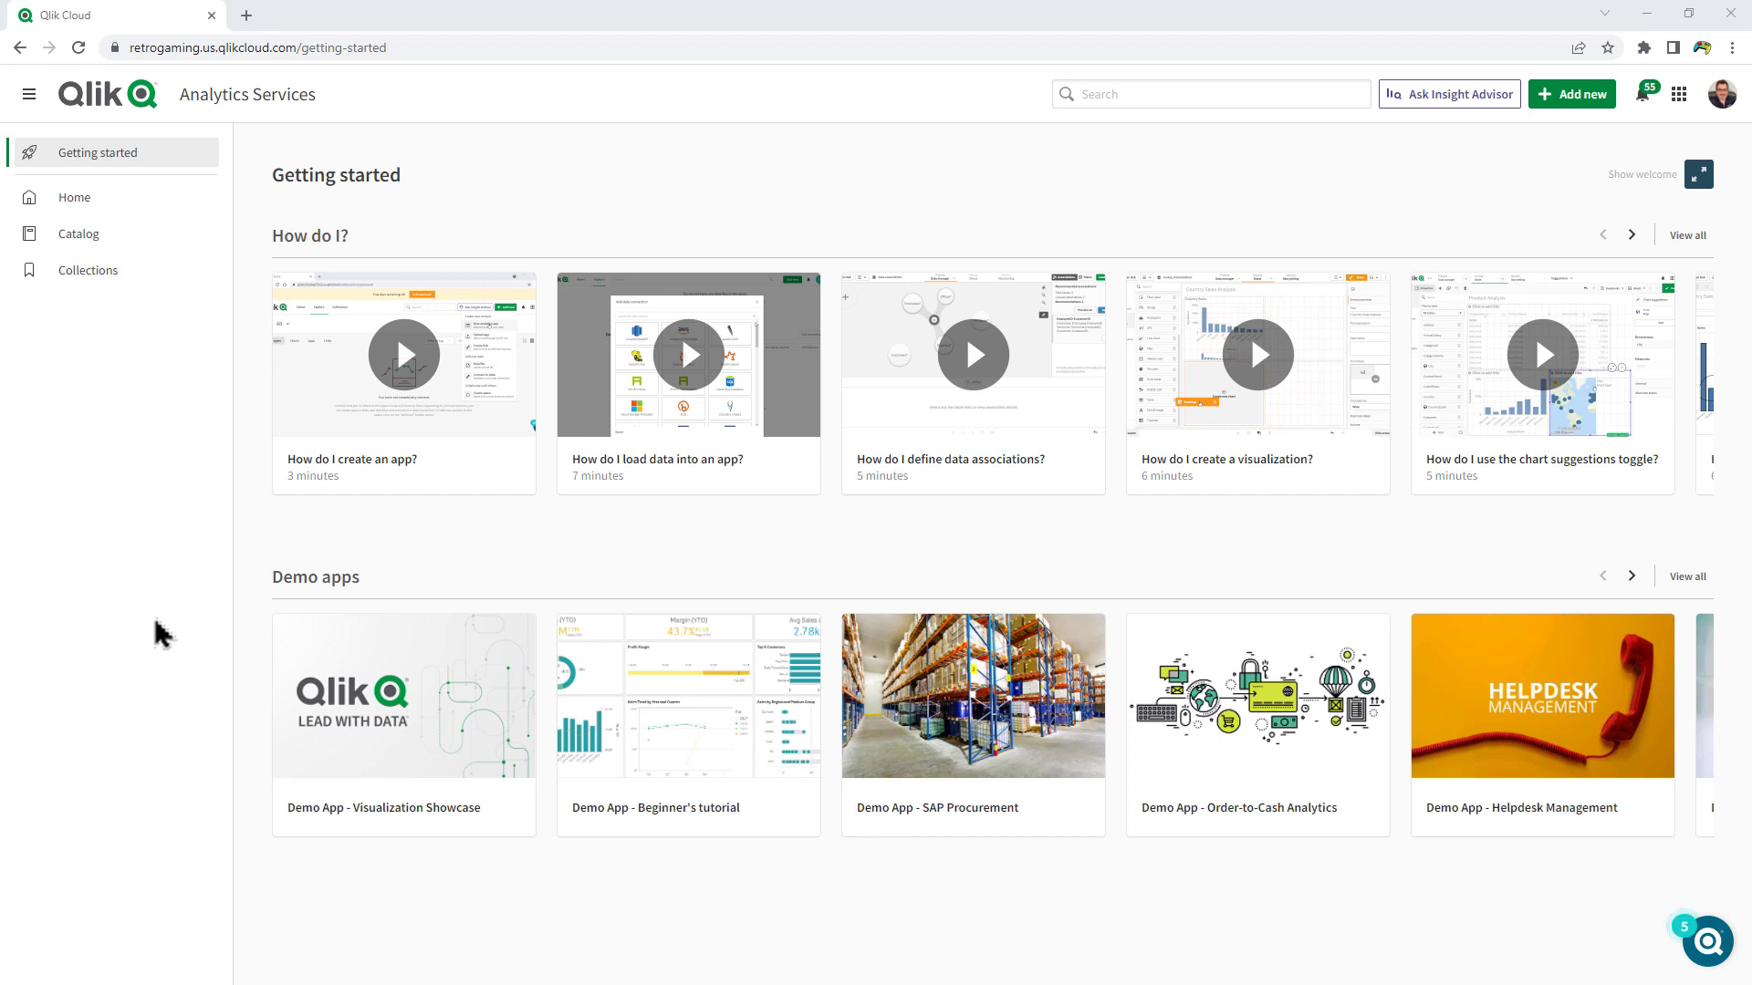
mouse_move(229, 478)
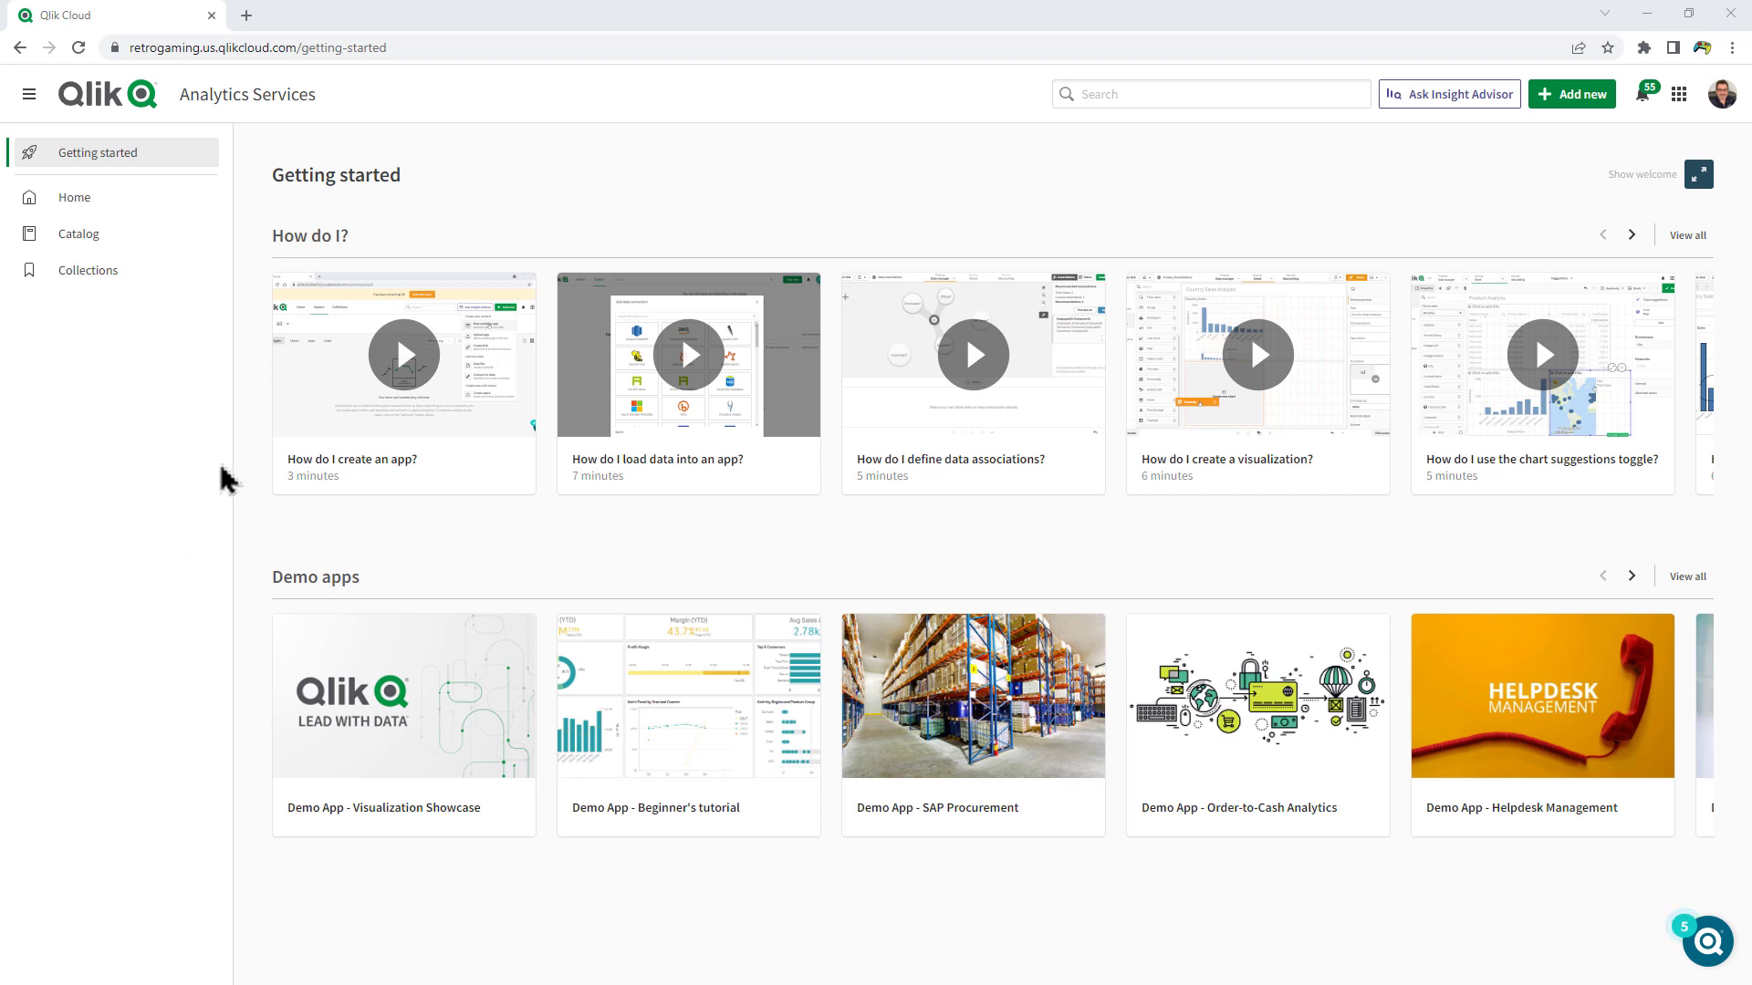
mouse_move(167, 168)
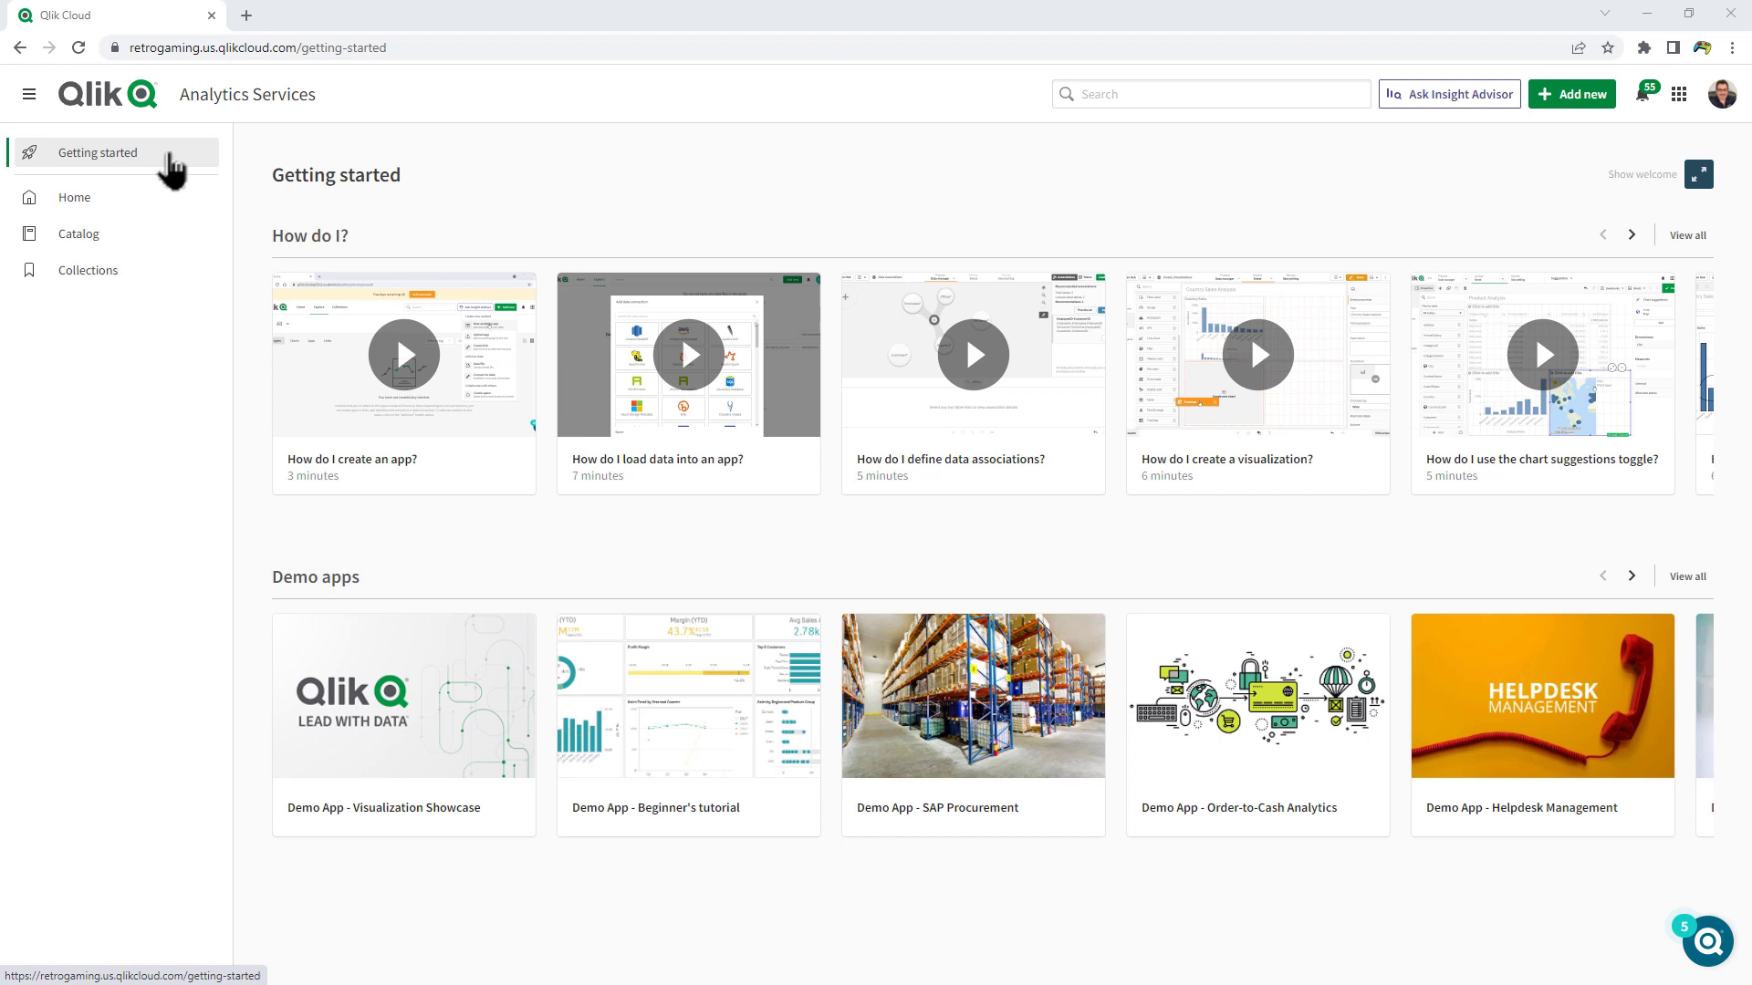
mouse_move(458, 184)
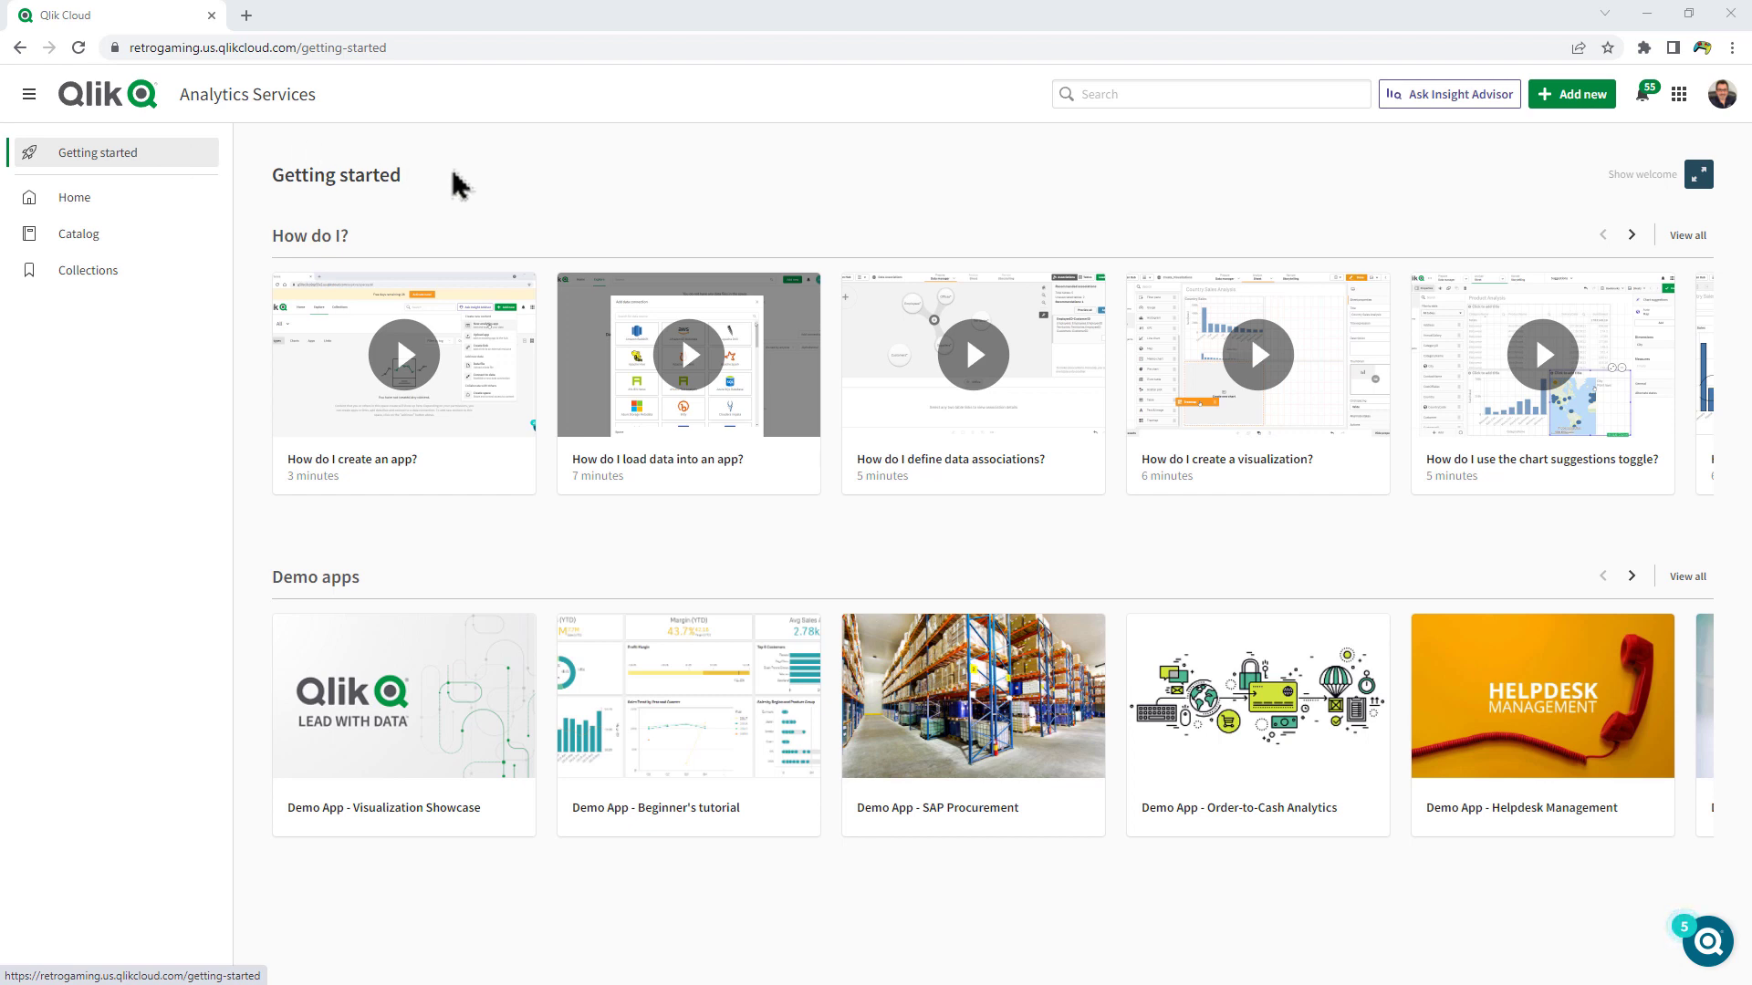
- Advance the How do I? and Demo apps carousels, then return to the Home page
left_click(1630, 235)
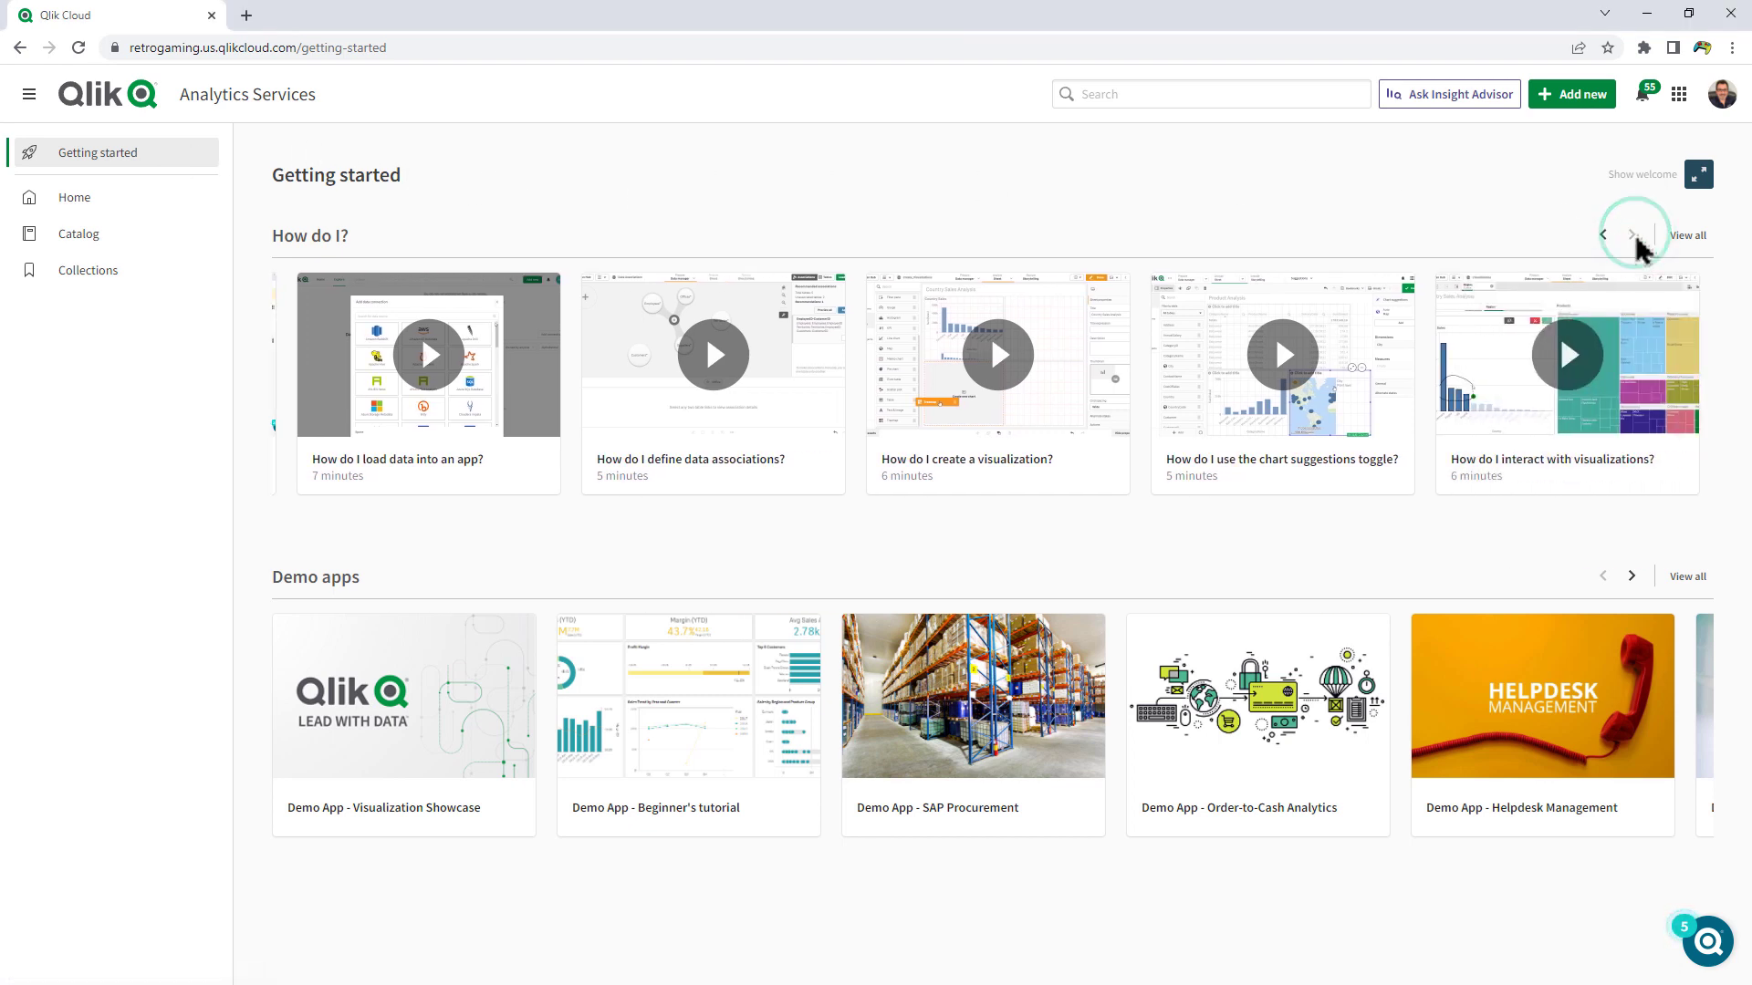
left_click(1630, 576)
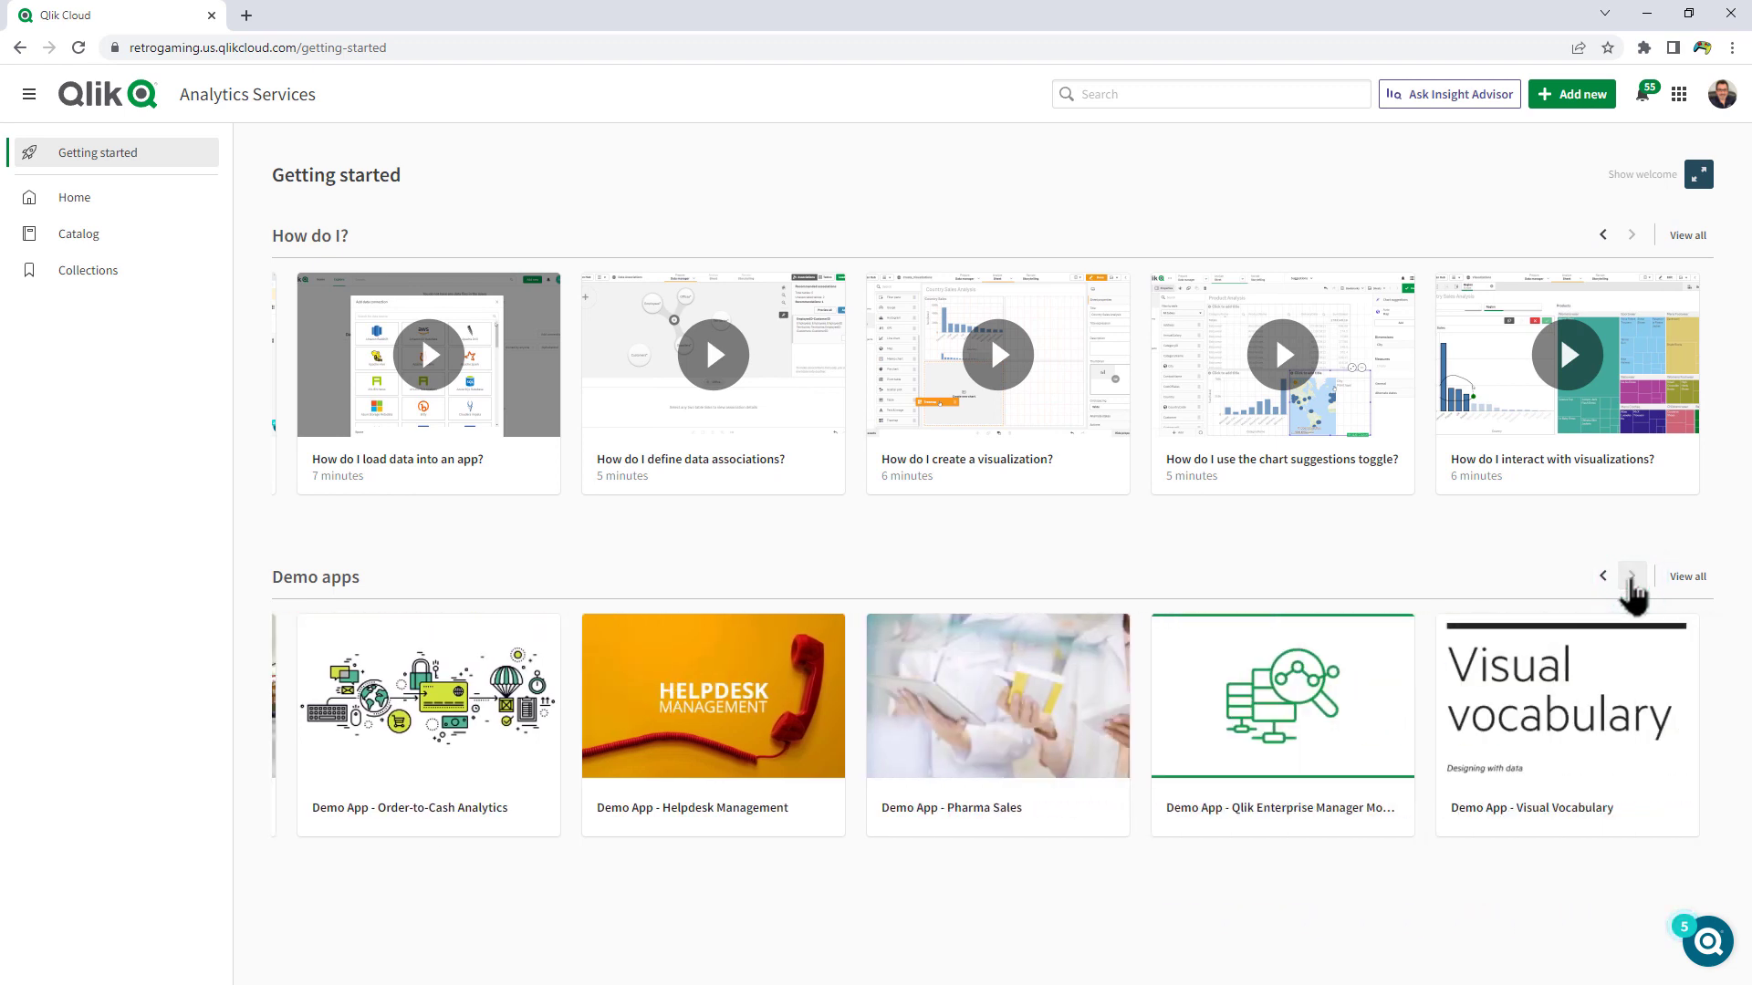
mouse_move(1362, 340)
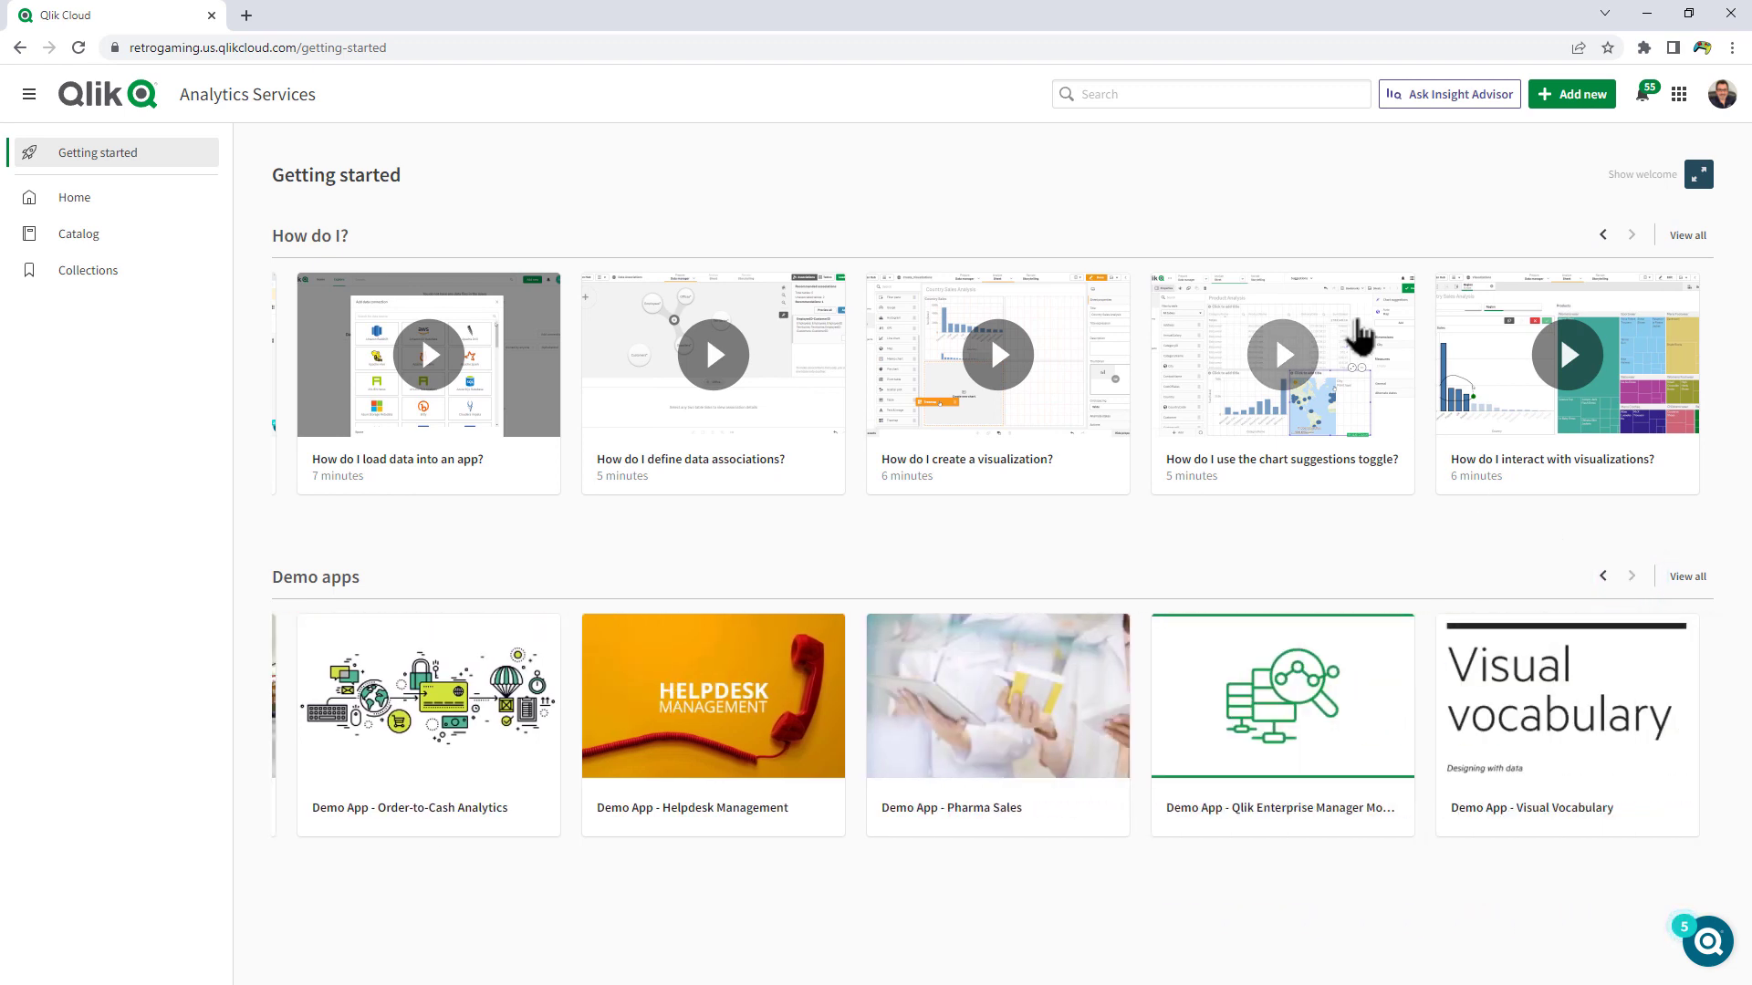
mouse_move(282, 180)
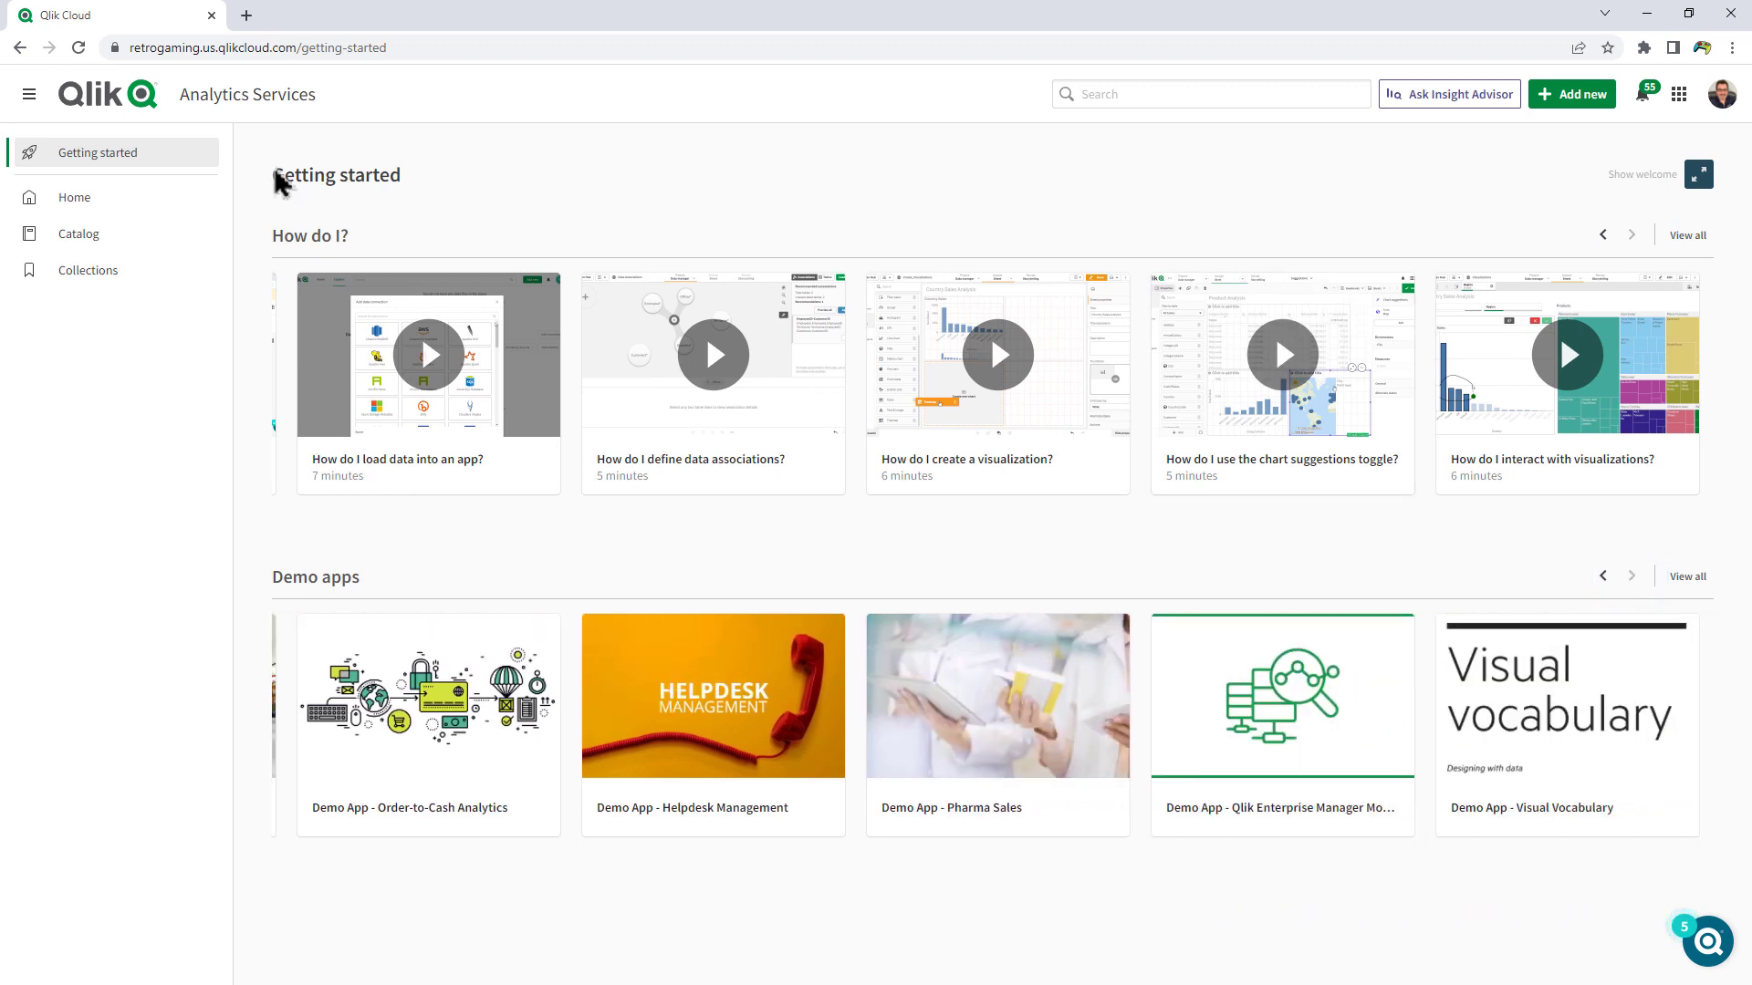
left_click(74, 197)
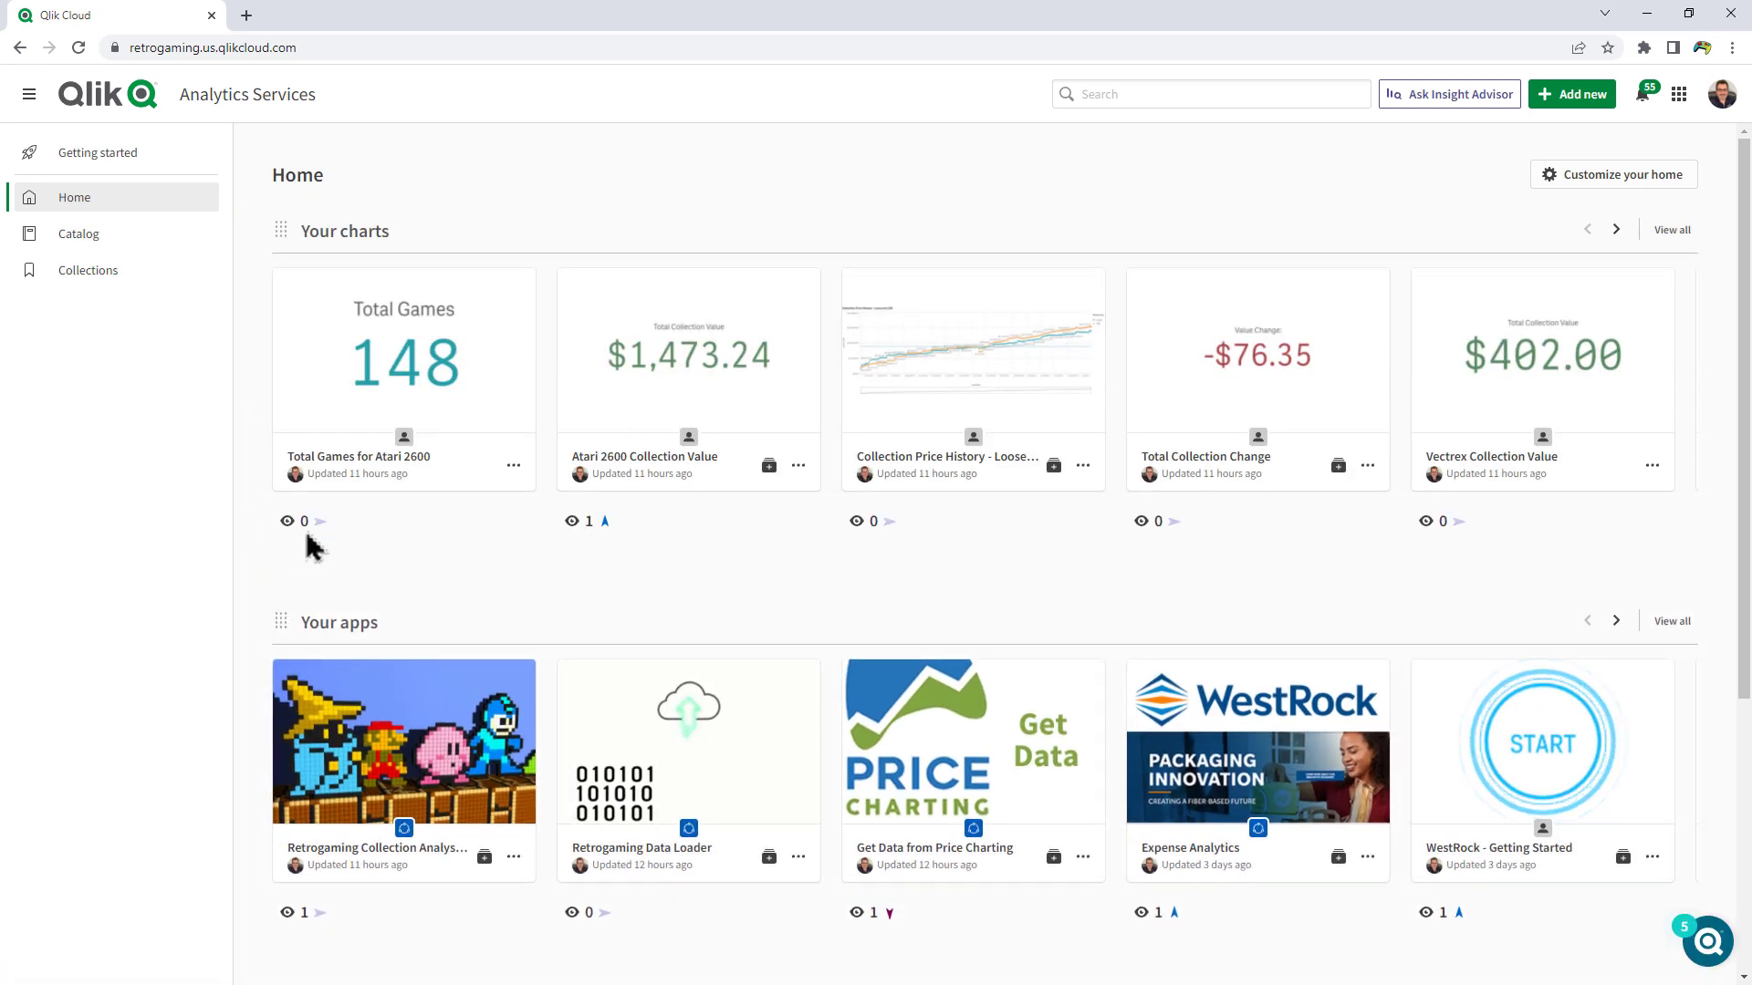
mouse_move(1612, 175)
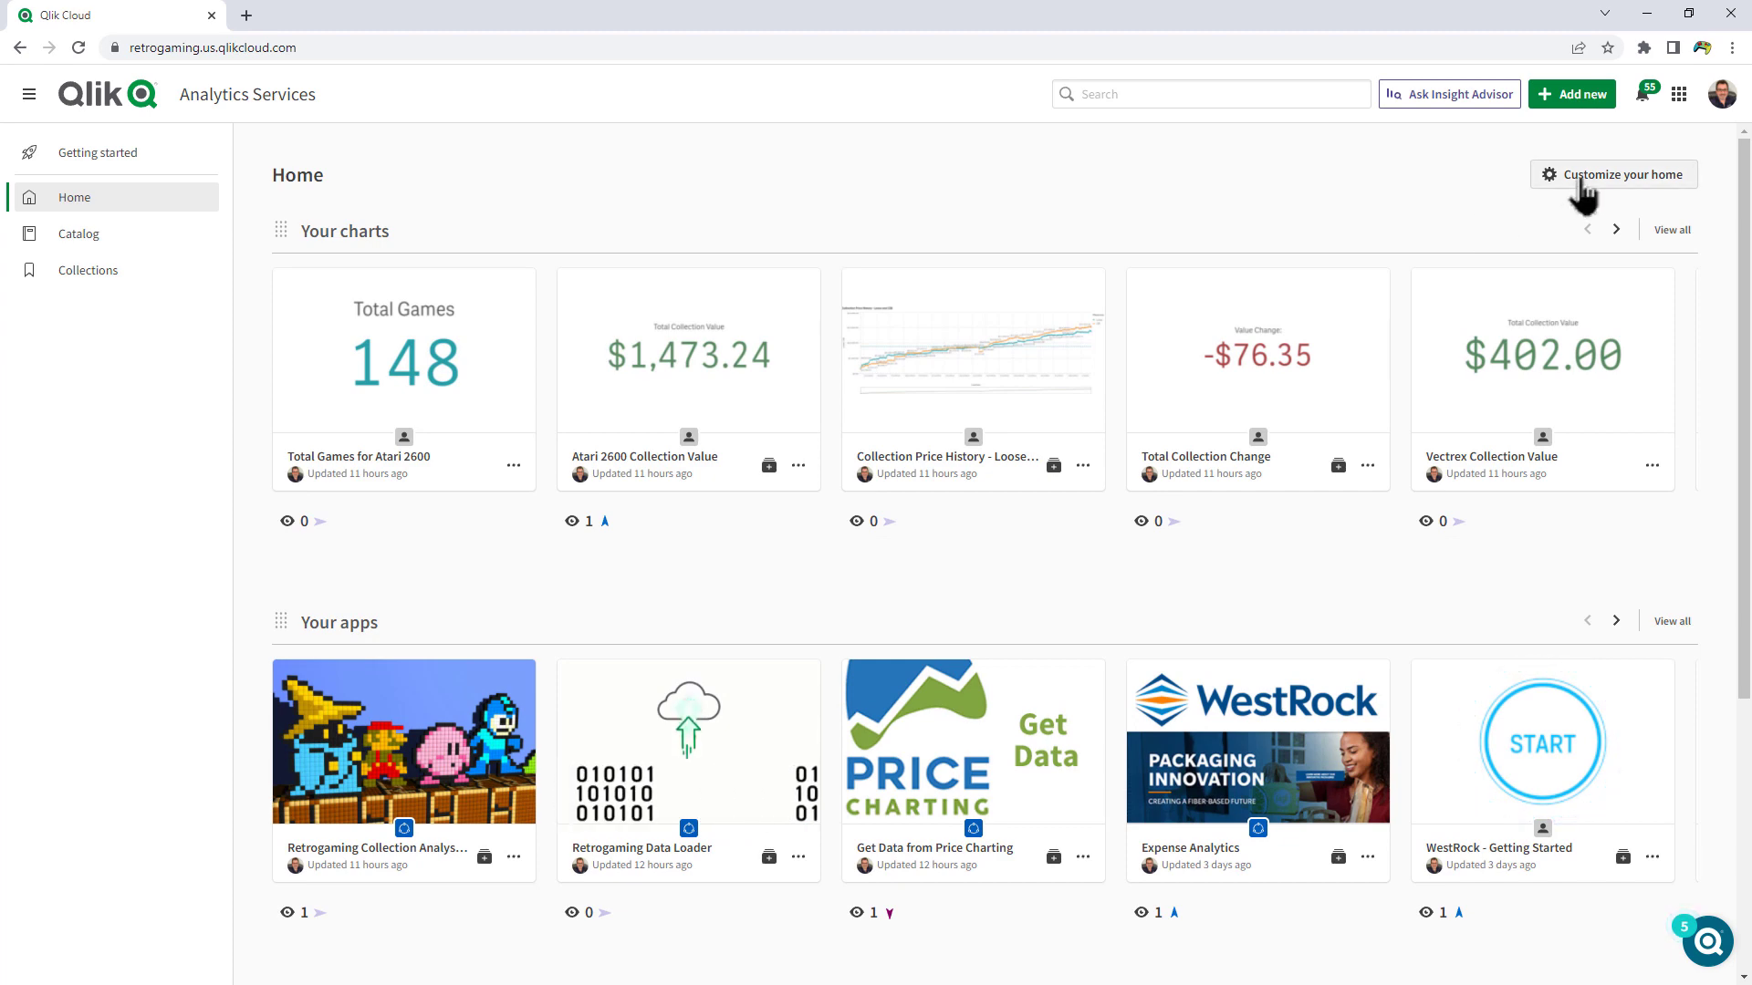
- In Customize your home, browse Generated and Resources sections and add How do I? videos
left_click(1612, 174)
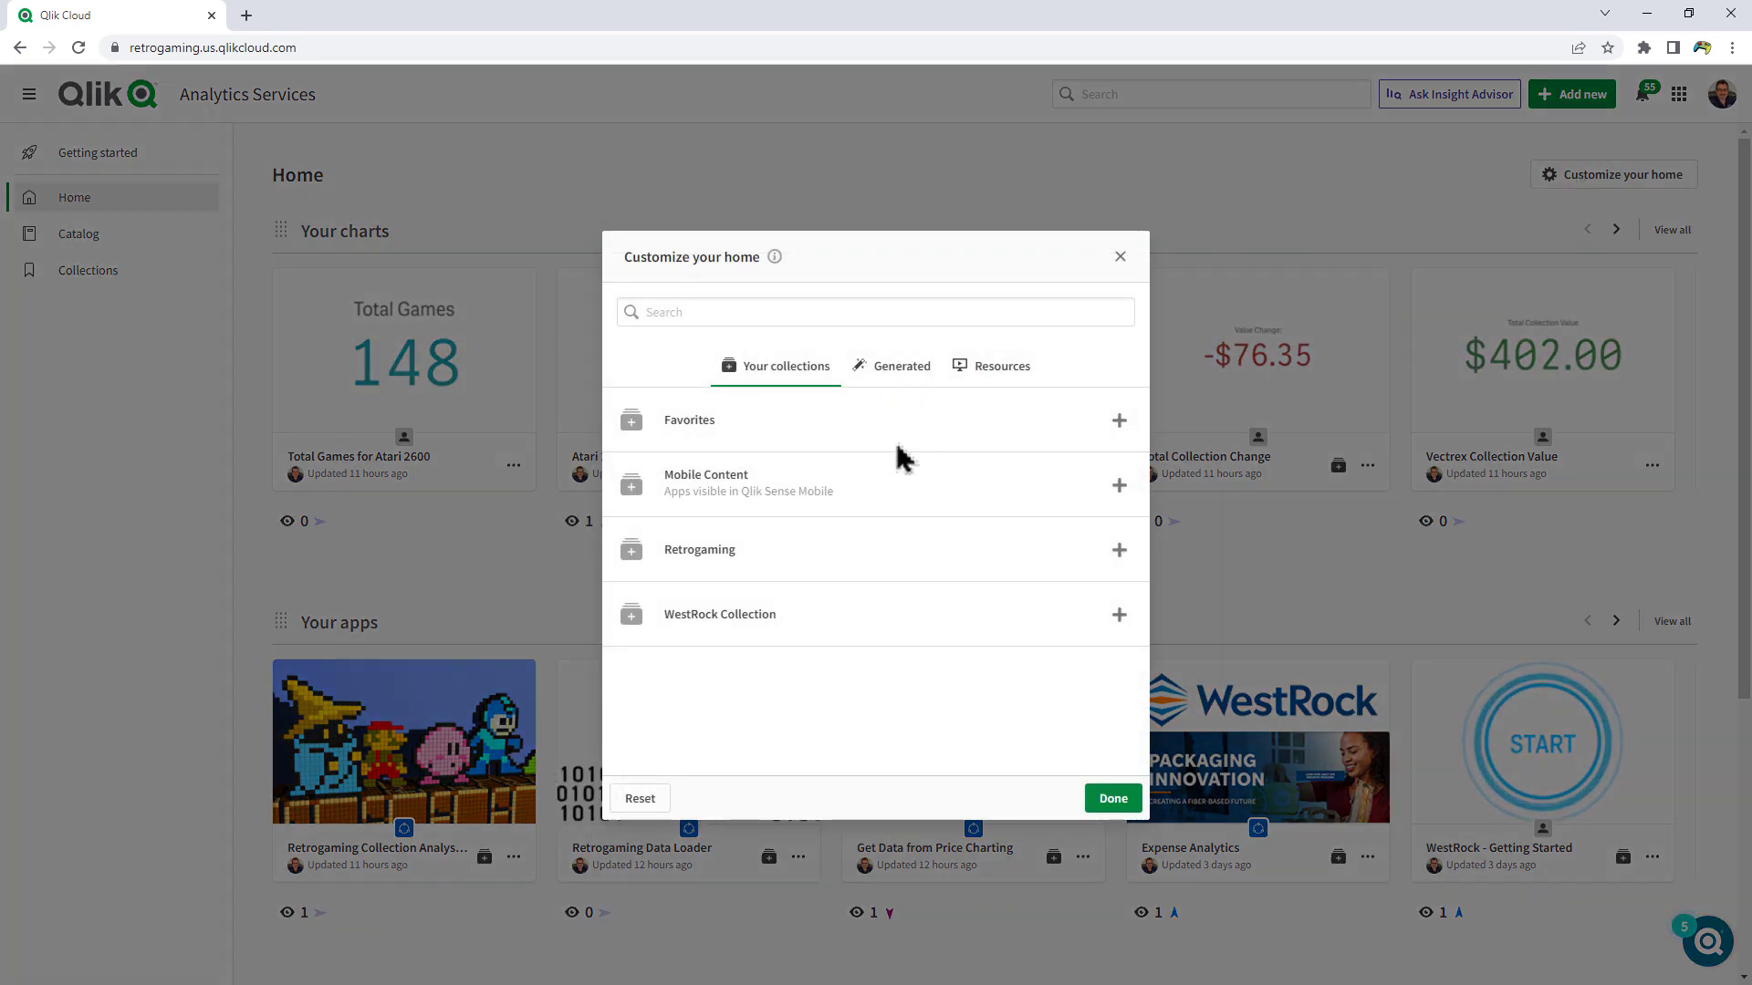
mouse_move(865, 486)
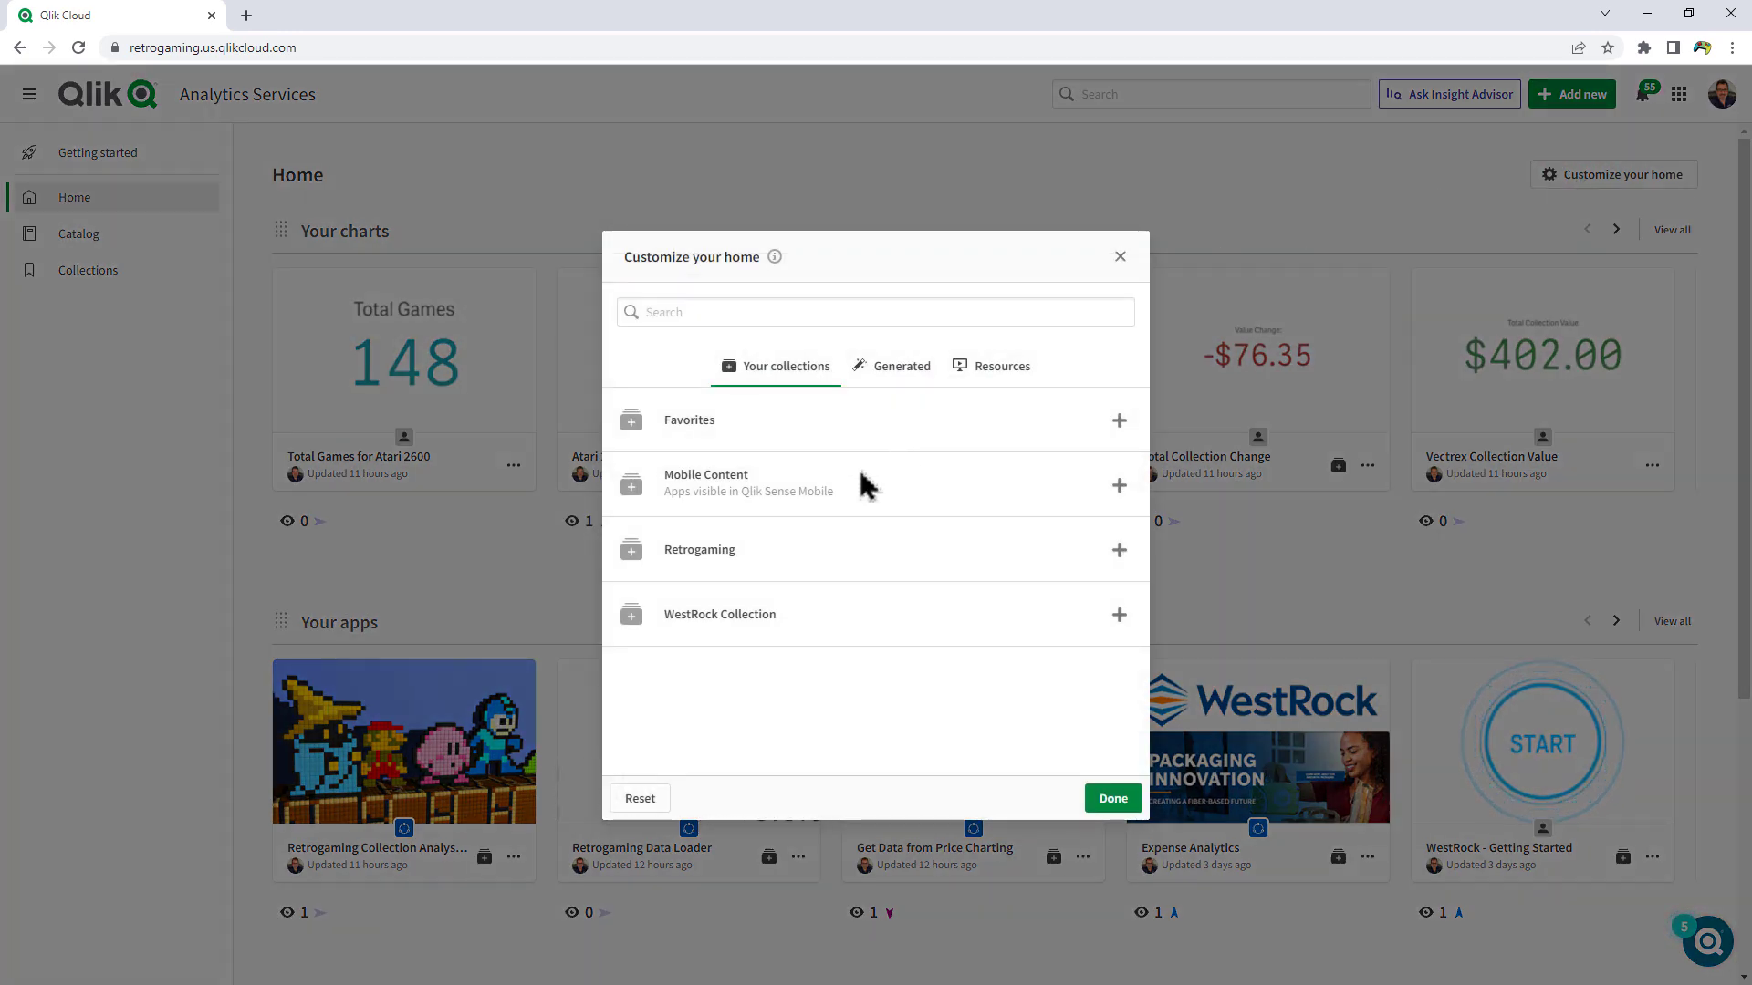
mouse_move(1006, 446)
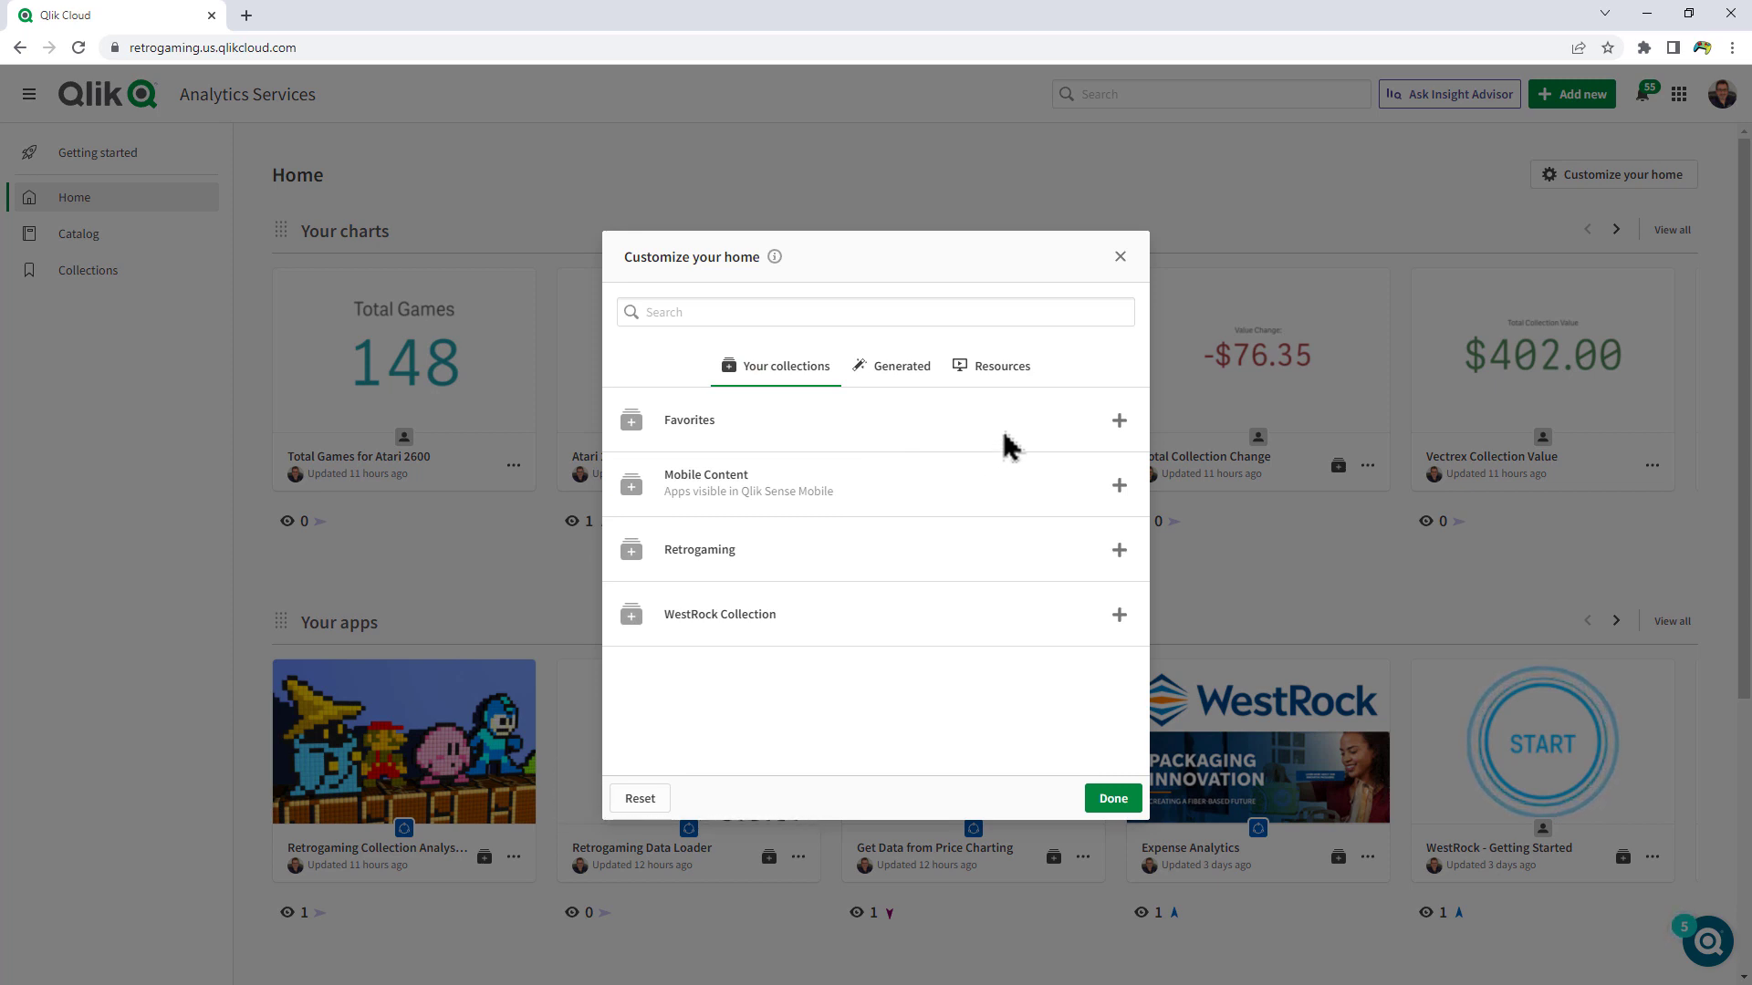
mouse_move(944, 574)
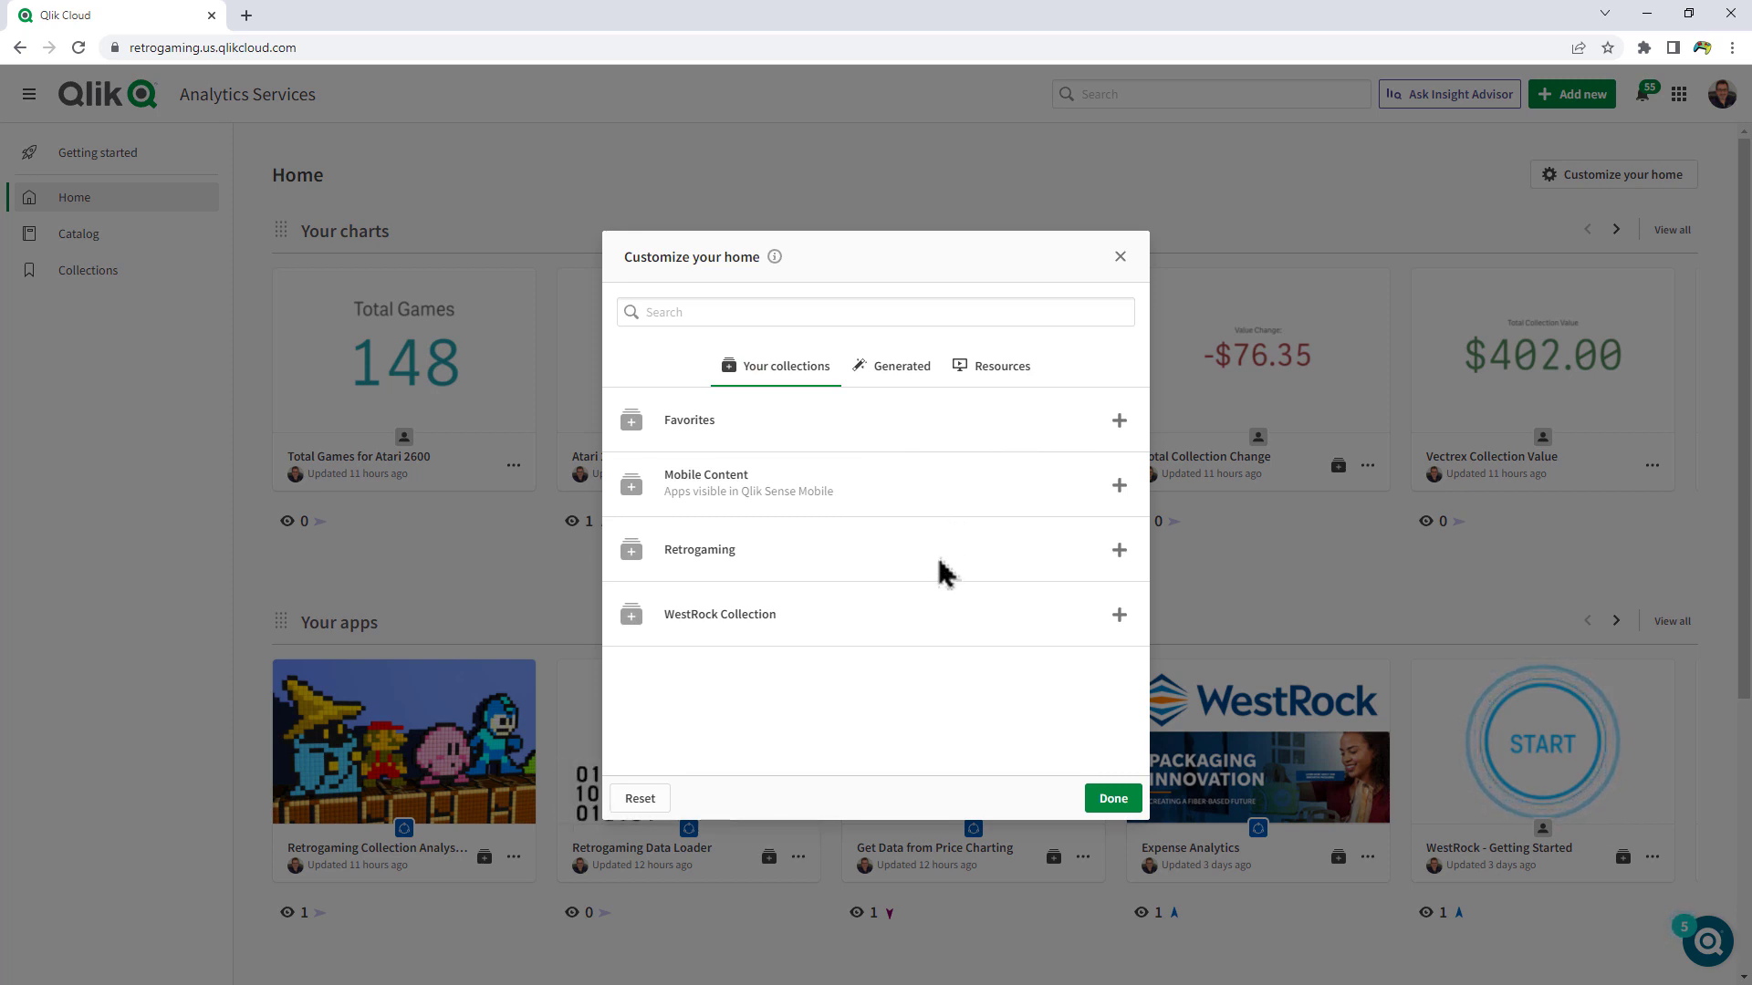
left_click(893, 365)
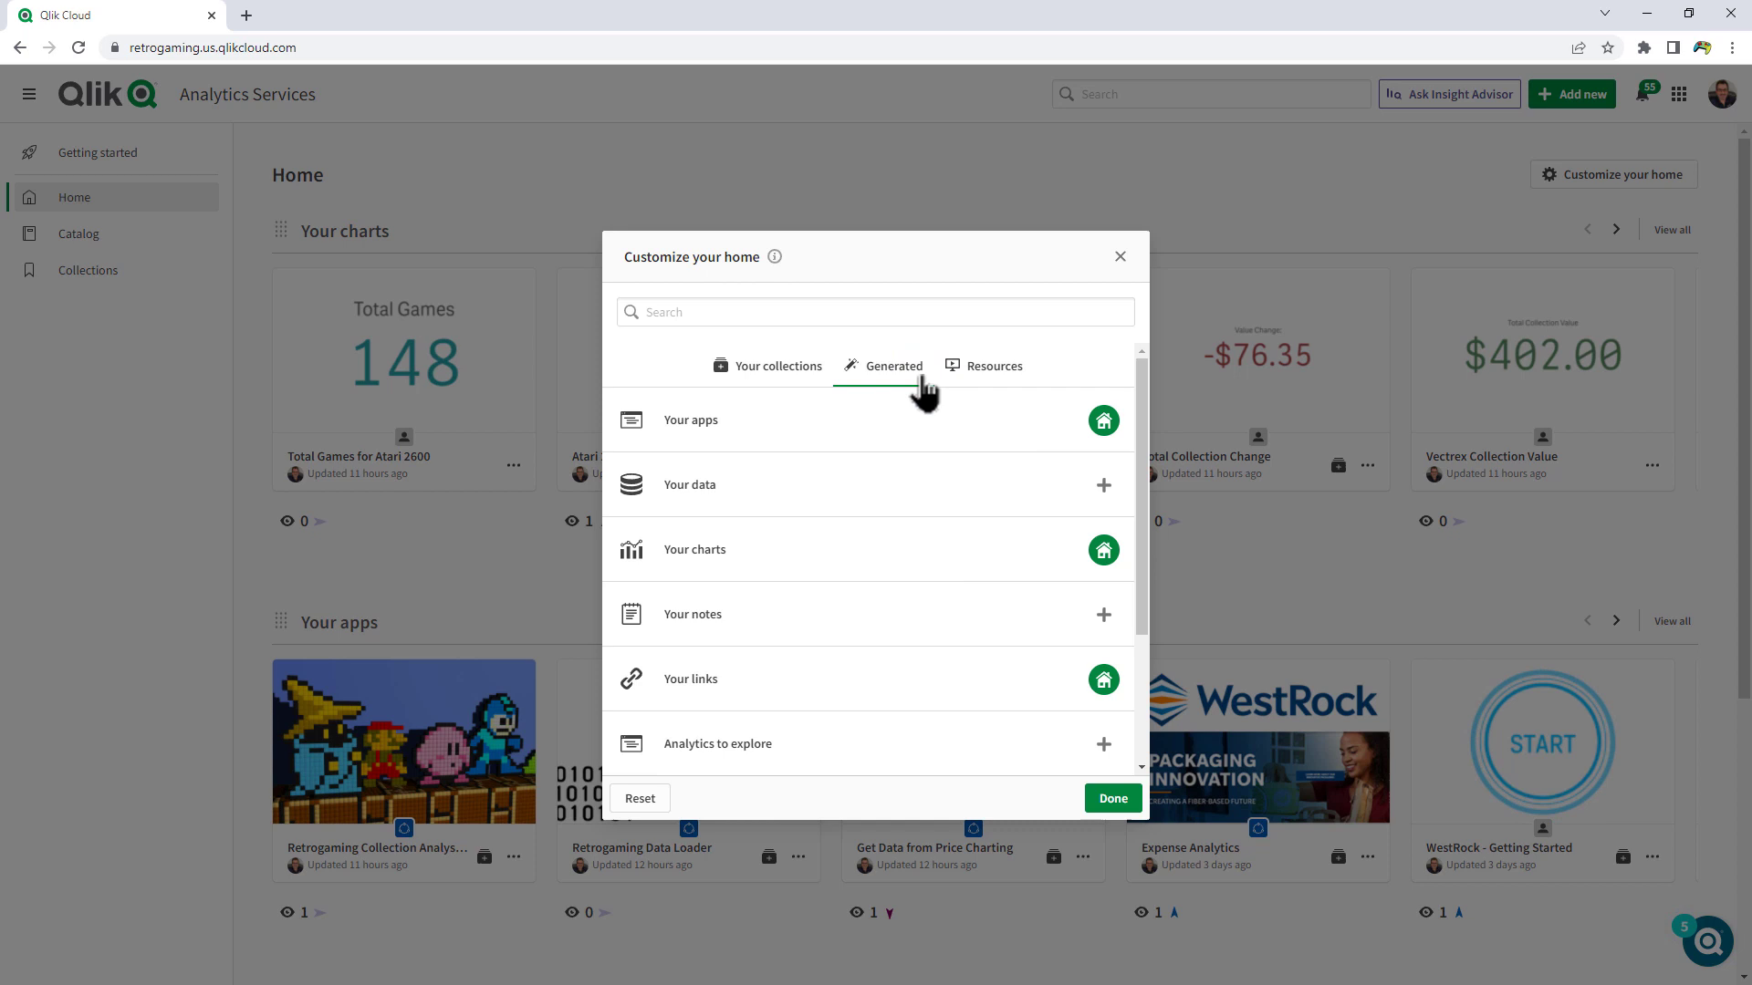
mouse_move(1005, 379)
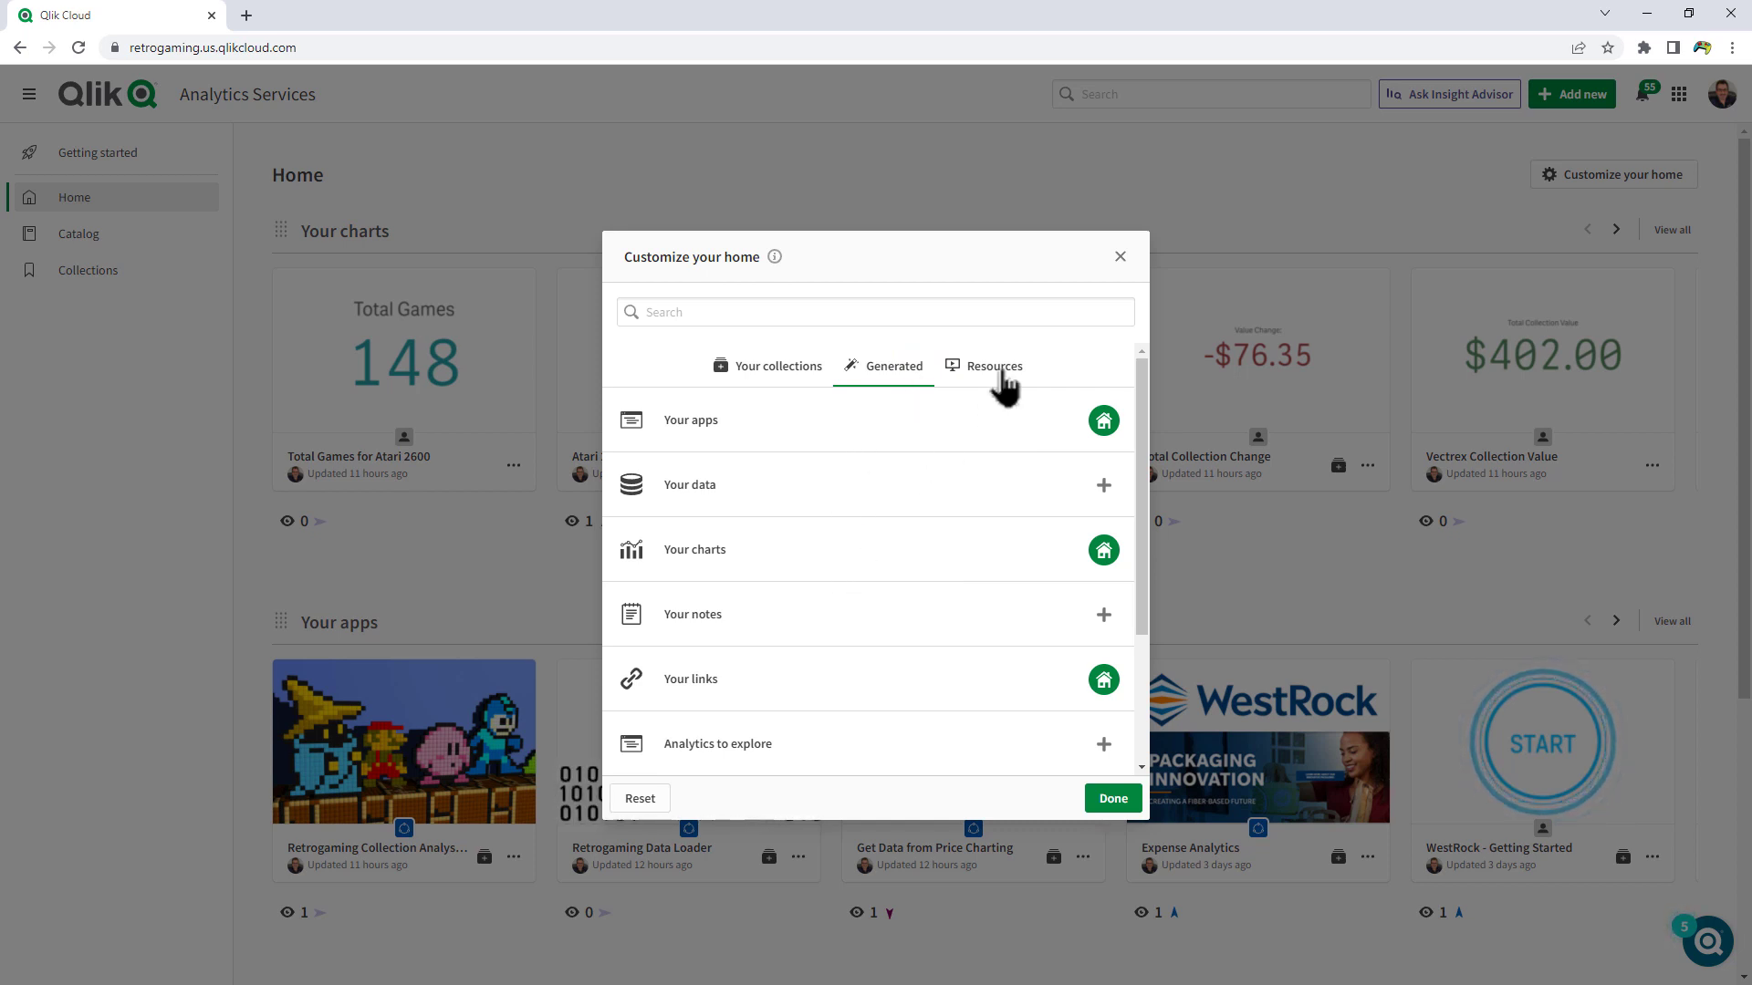
left_click(993, 365)
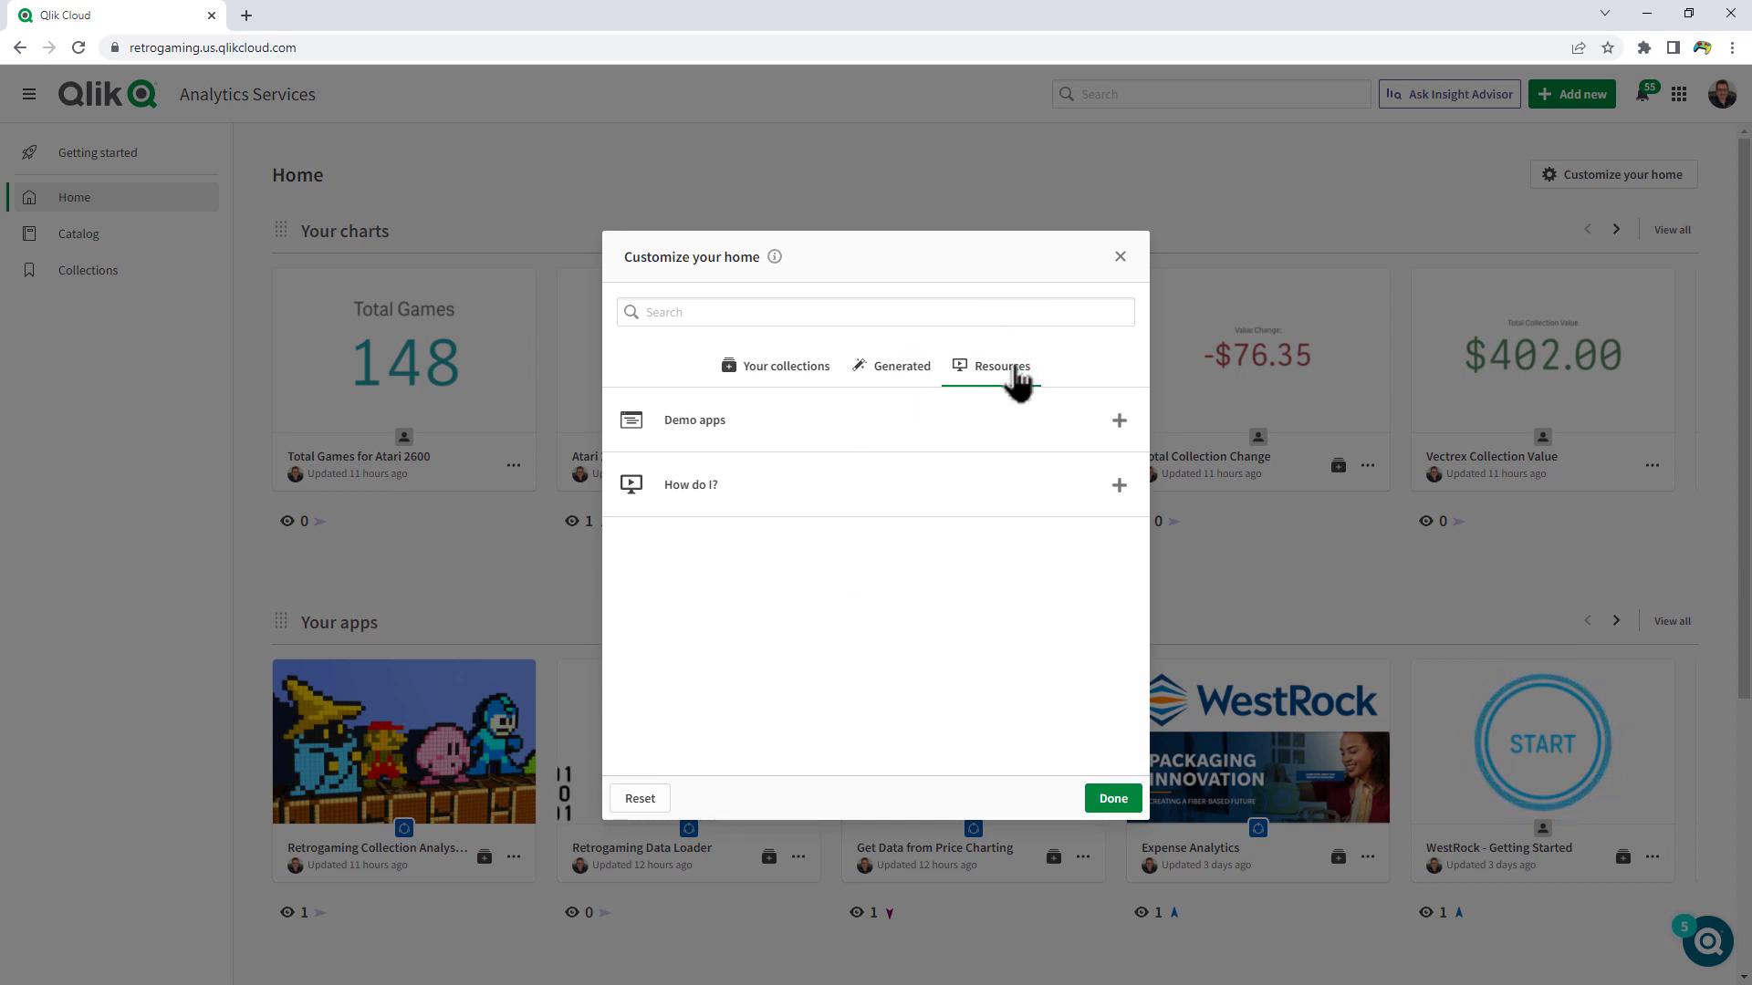
mouse_move(1119, 485)
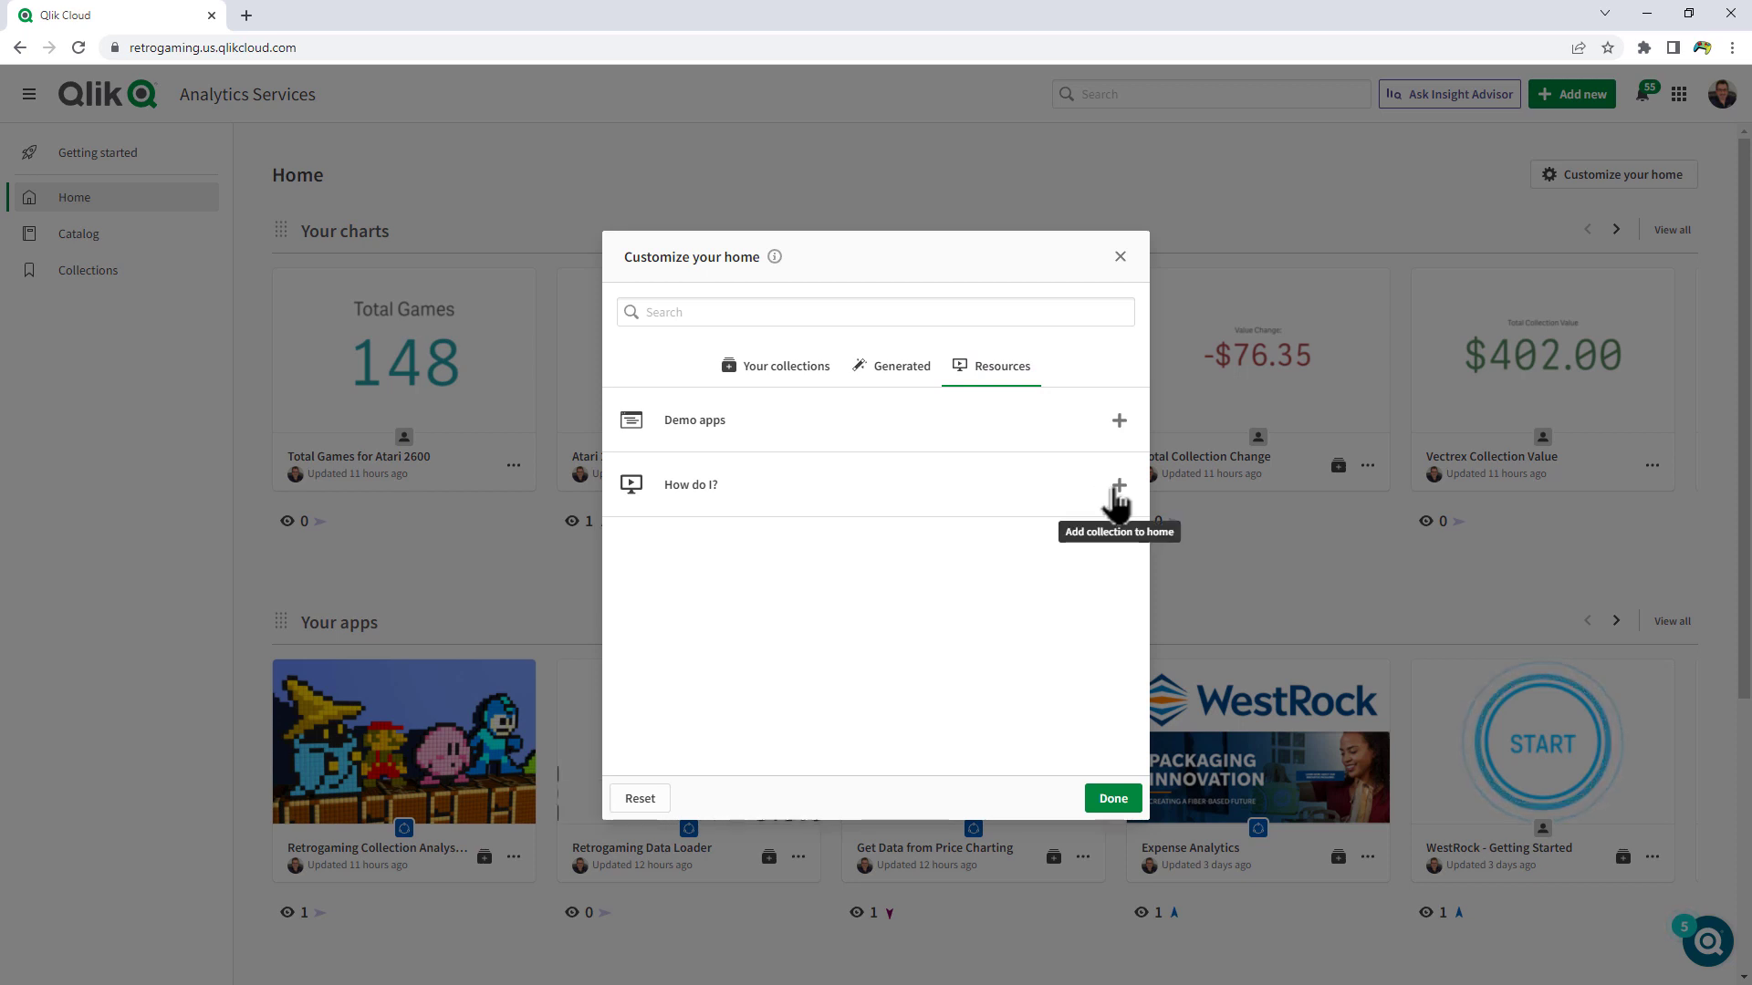
left_click(1119, 484)
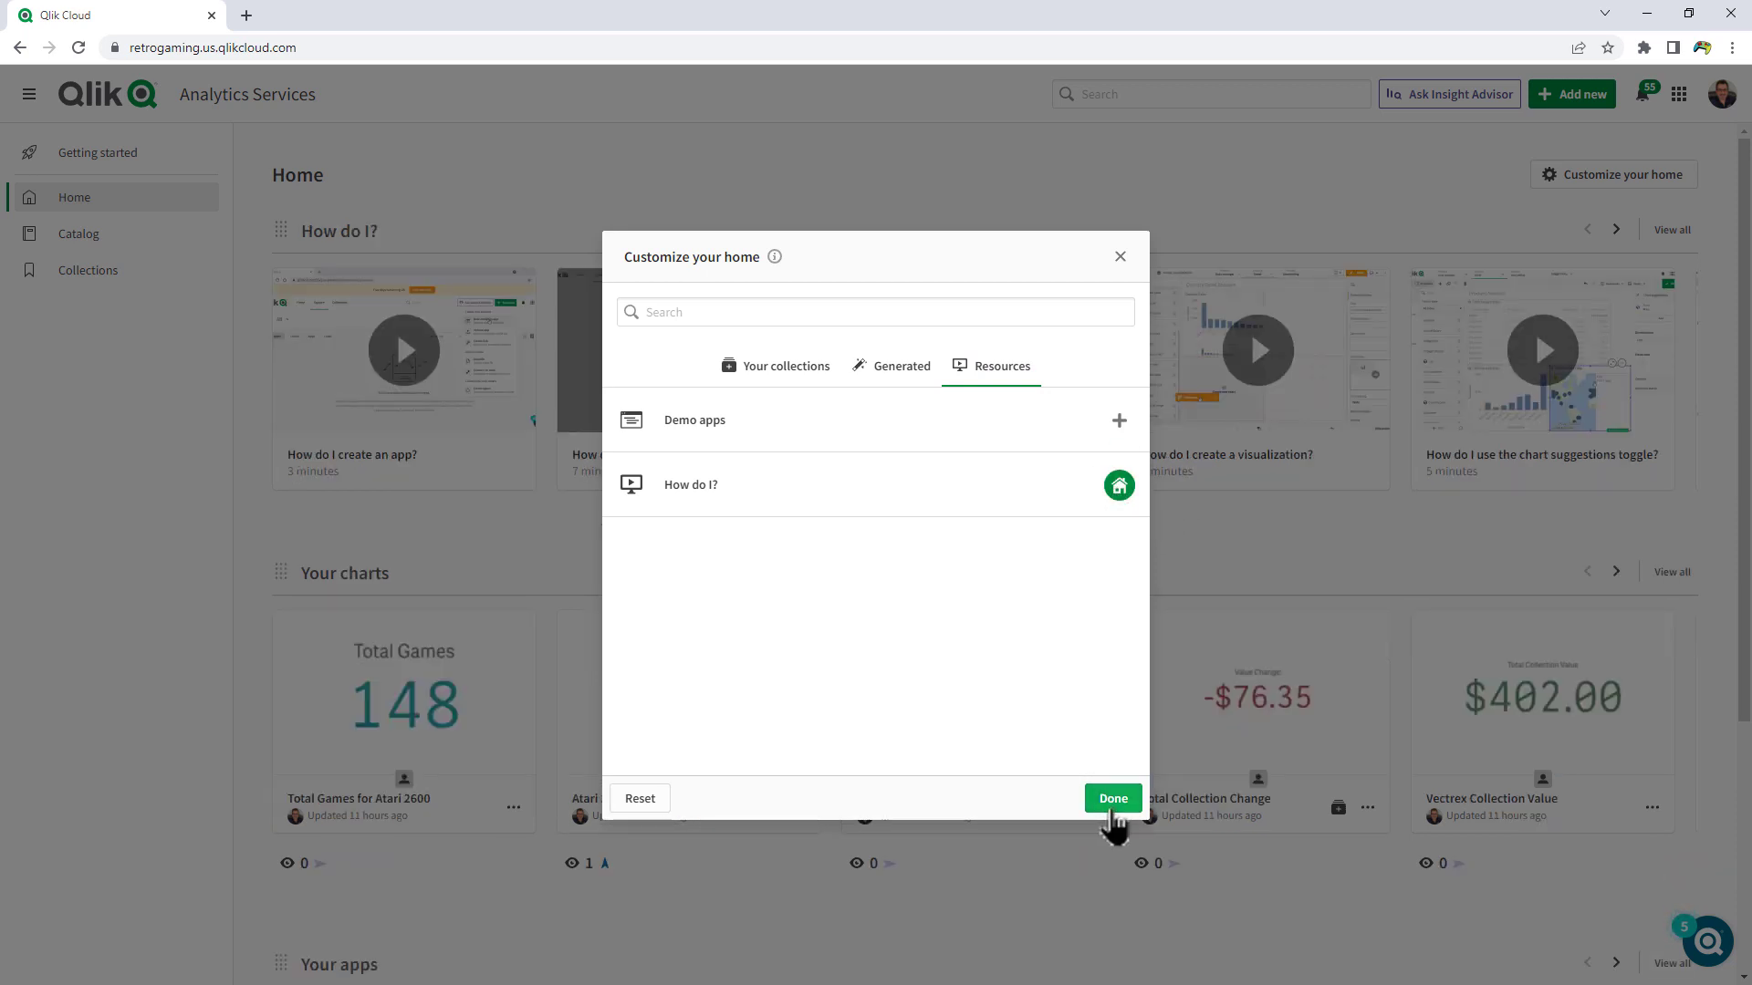
- Finish customizing and check that How do I? sits between Your charts and Your apps
left_click(1111, 798)
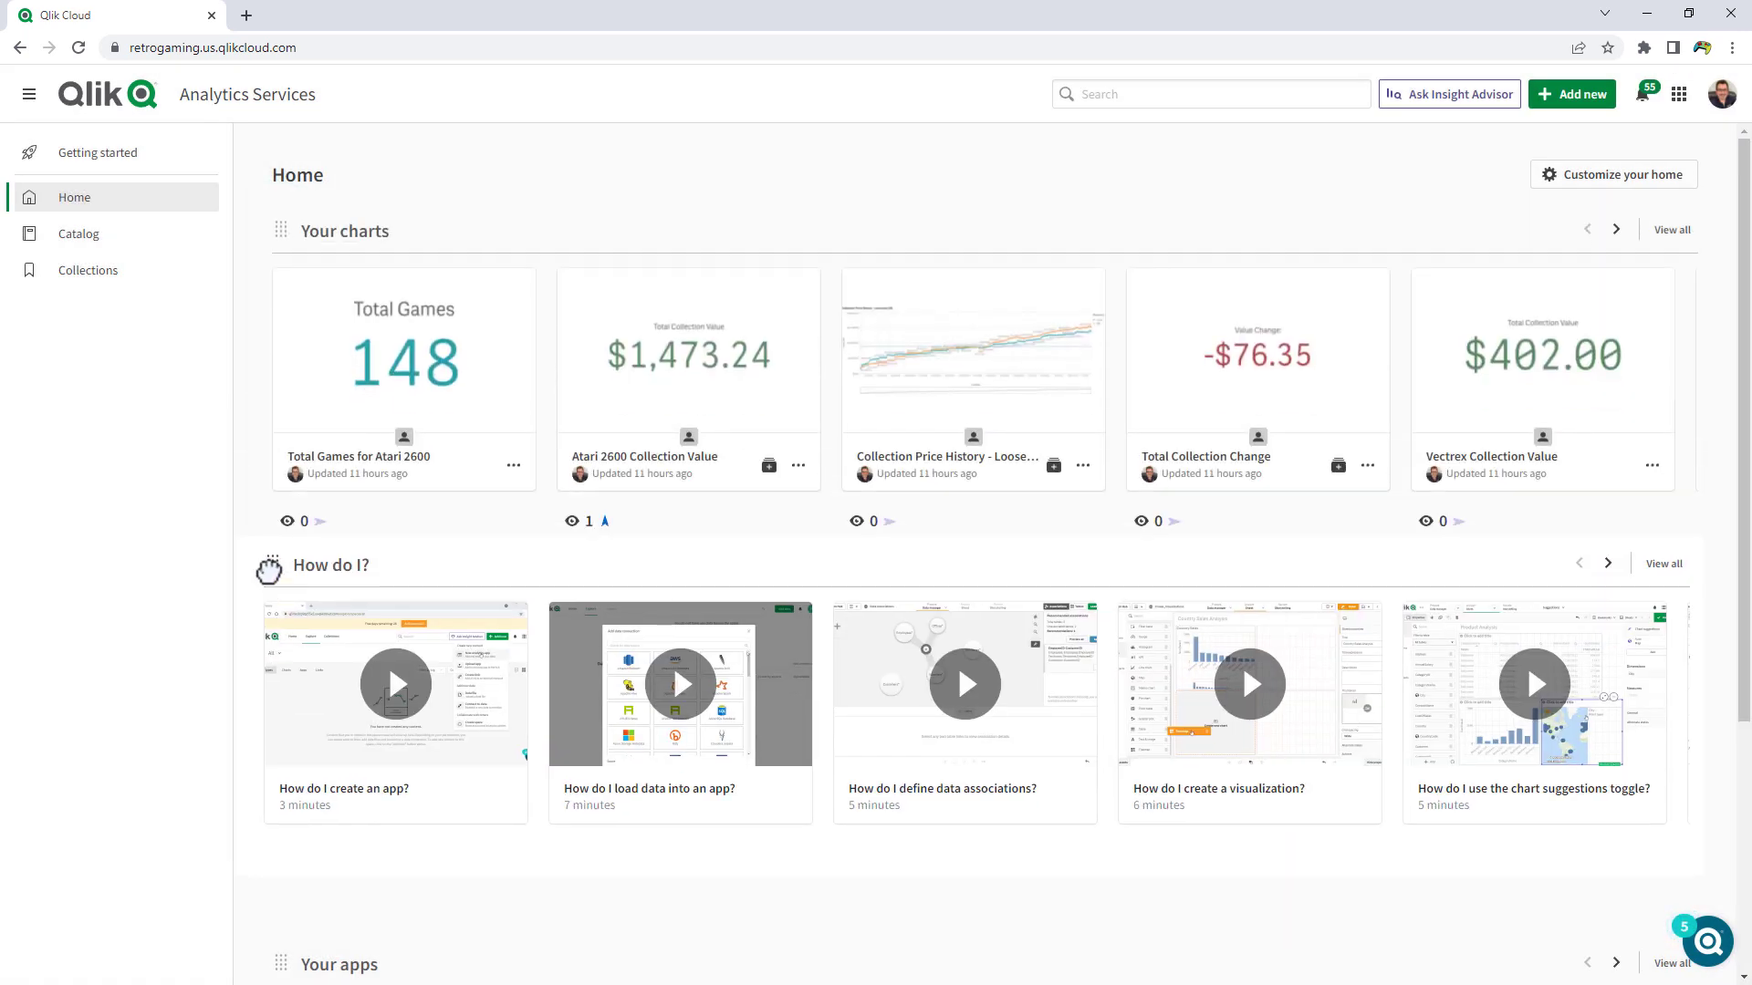
scroll("down", 3)
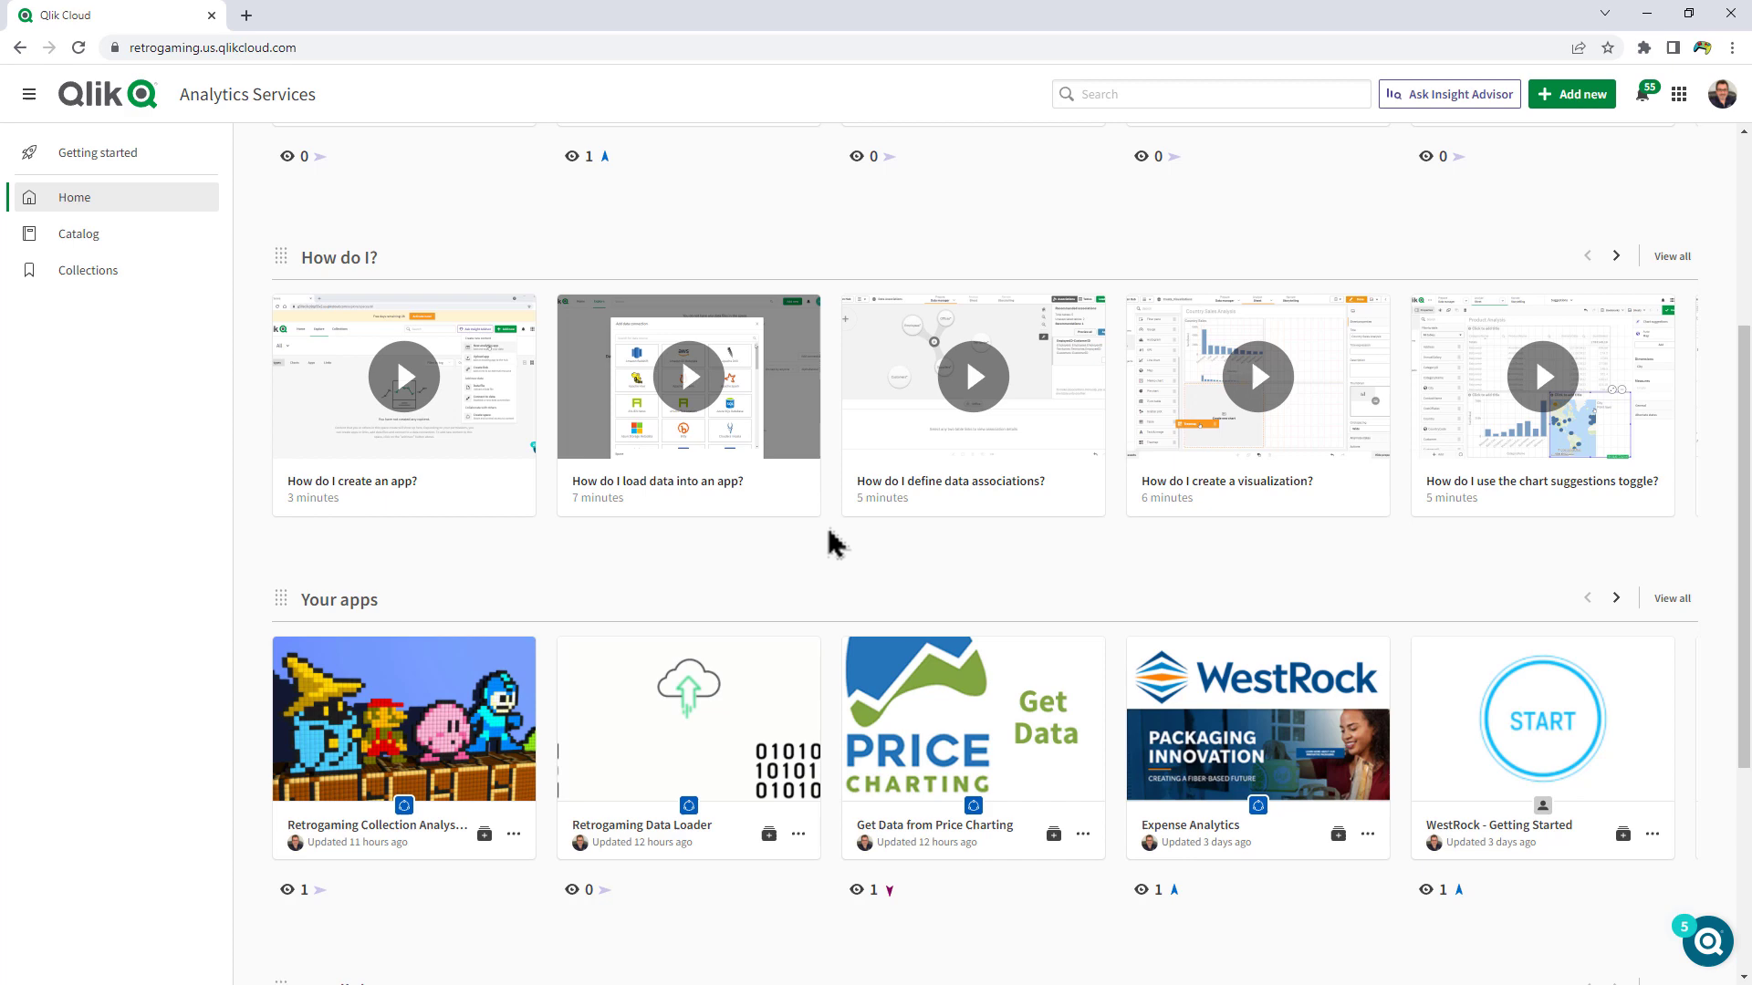
scroll("up", 3)
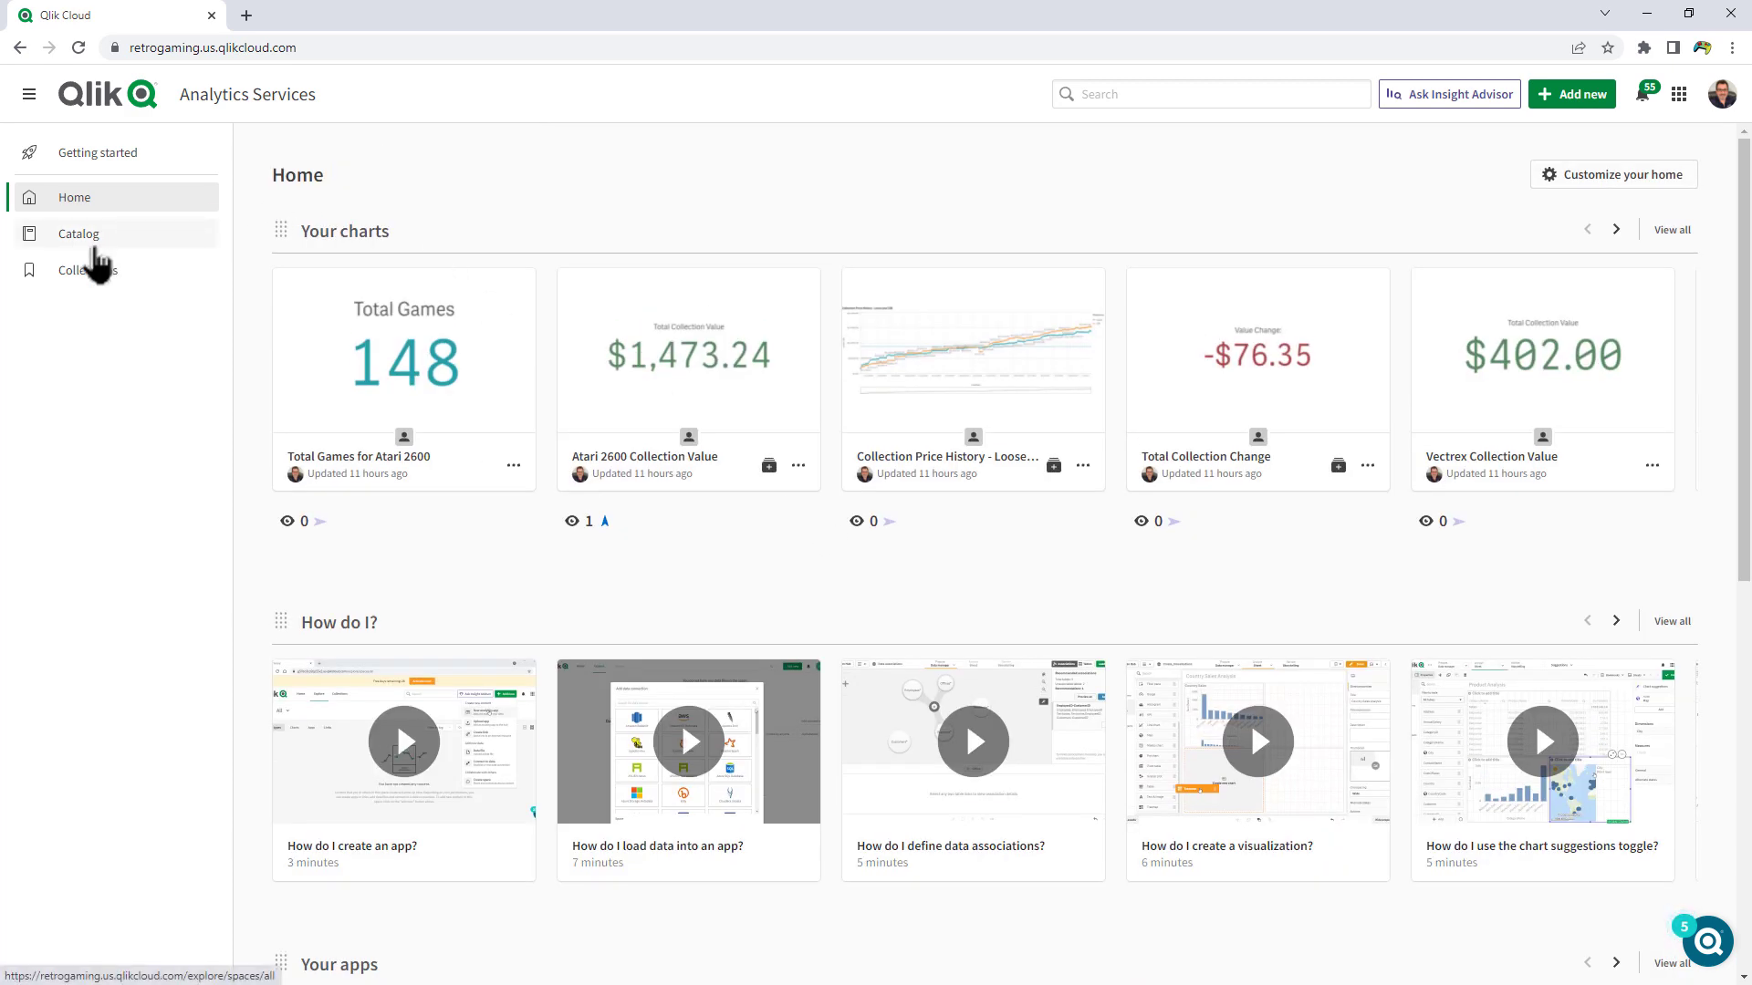
- Open the Catalog and filter by the Development space to list its three apps
left_click(78, 233)
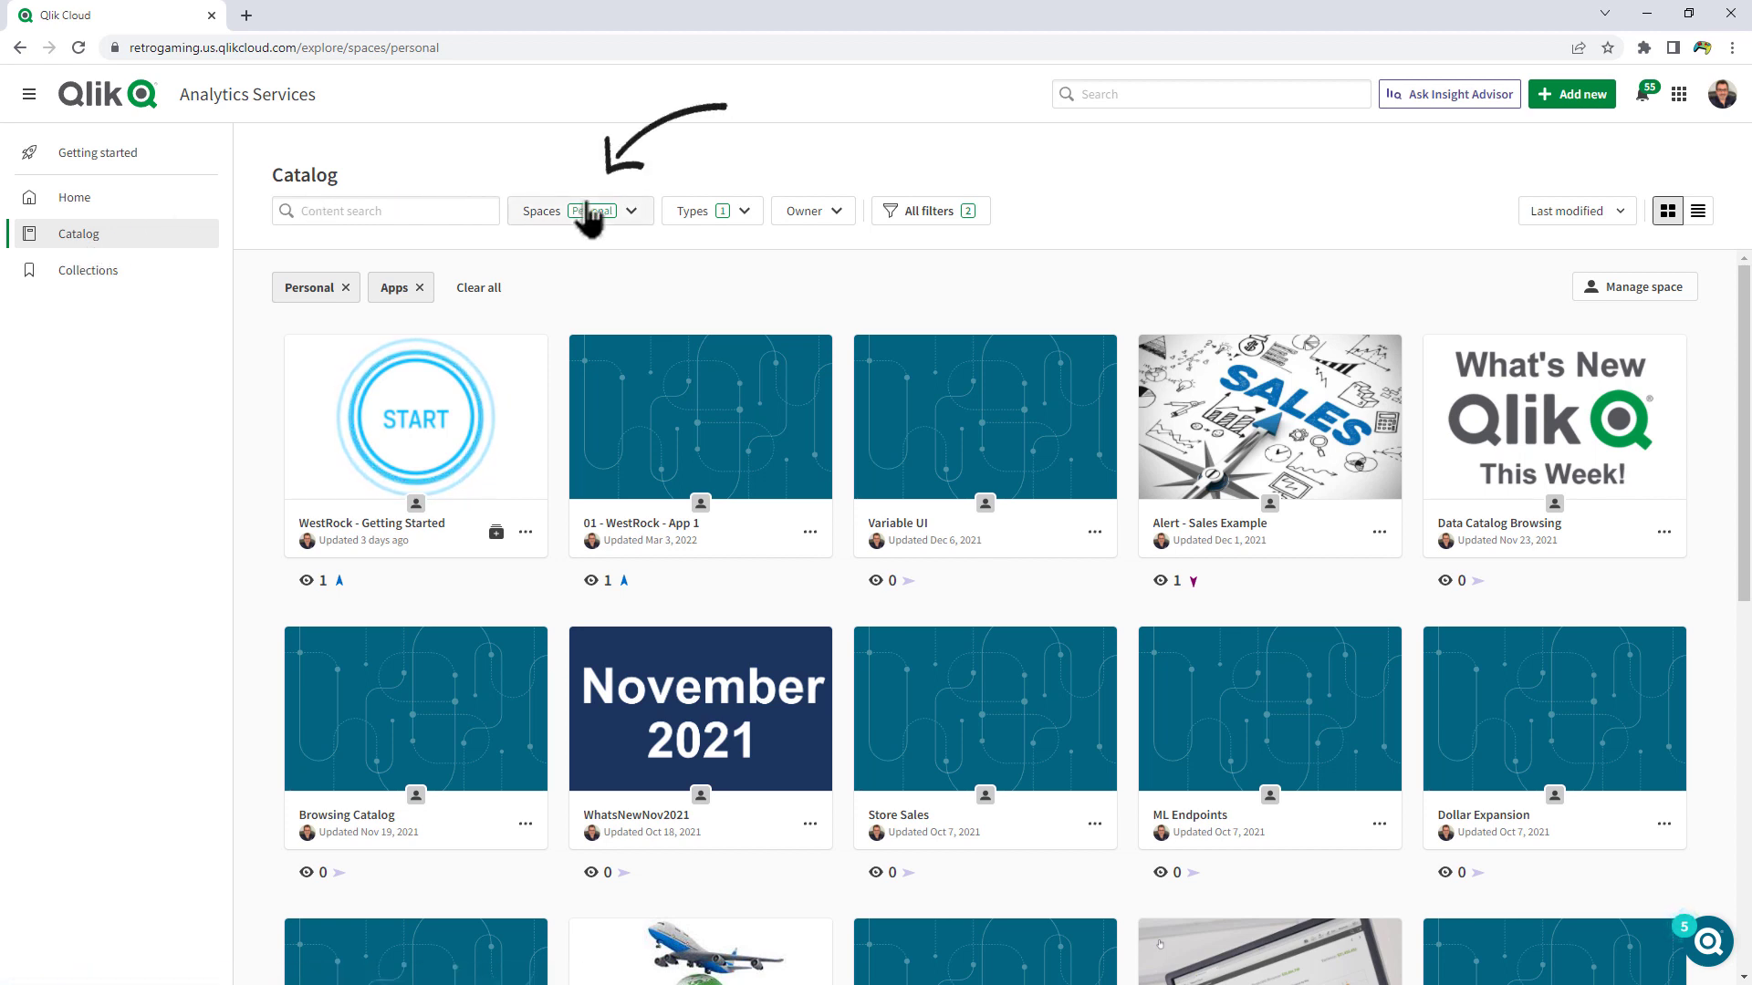
mouse_move(616, 259)
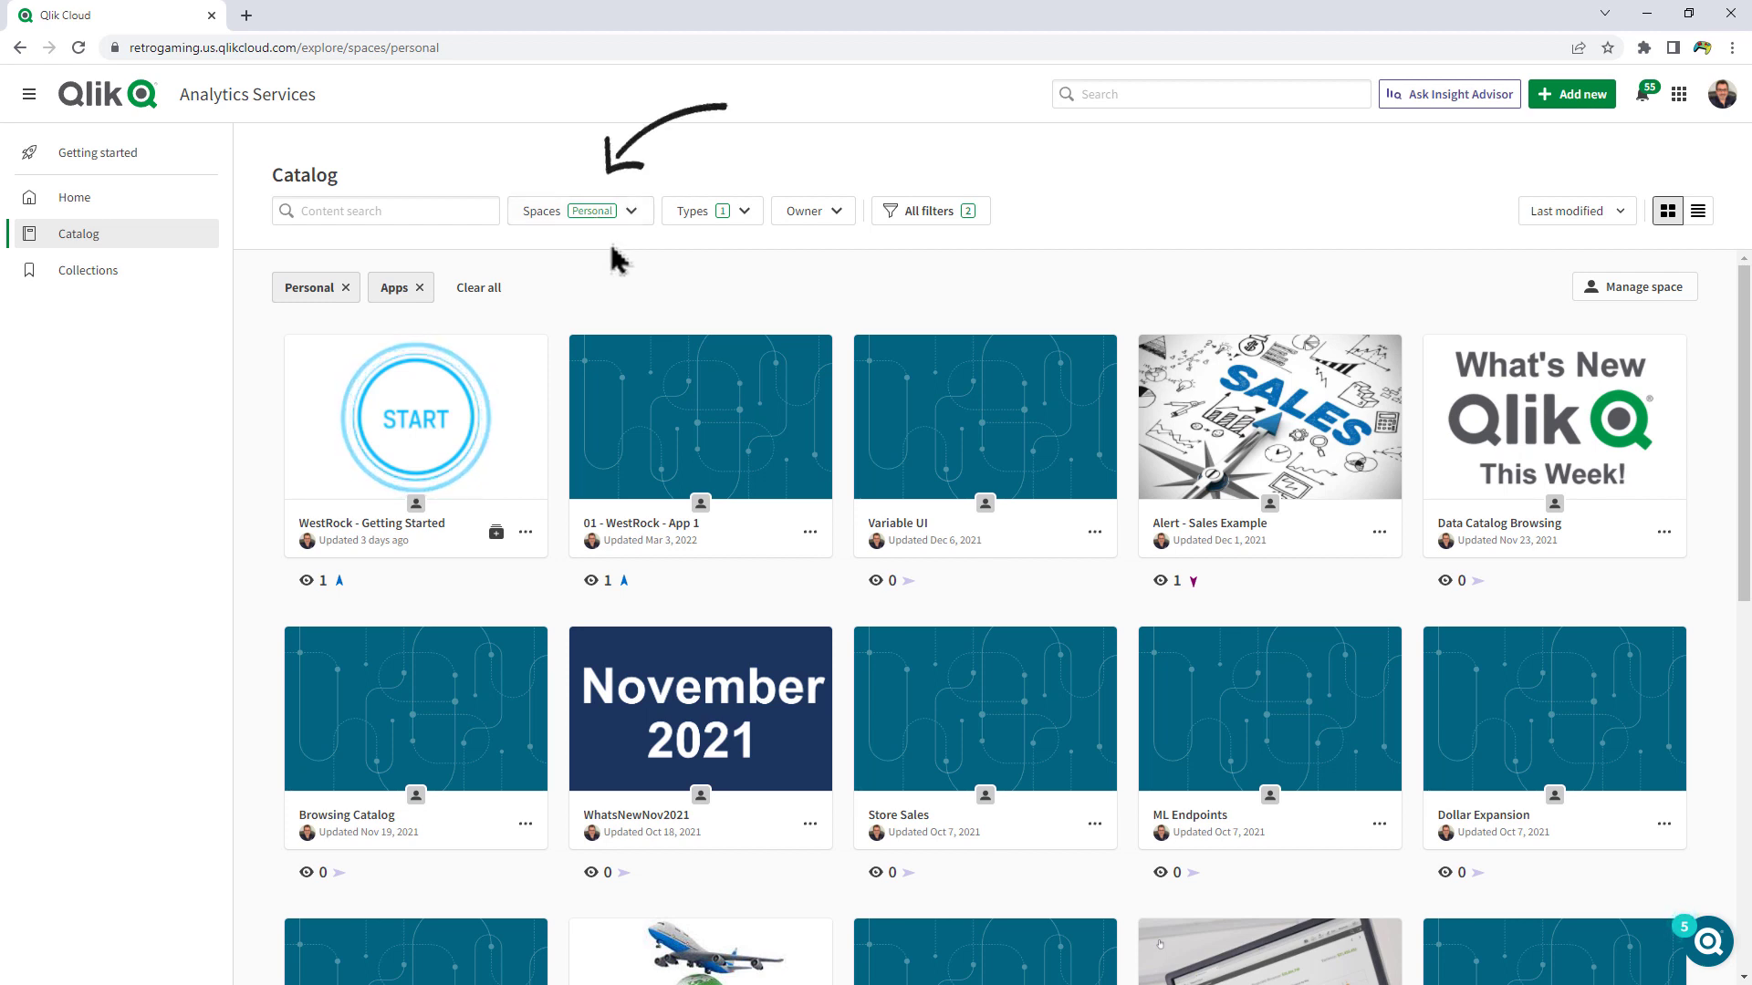
left_click(580, 211)
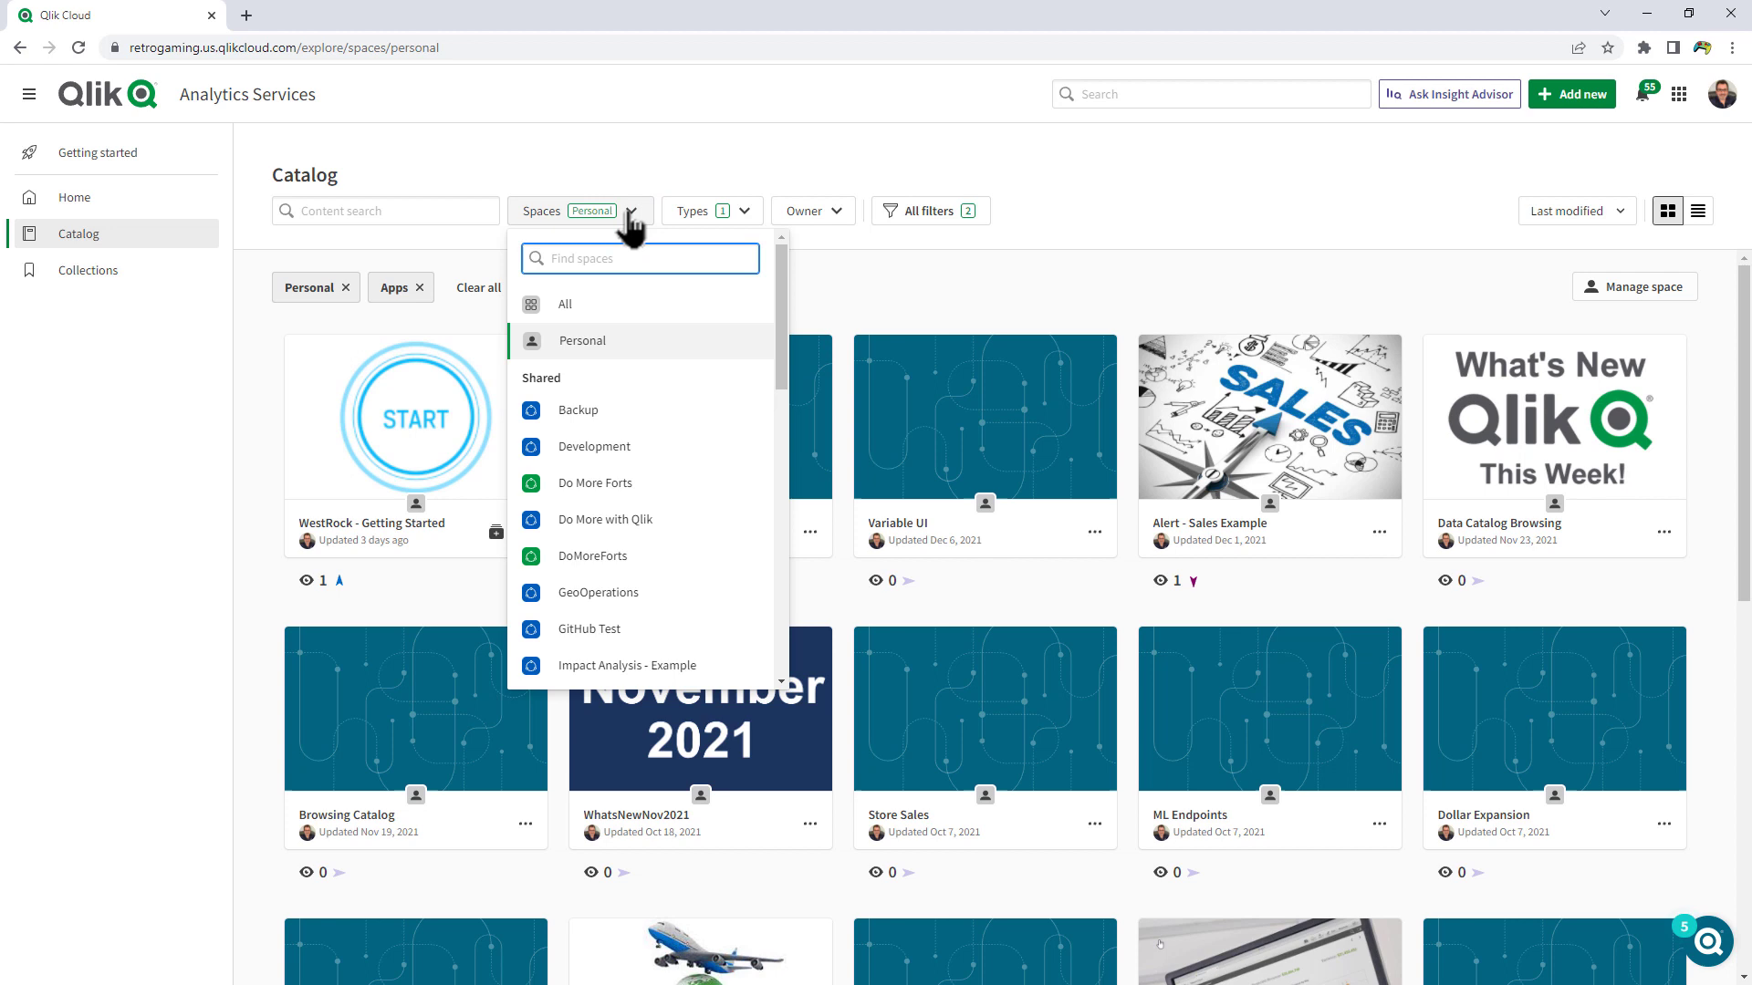
mouse_move(652, 405)
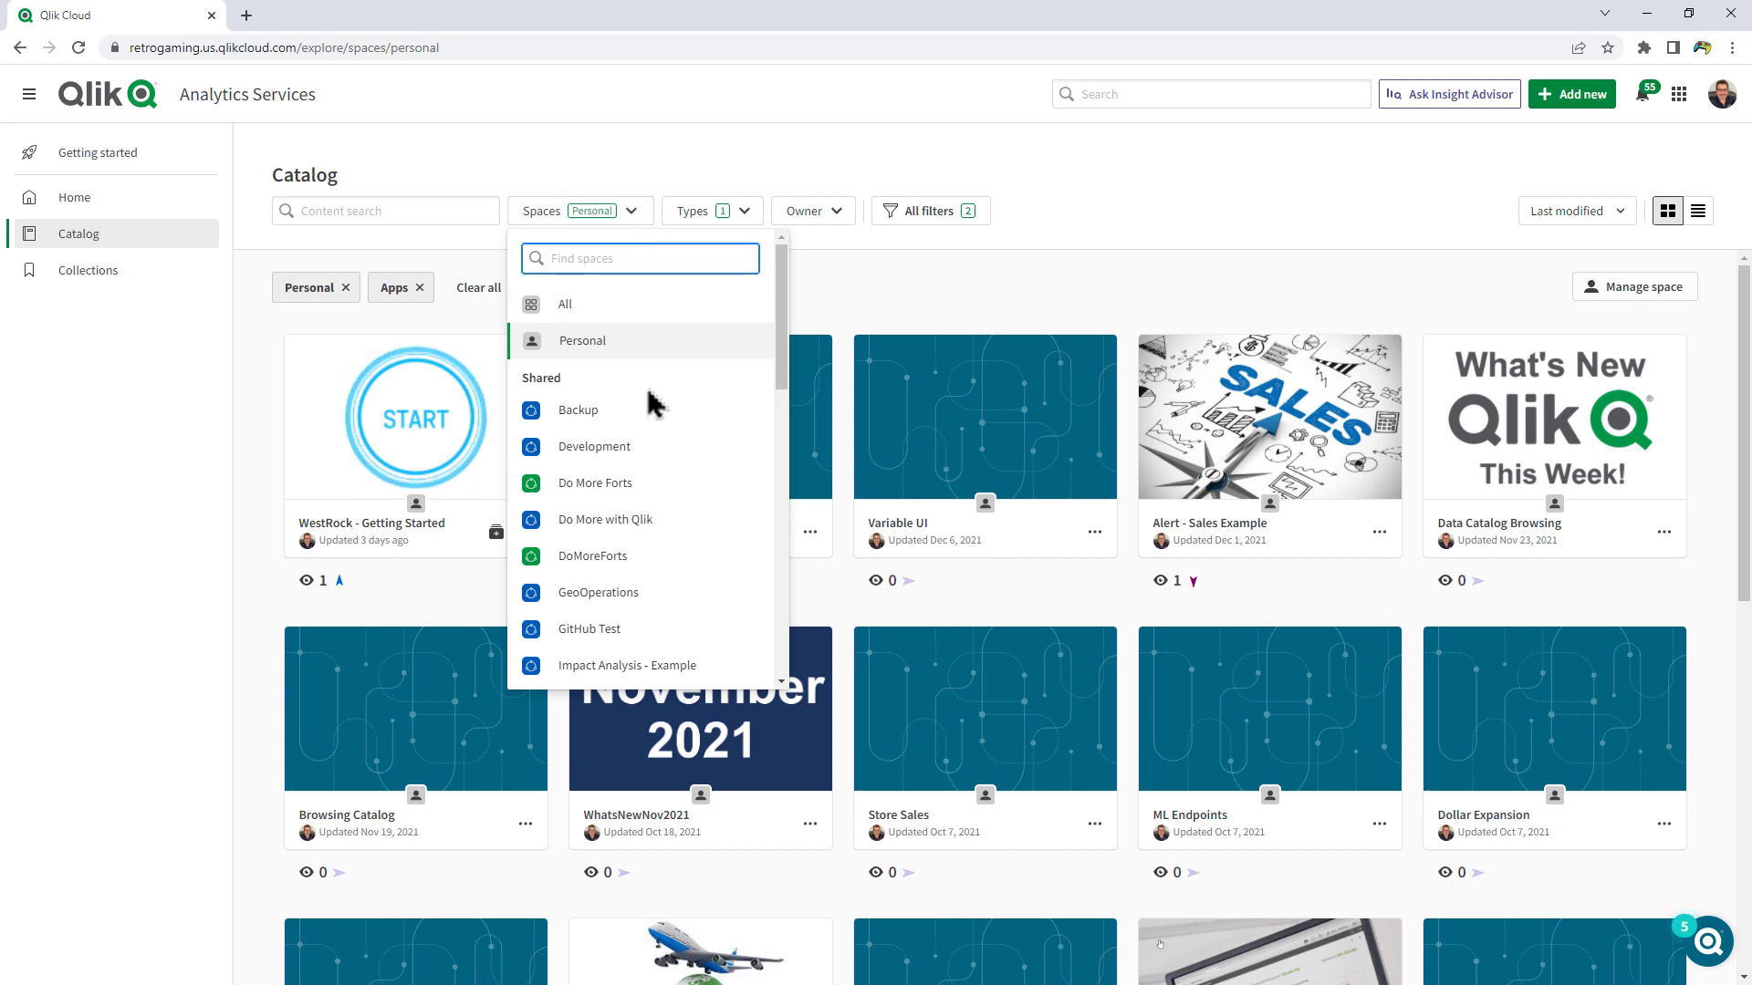
scroll("down", 3)
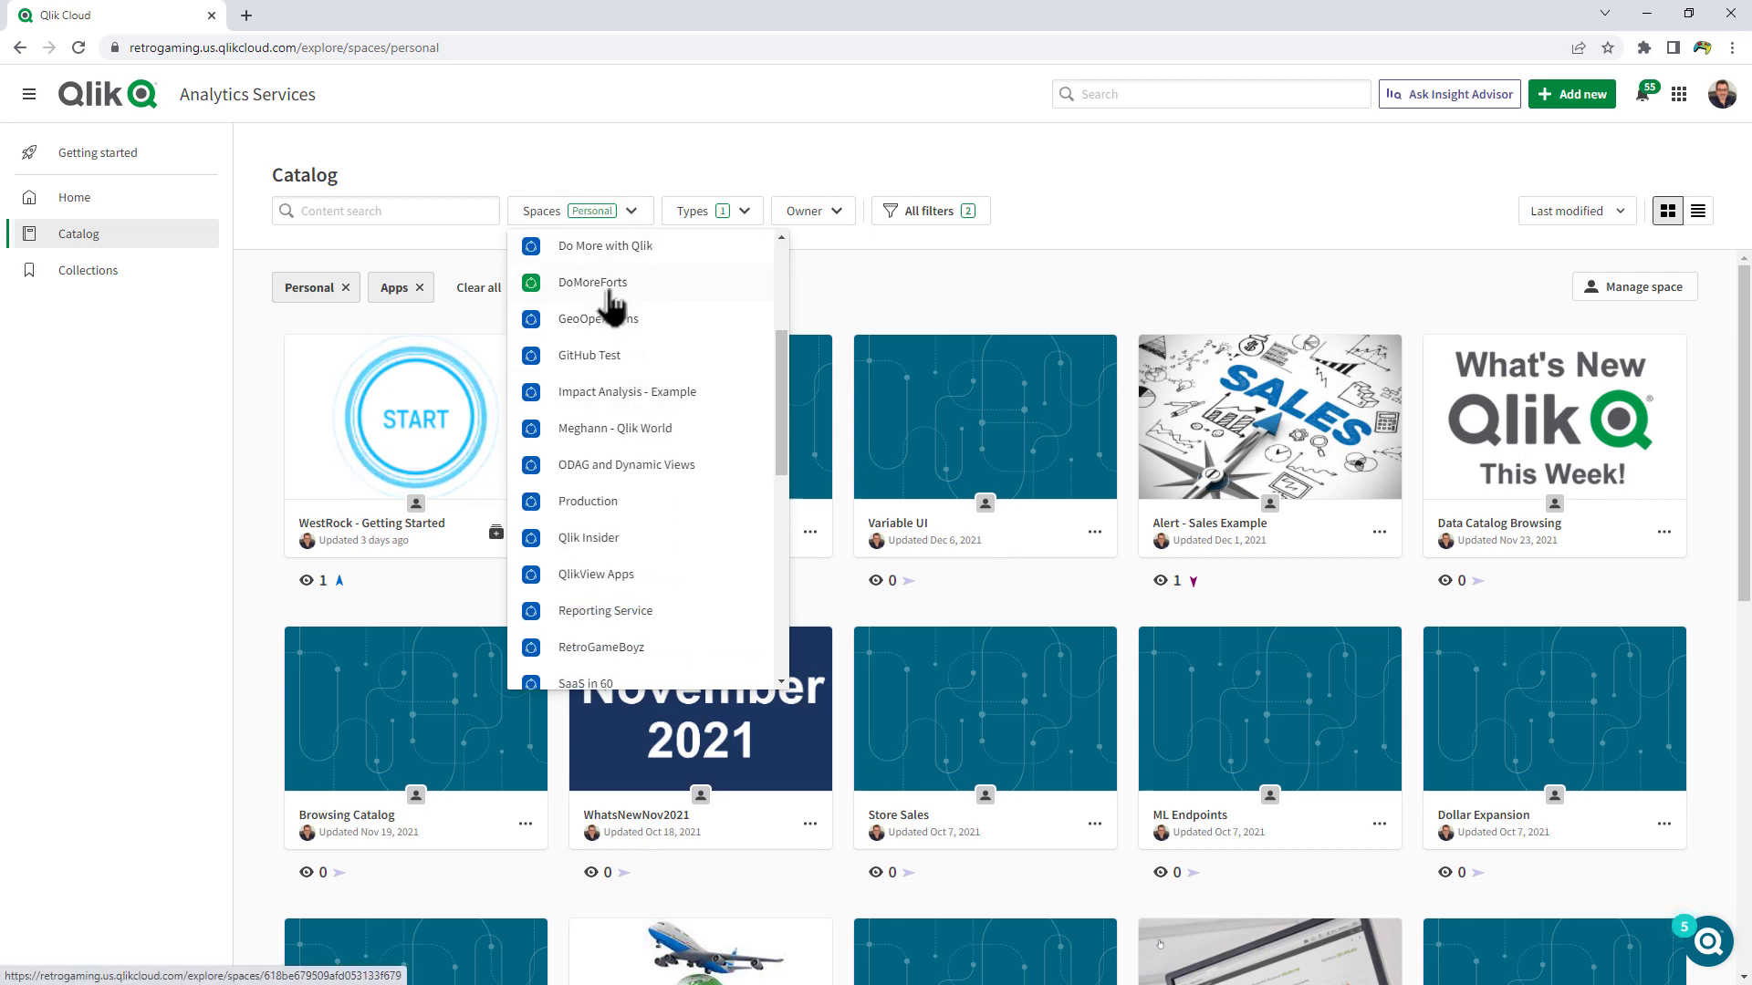
scroll("down", 3)
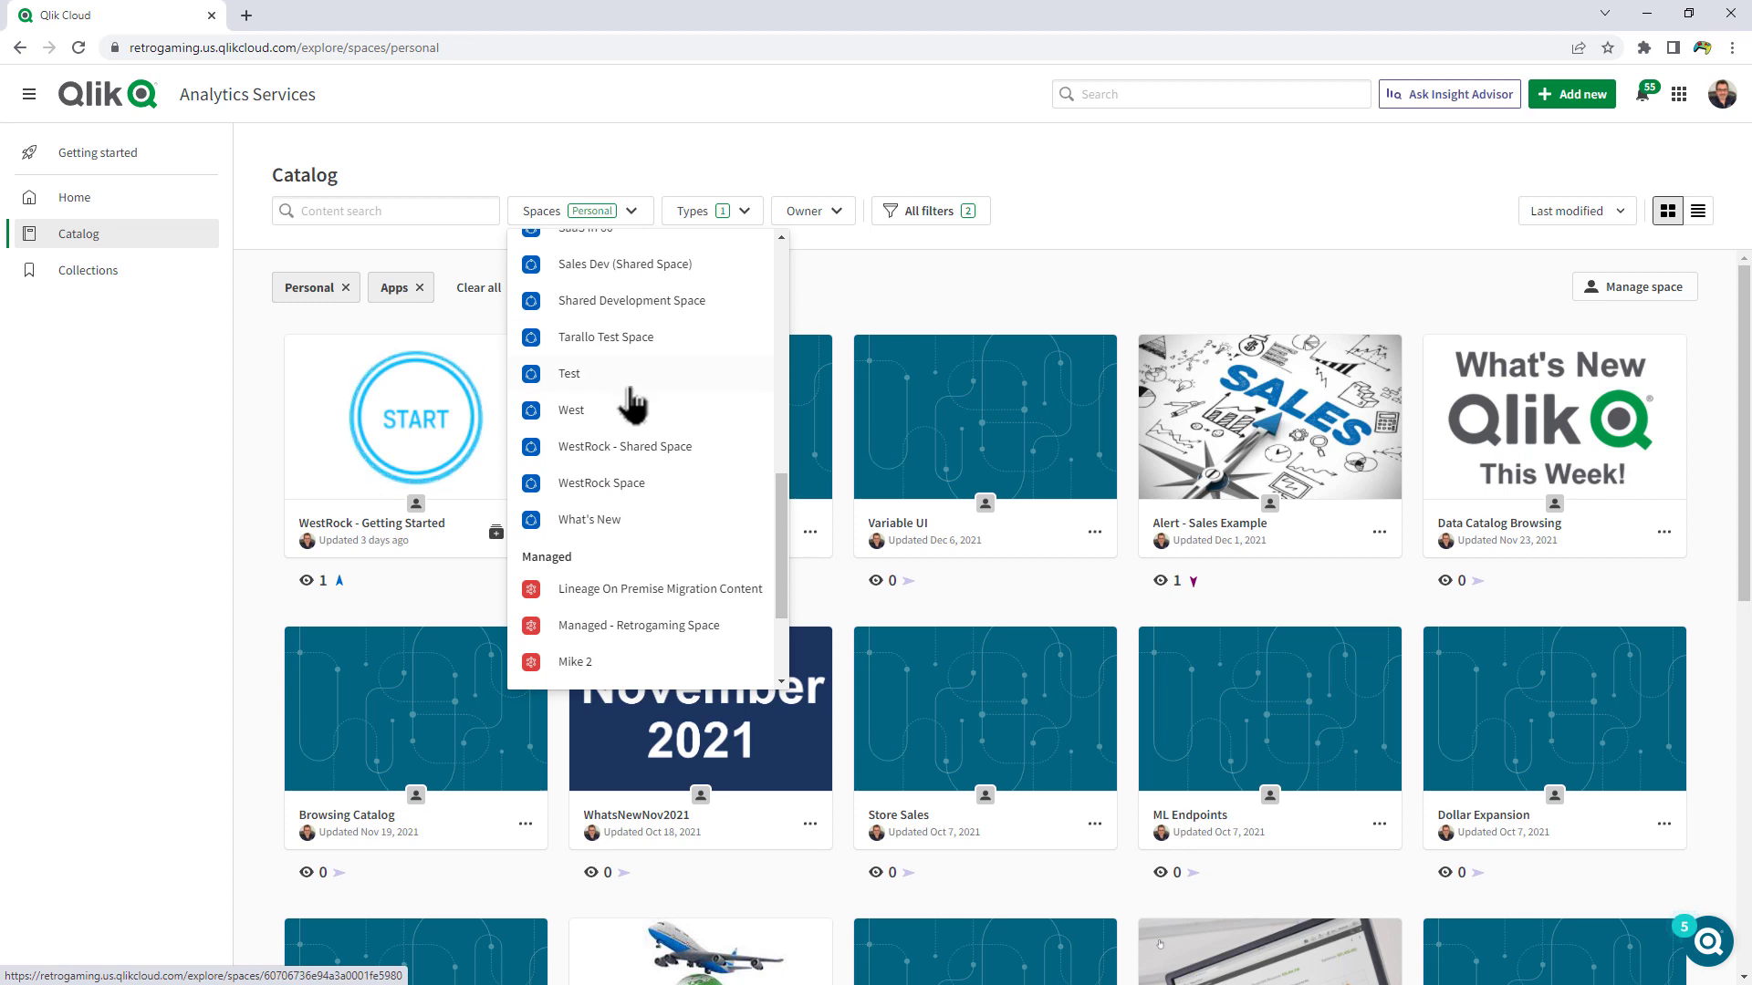
scroll("up", 3)
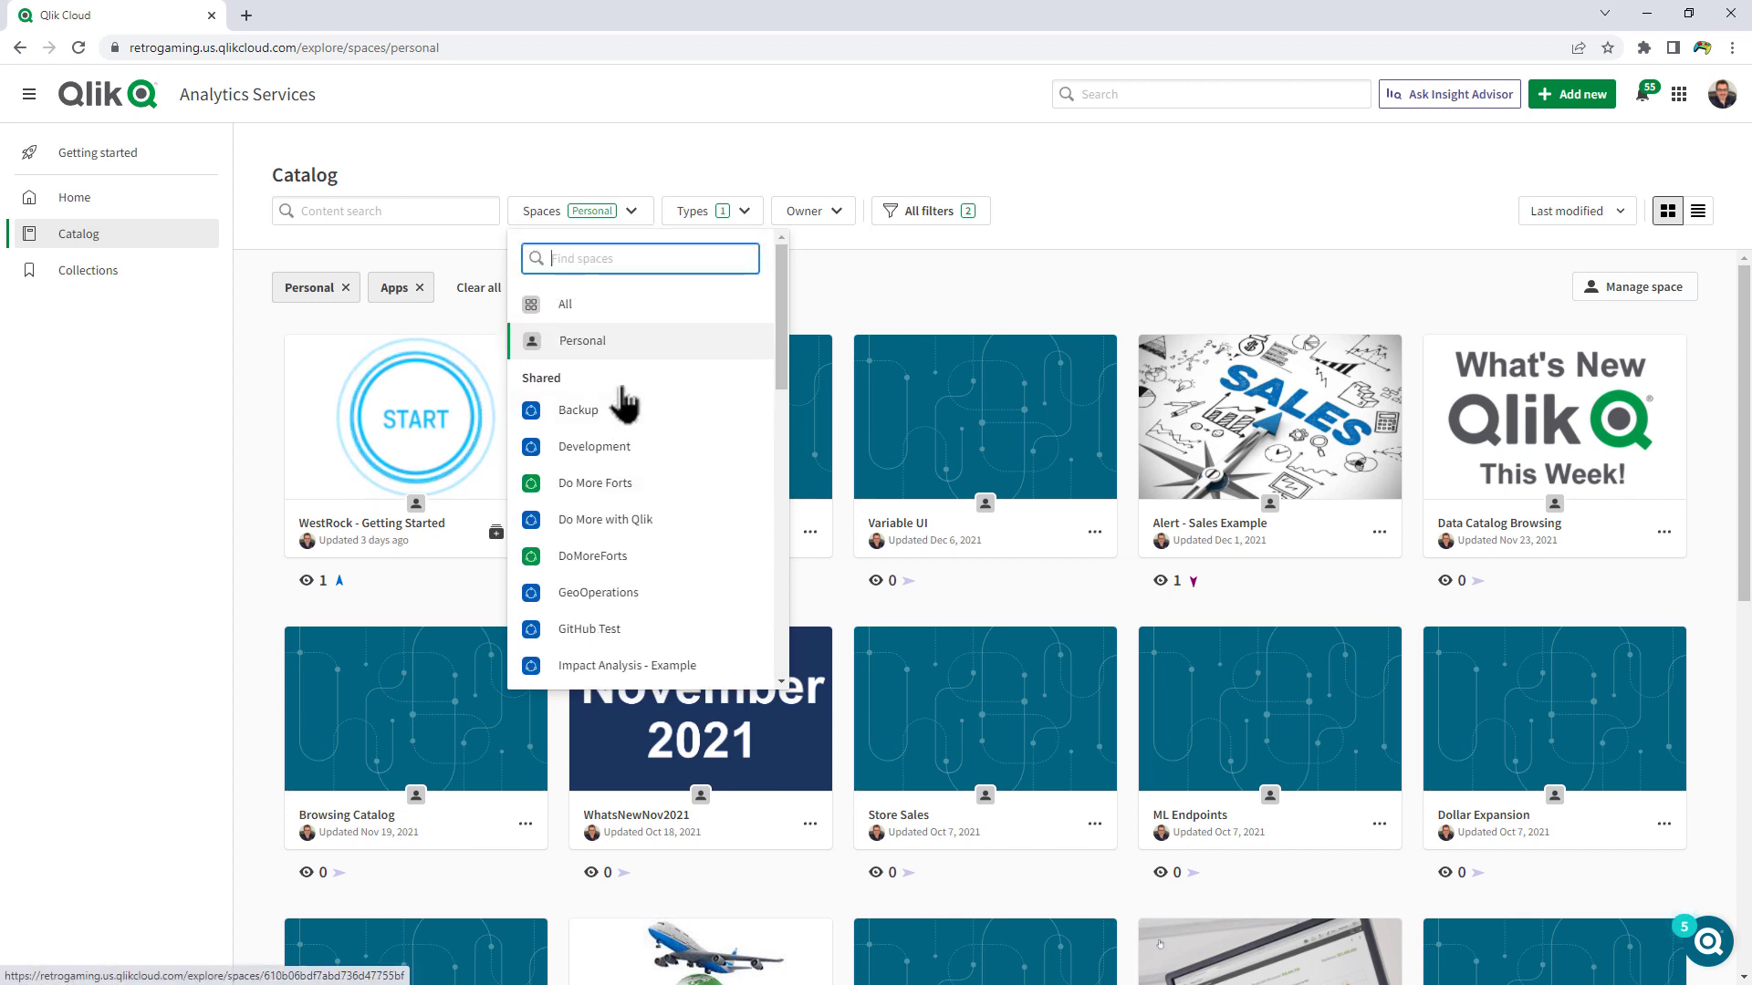
scroll("down", 3)
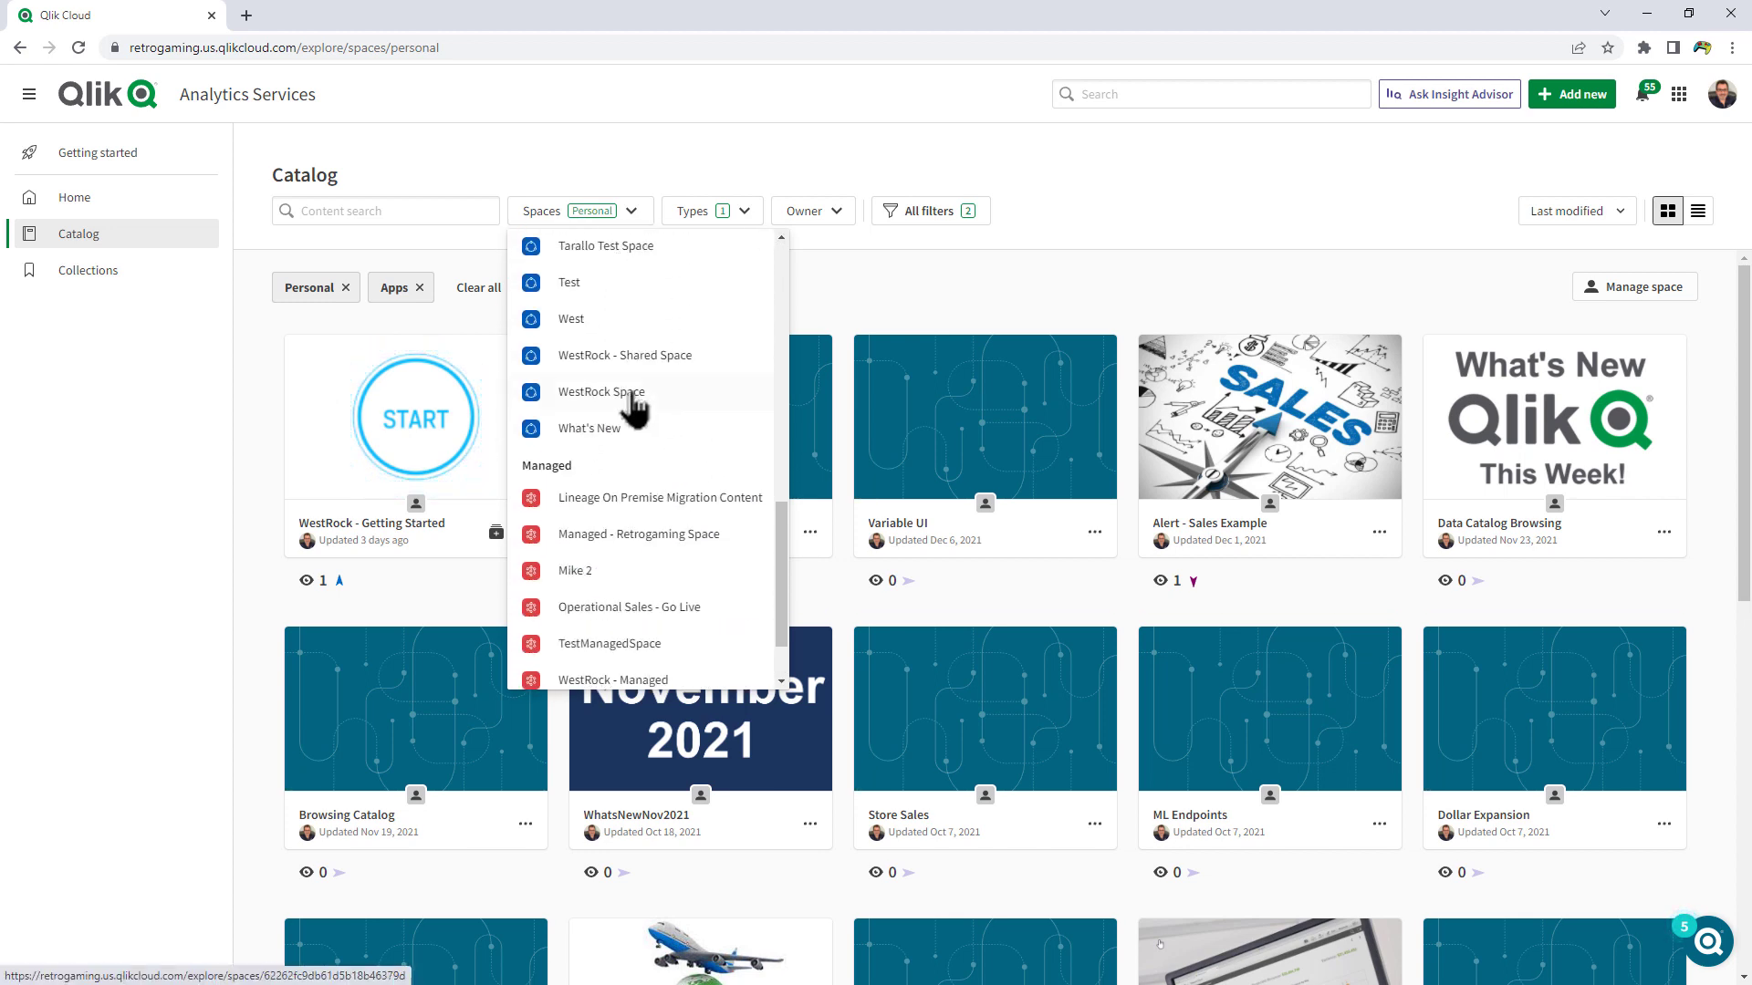
scroll("up", 3)
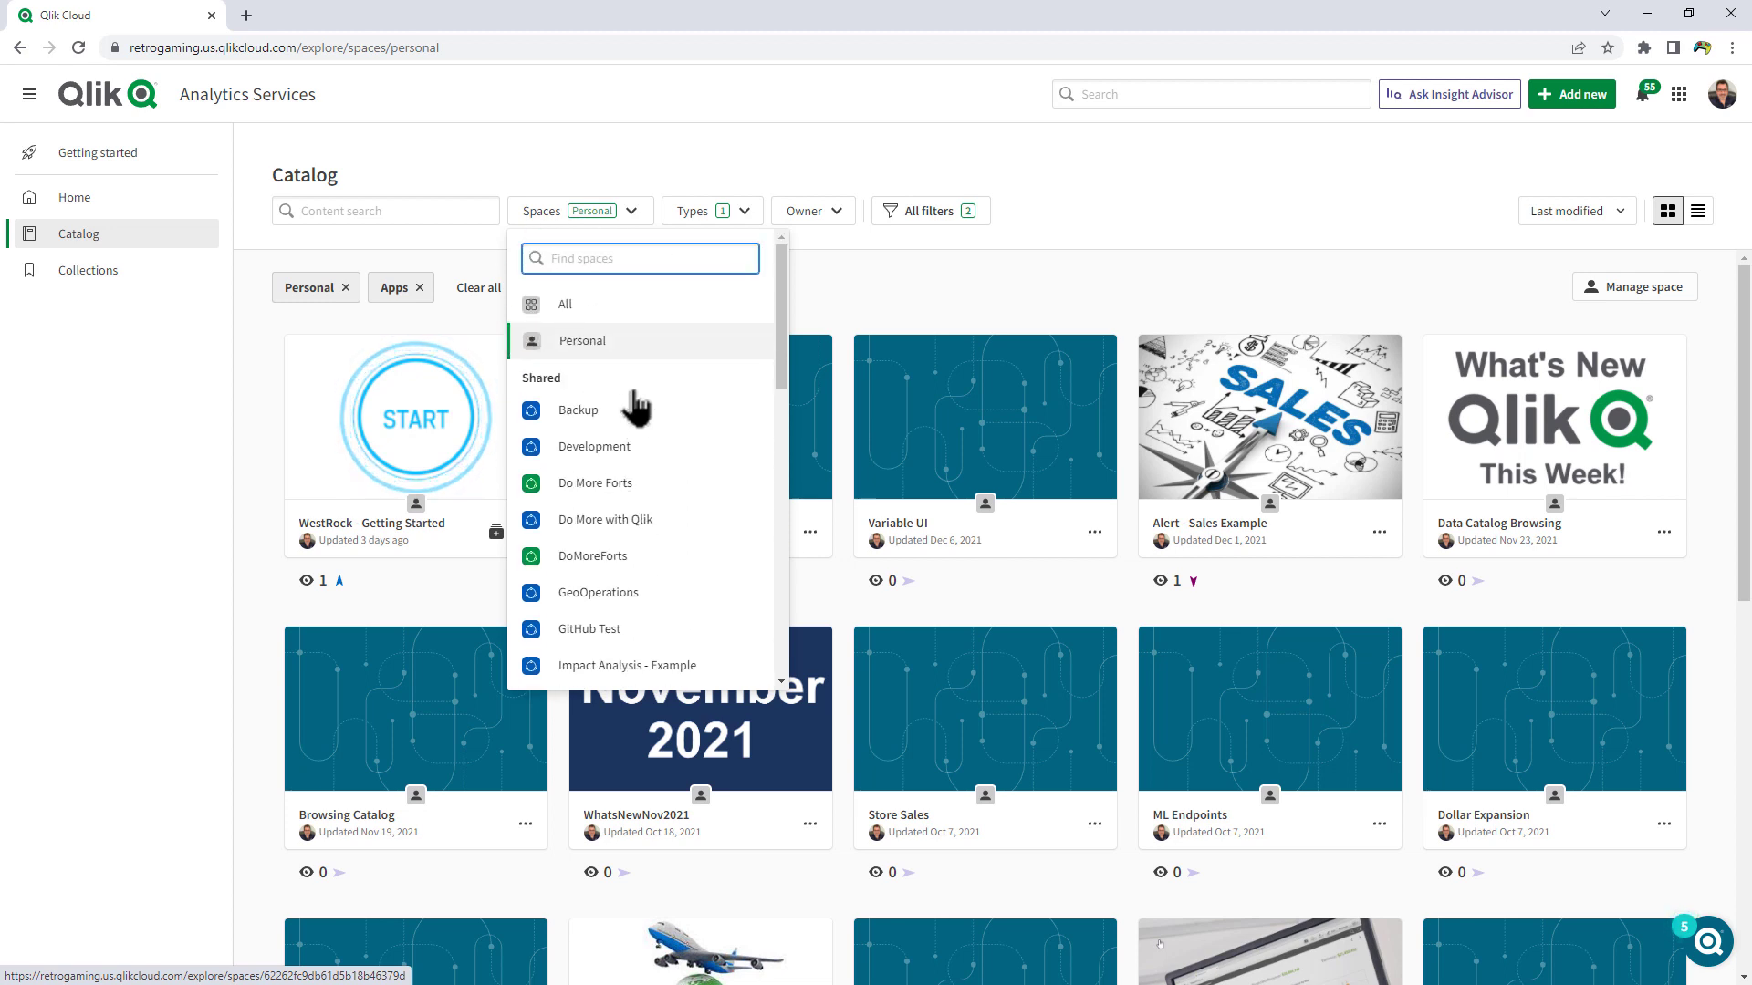
left_click(593, 446)
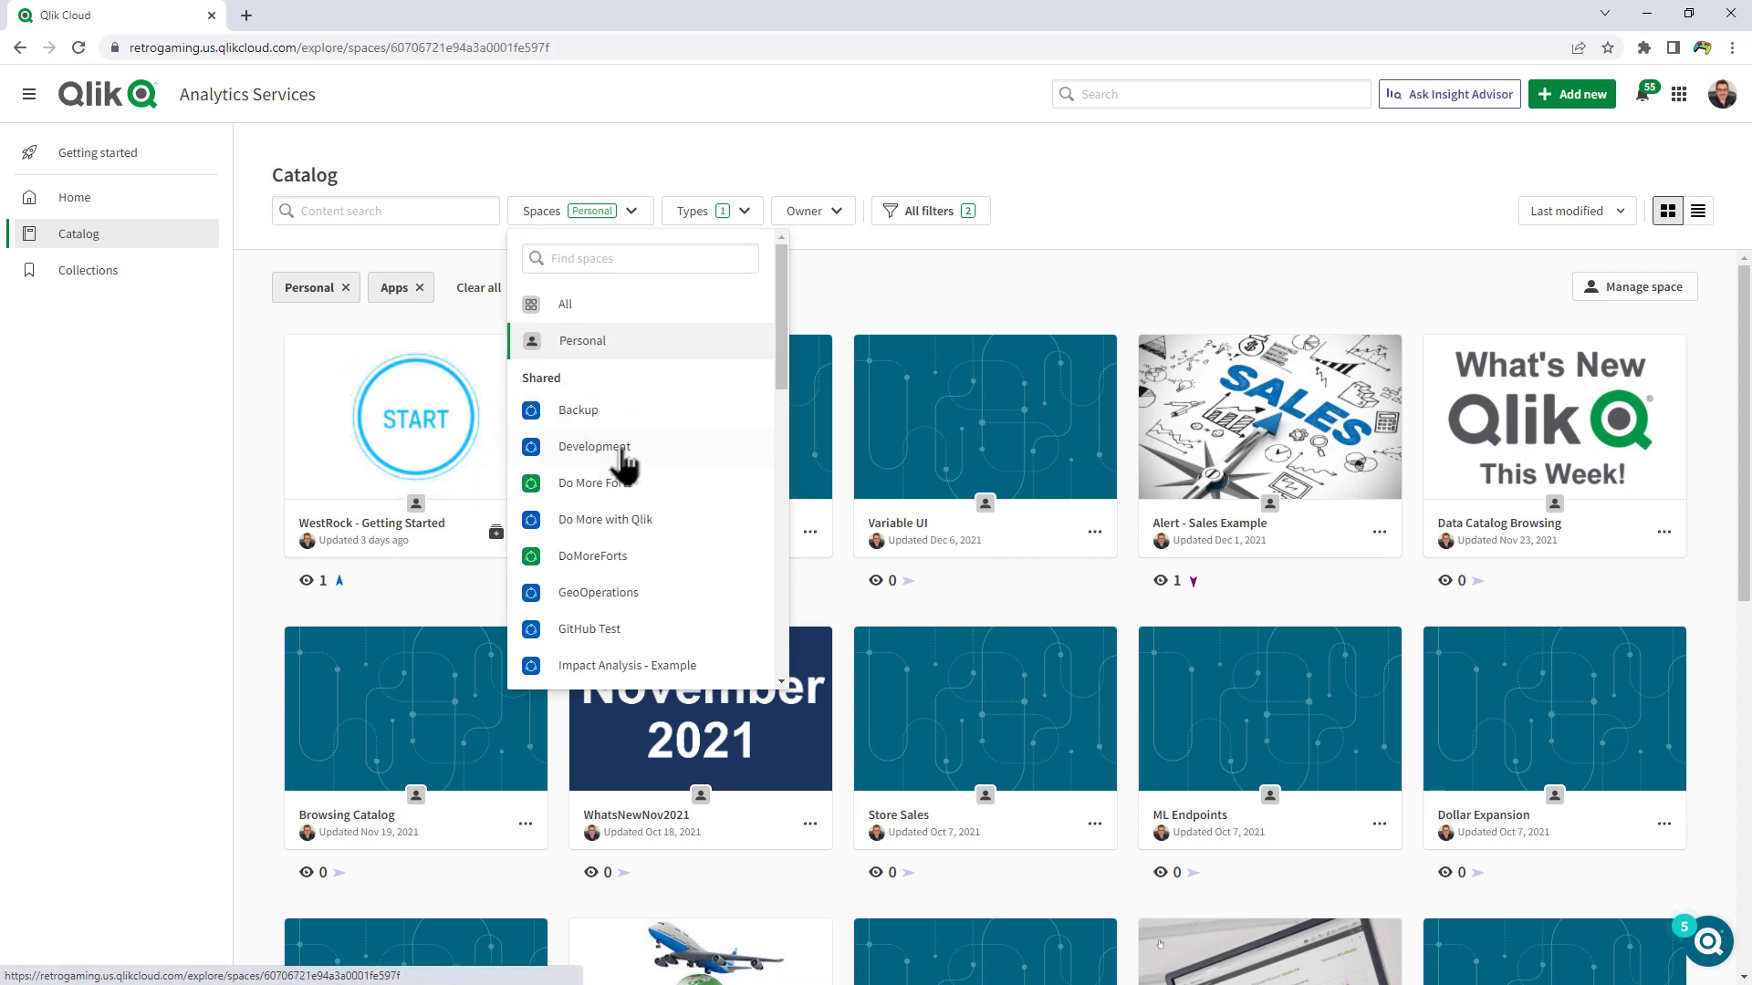
left_click(593, 447)
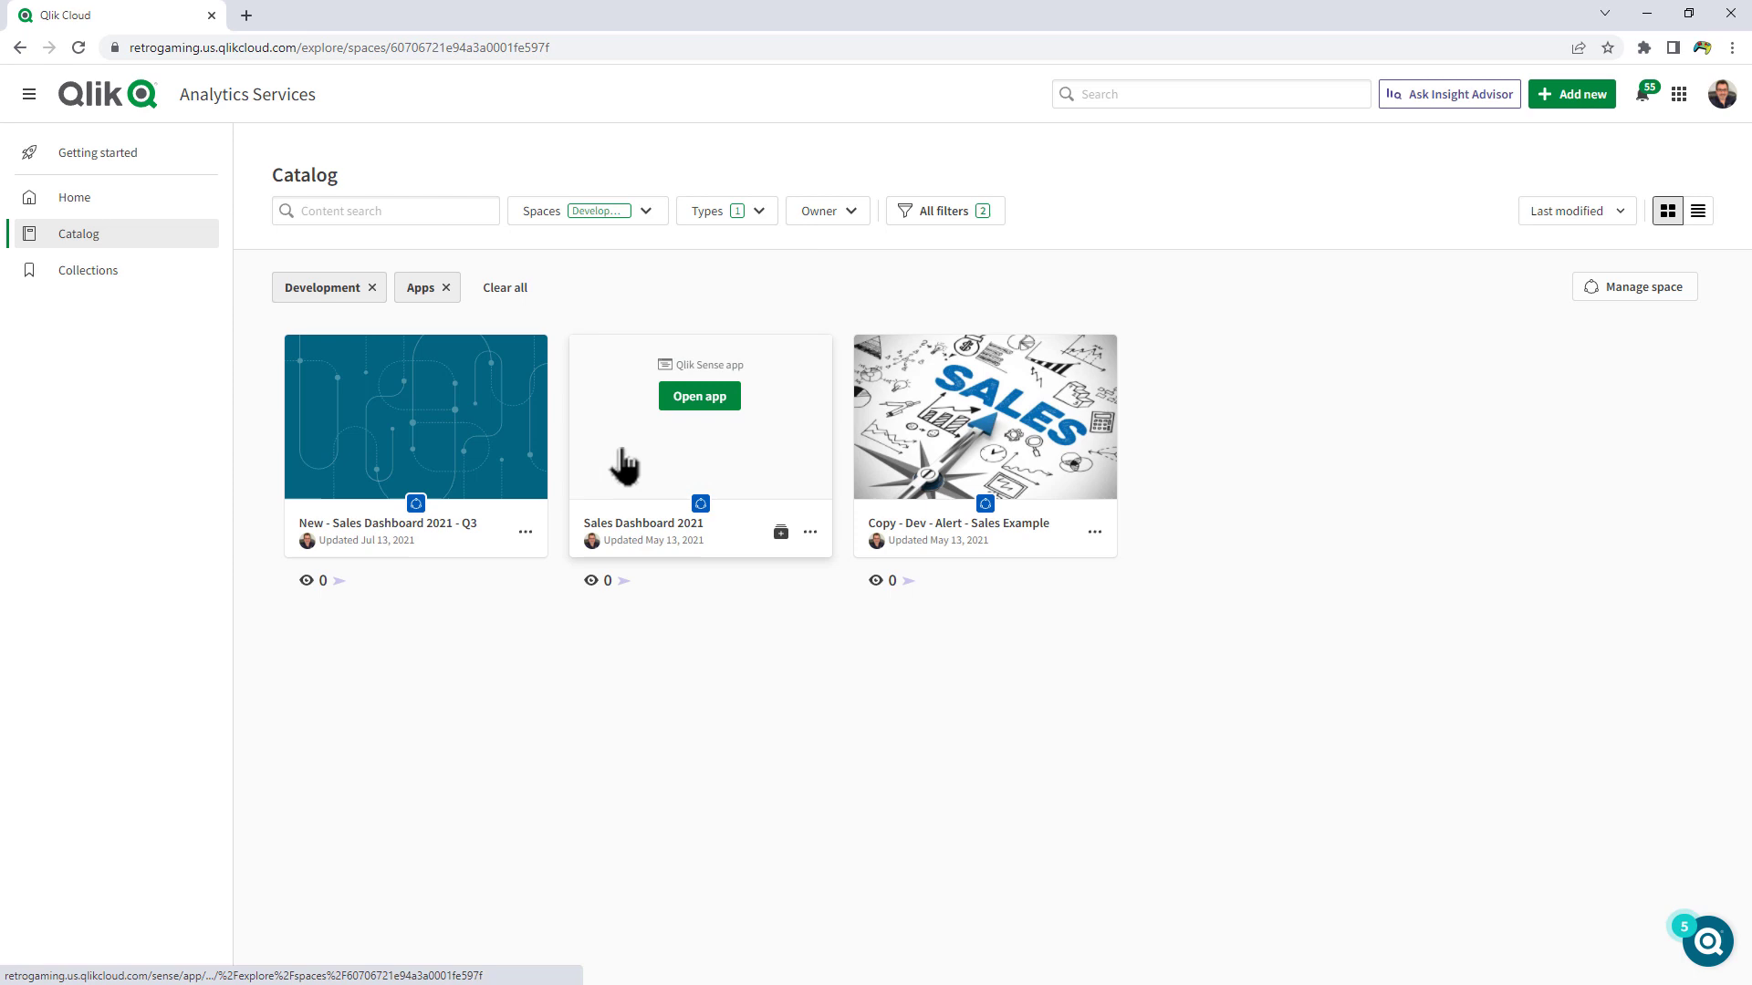
mouse_move(372, 298)
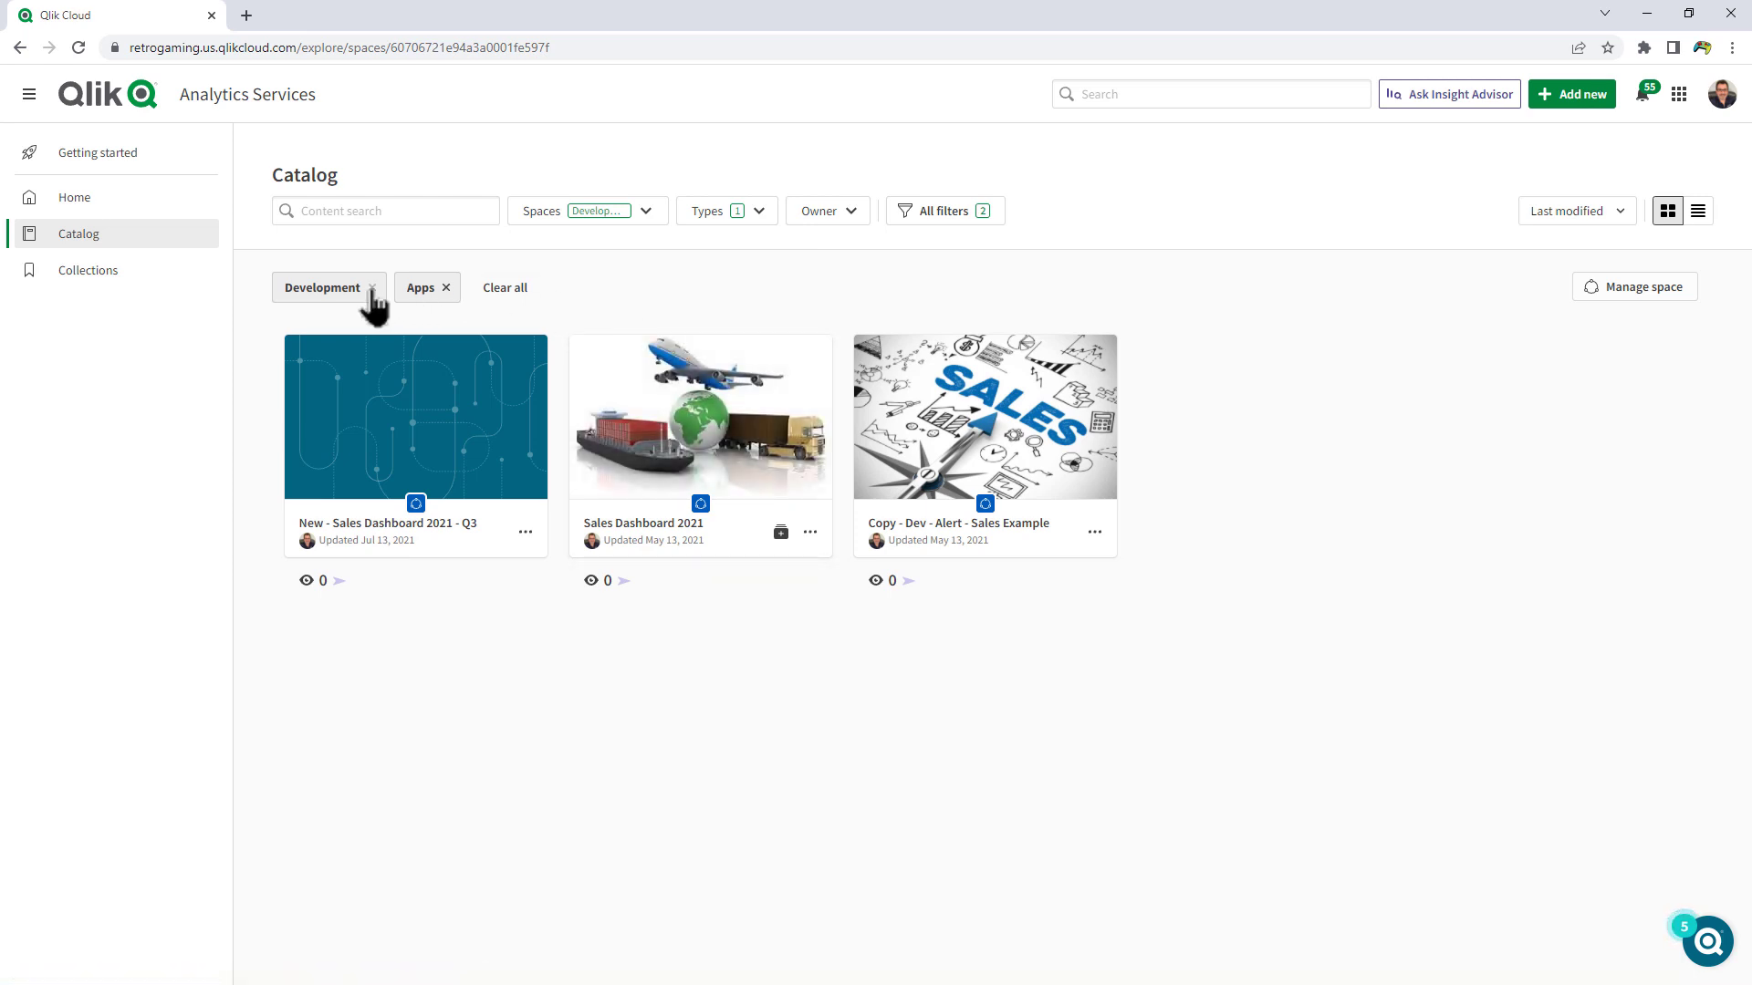
- Remove the Development filter chip so the Catalog shows all content, including charts
left_click(374, 287)
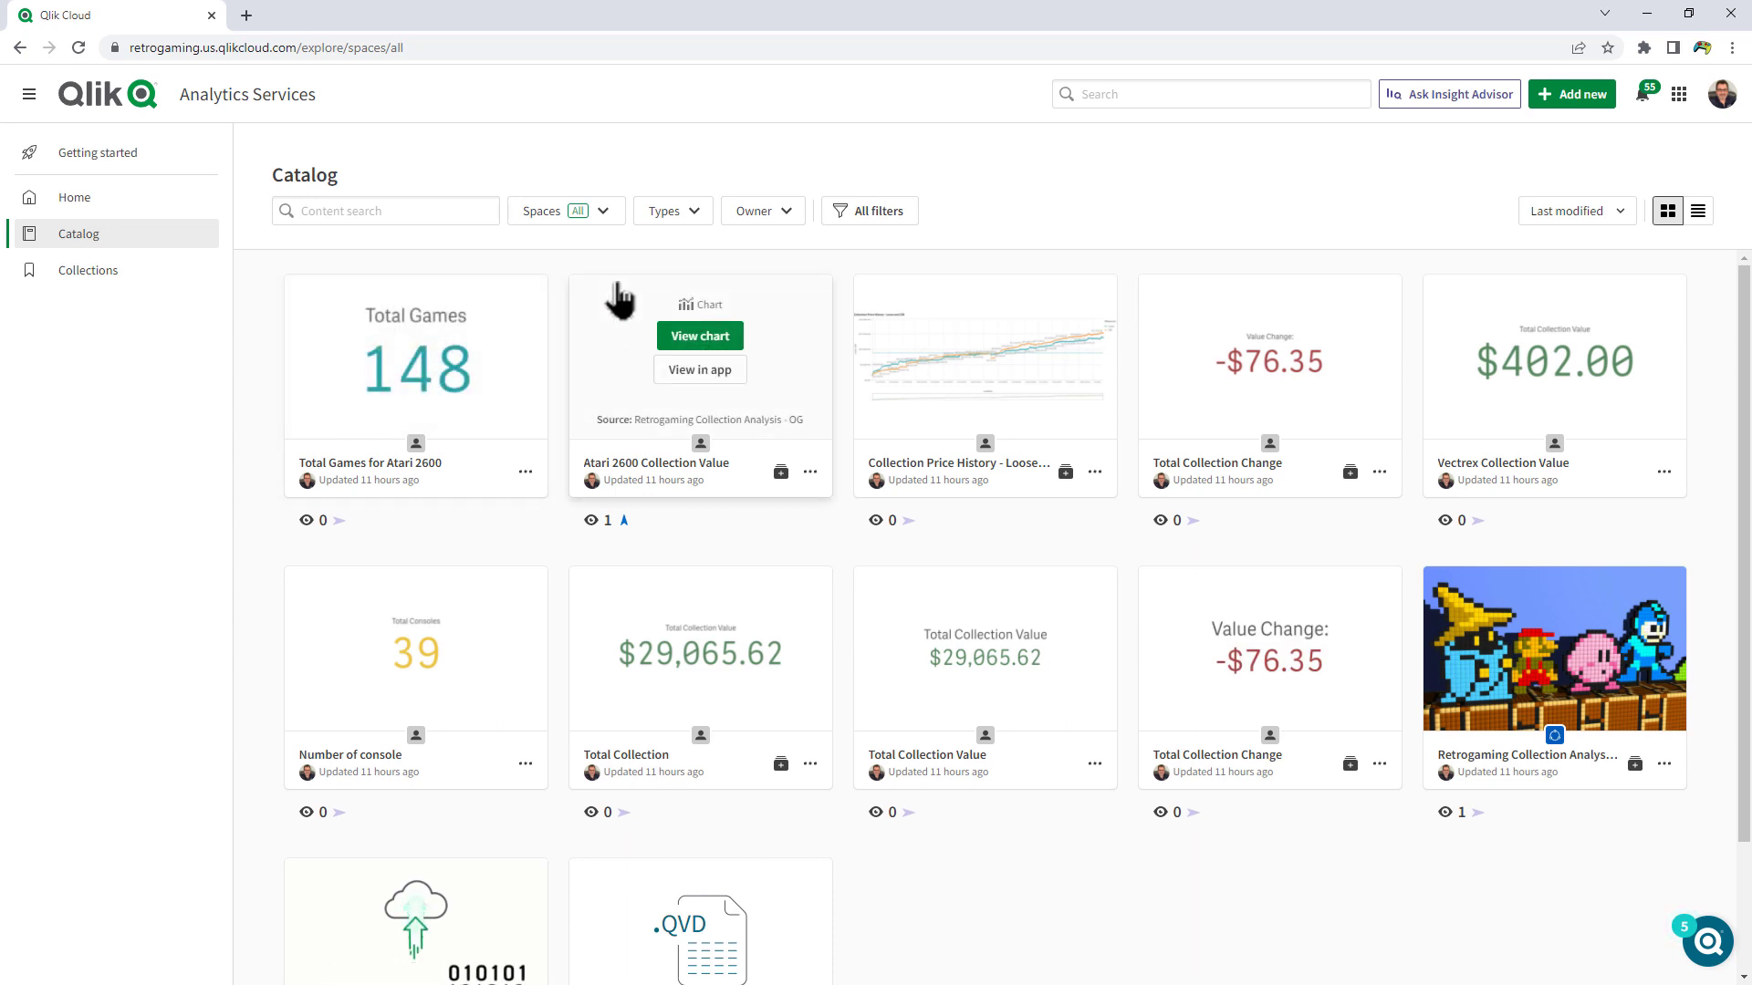
mouse_move(671, 274)
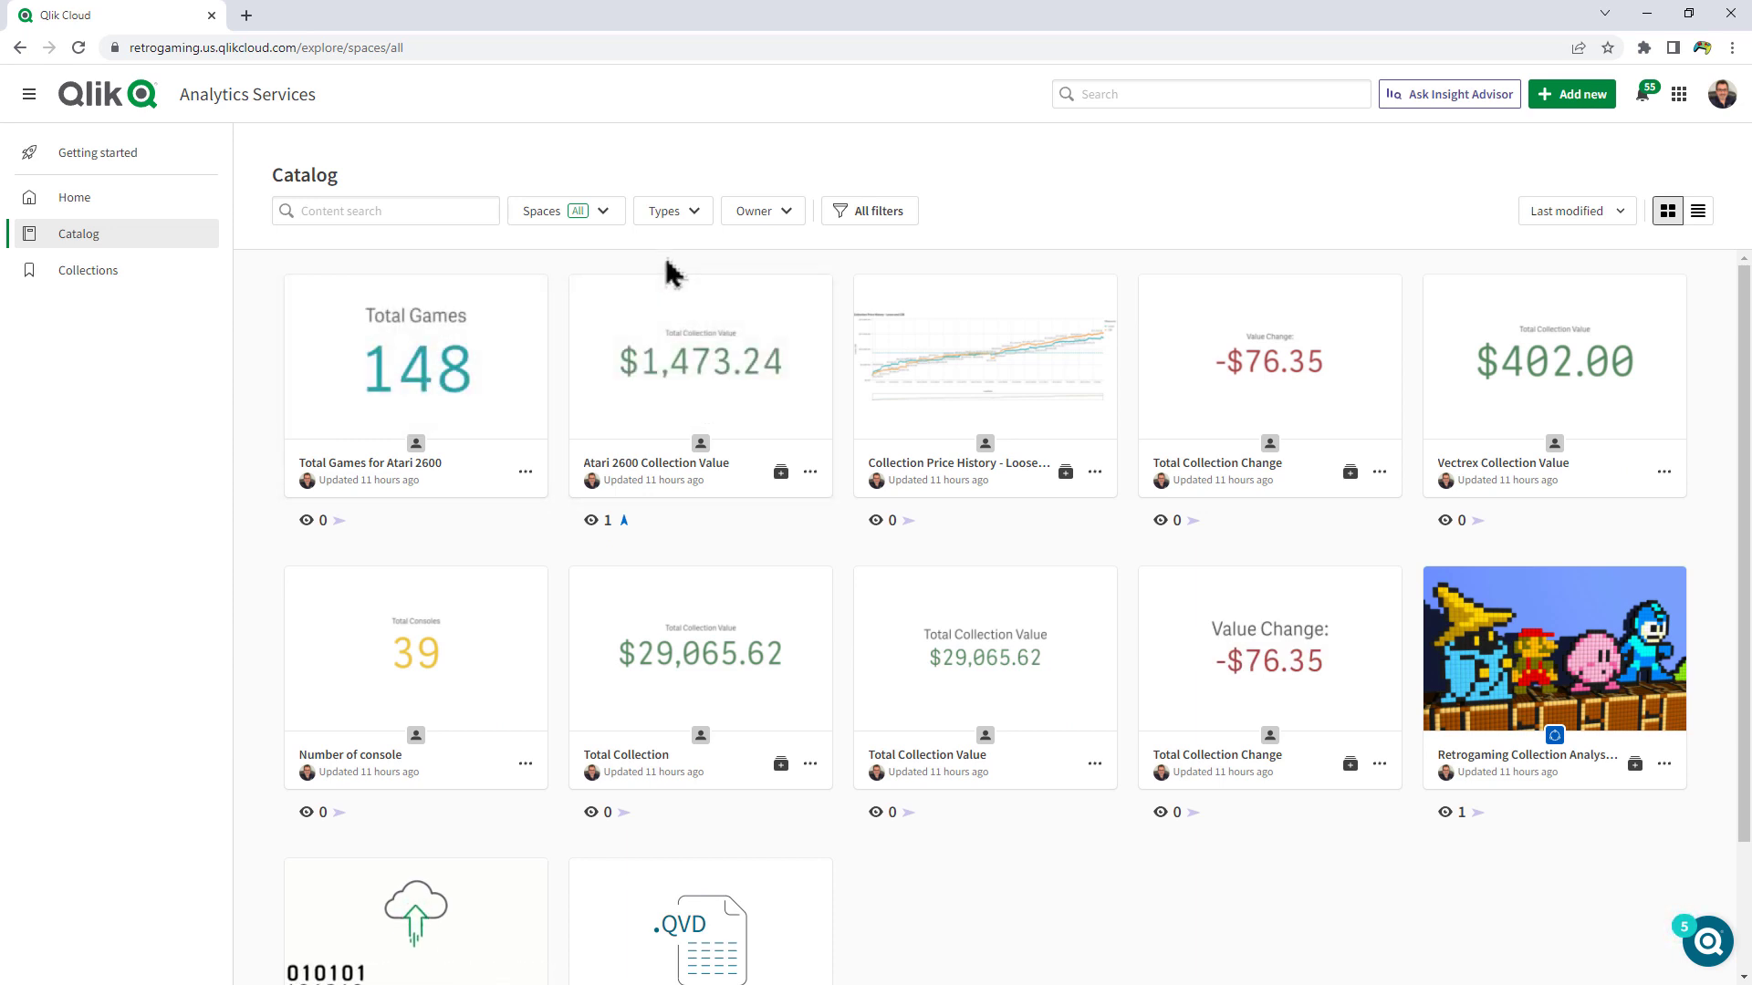
- Filter the Catalog to the Development space and the Apps content type
left_click(566, 210)
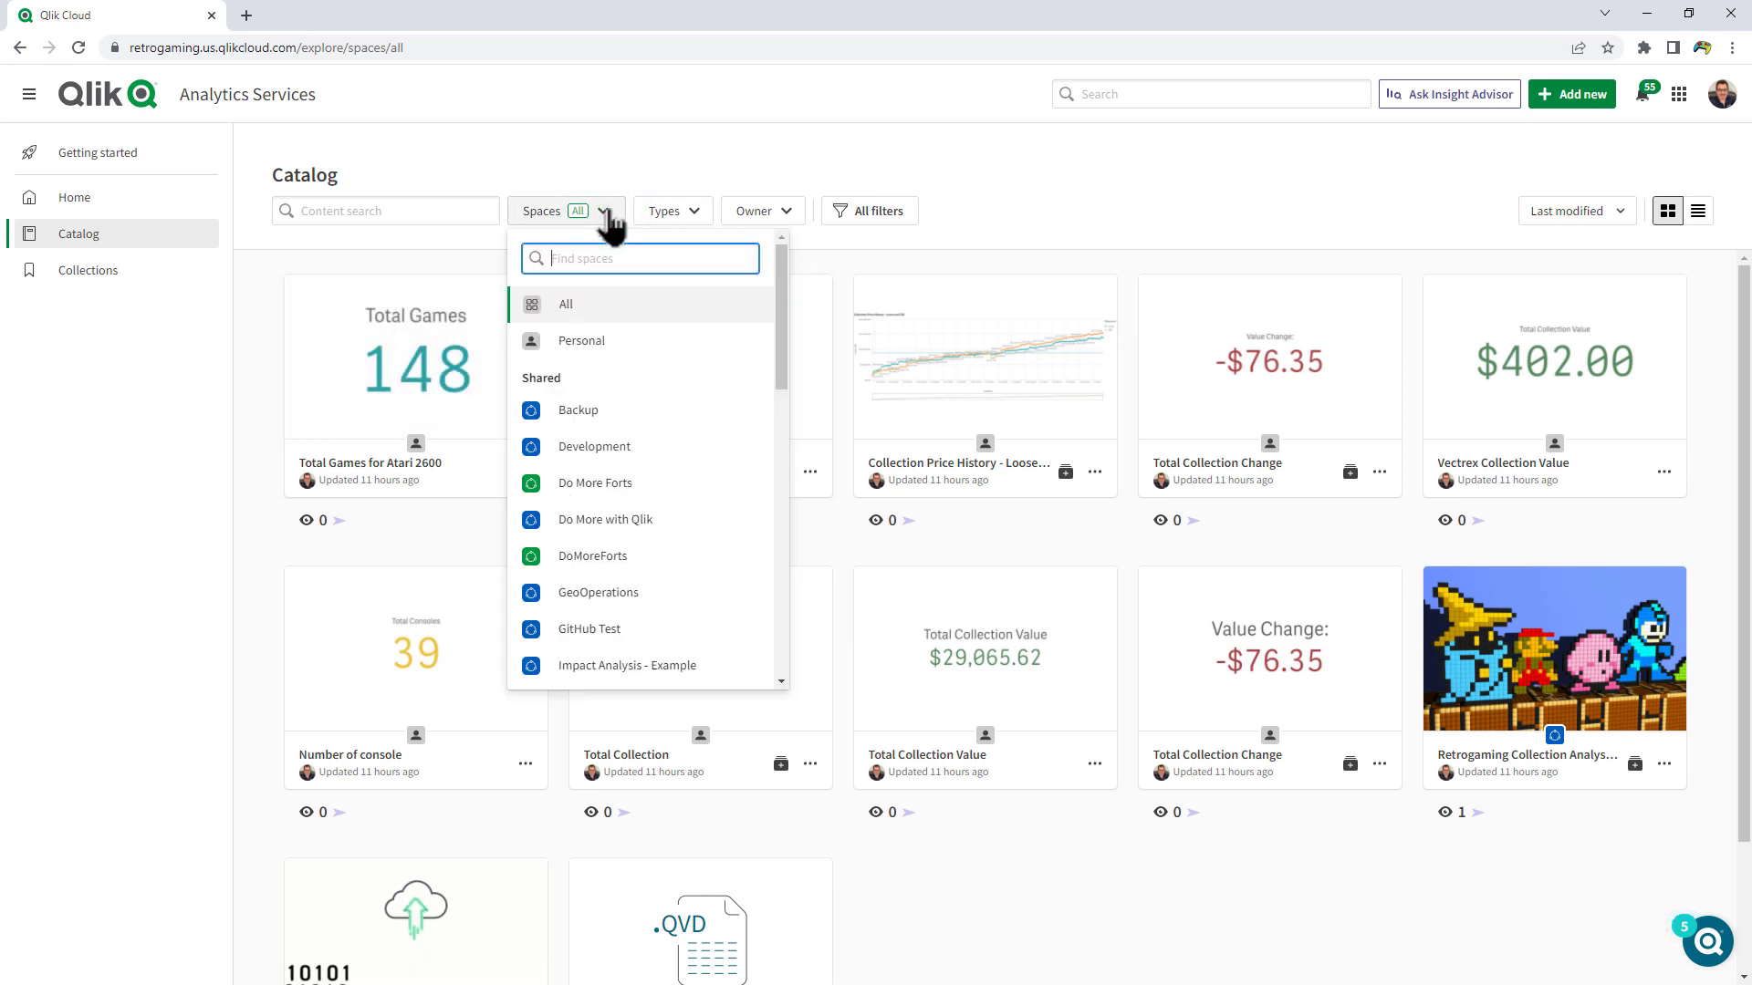
left_click(593, 446)
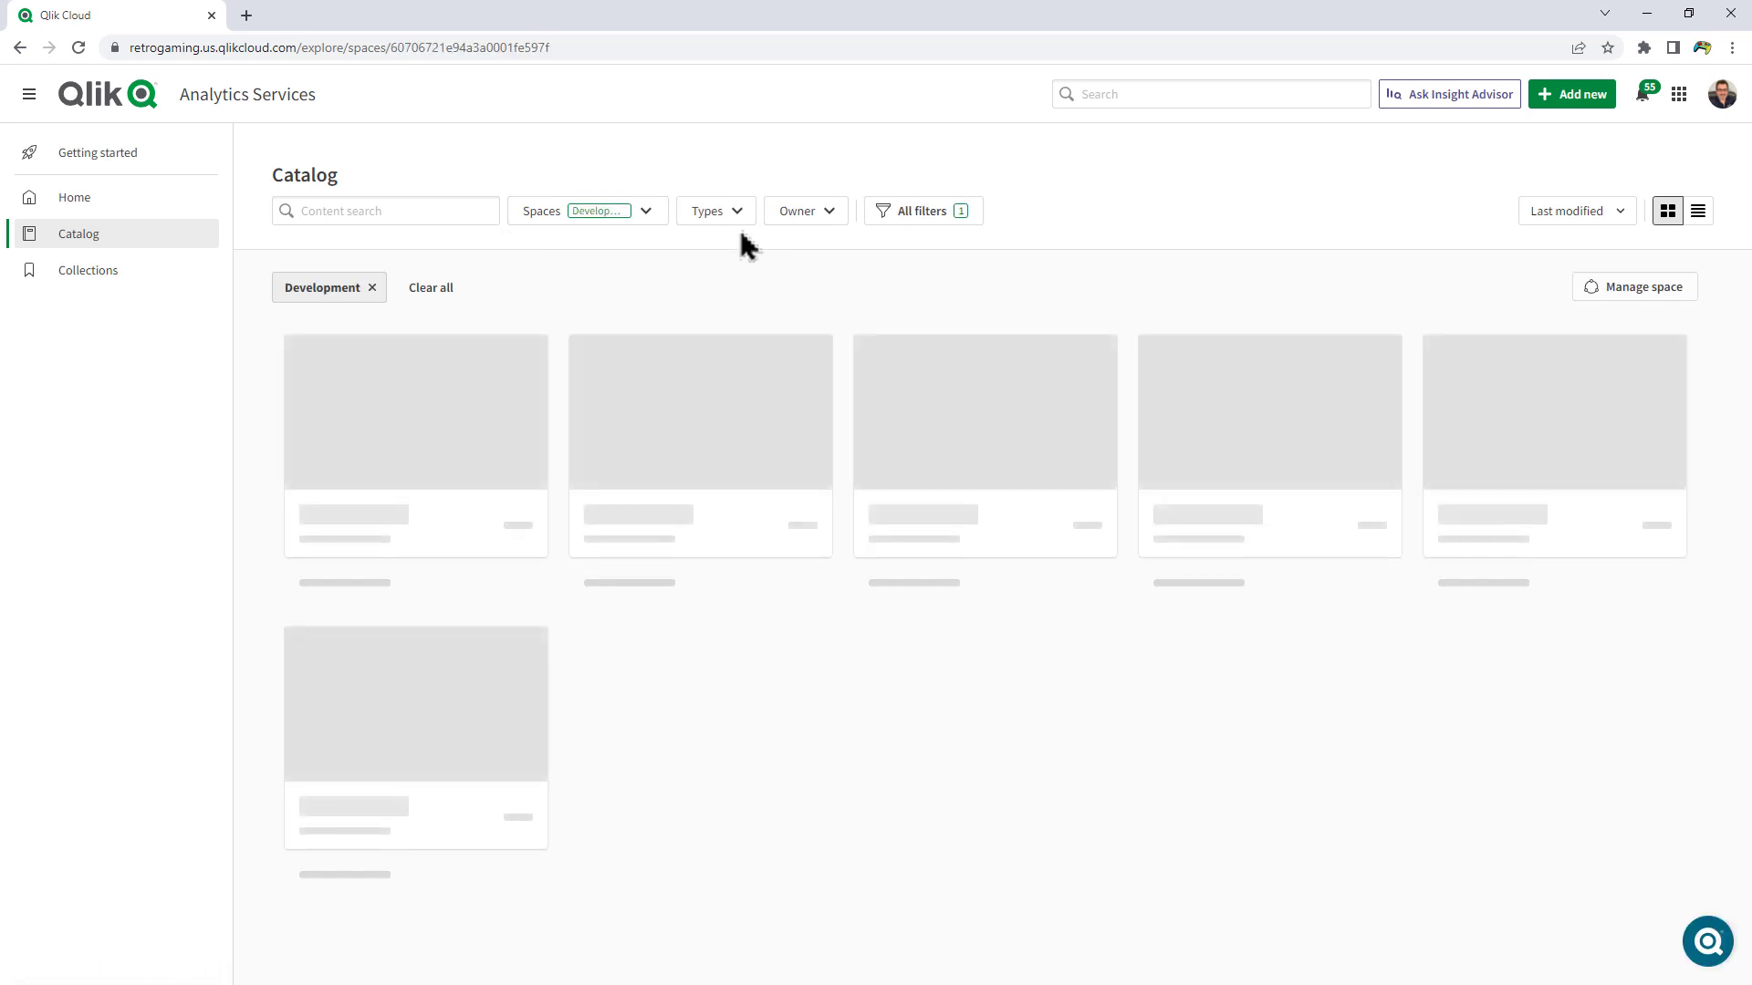
left_click(713, 209)
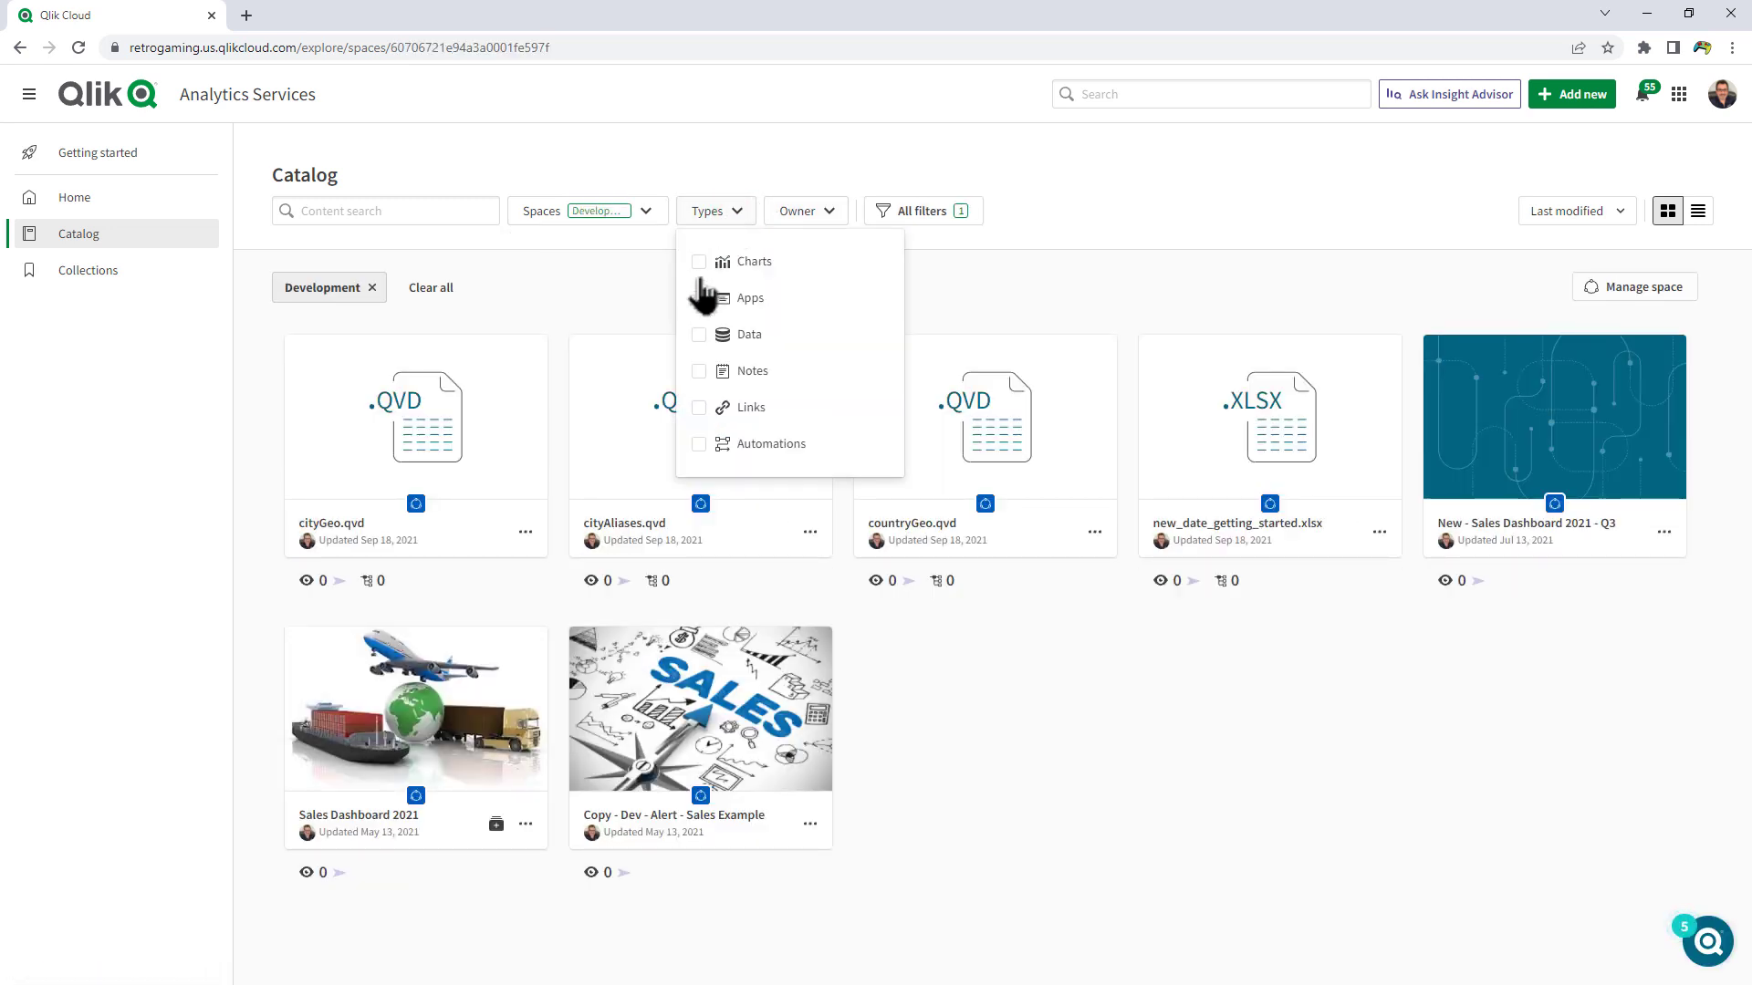
left_click(699, 297)
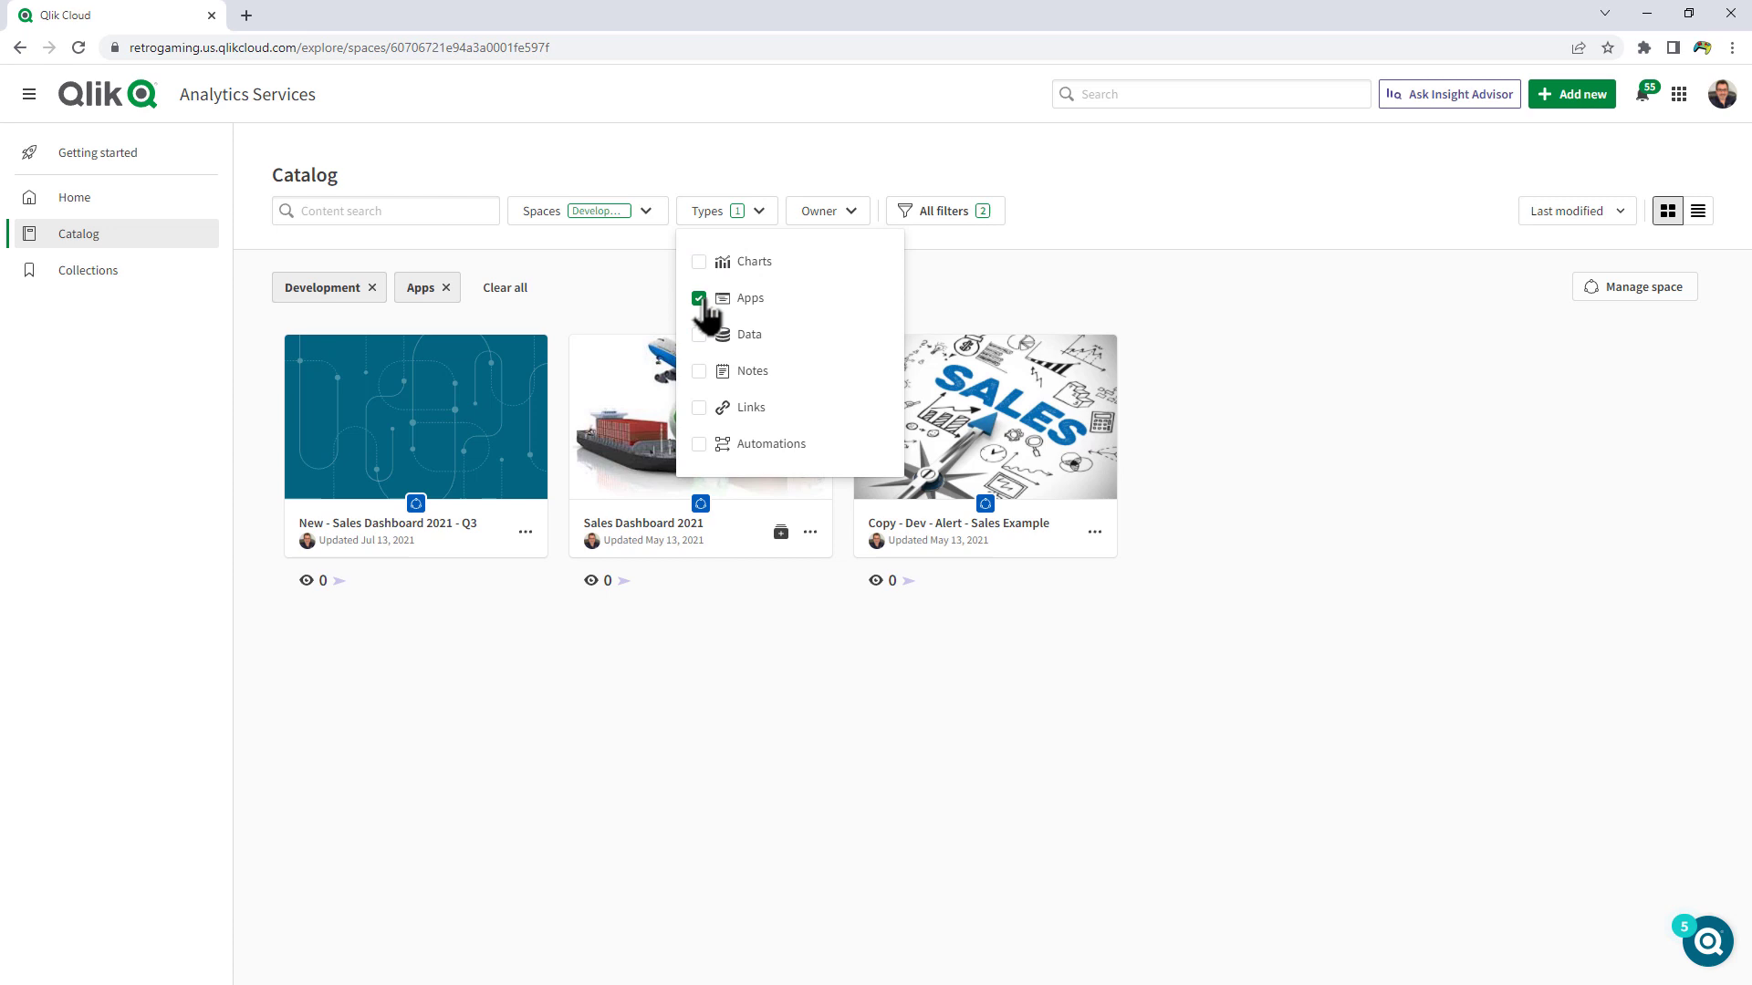
- Review Owner options, open the All filters panel, and clear all filters
left_click(827, 209)
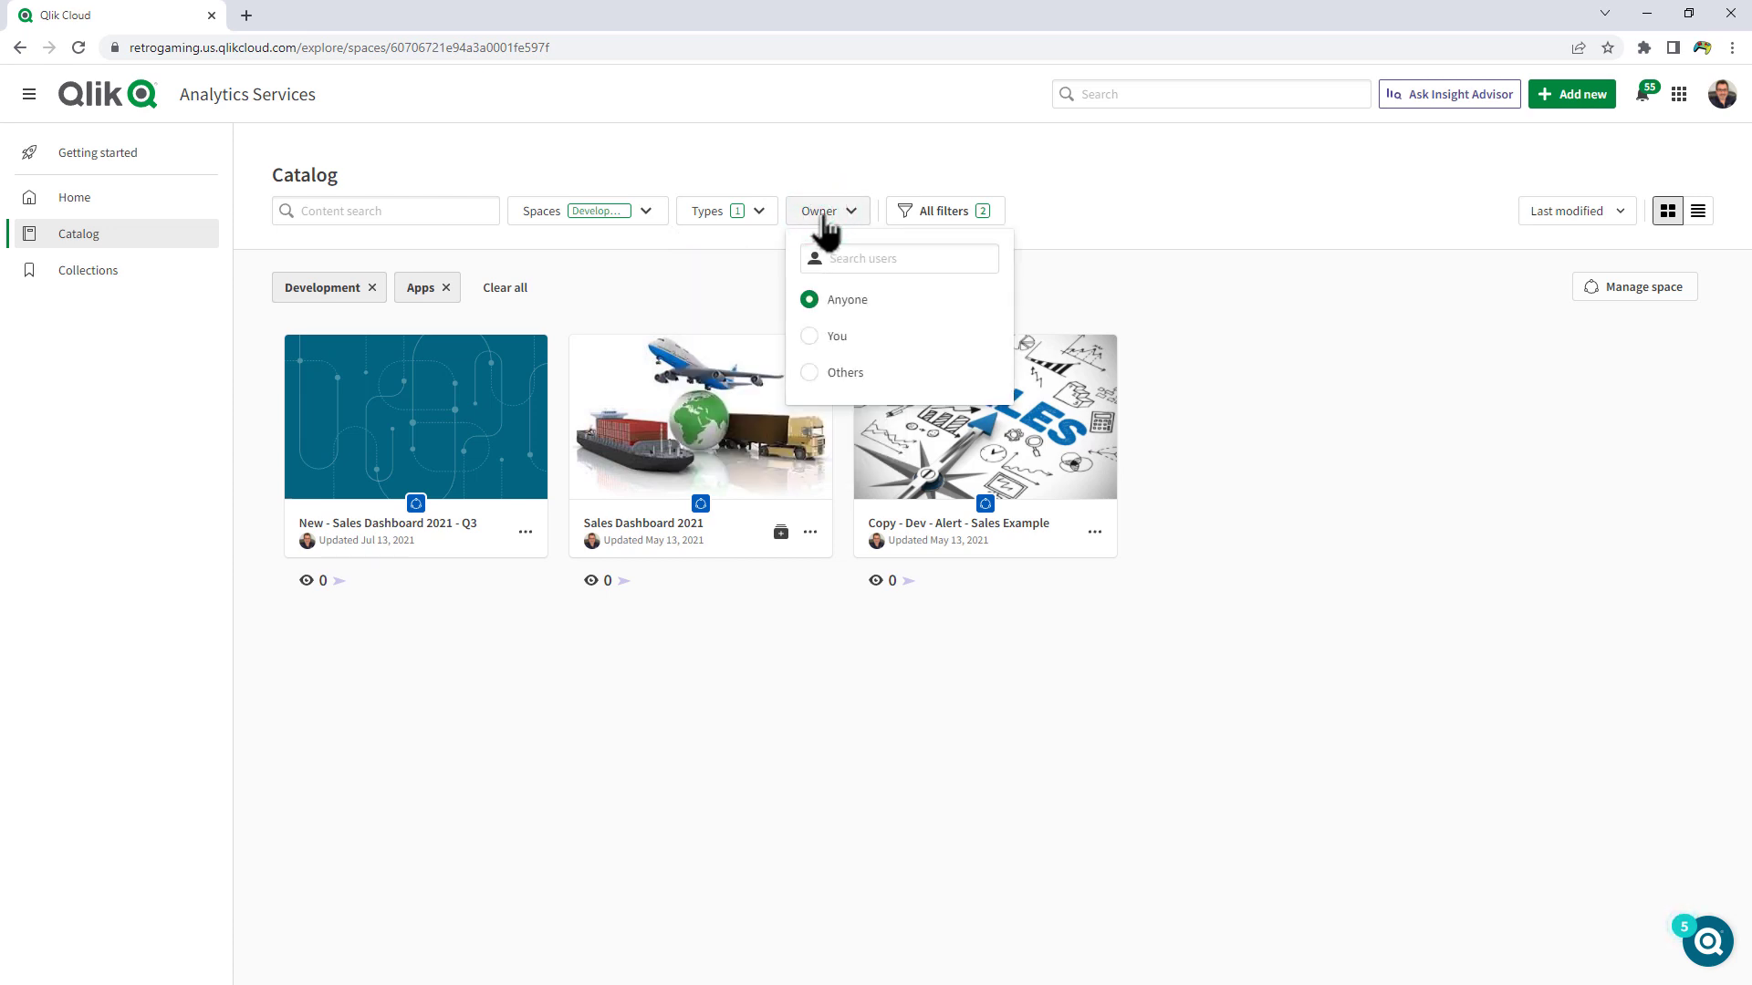
left_click(944, 210)
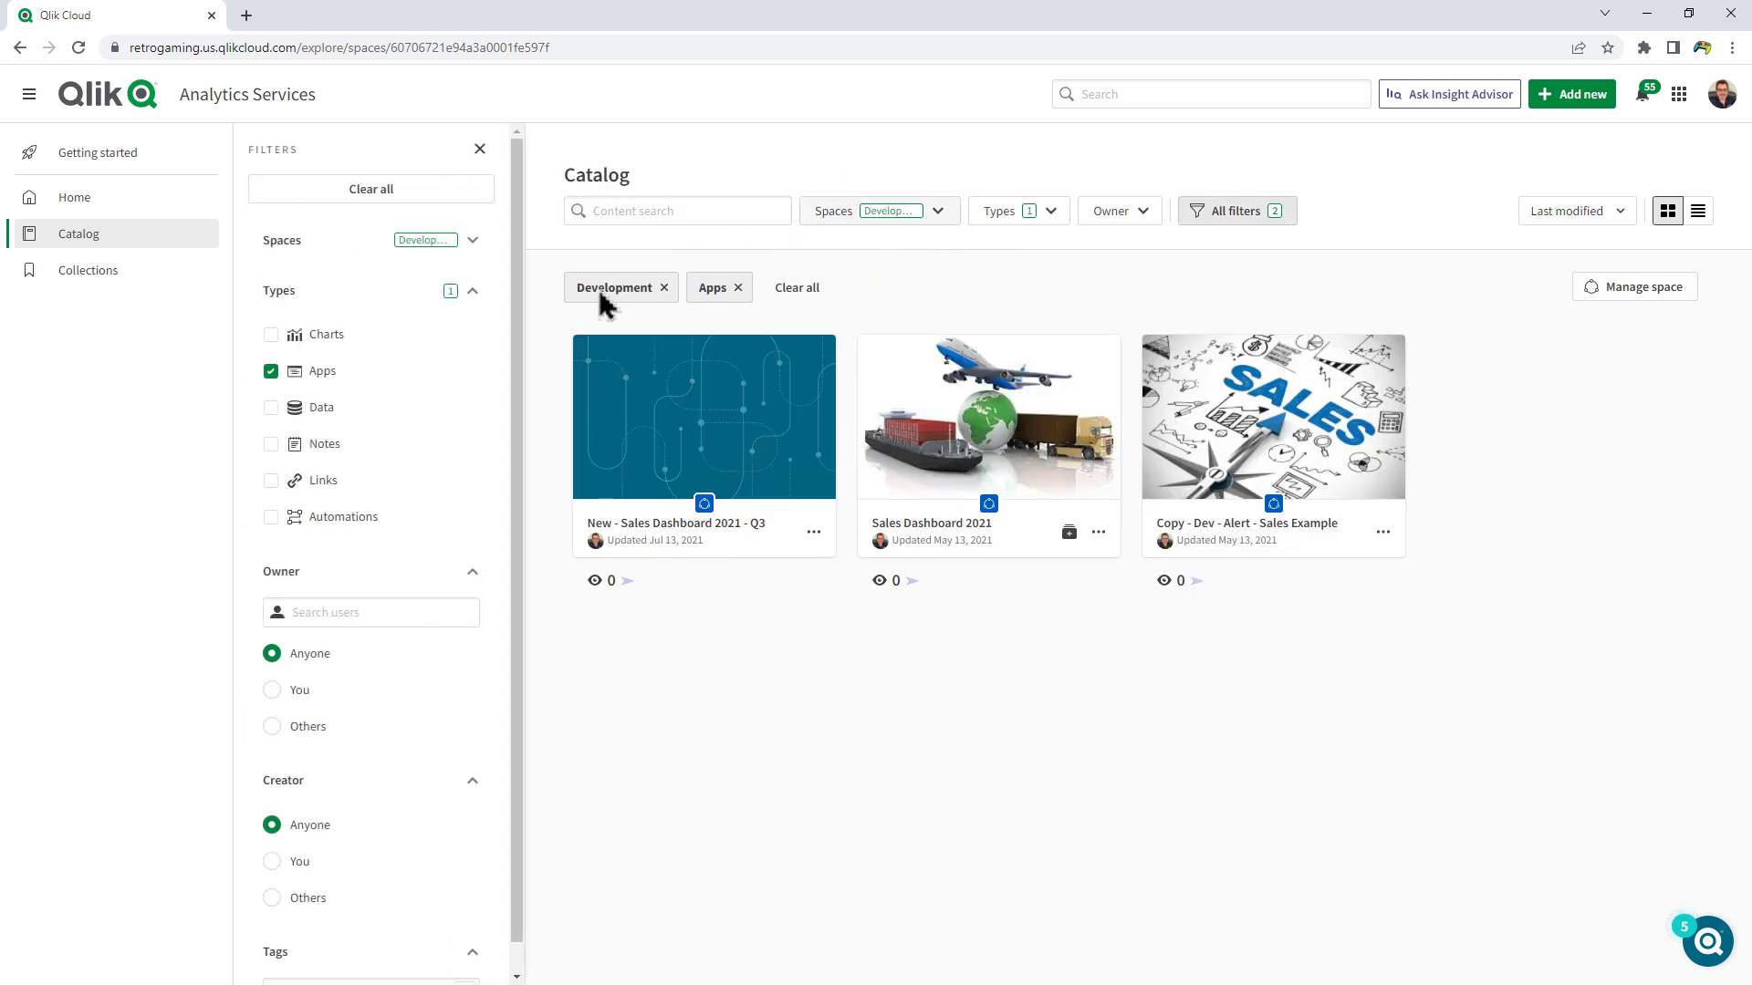
scroll("down", 3)
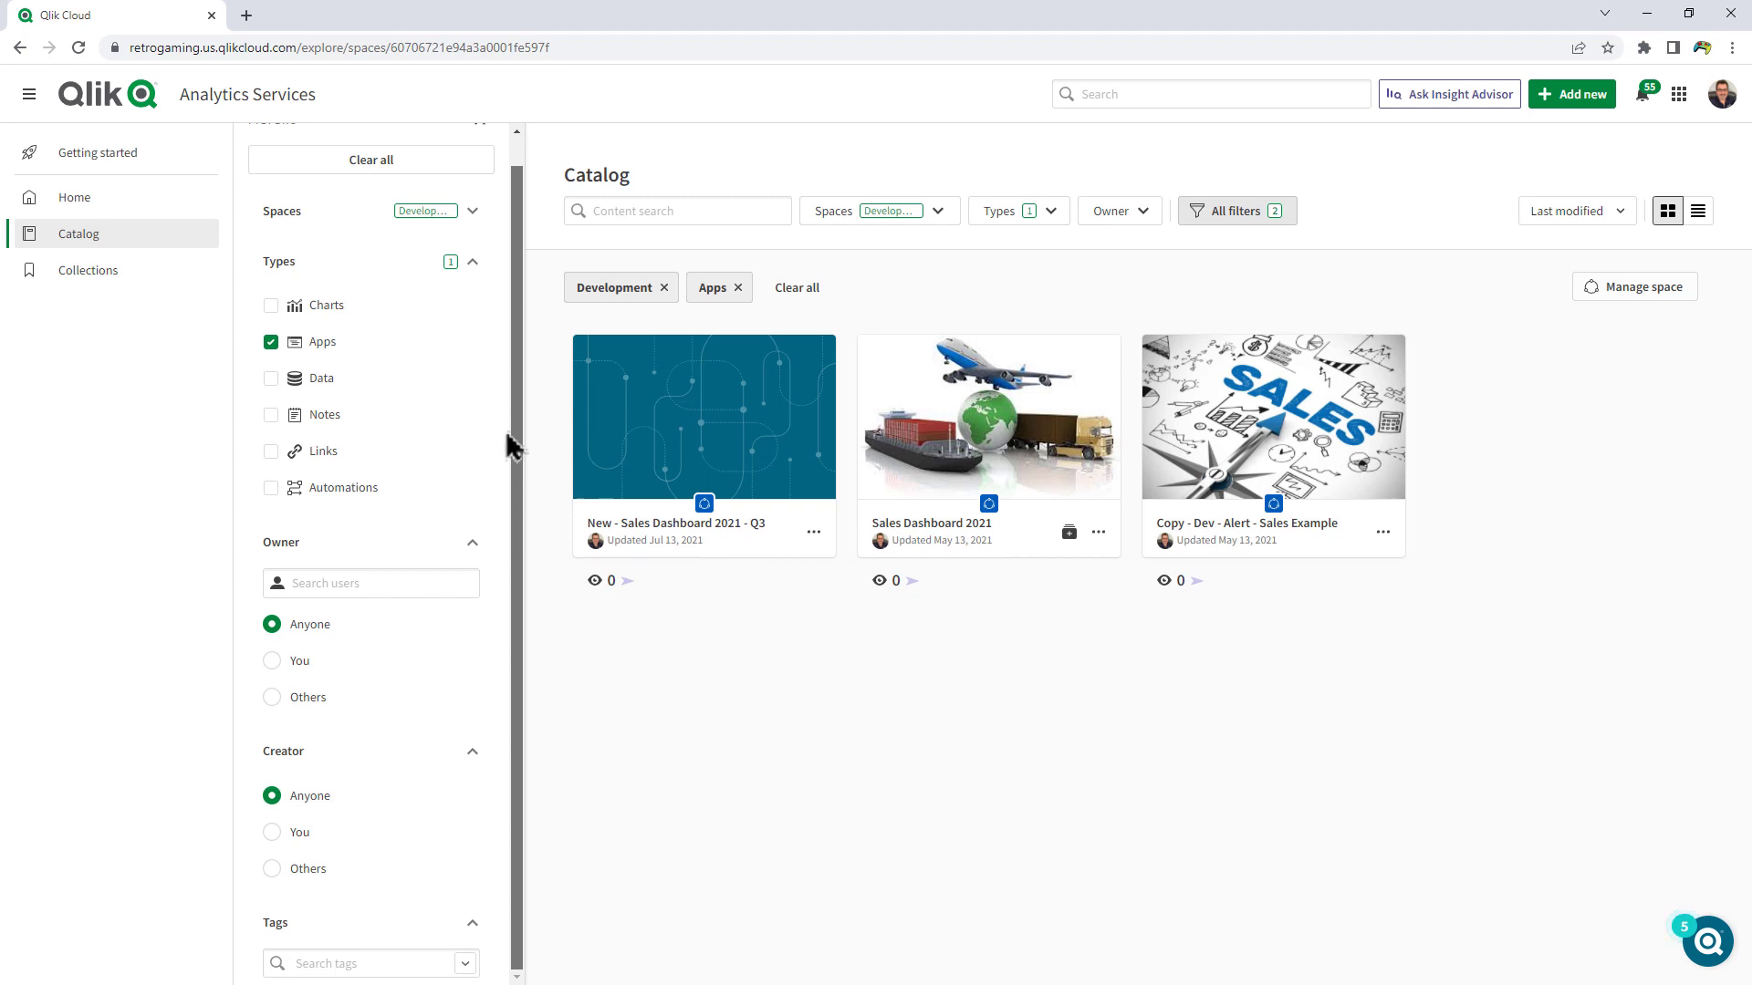
scroll("up", 3)
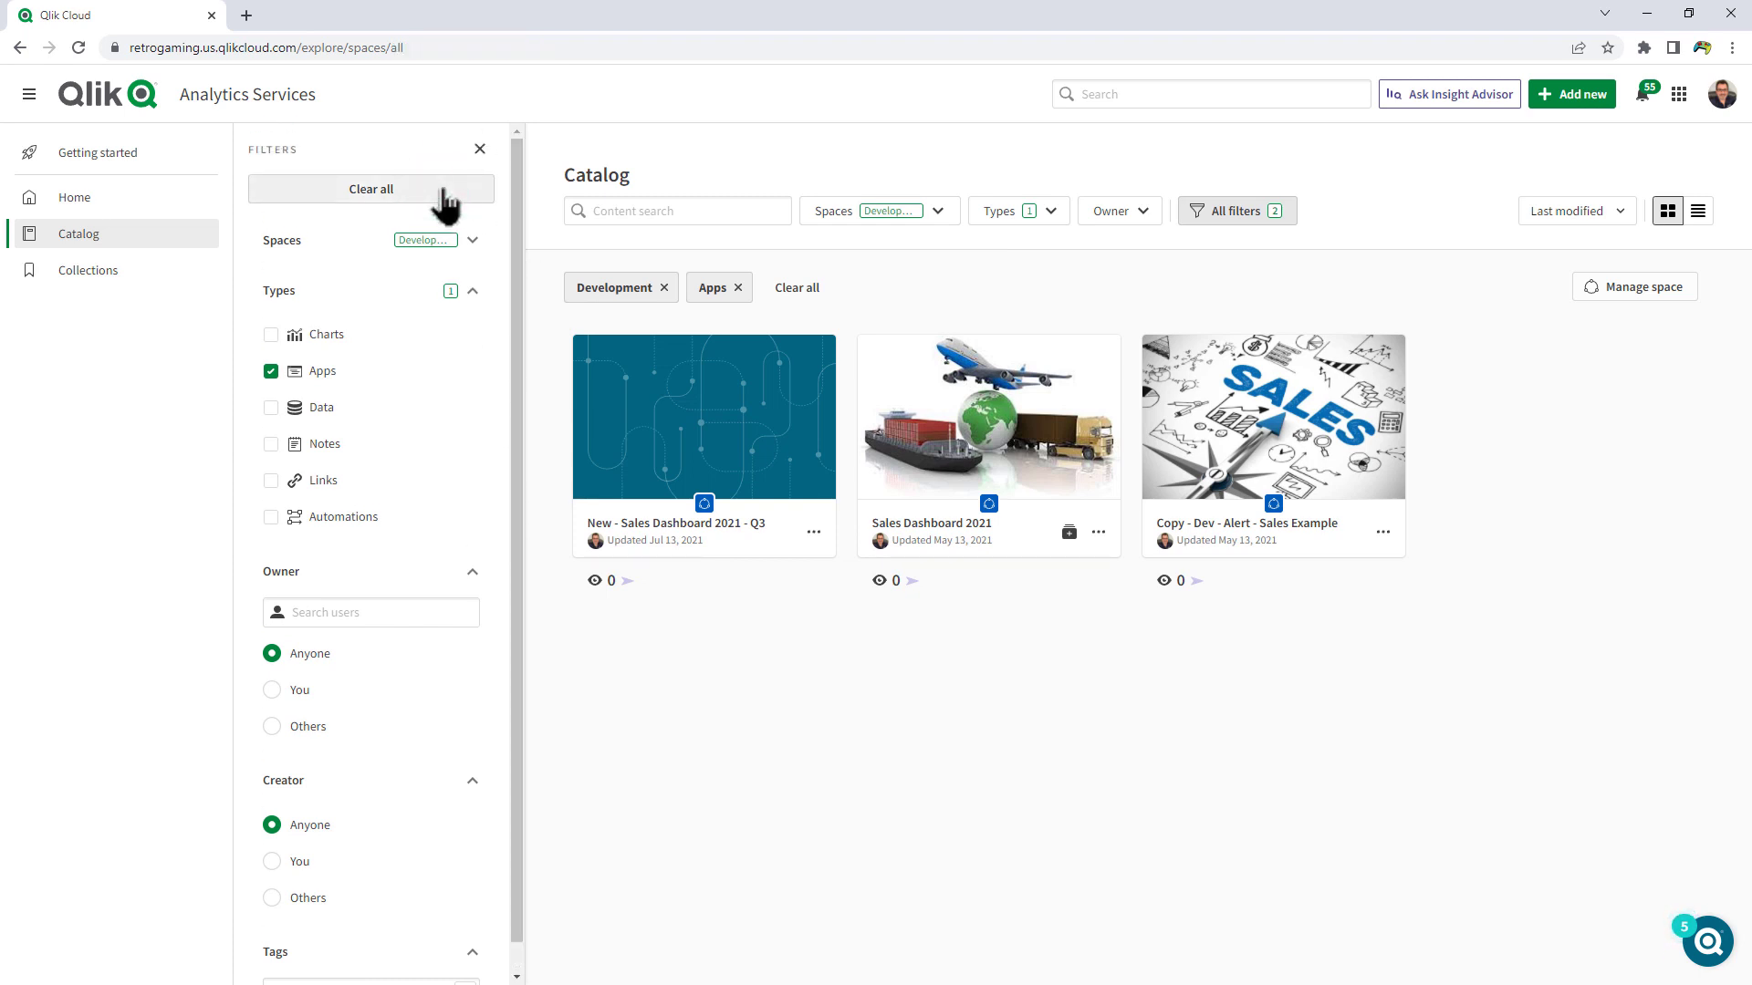
left_click(371, 188)
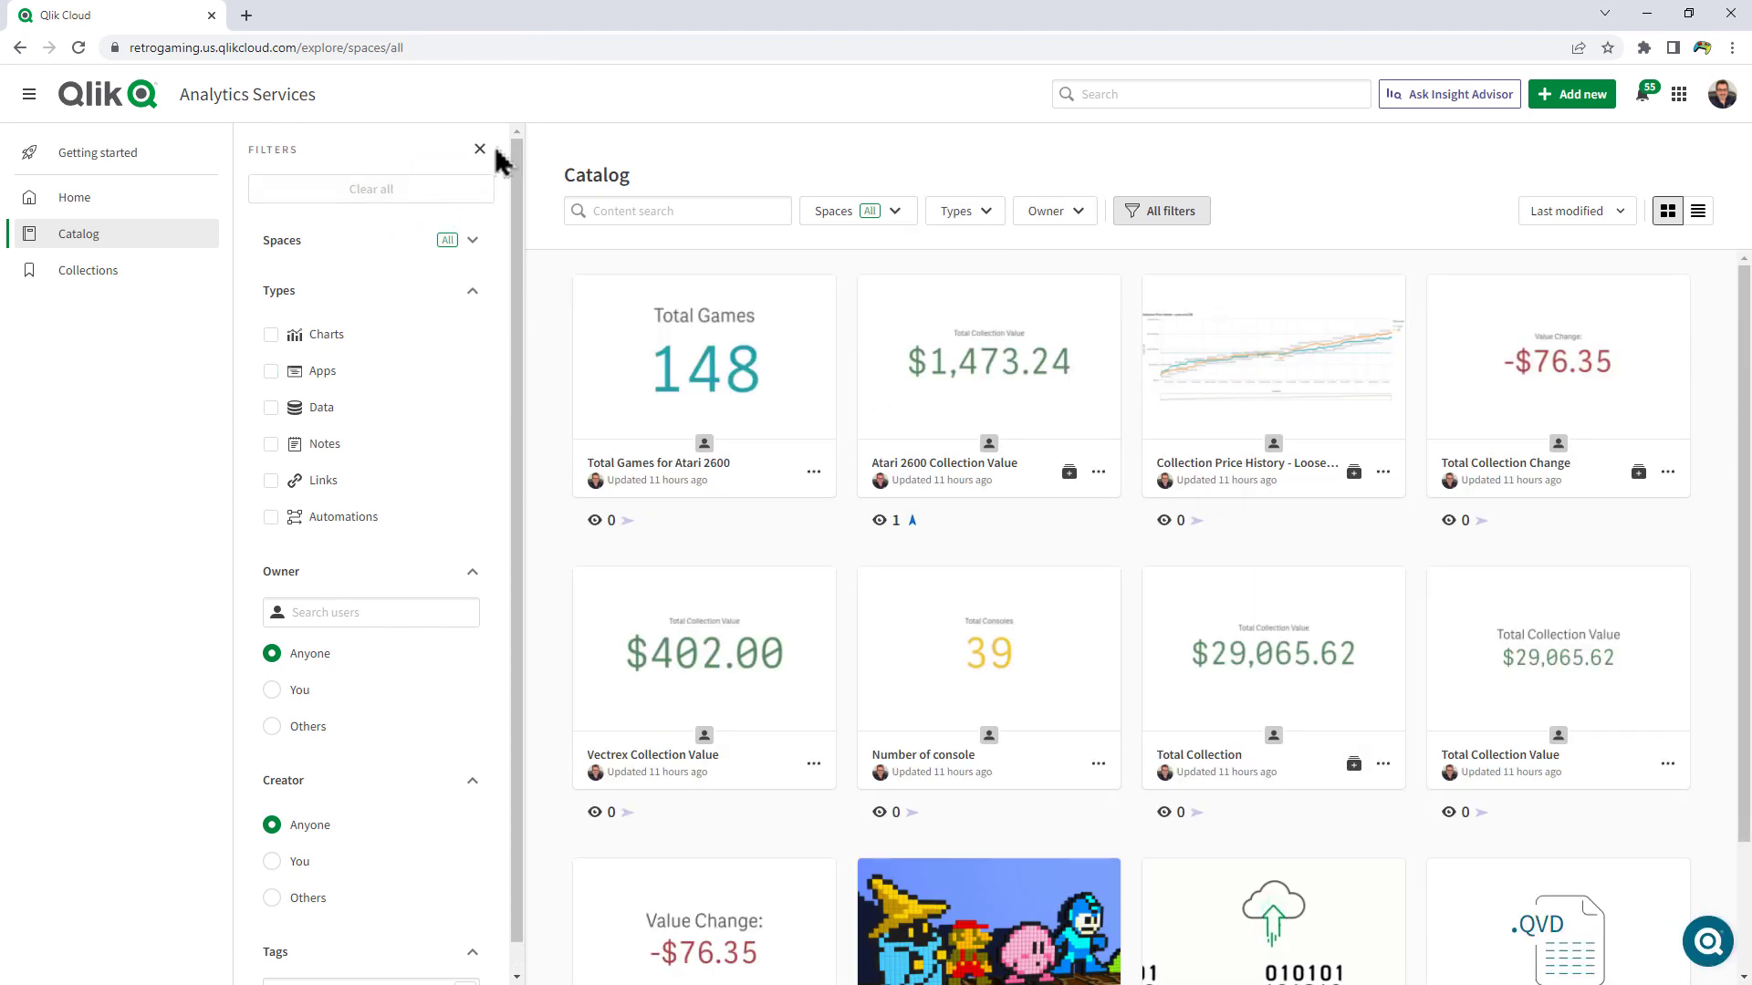
- Close the filters panel and filter the Catalog to the Development space's seven items
left_click(481, 149)
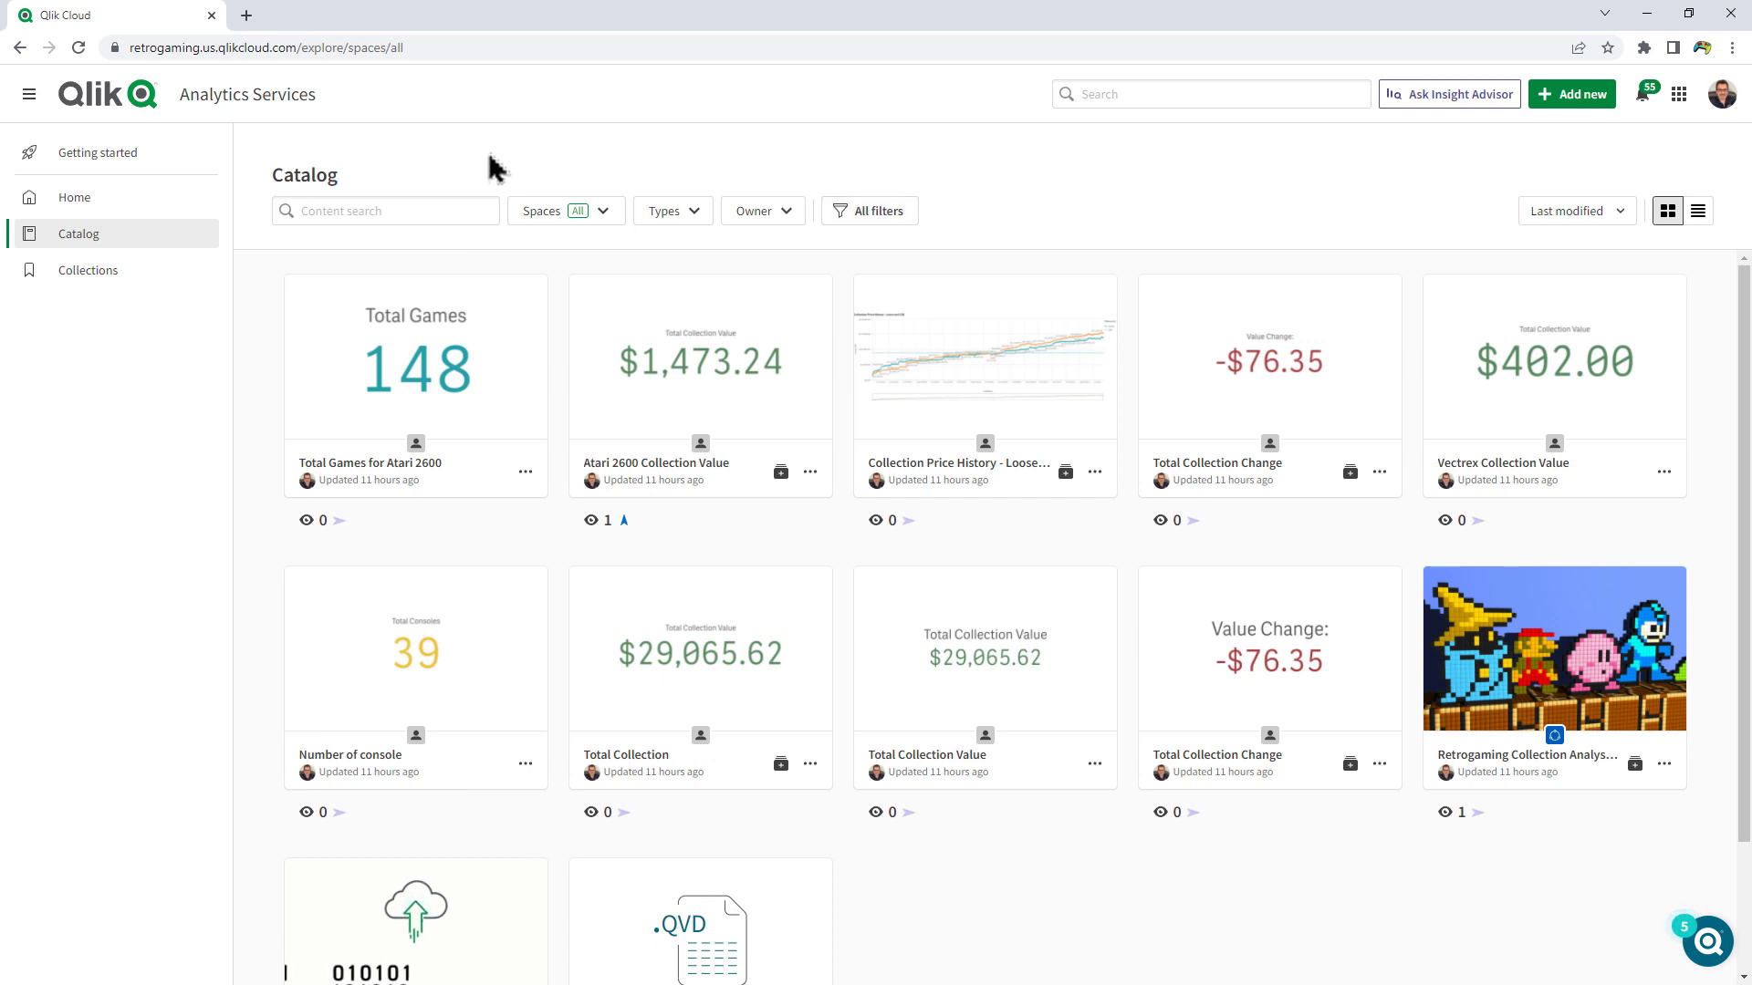
left_click(564, 210)
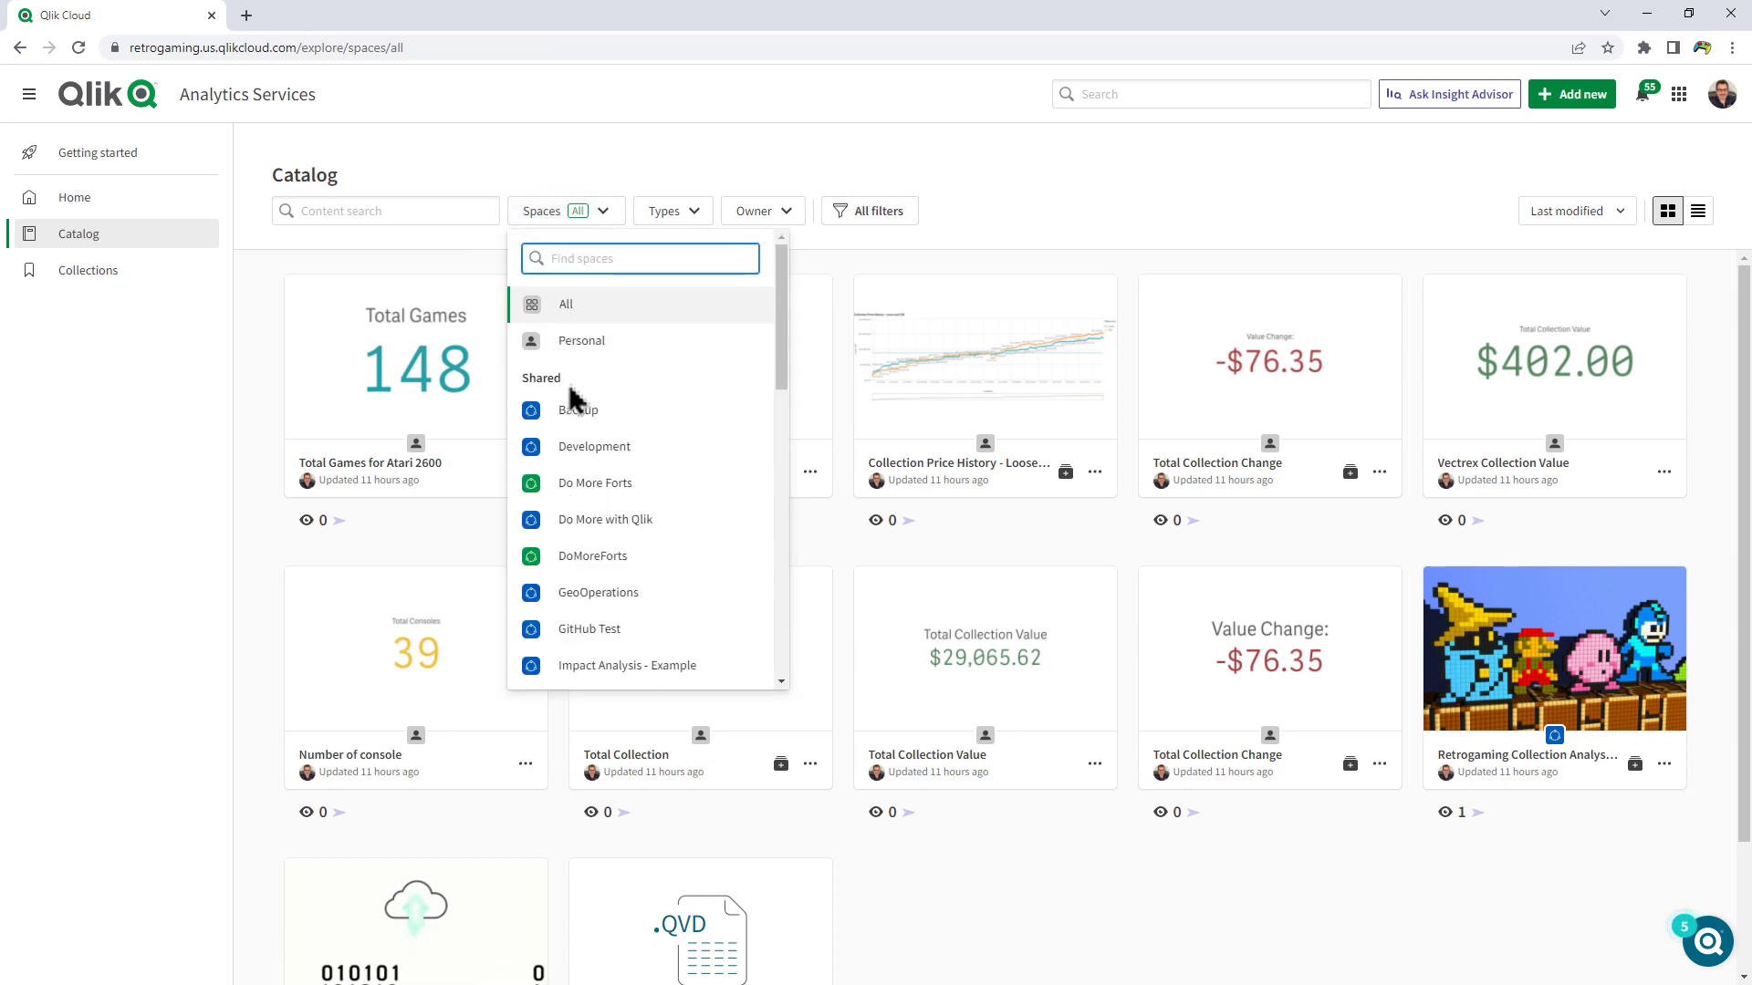
left_click(593, 446)
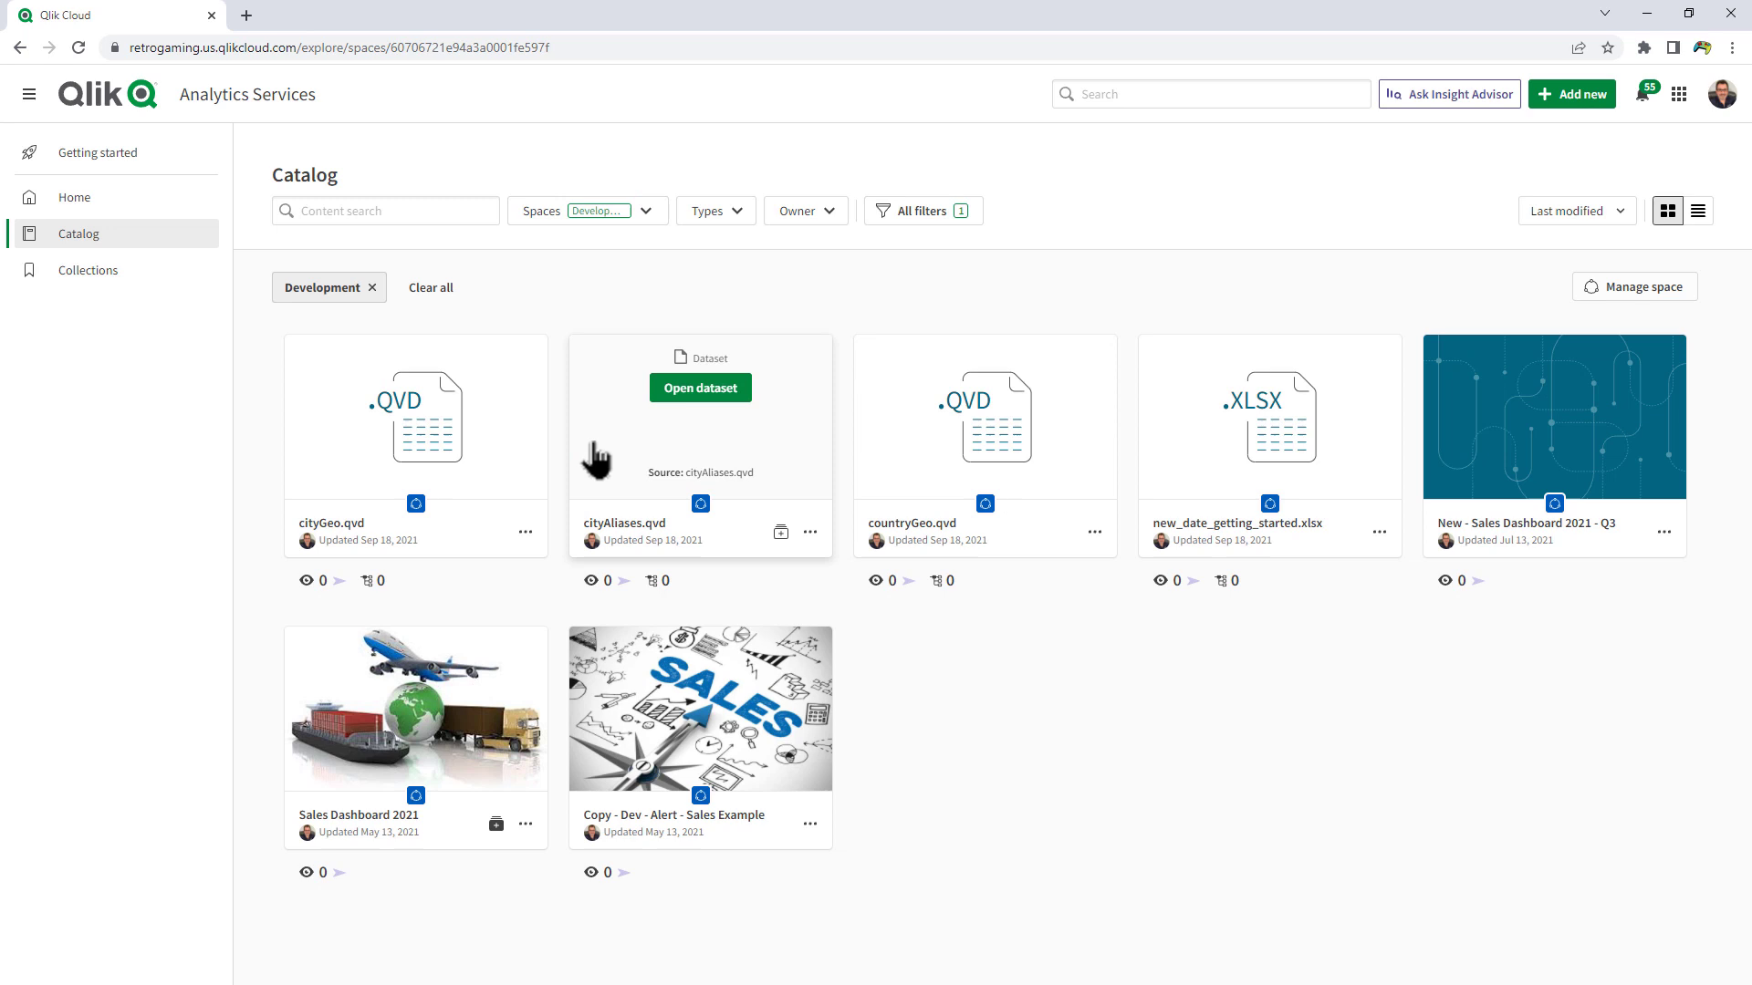
mouse_move(1290, 308)
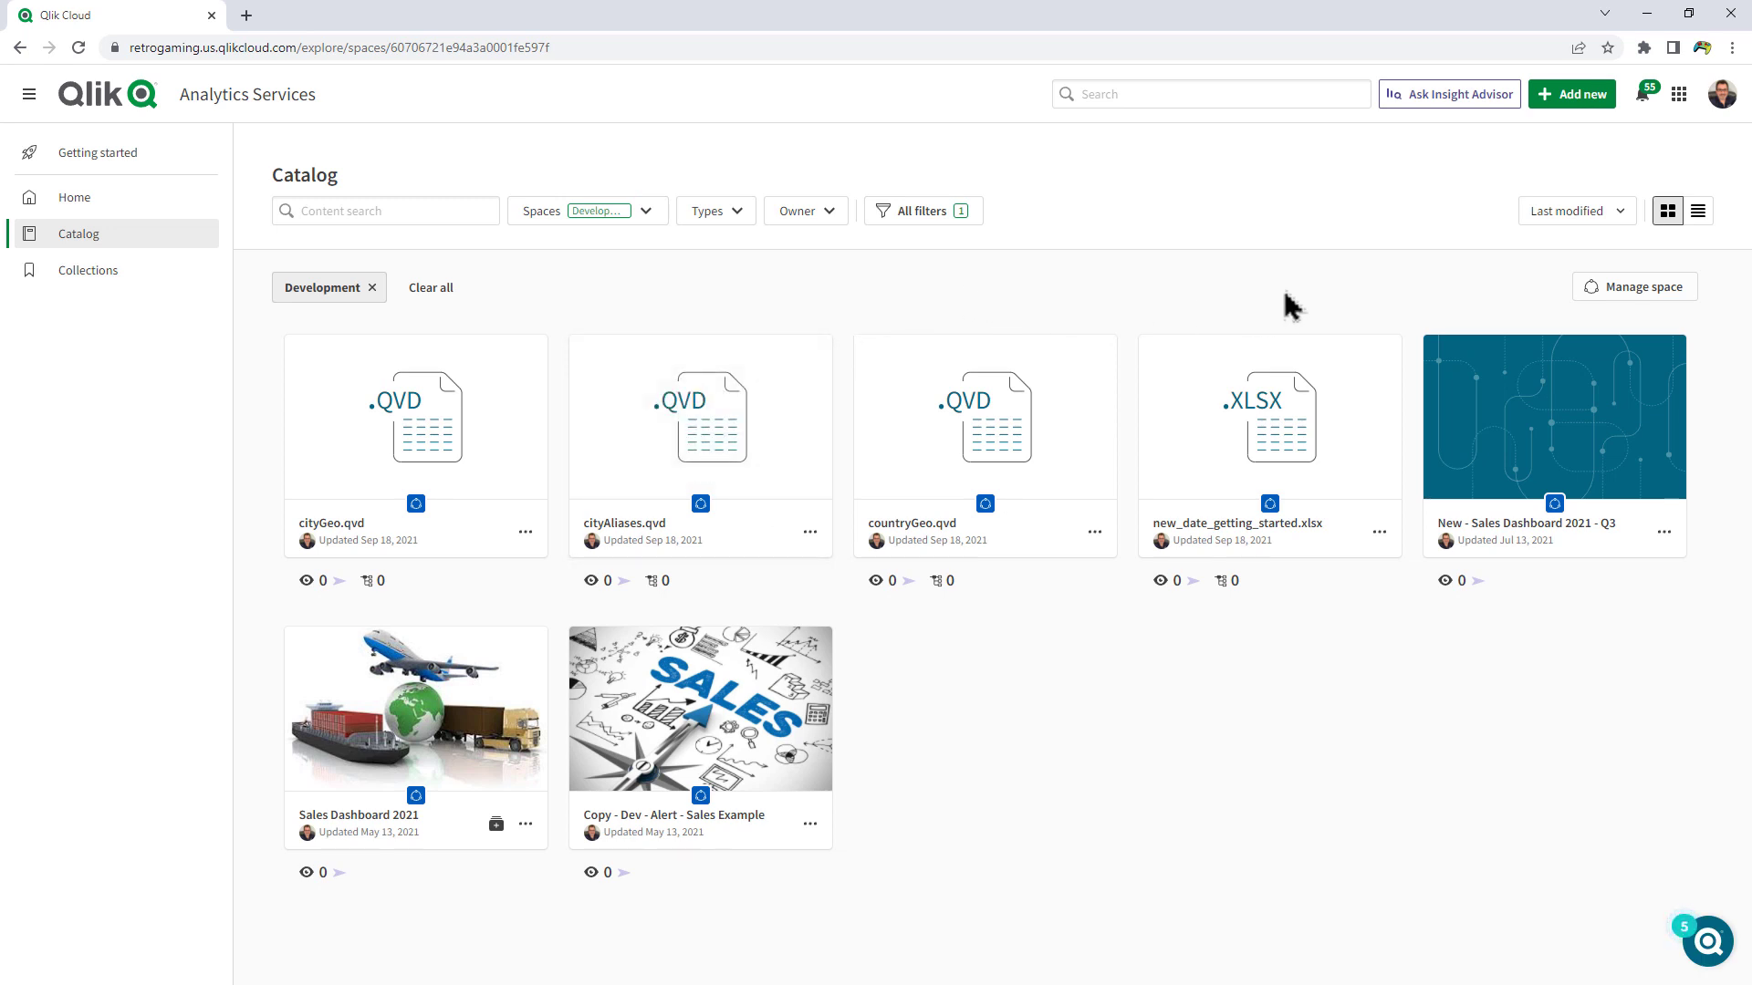
mouse_move(1643, 286)
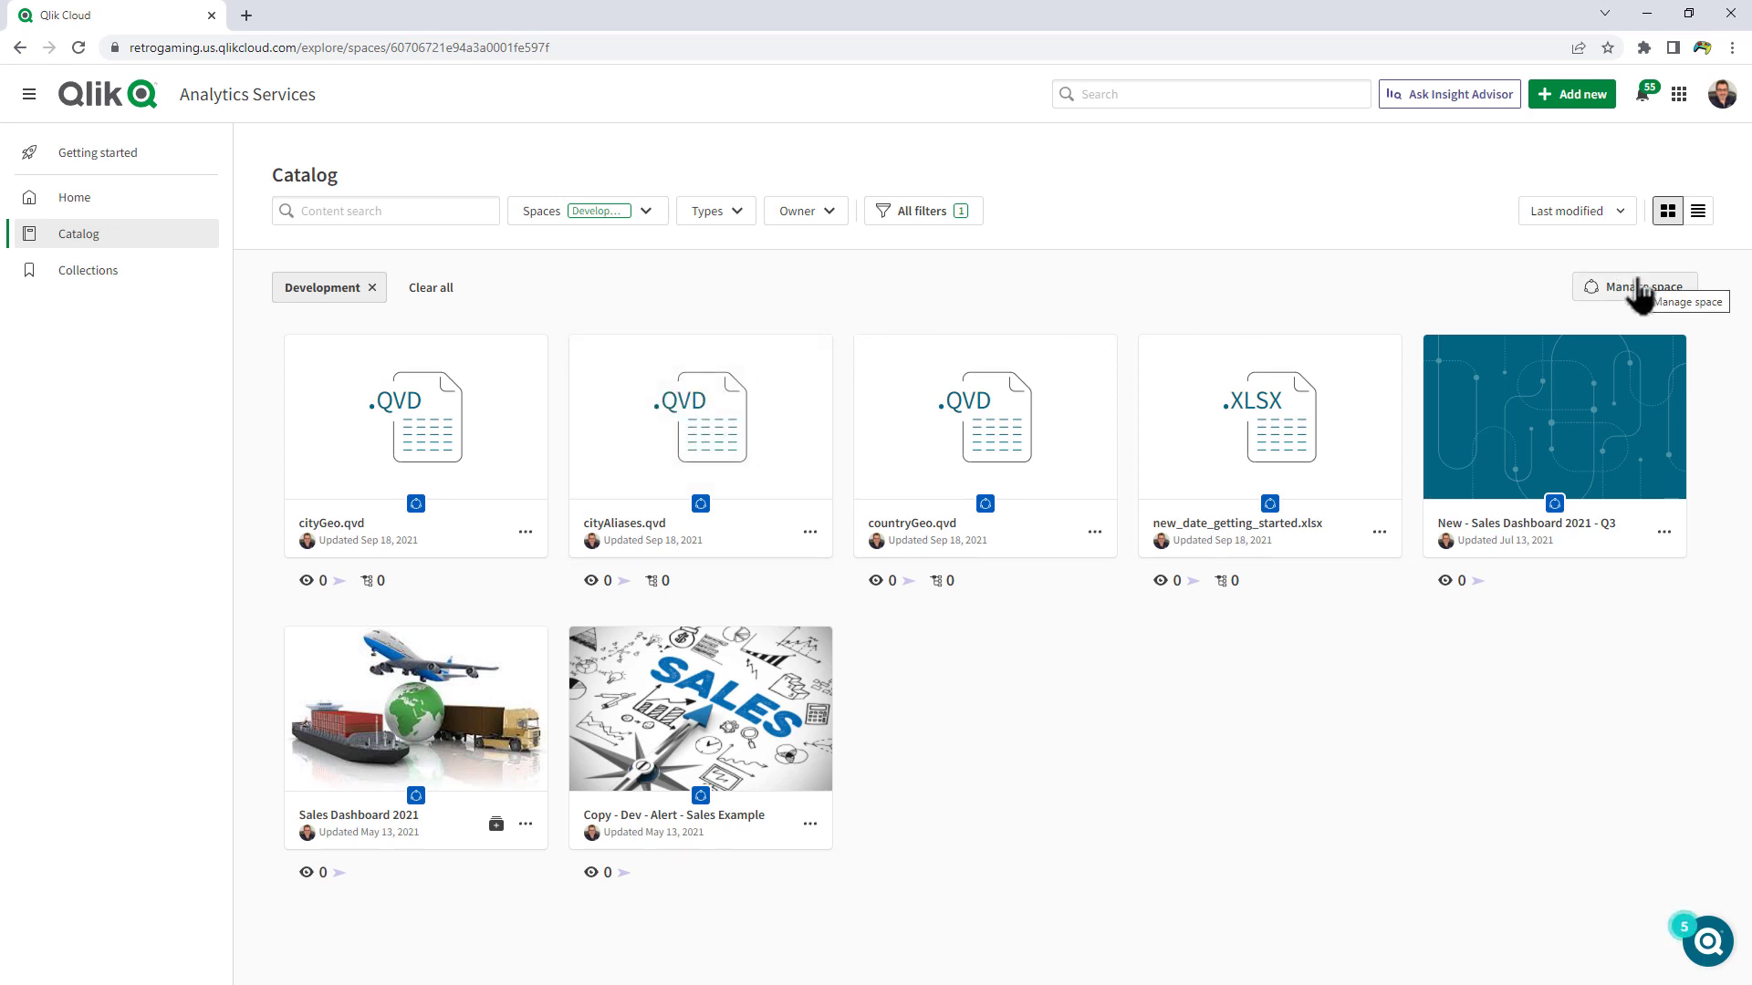
mouse_move(1647, 313)
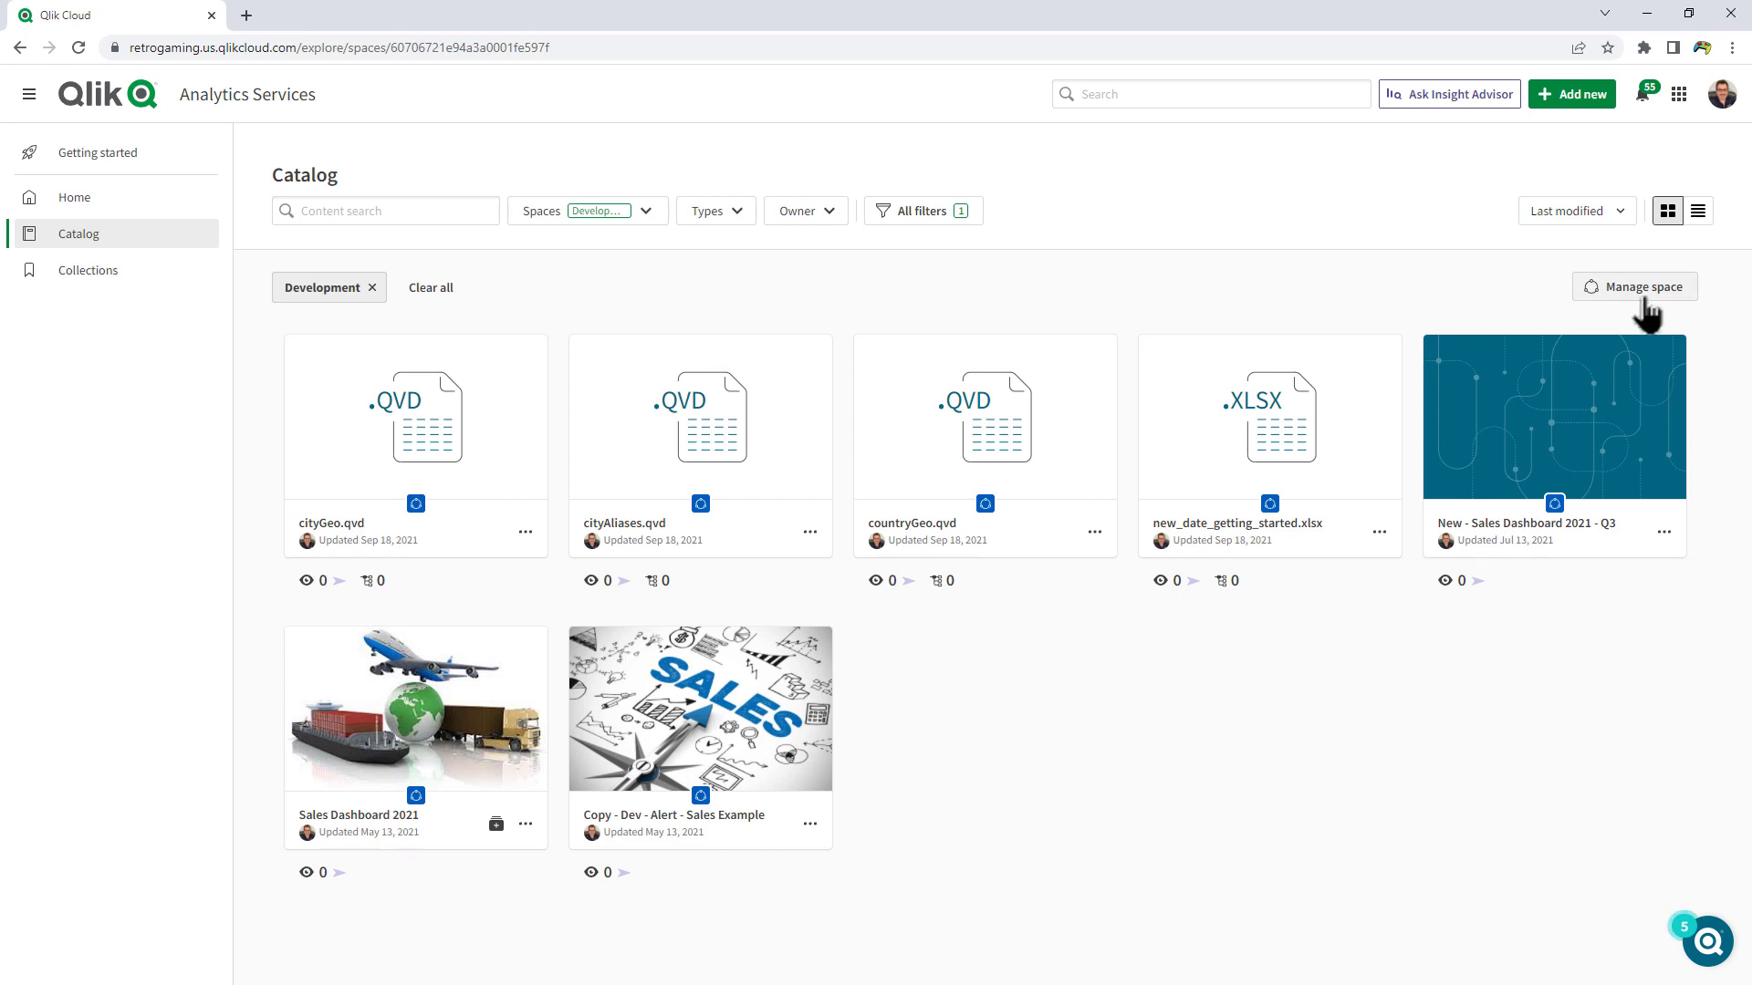
left_click(1633, 286)
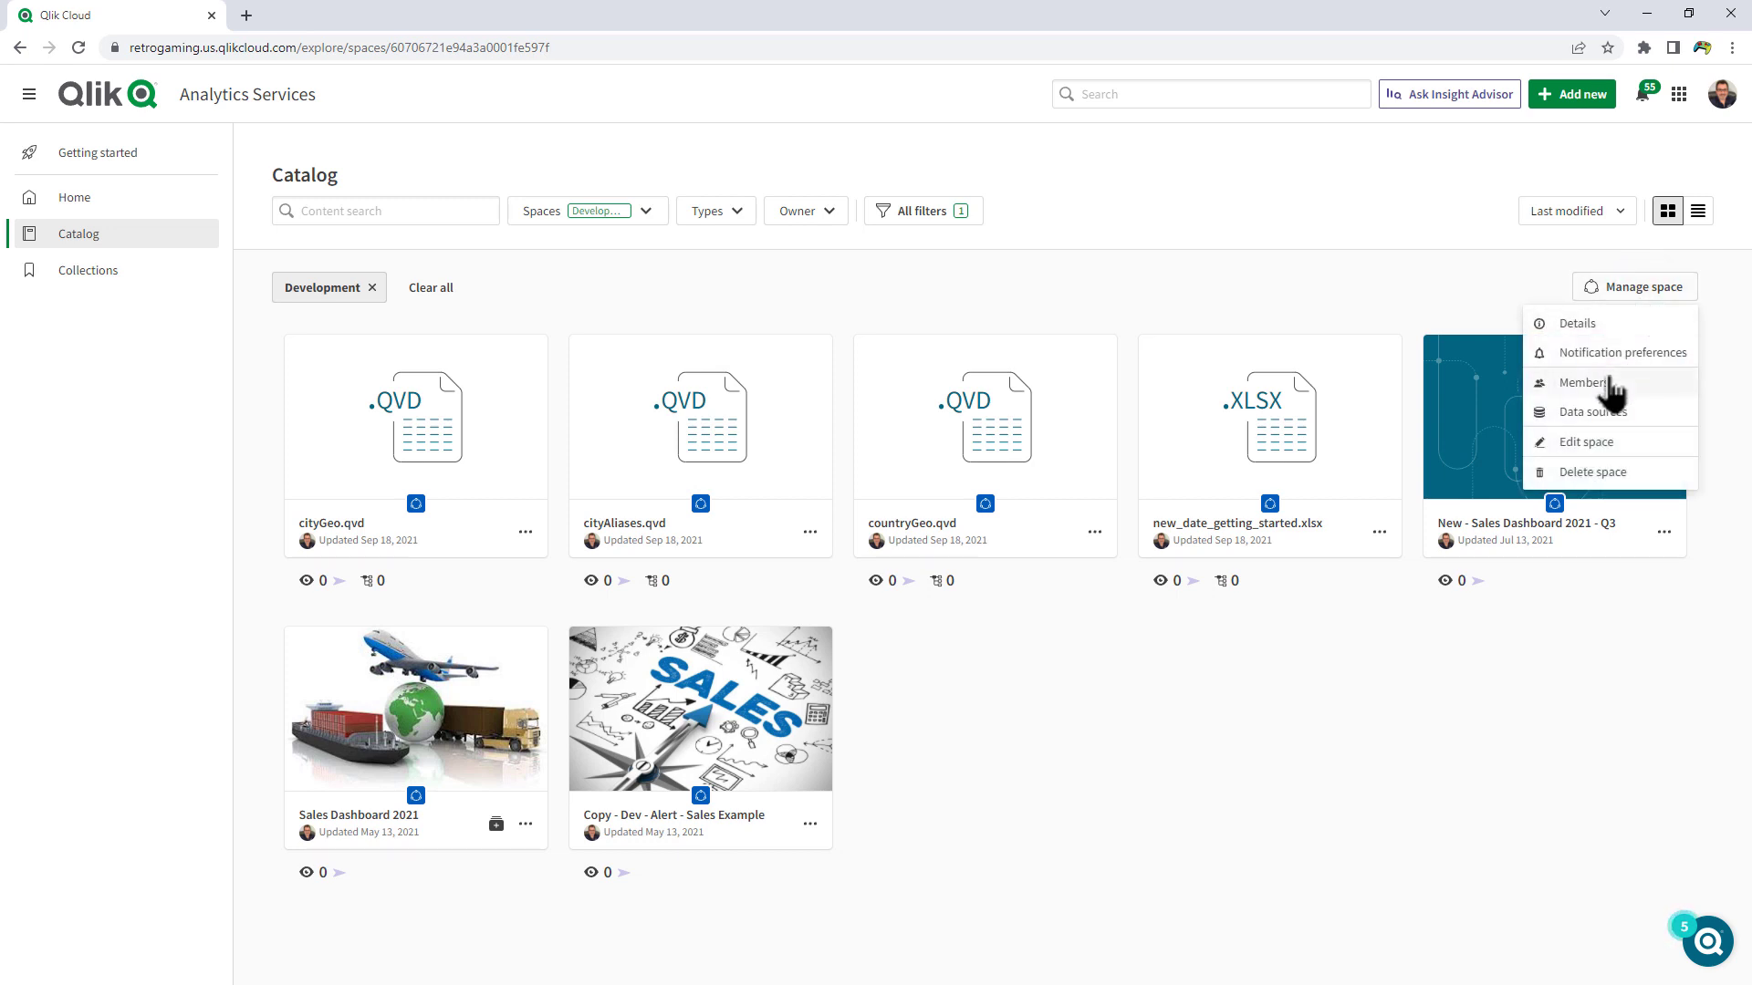
mouse_move(1608, 443)
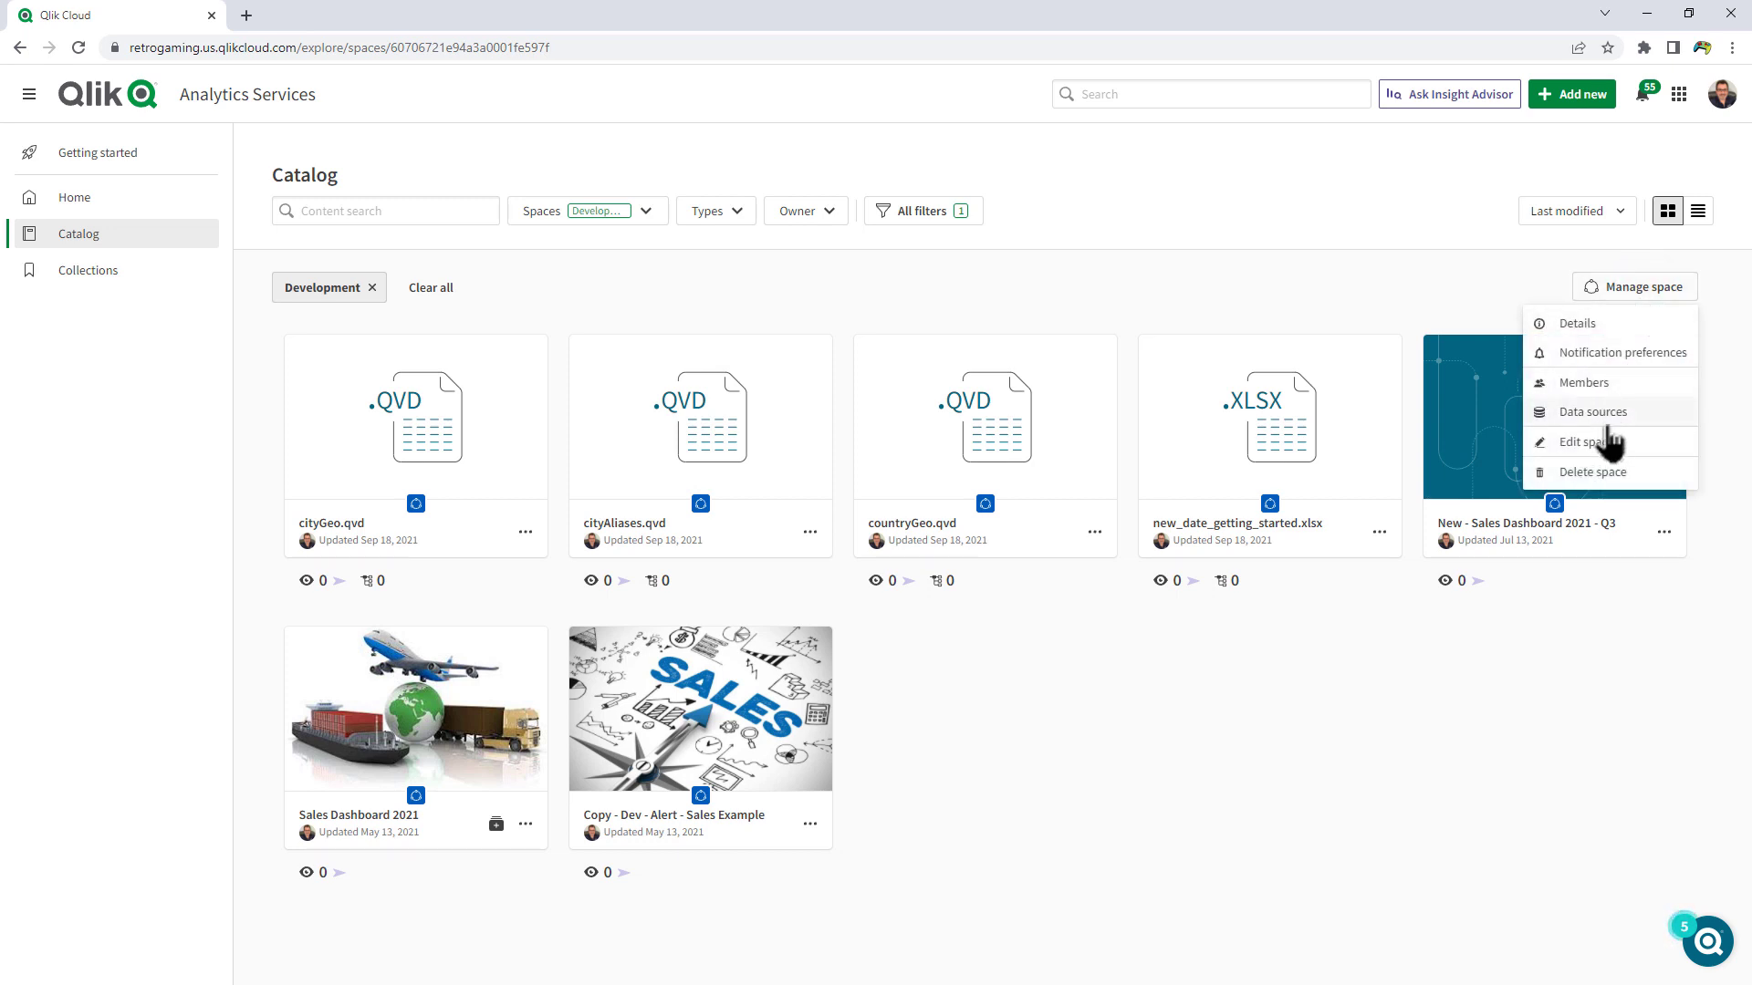
mouse_move(1603, 399)
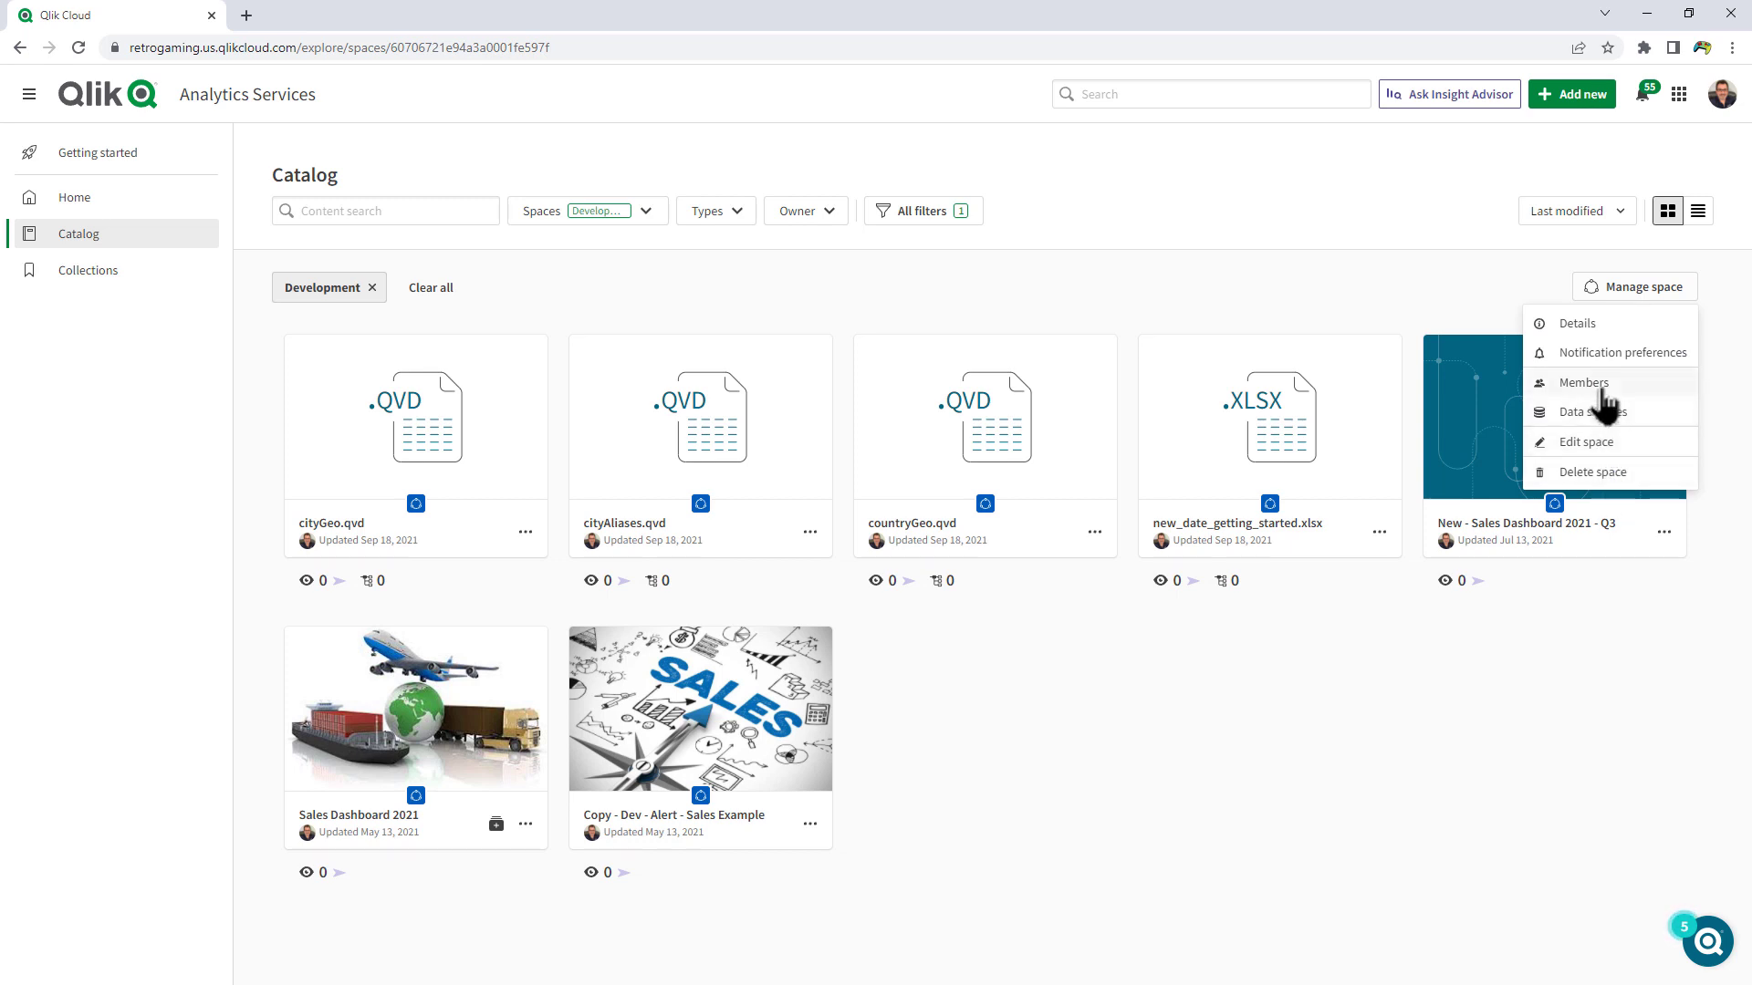
left_click(1583, 382)
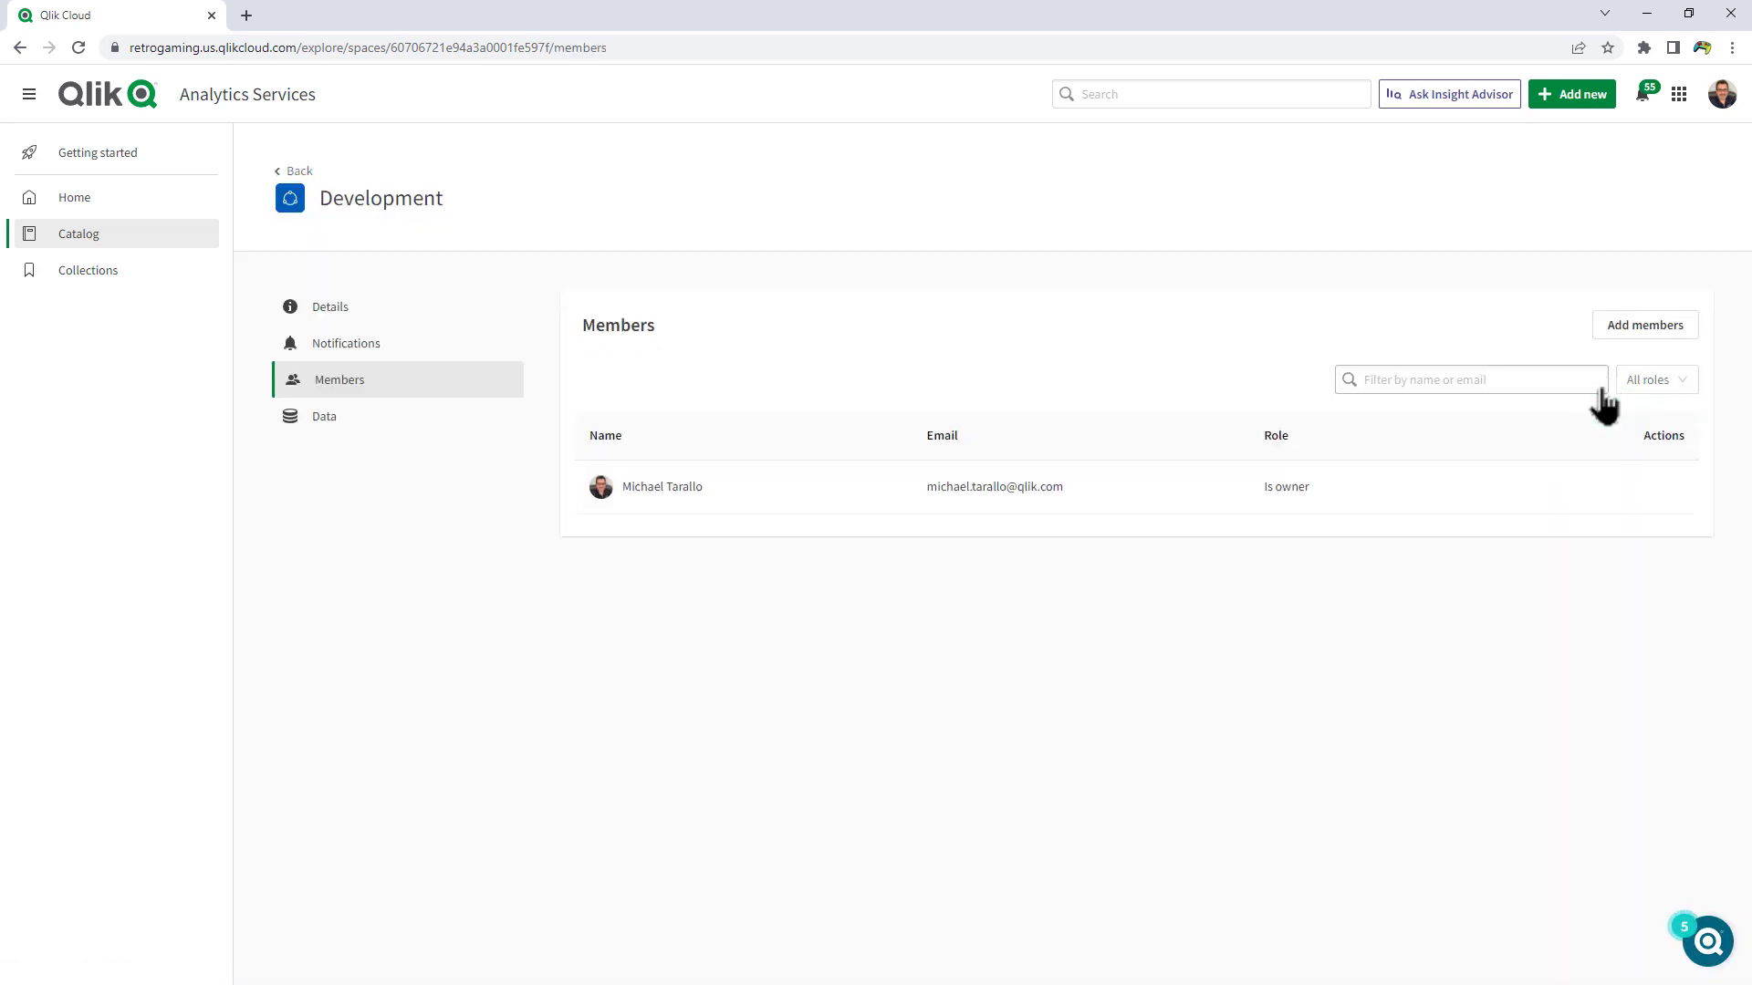
left_click(1643, 324)
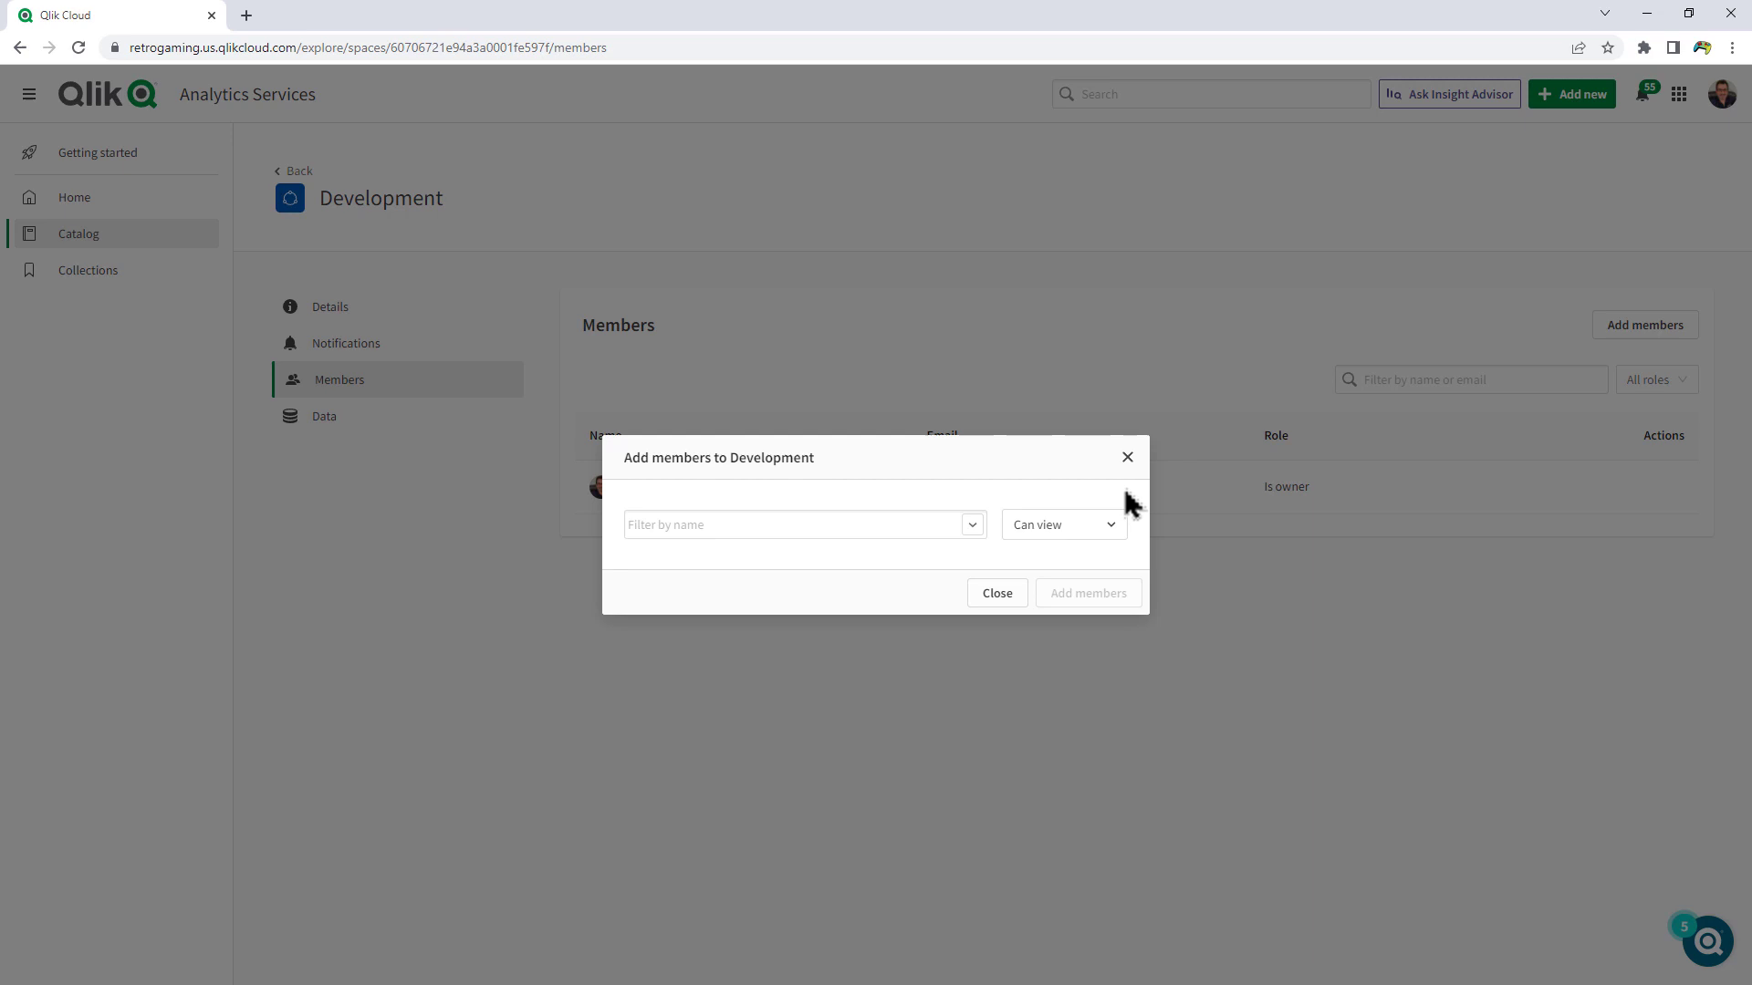
left_click(799, 524)
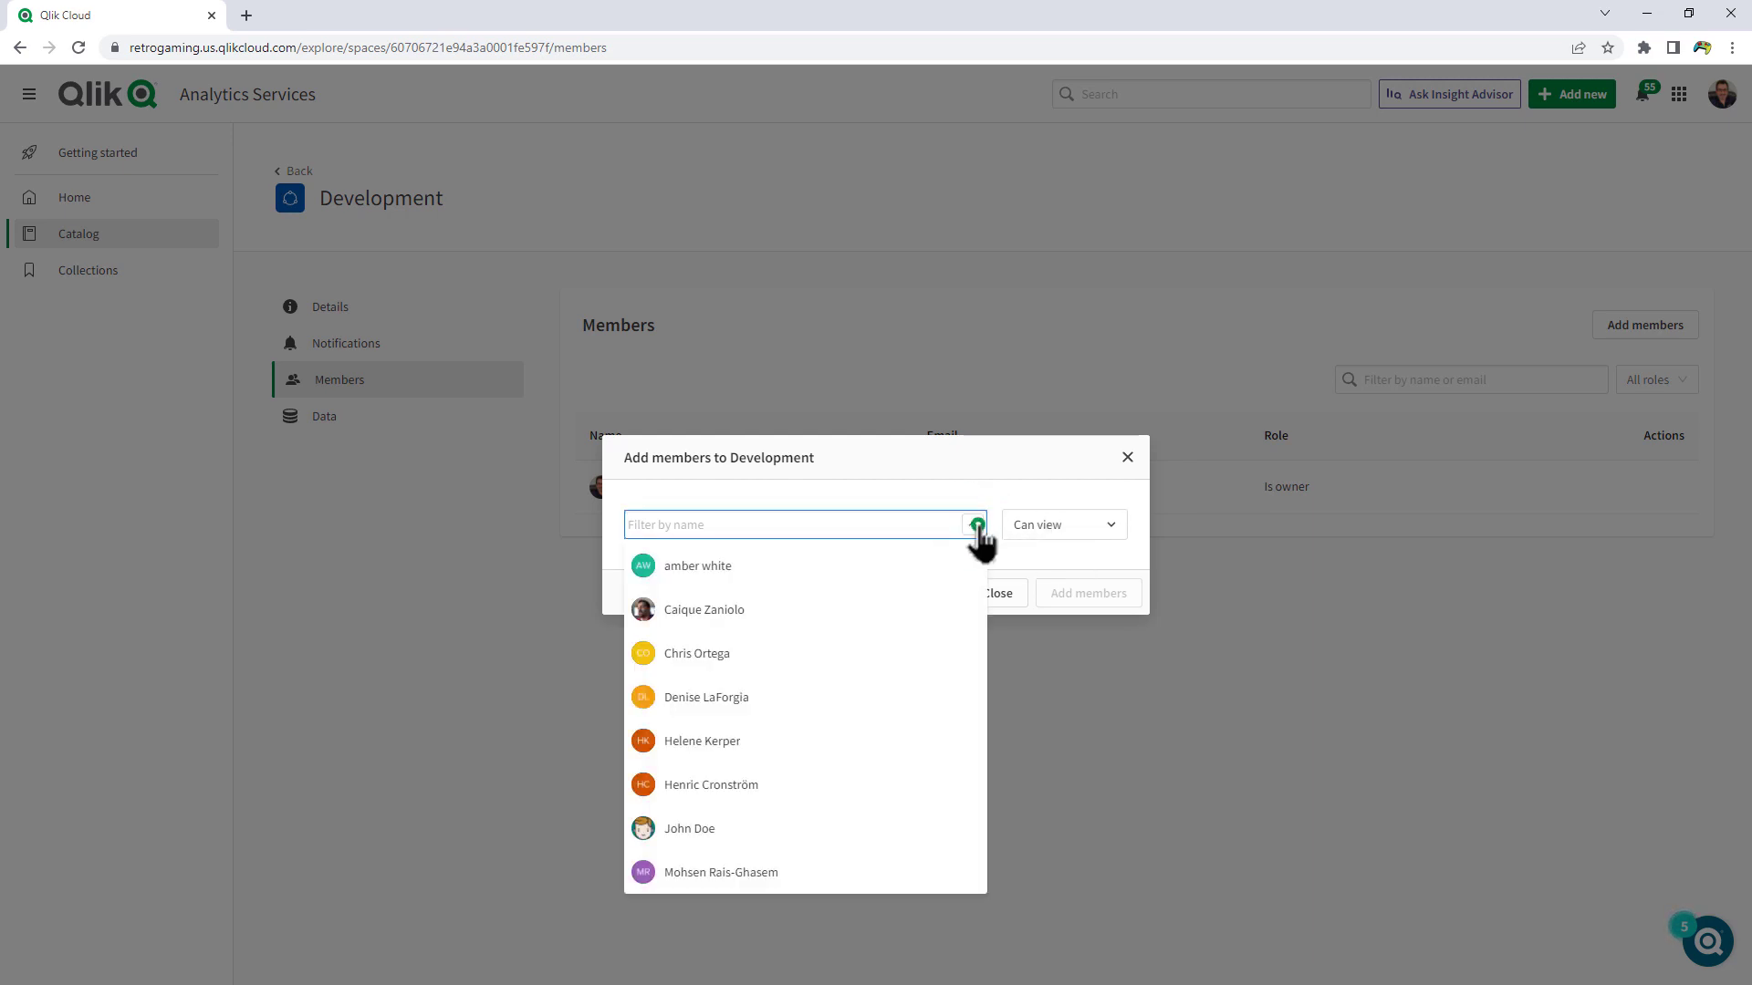
left_click(1128, 458)
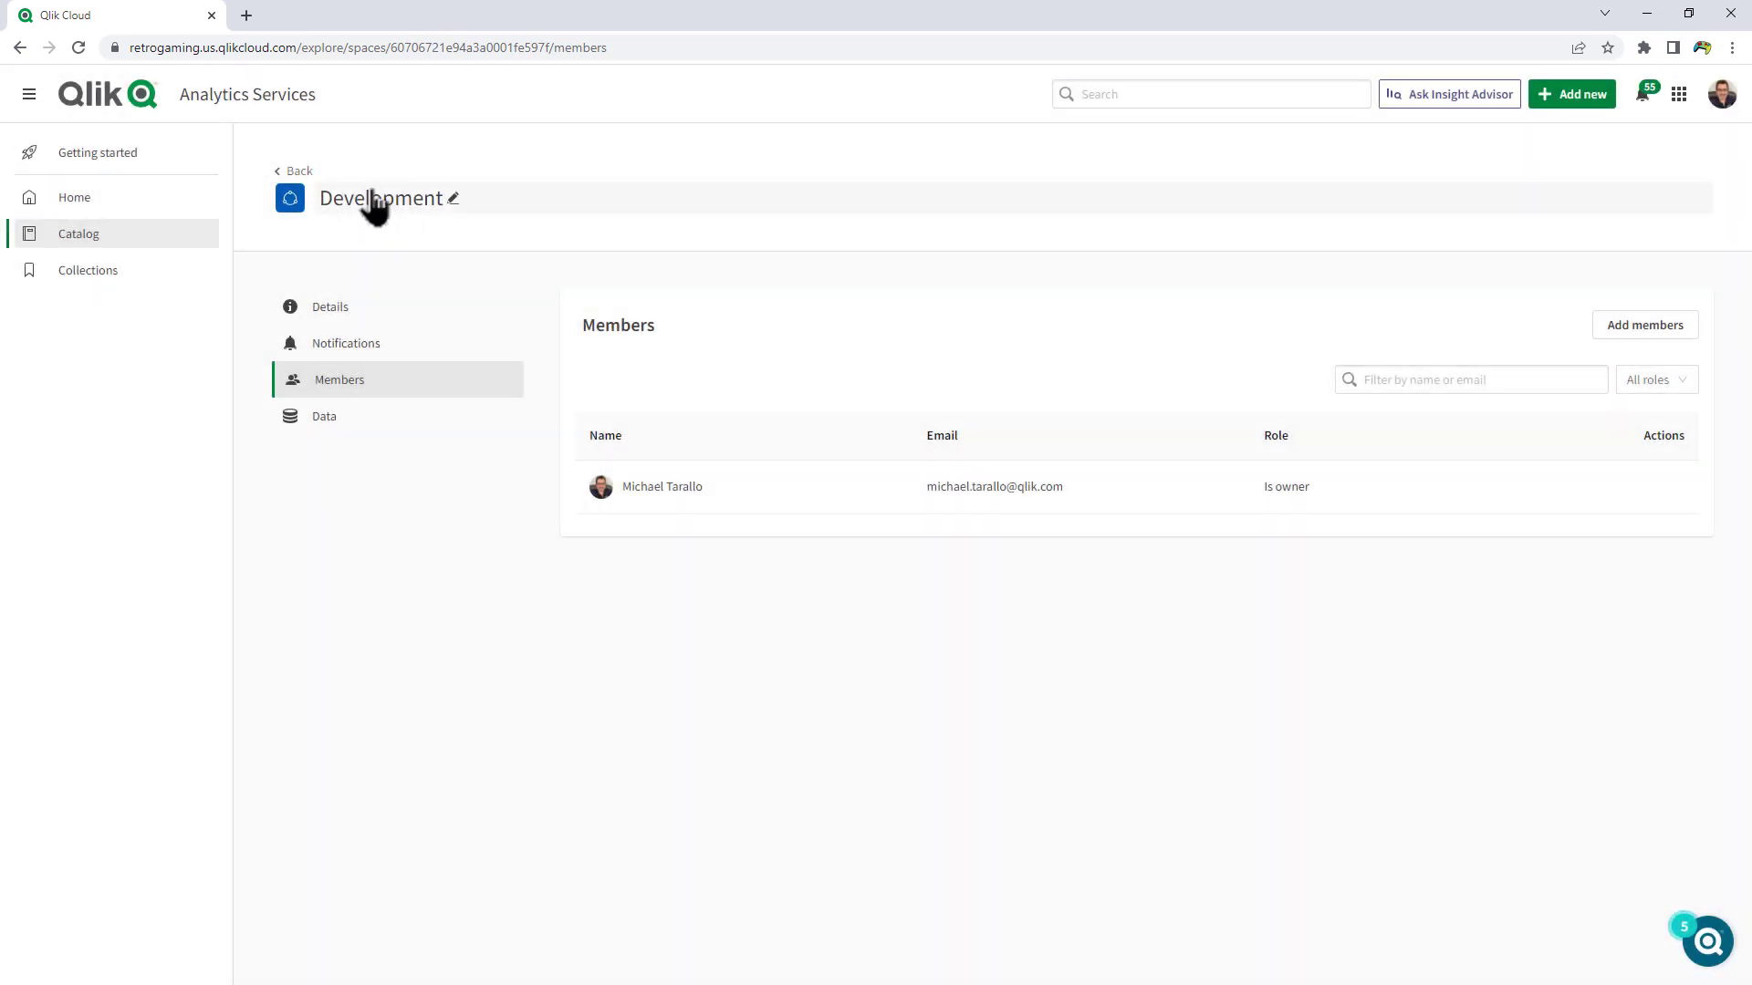
left_click(298, 170)
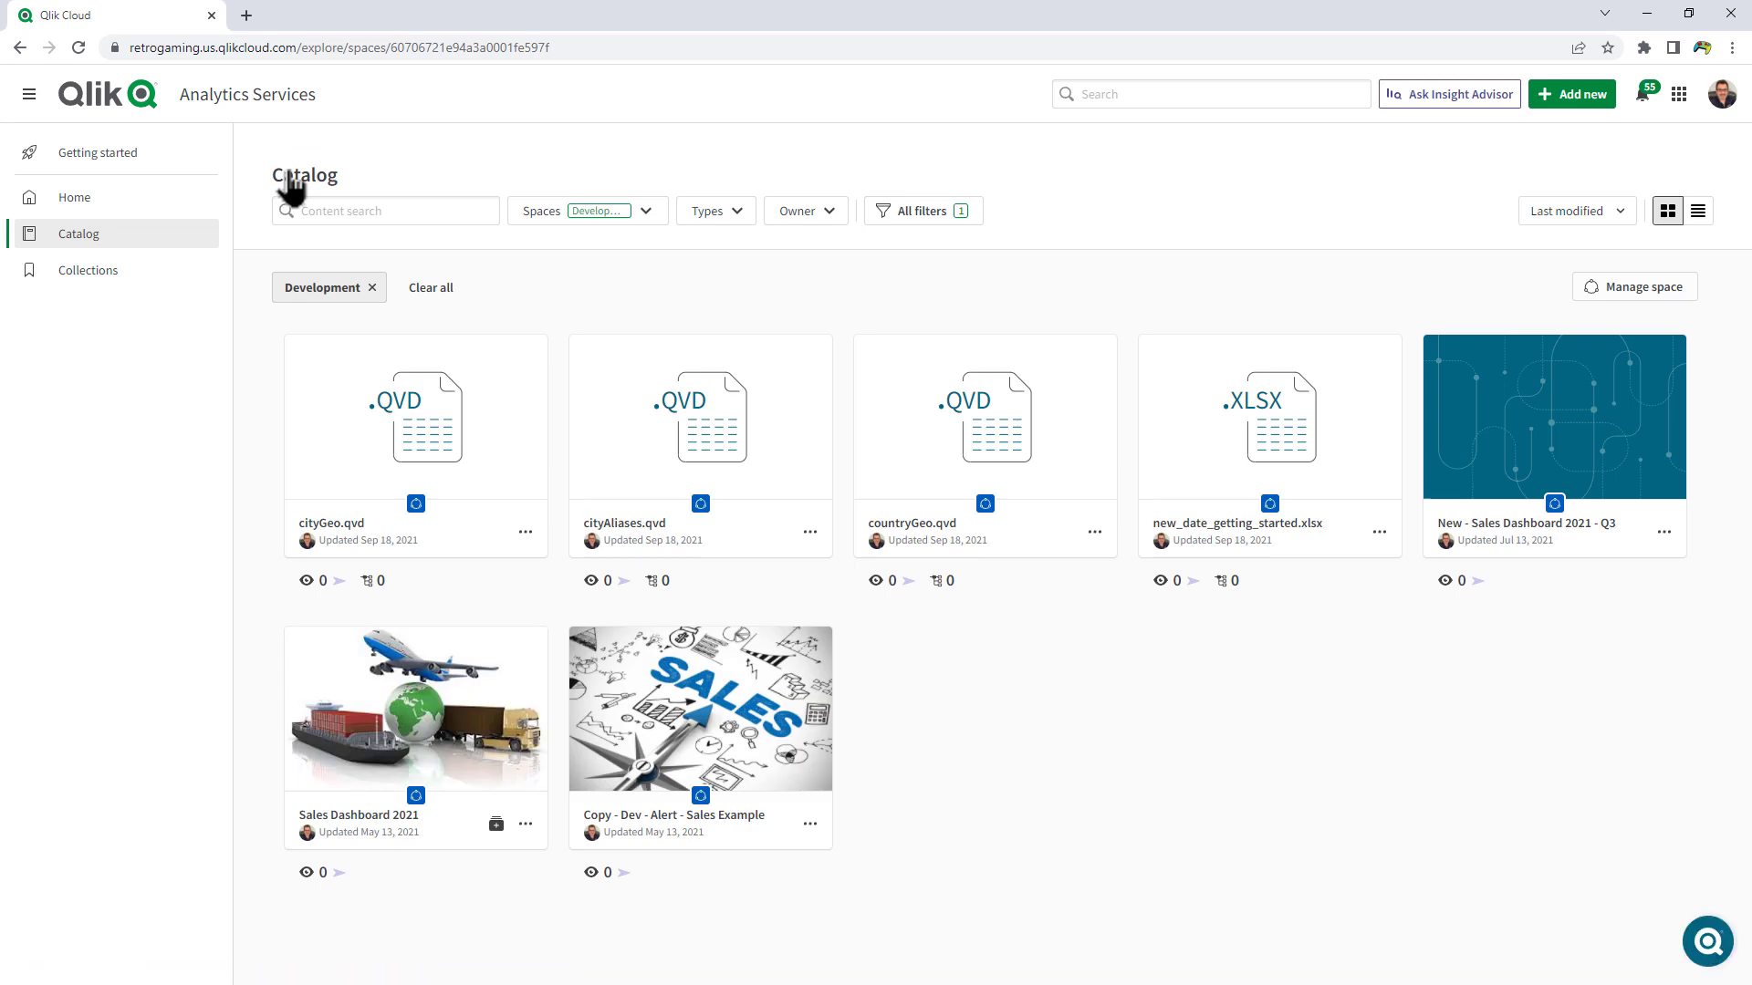
mouse_move(128, 274)
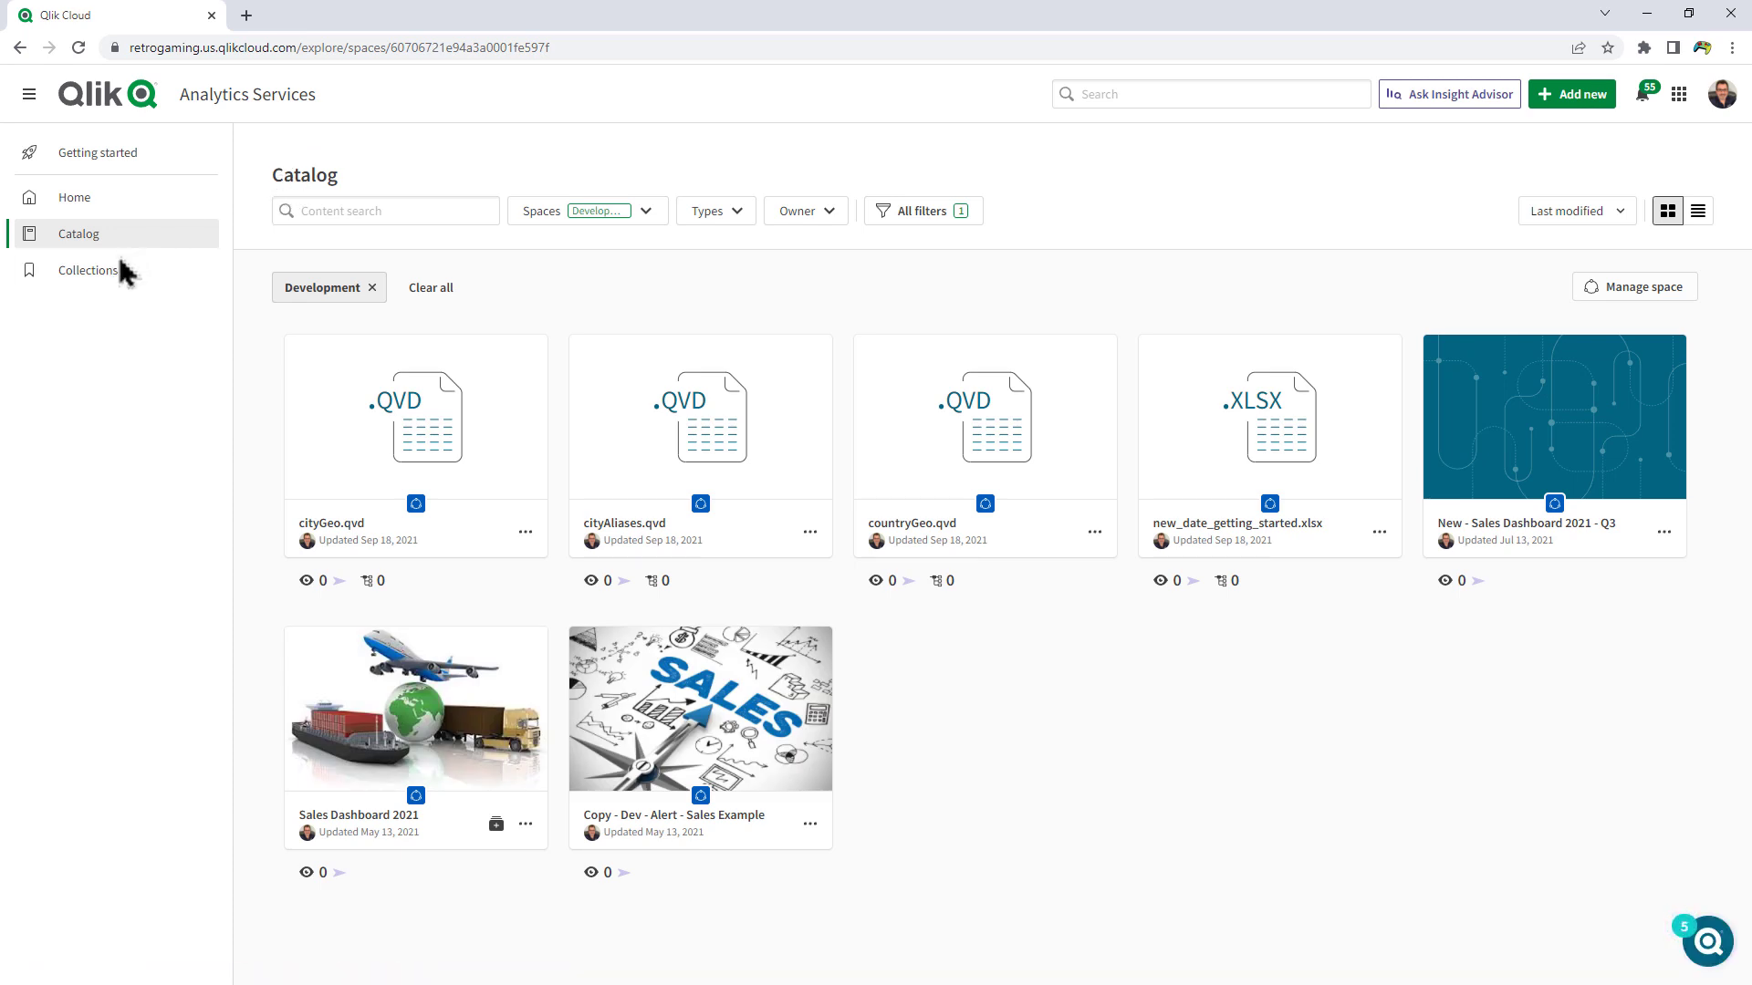
- Open Collections, browse the Generated and Resources tabs, and return to Your collections
left_click(85, 270)
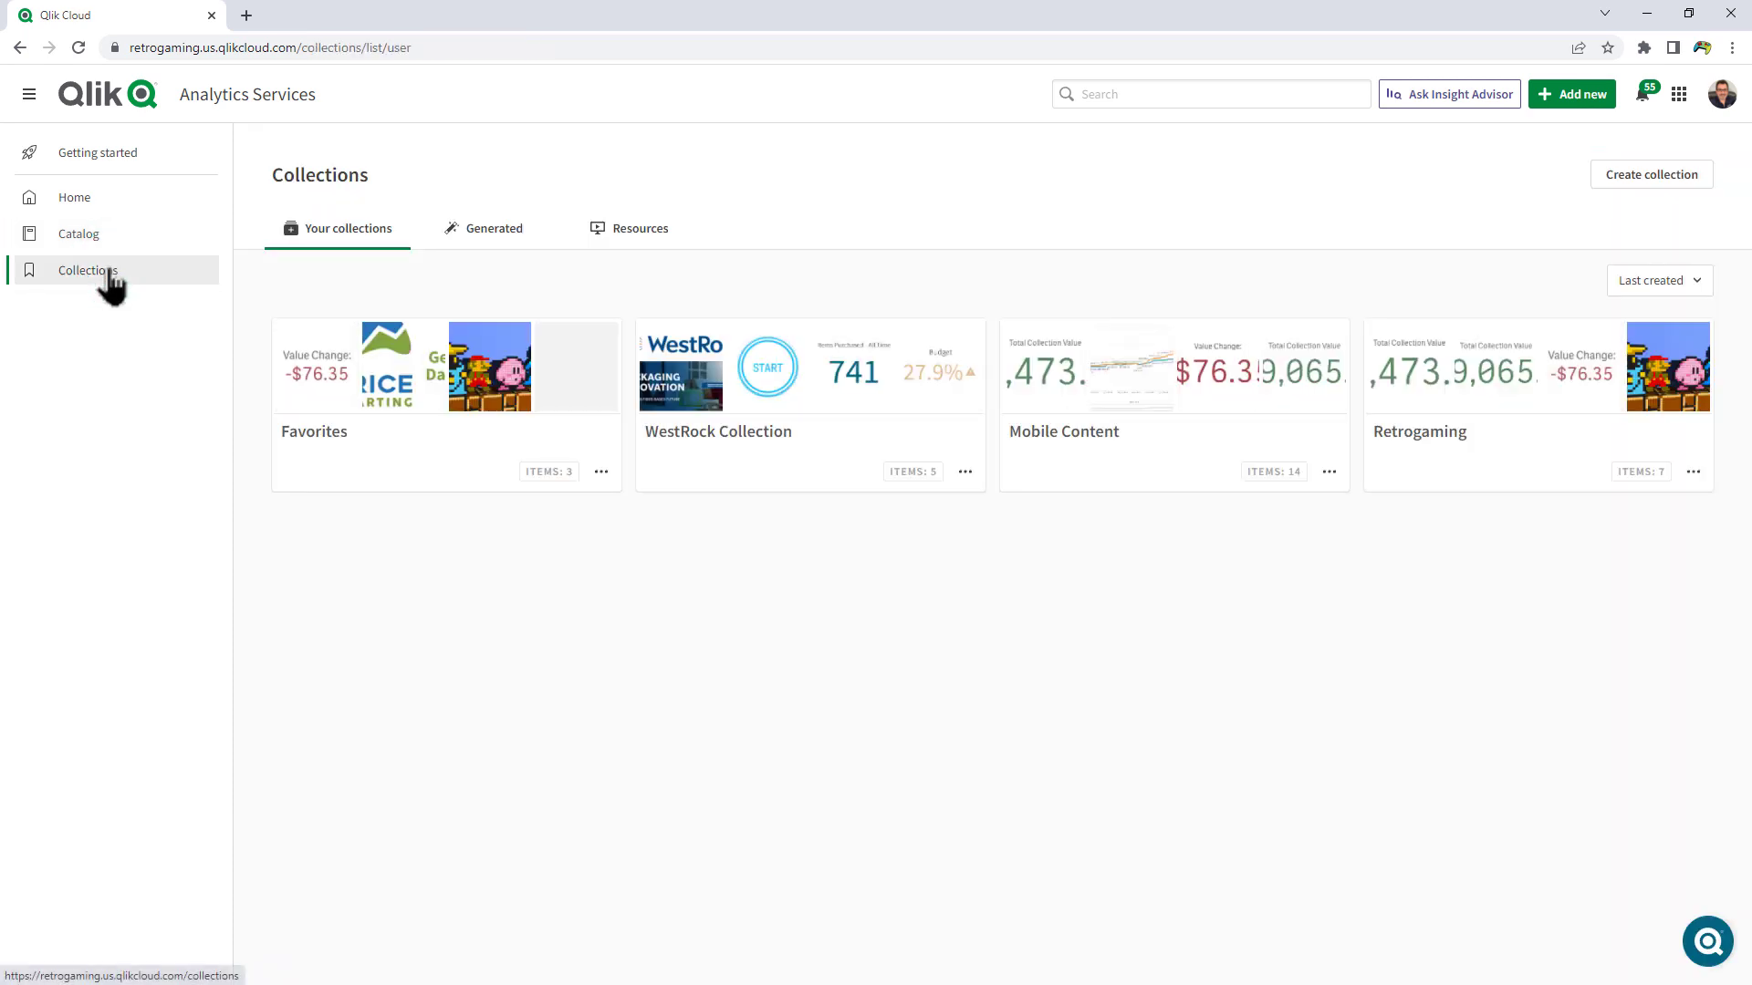
mouse_move(463, 705)
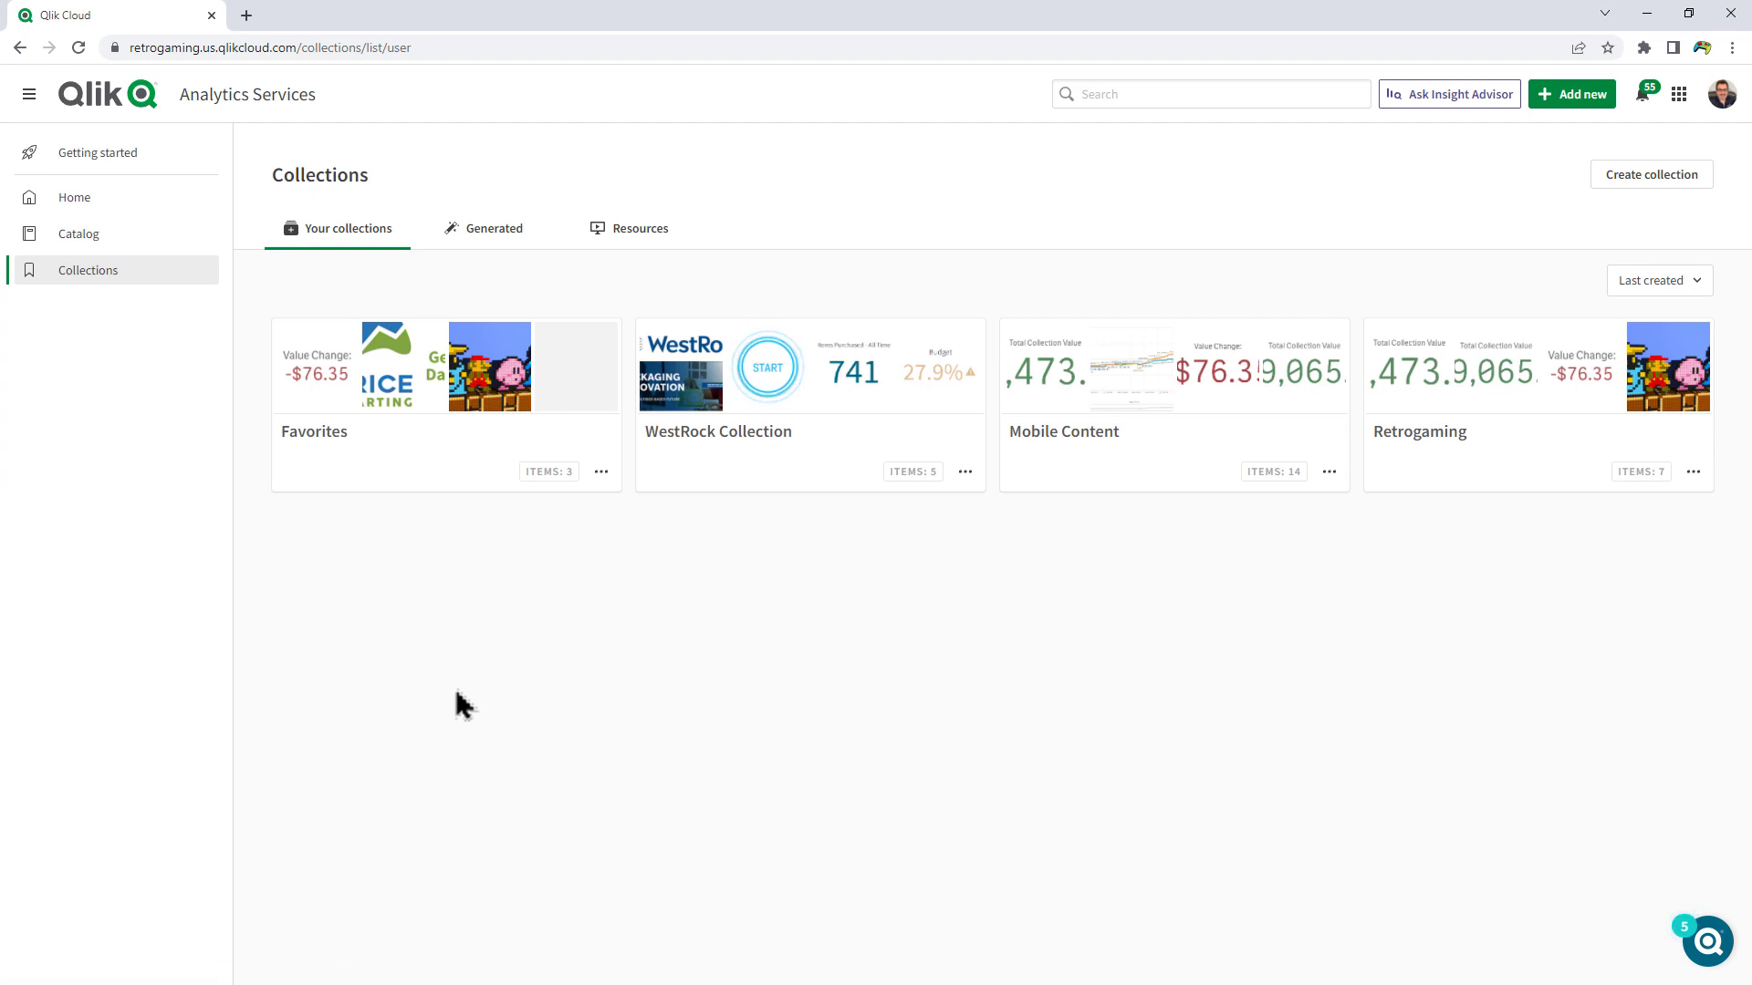
left_click(492, 228)
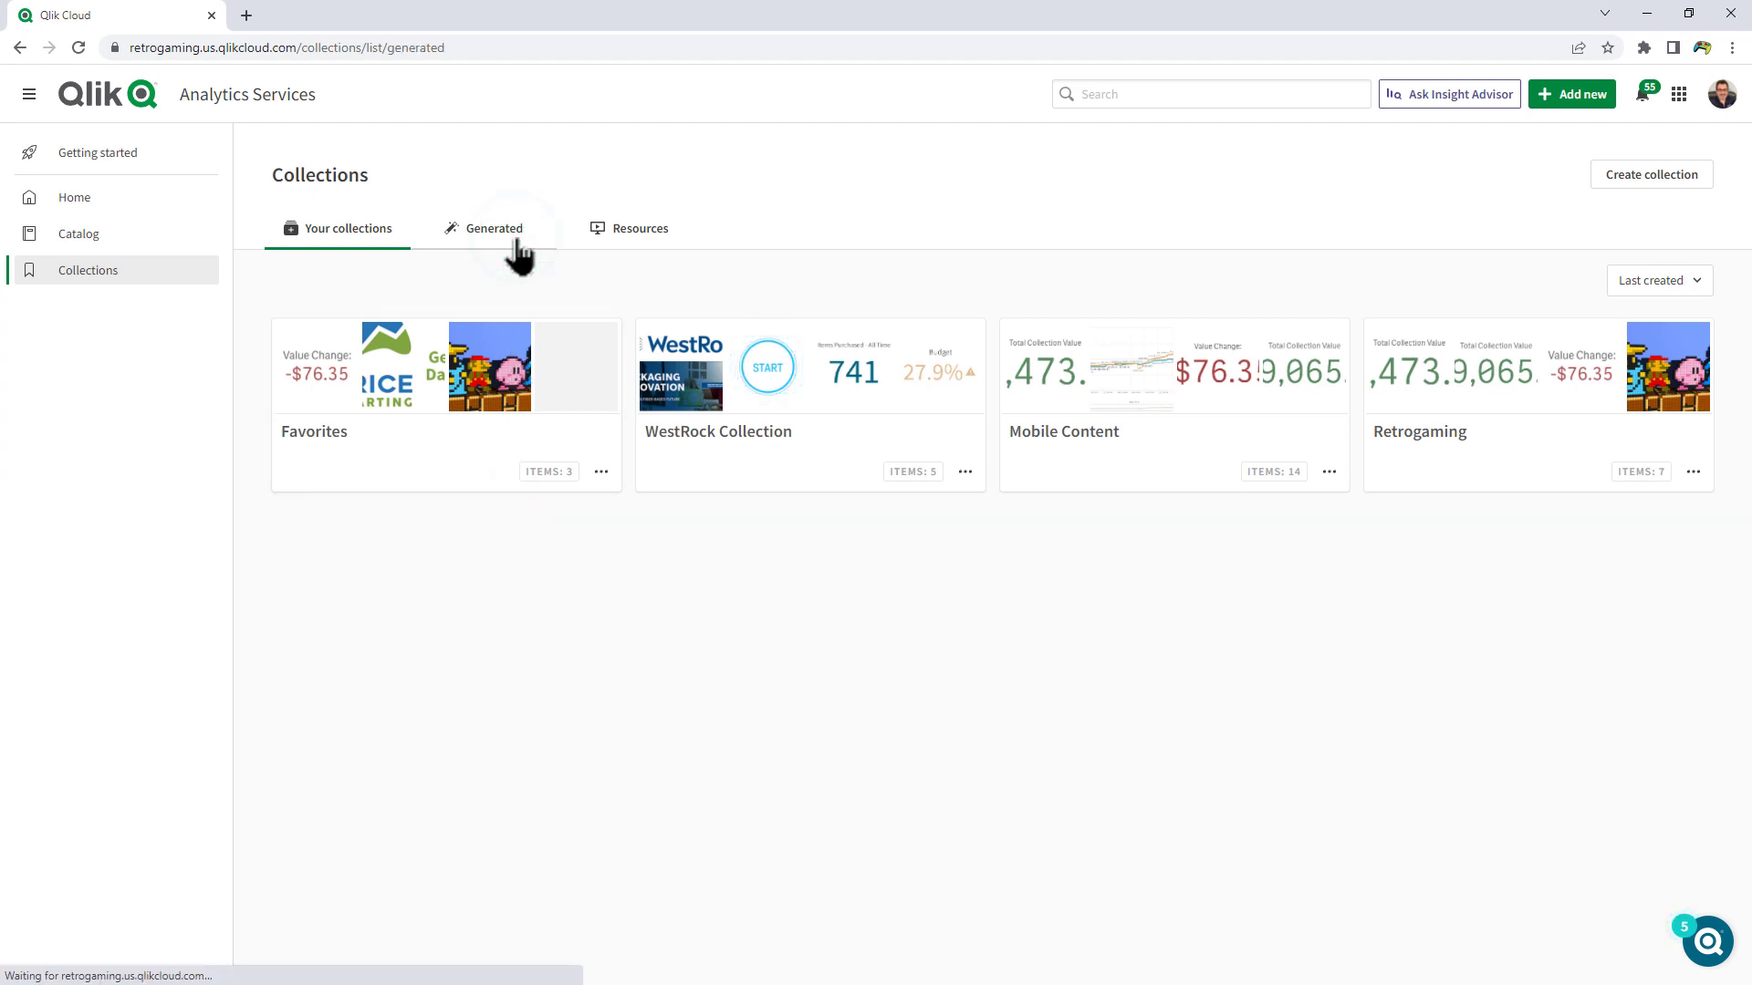
left_click(493, 228)
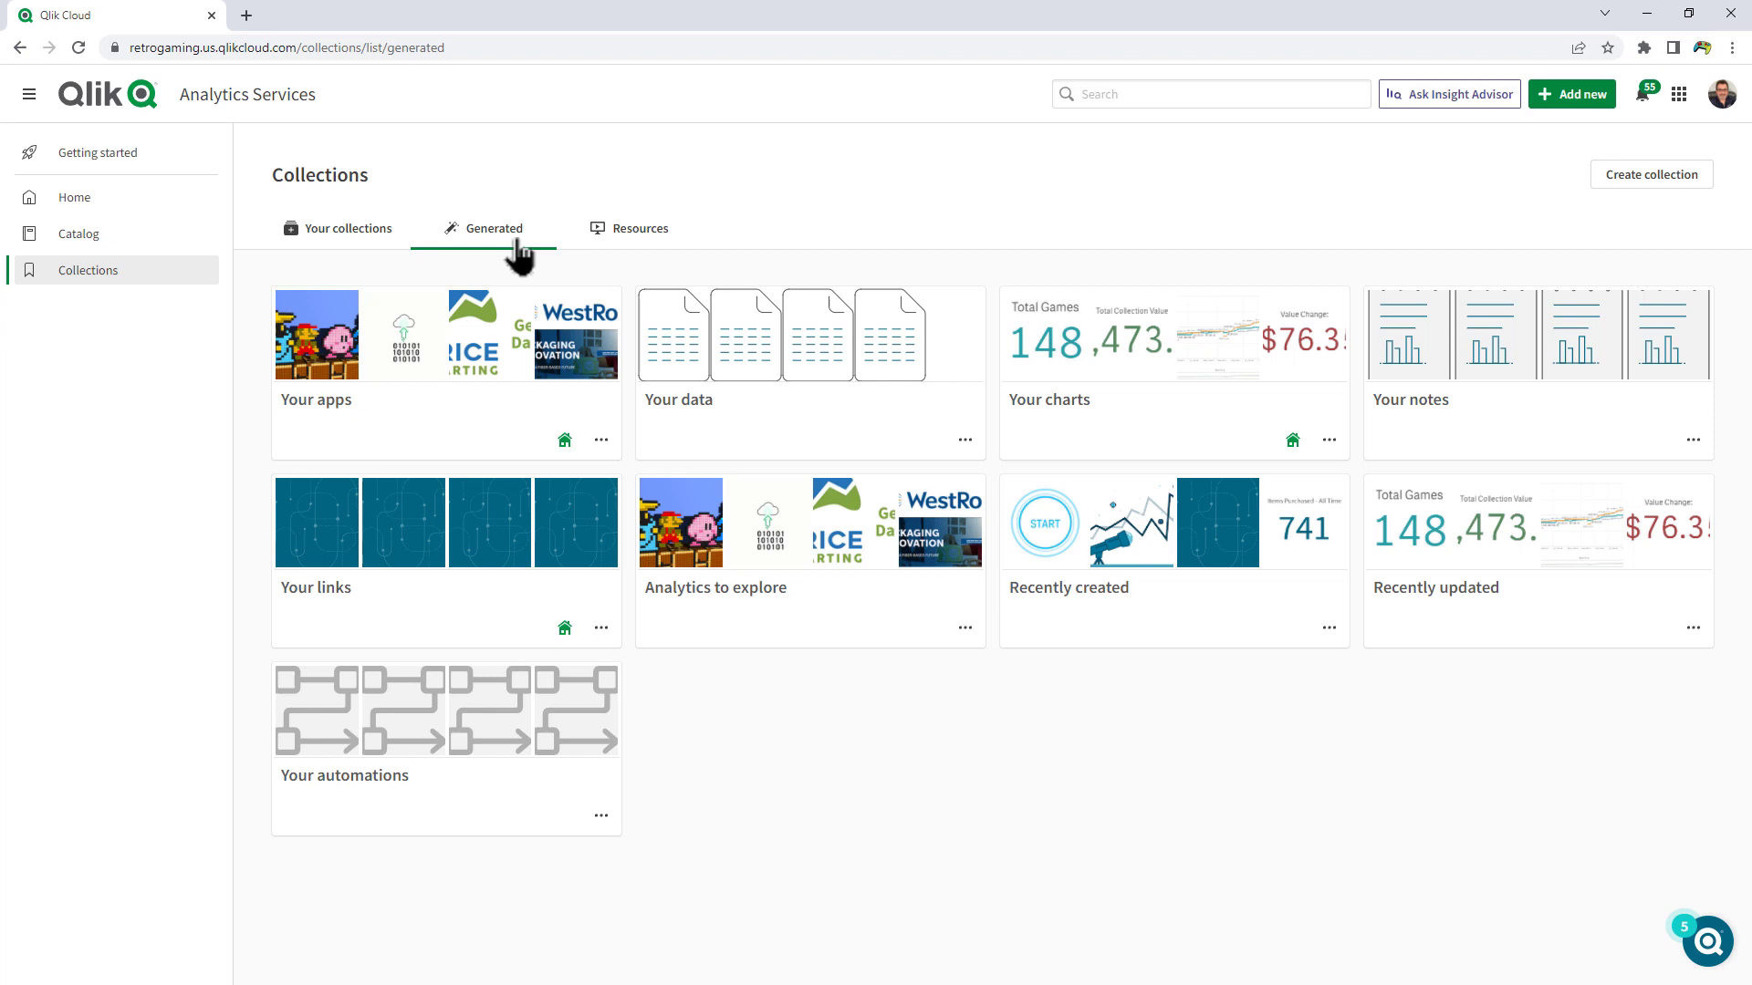
left_click(640, 228)
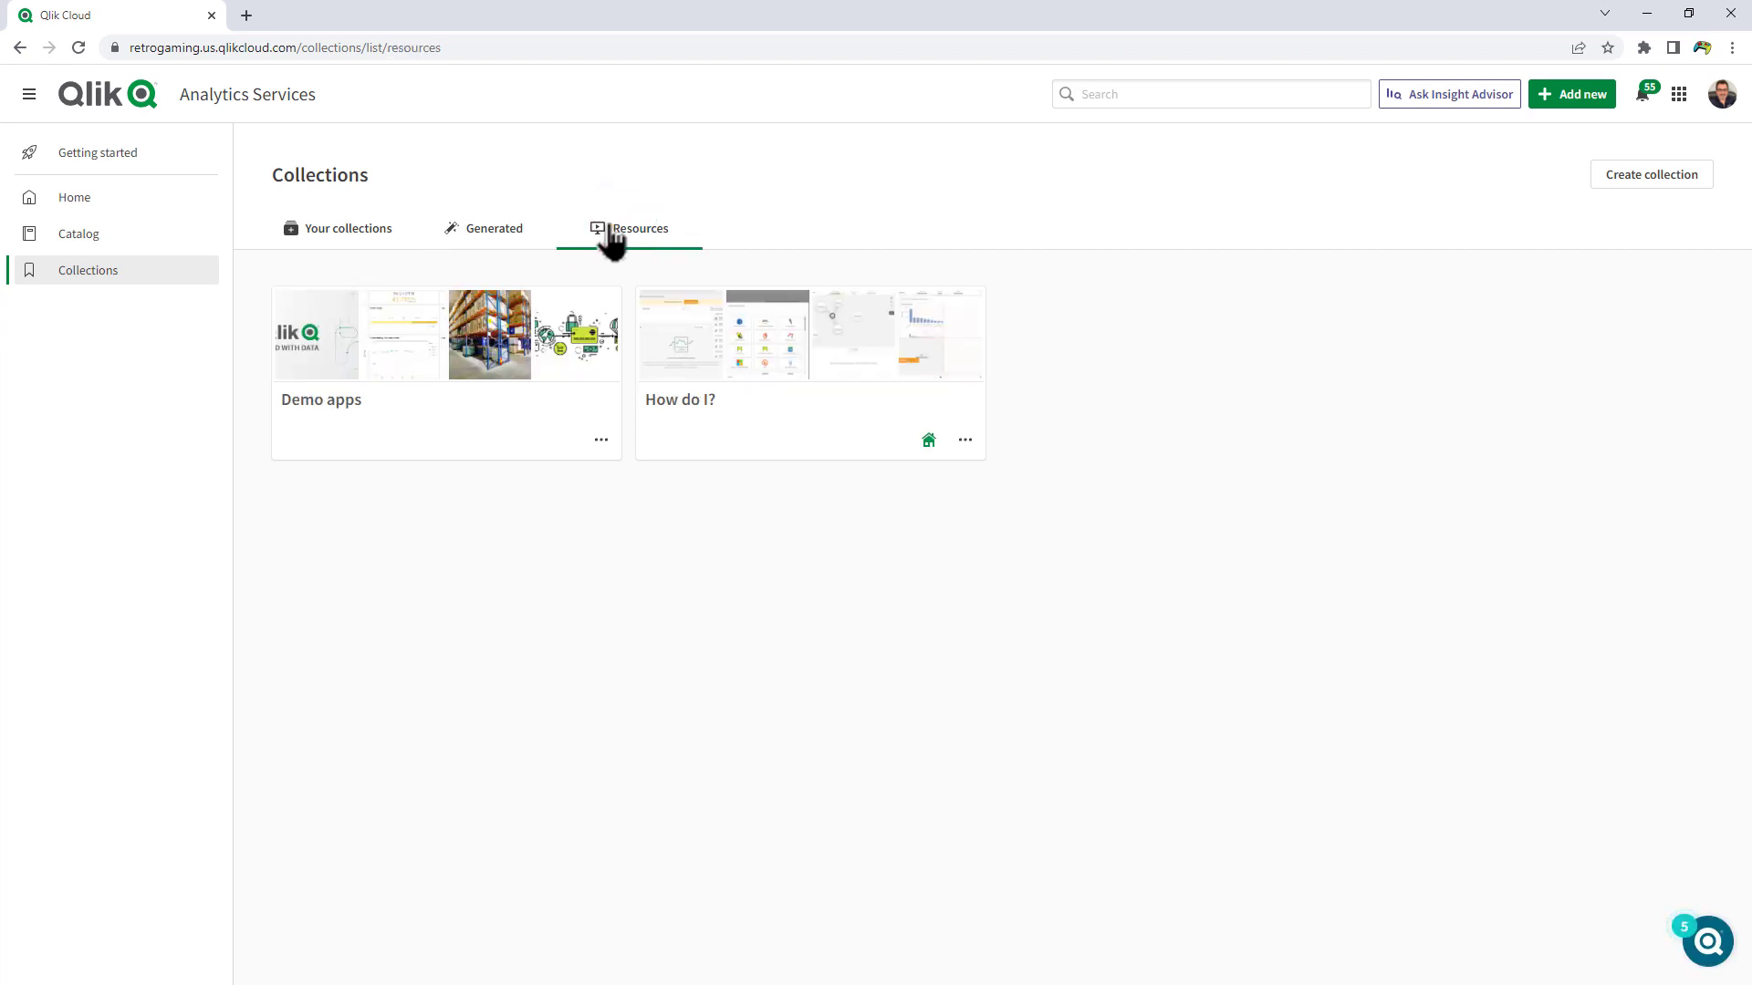
left_click(347, 228)
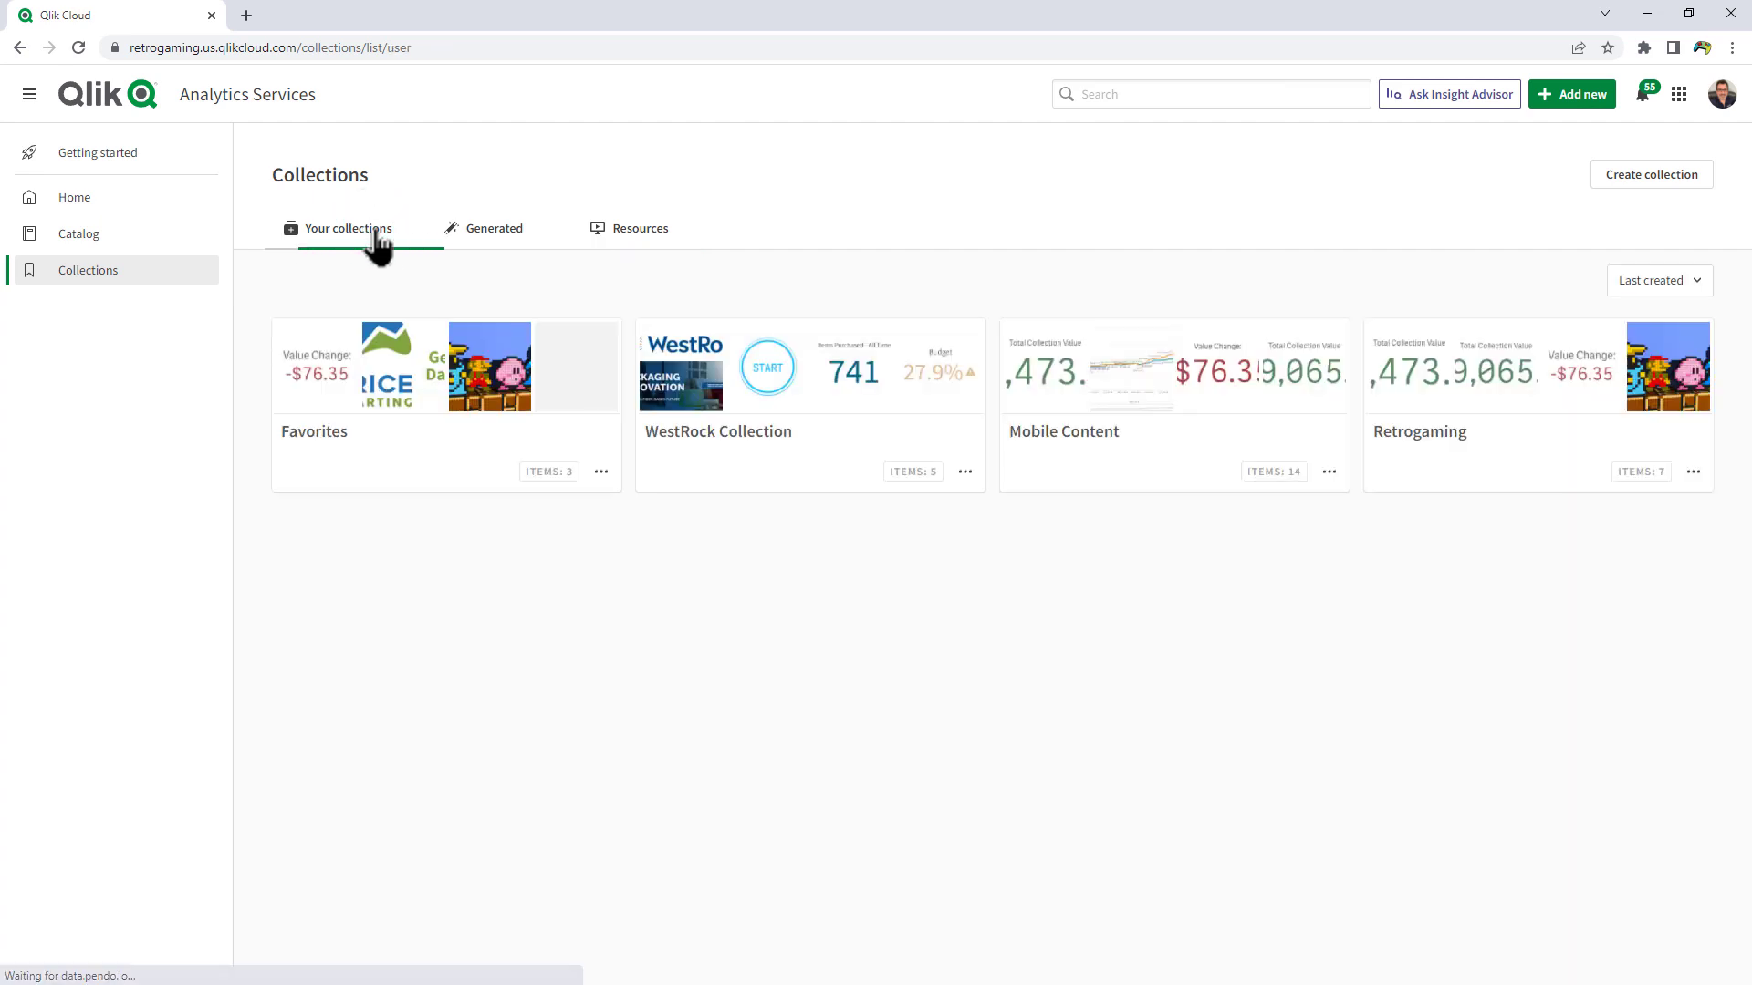
mouse_move(1067, 531)
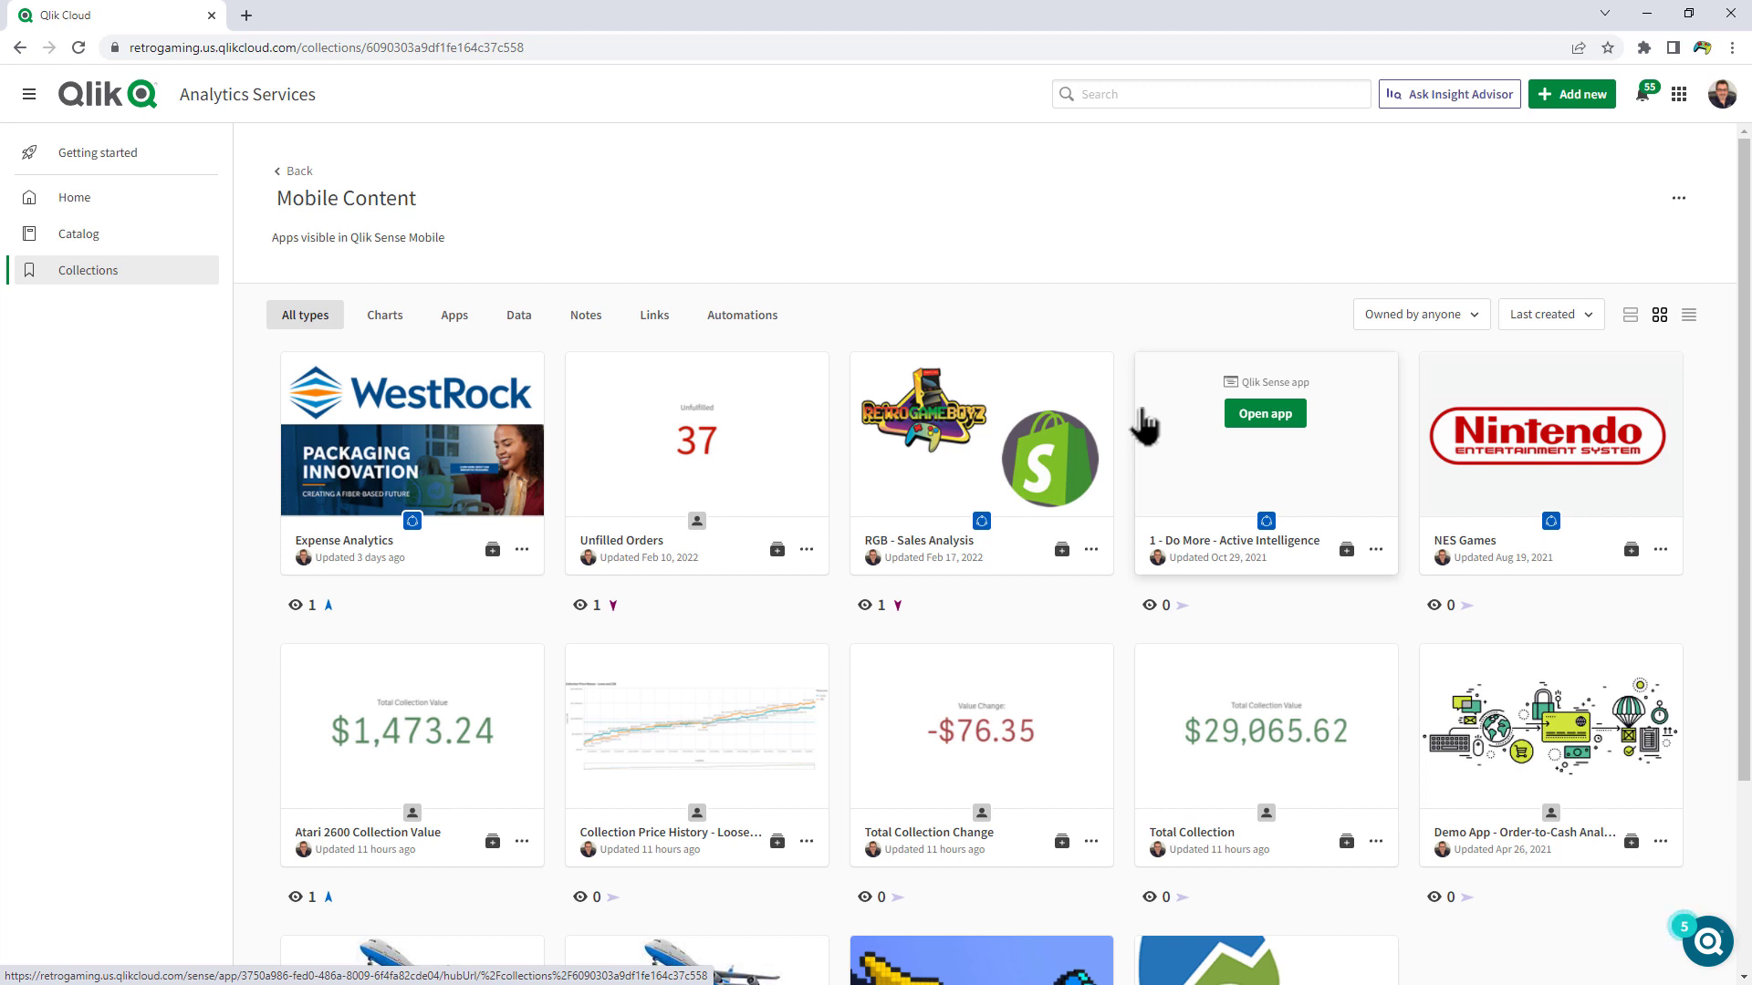
mouse_move(147, 239)
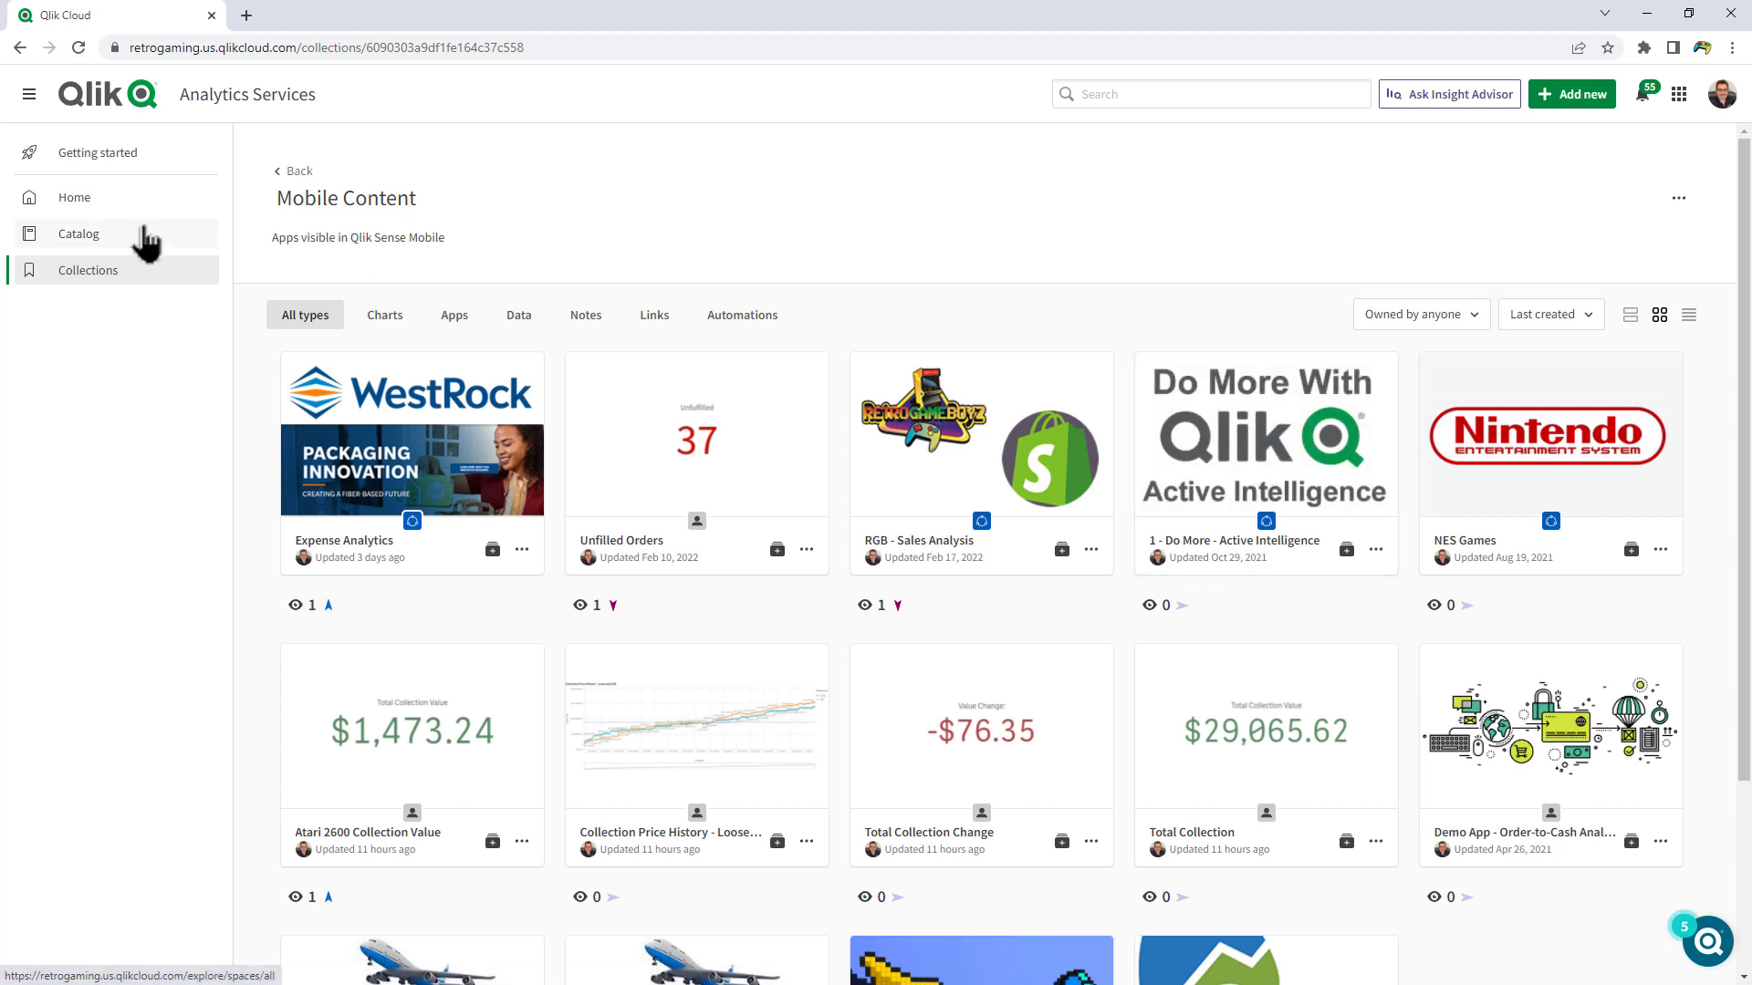
- From the Catalog, add Sales Dashboard 2021 to the Favorites collection
left_click(80, 233)
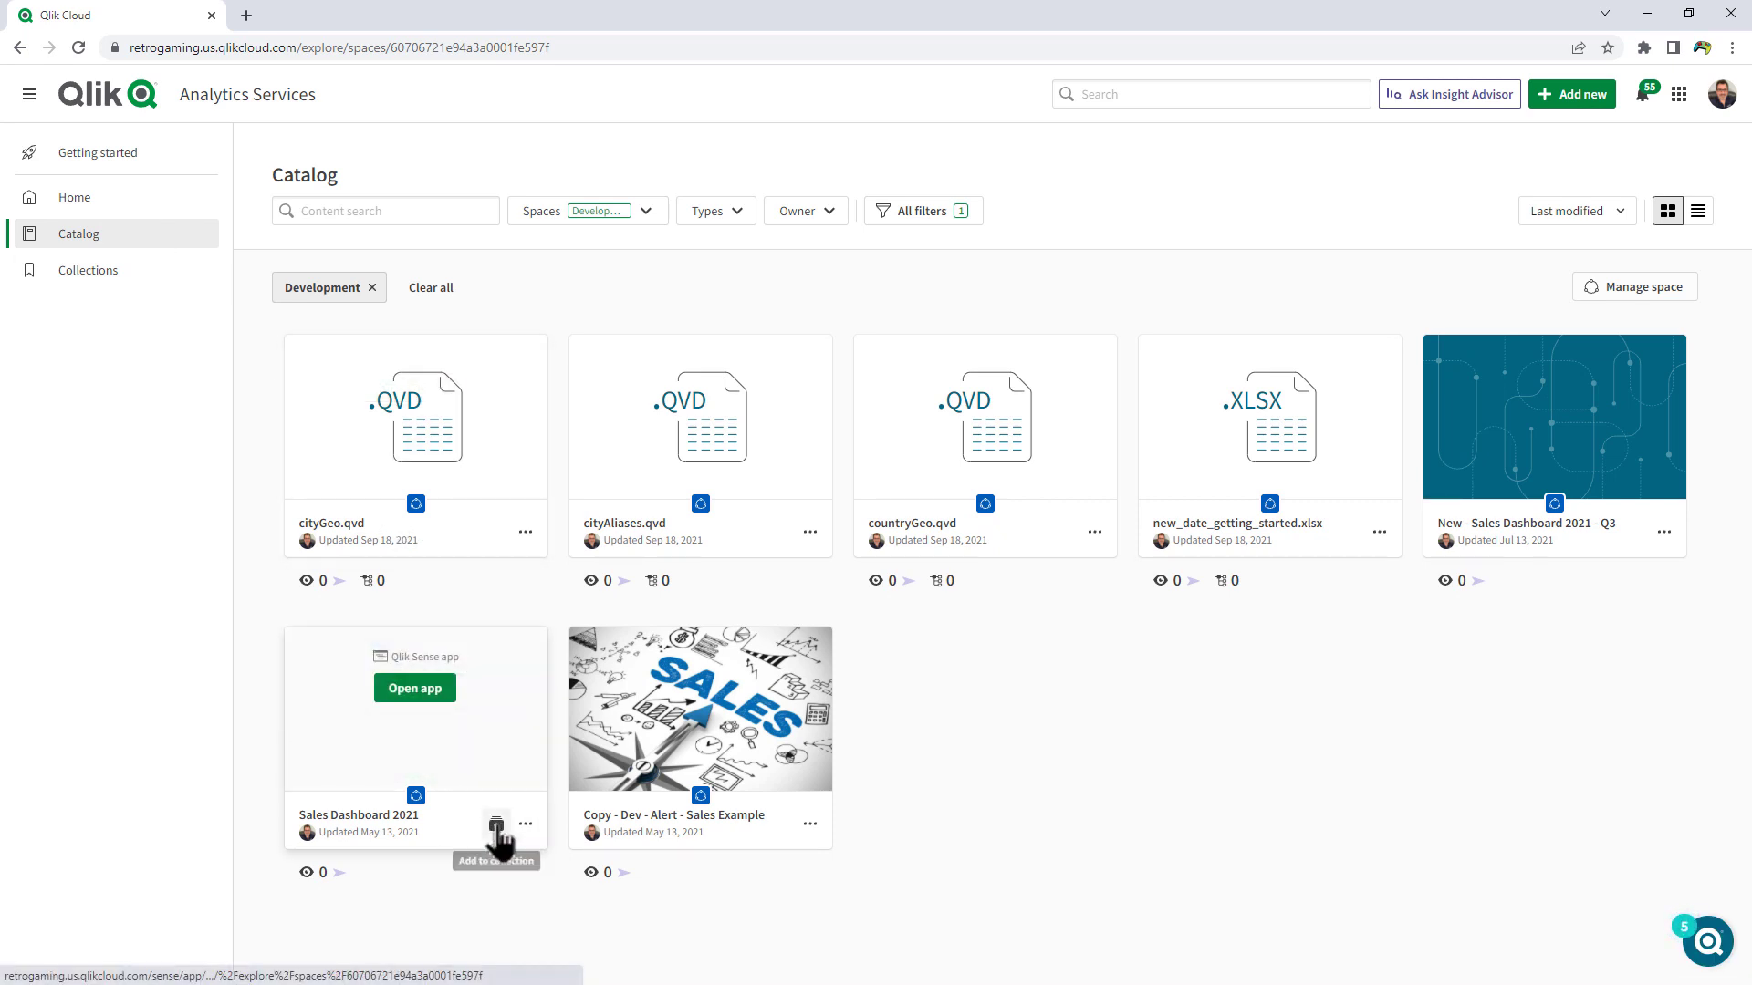
left_click(497, 825)
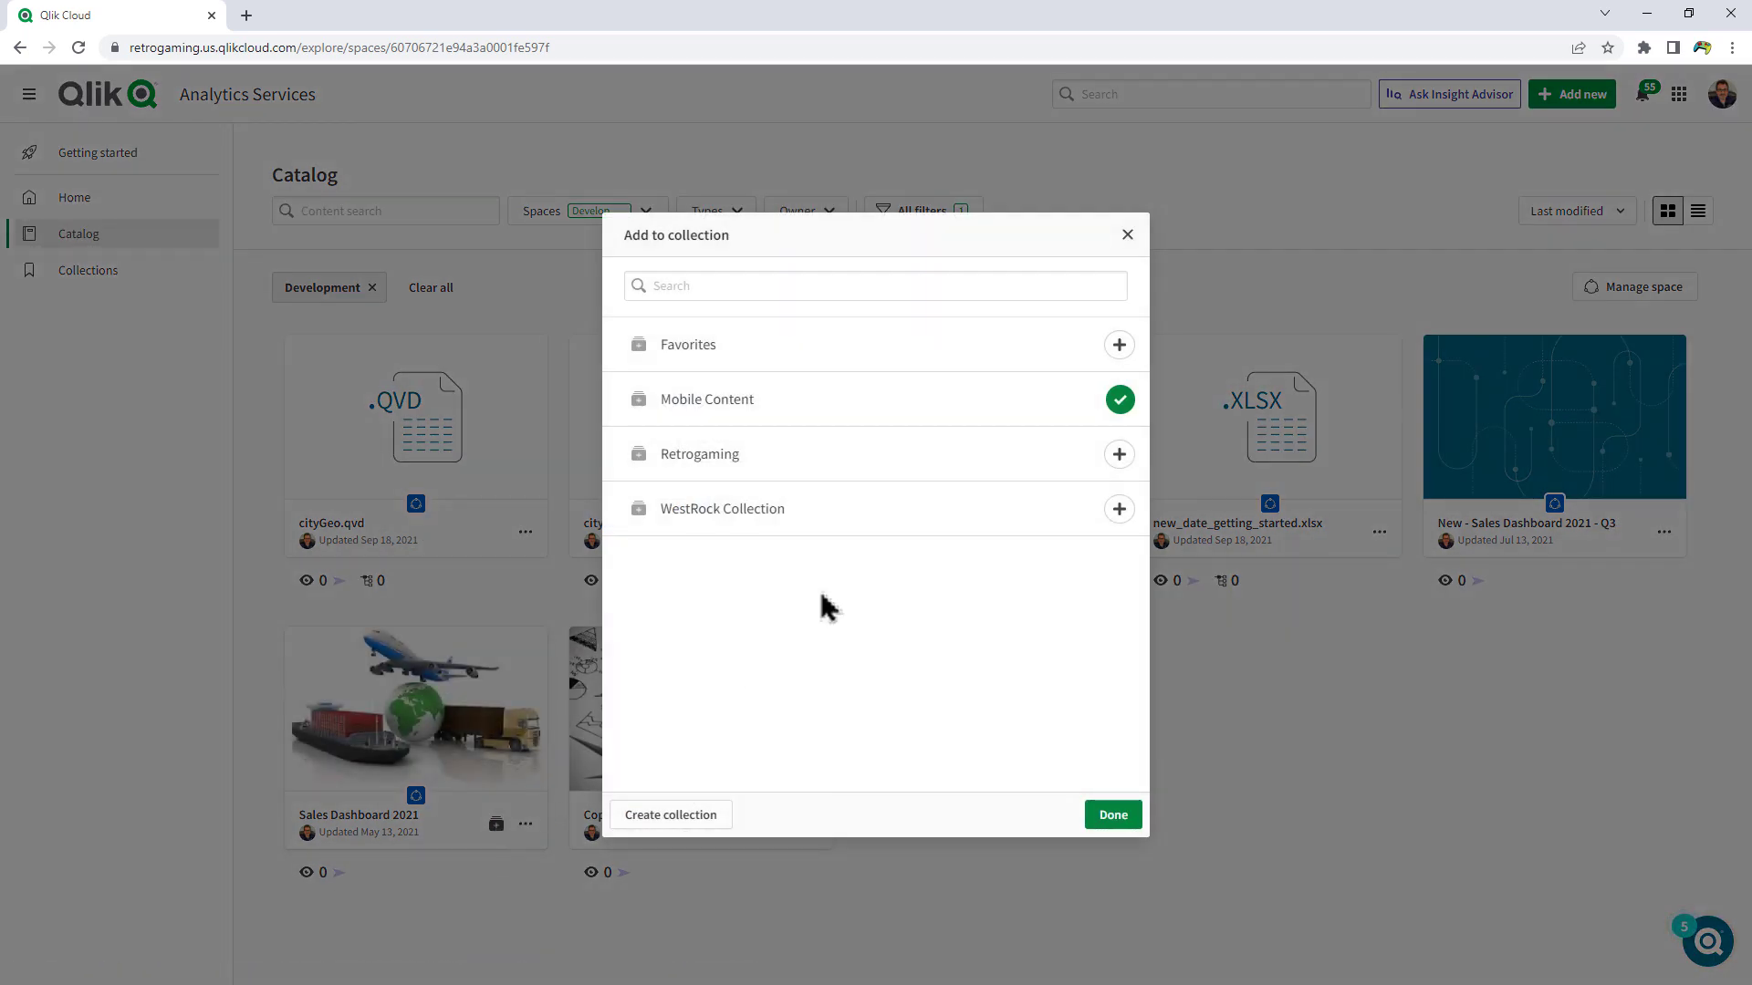
mouse_move(855, 424)
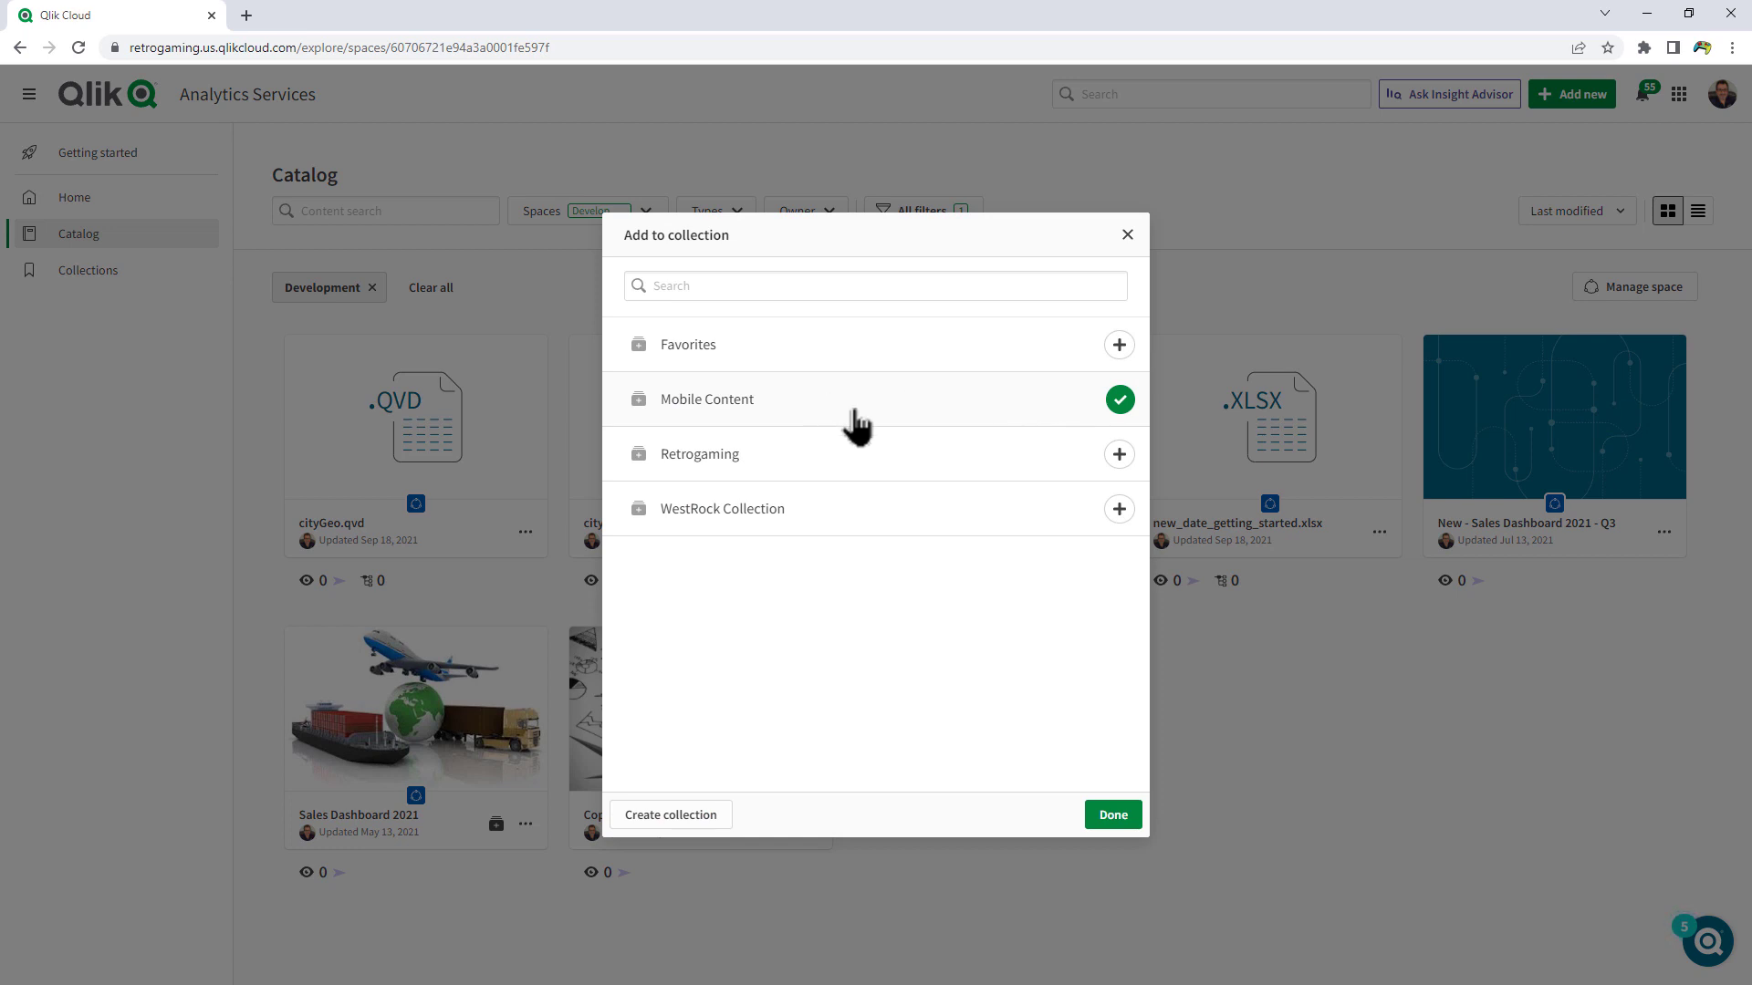
mouse_move(1106, 358)
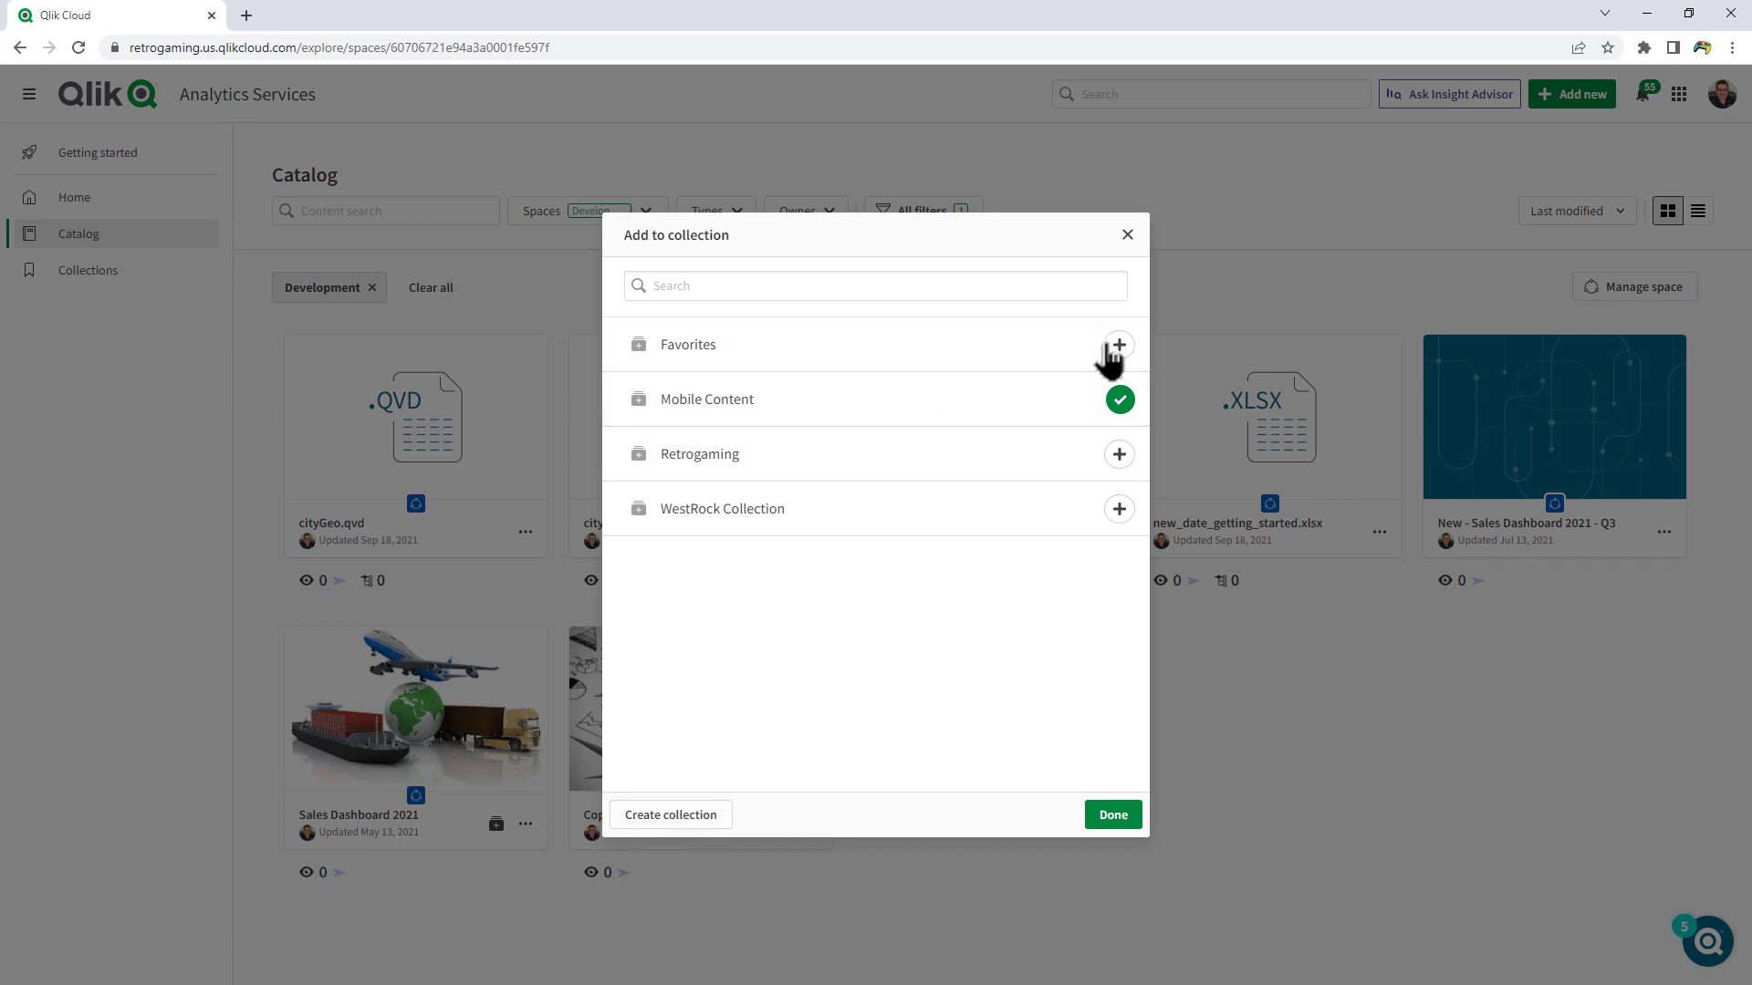
left_click(1118, 344)
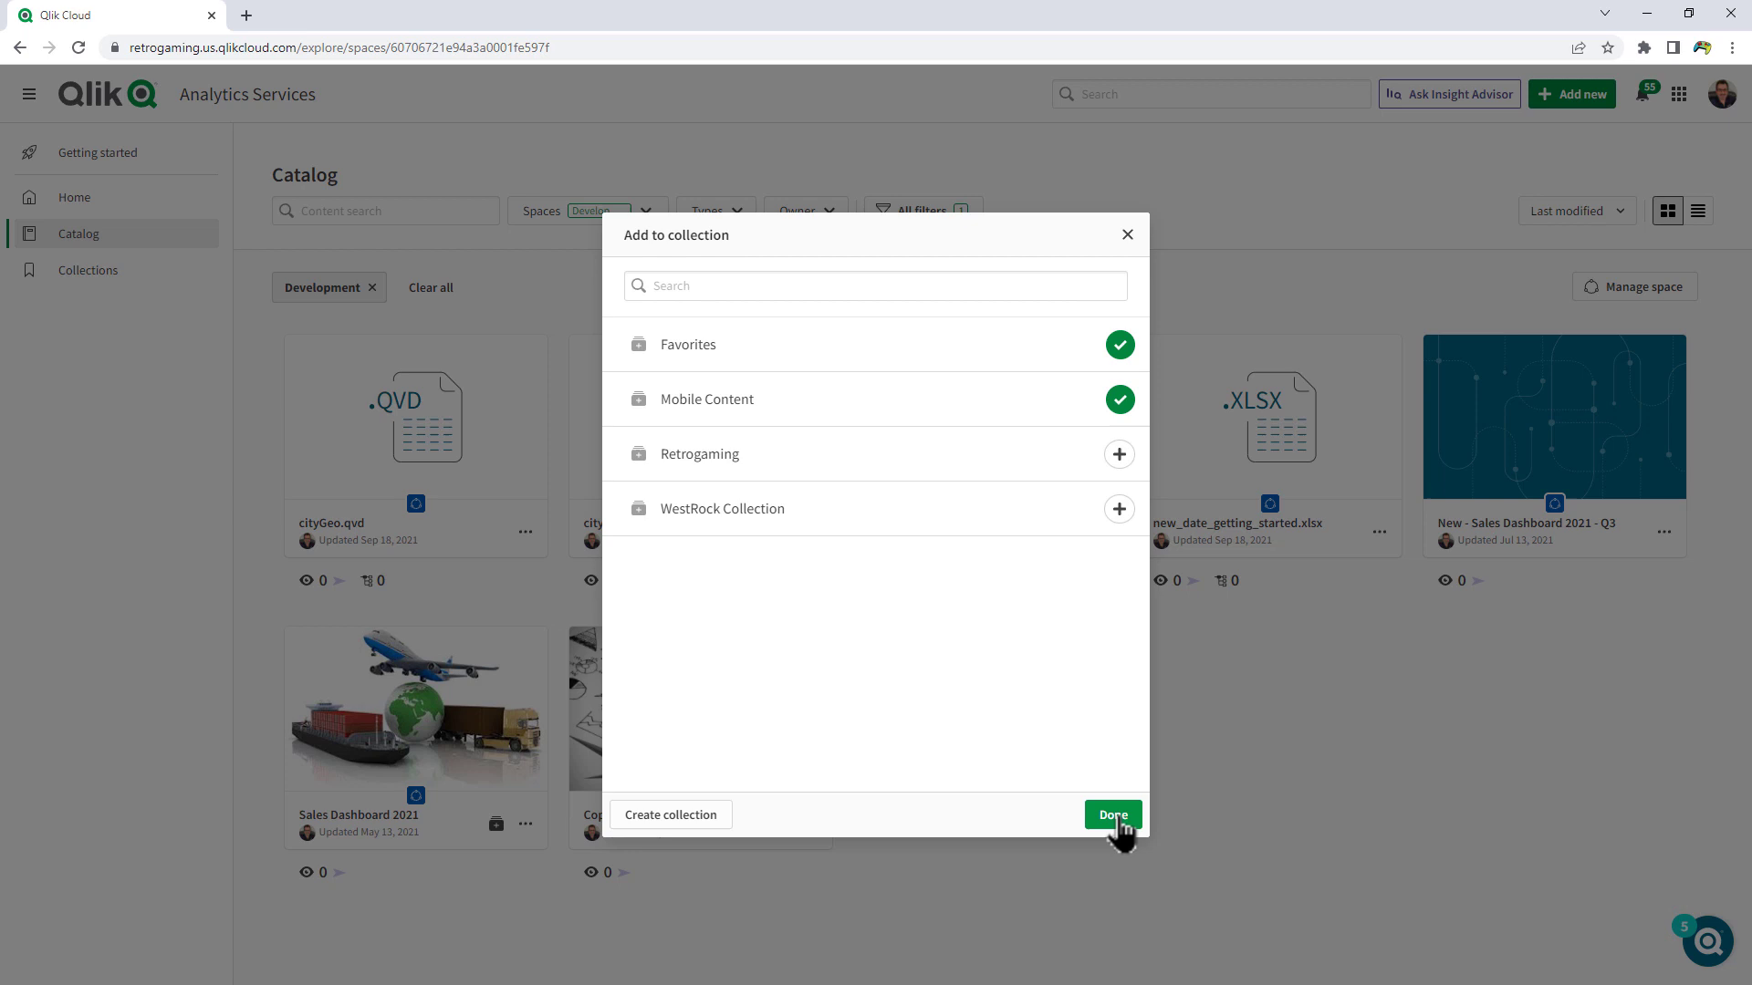
left_click(1110, 815)
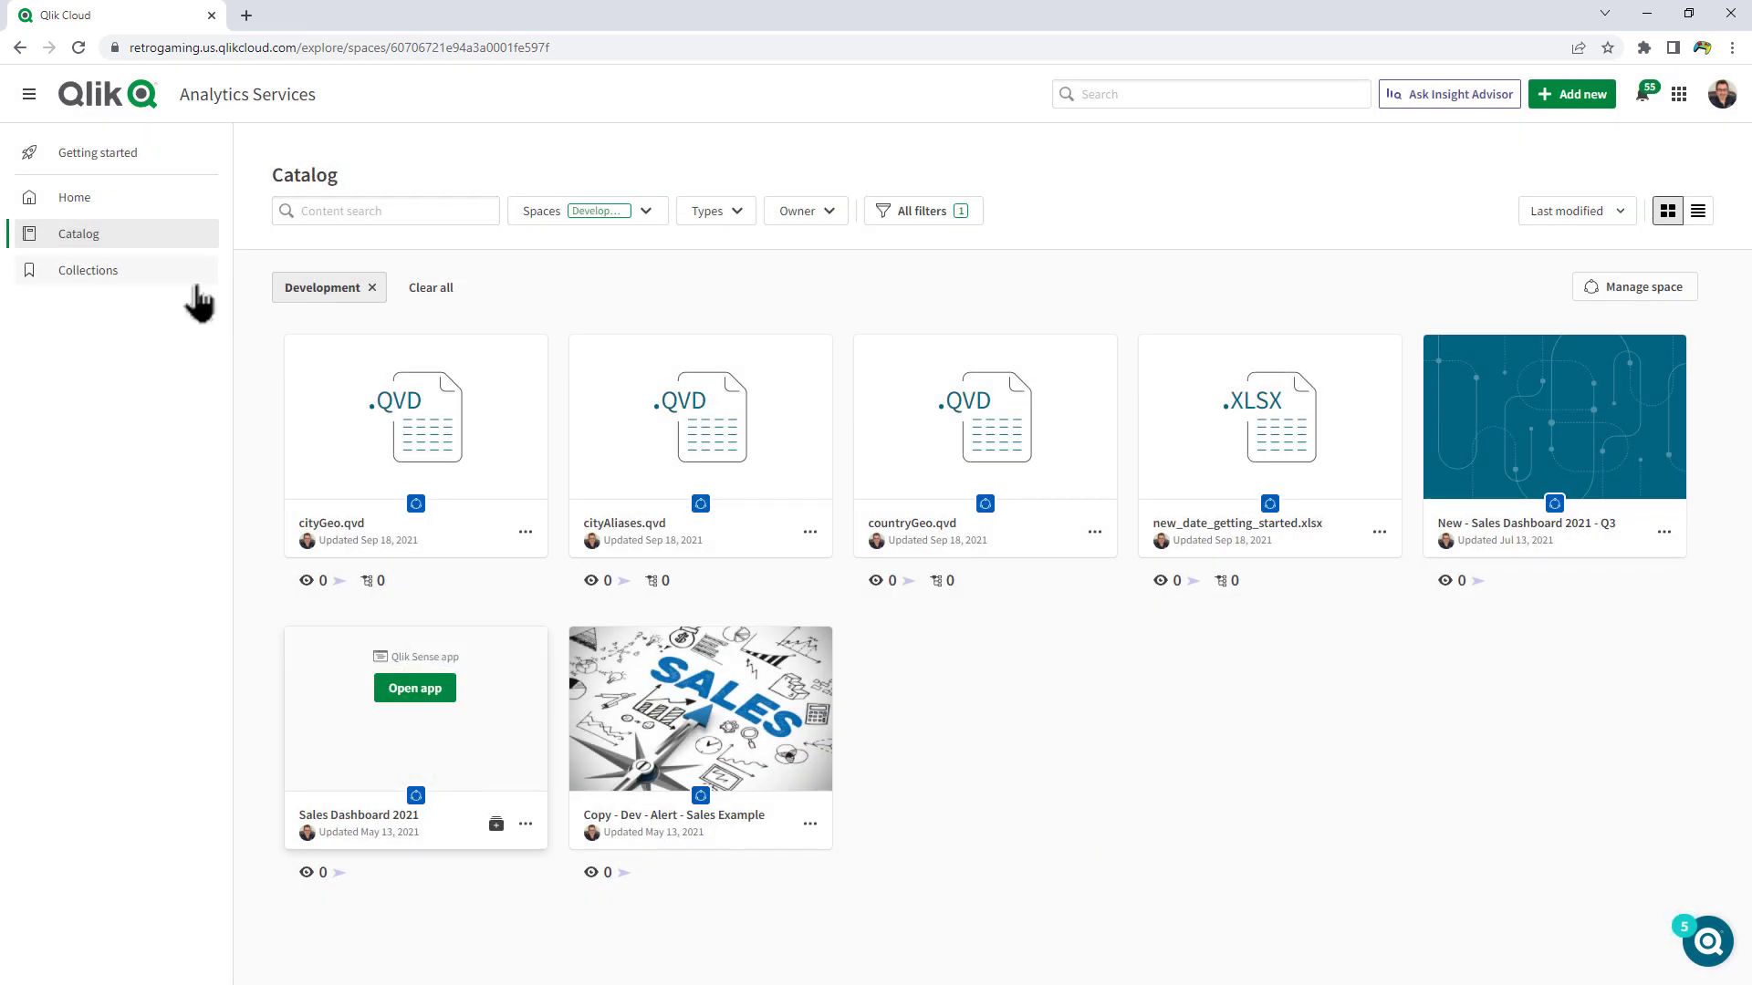
- Check Sales Dashboard 2021 in the Favorites collection, then go back to Home
left_click(88, 270)
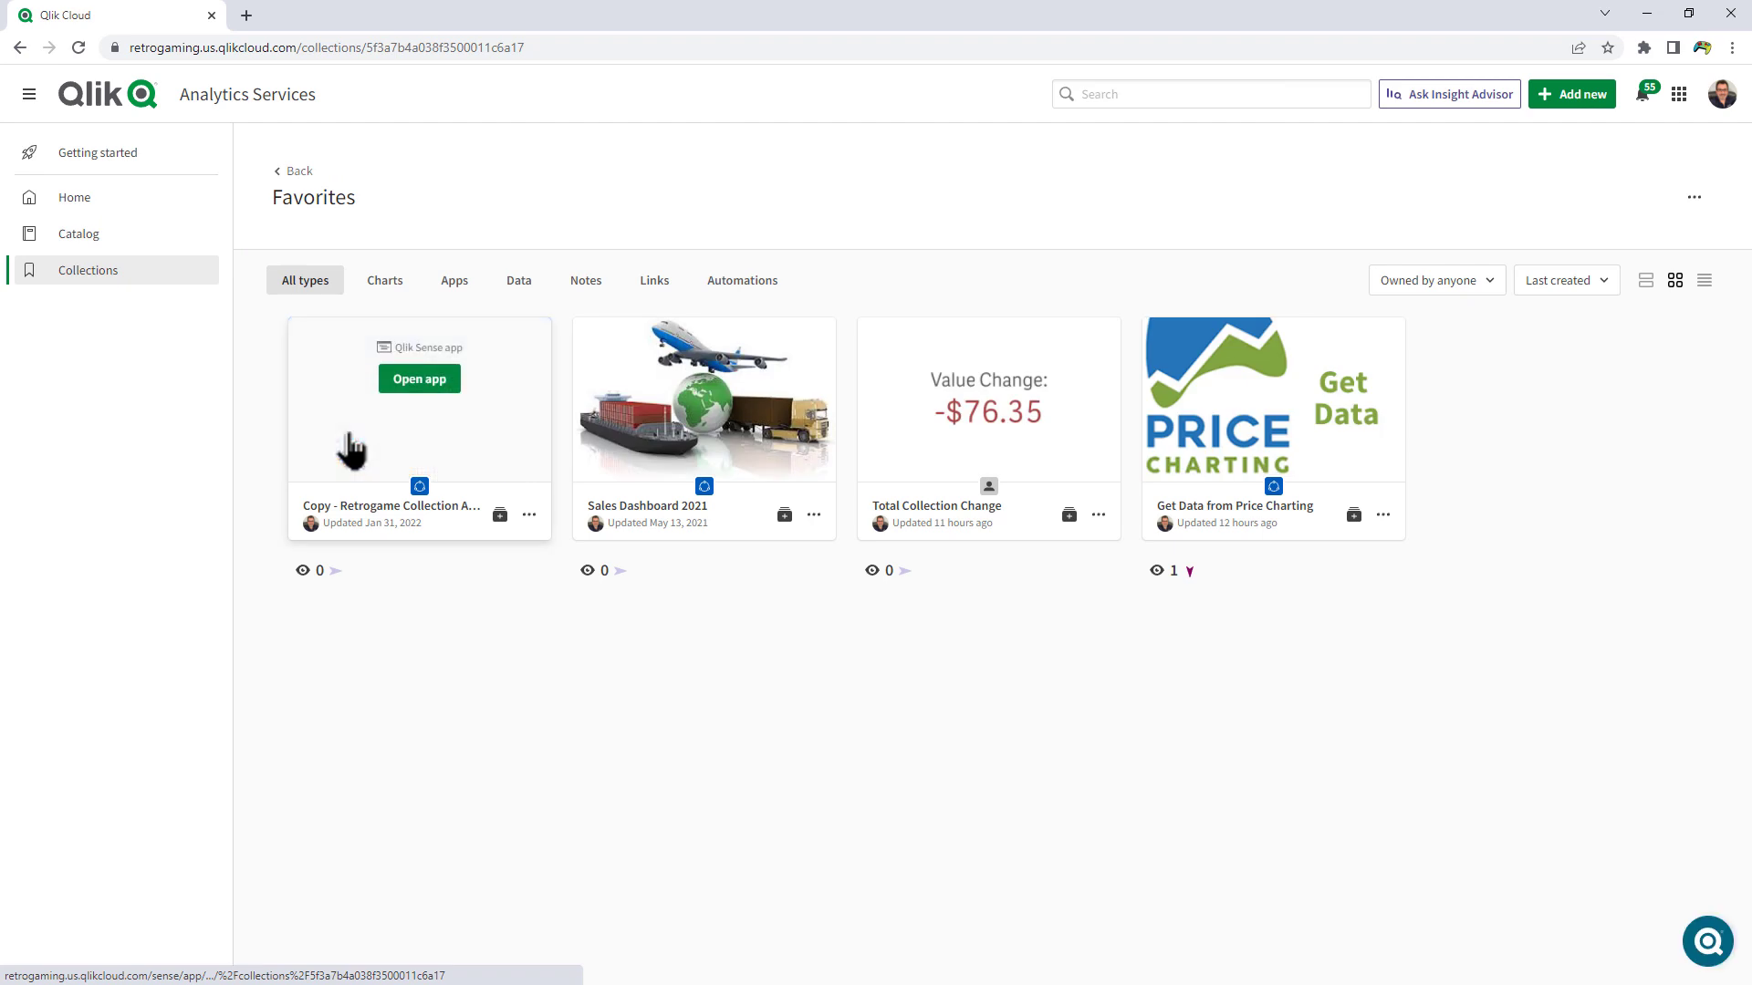
mouse_move(704, 469)
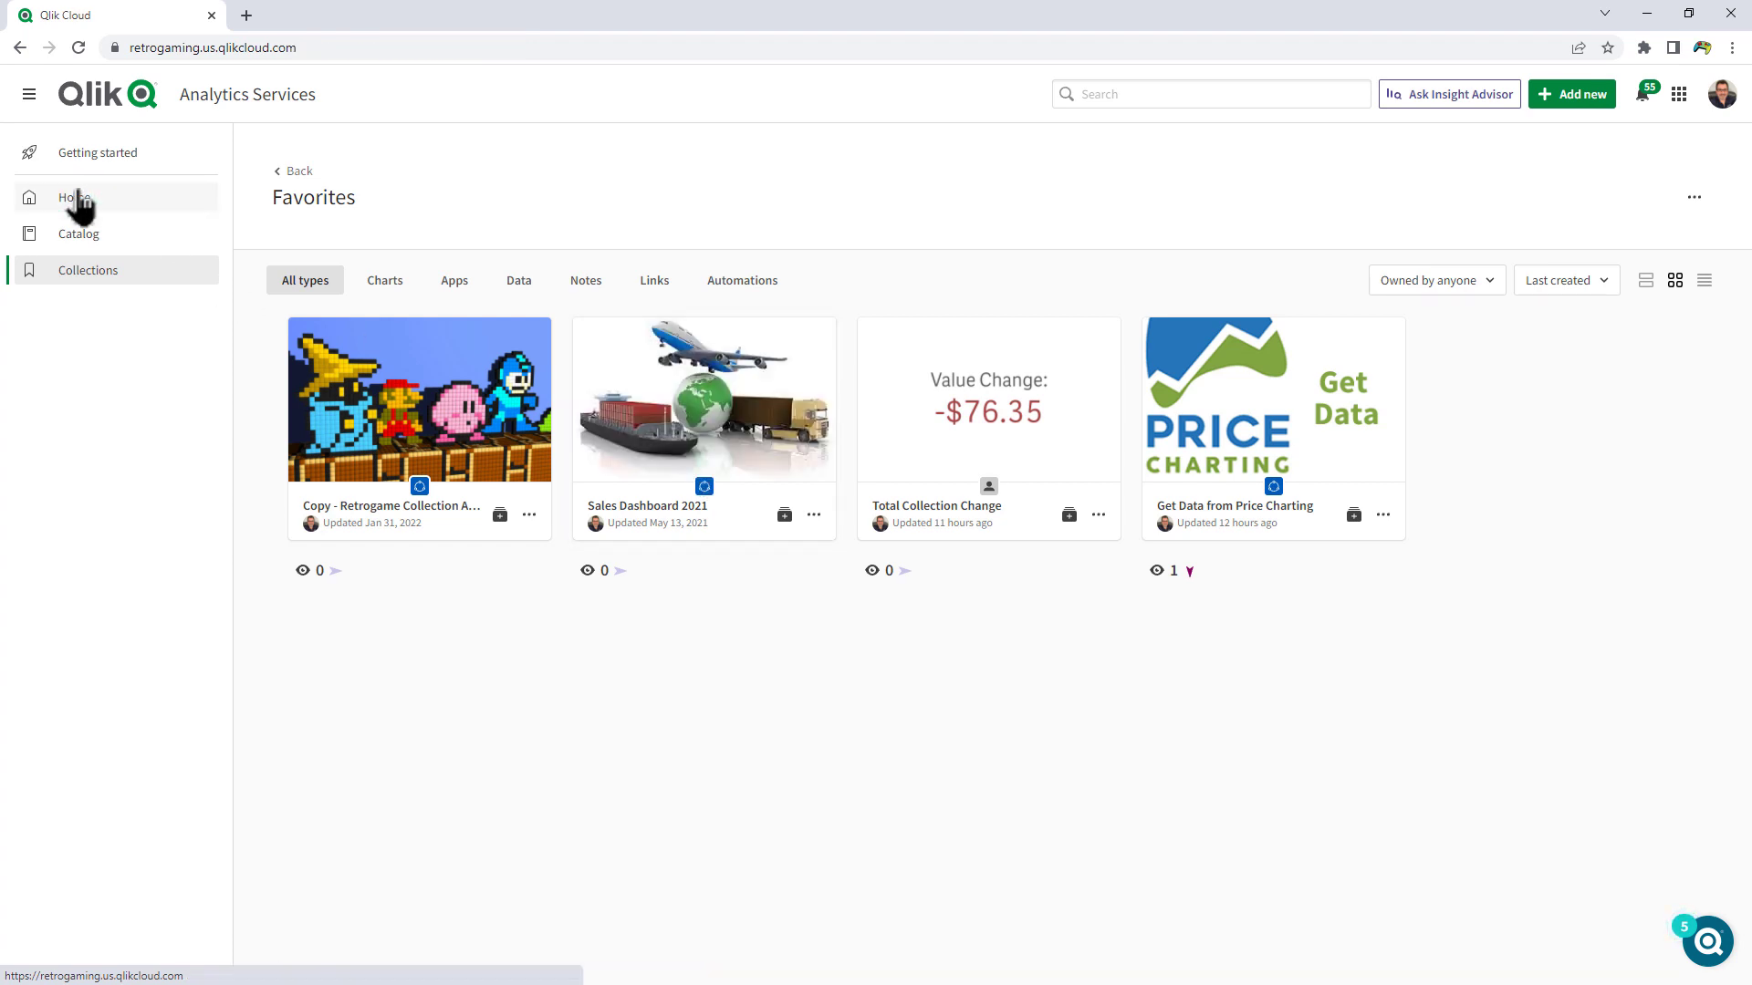
left_click(74, 198)
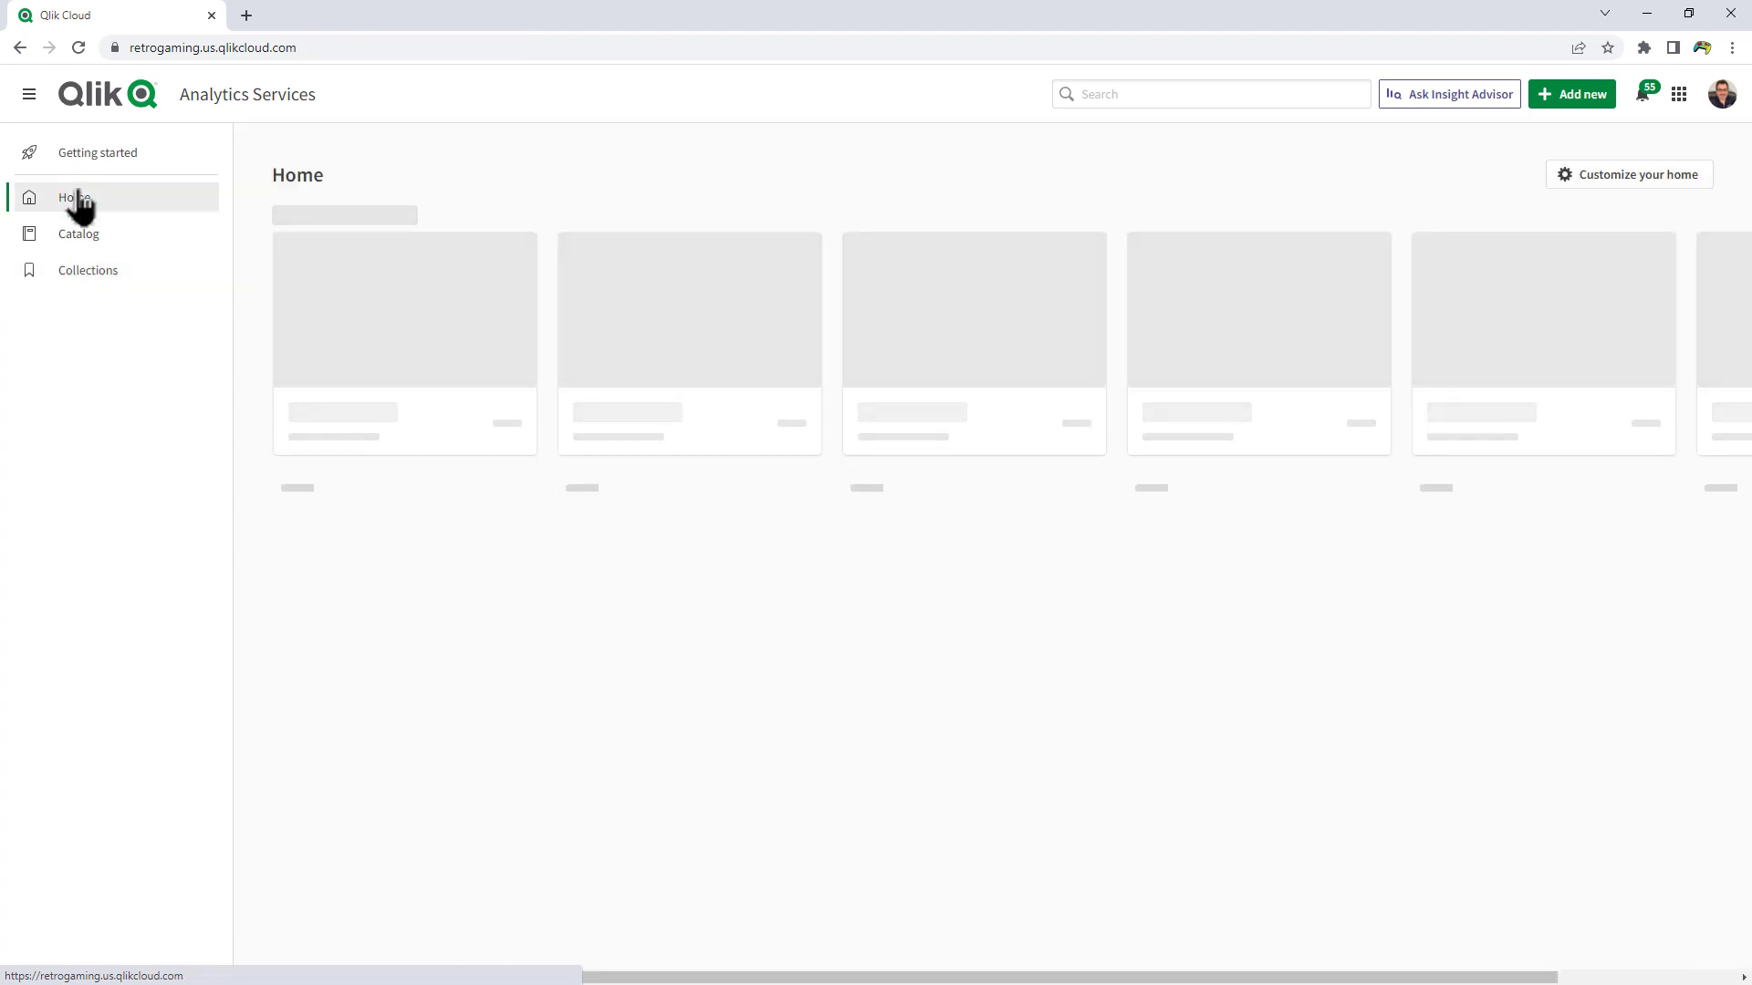